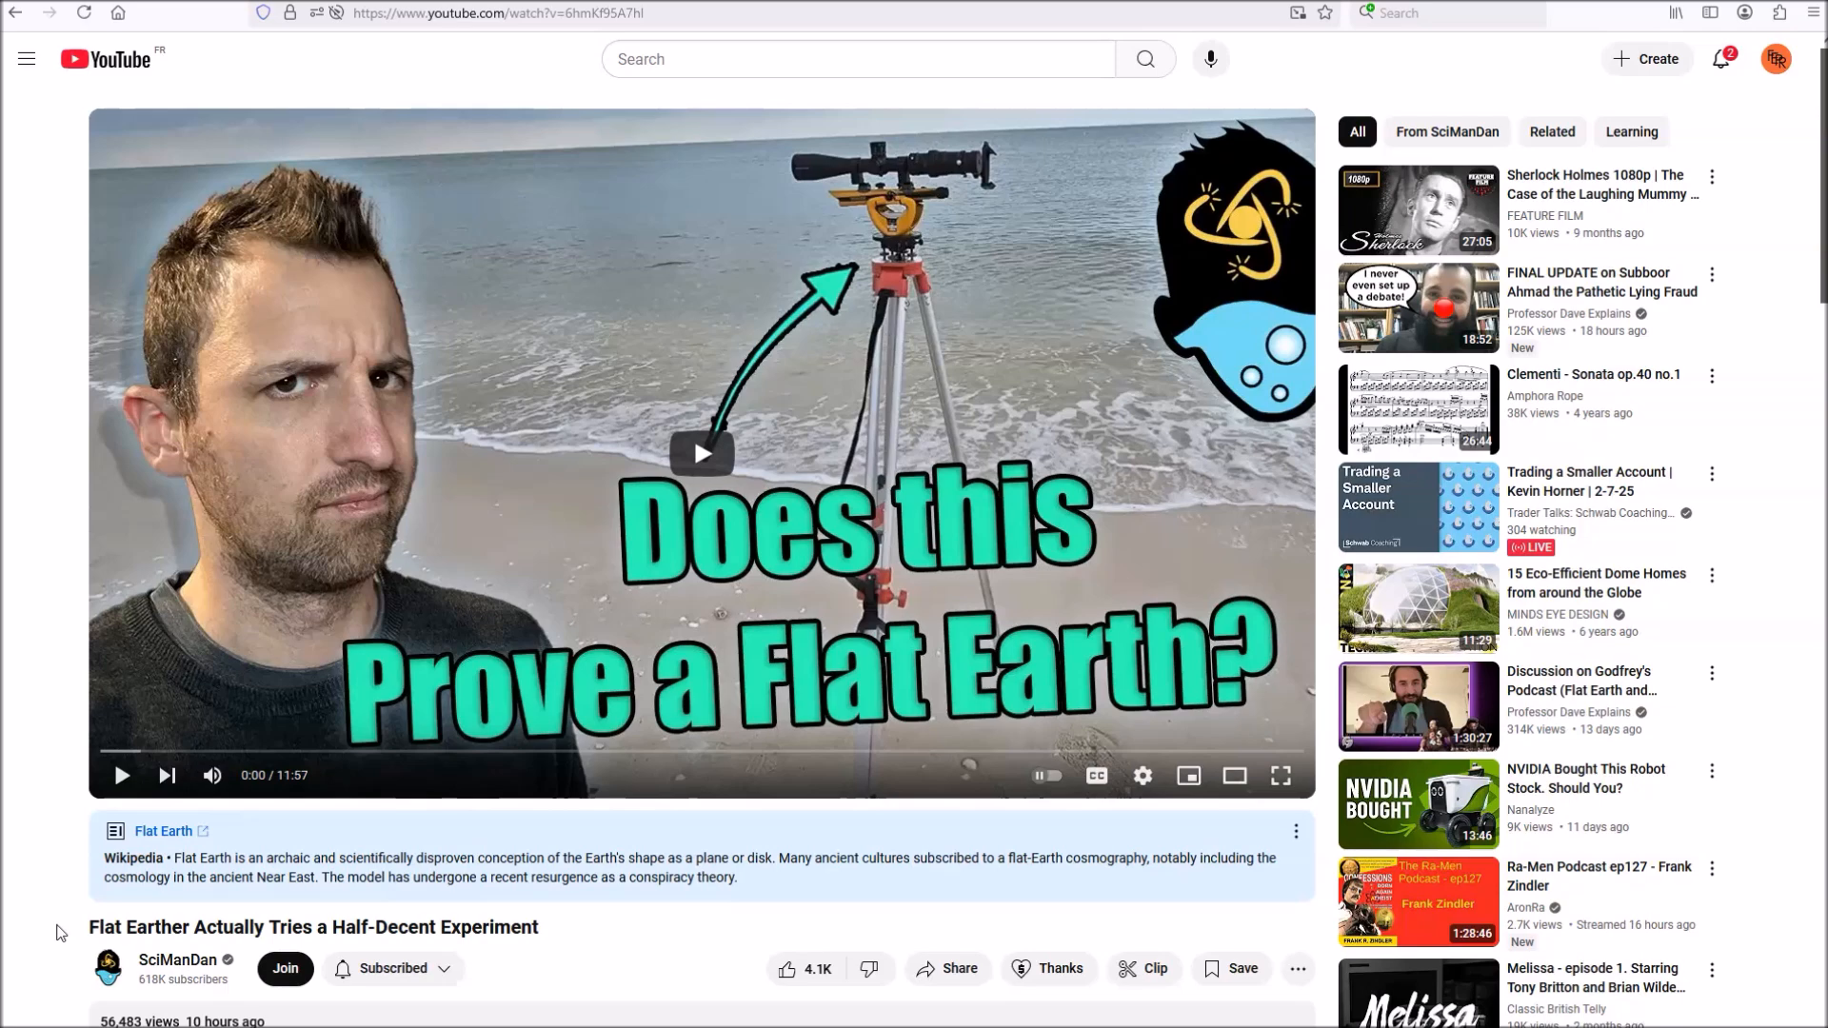
mouse_move(72, 872)
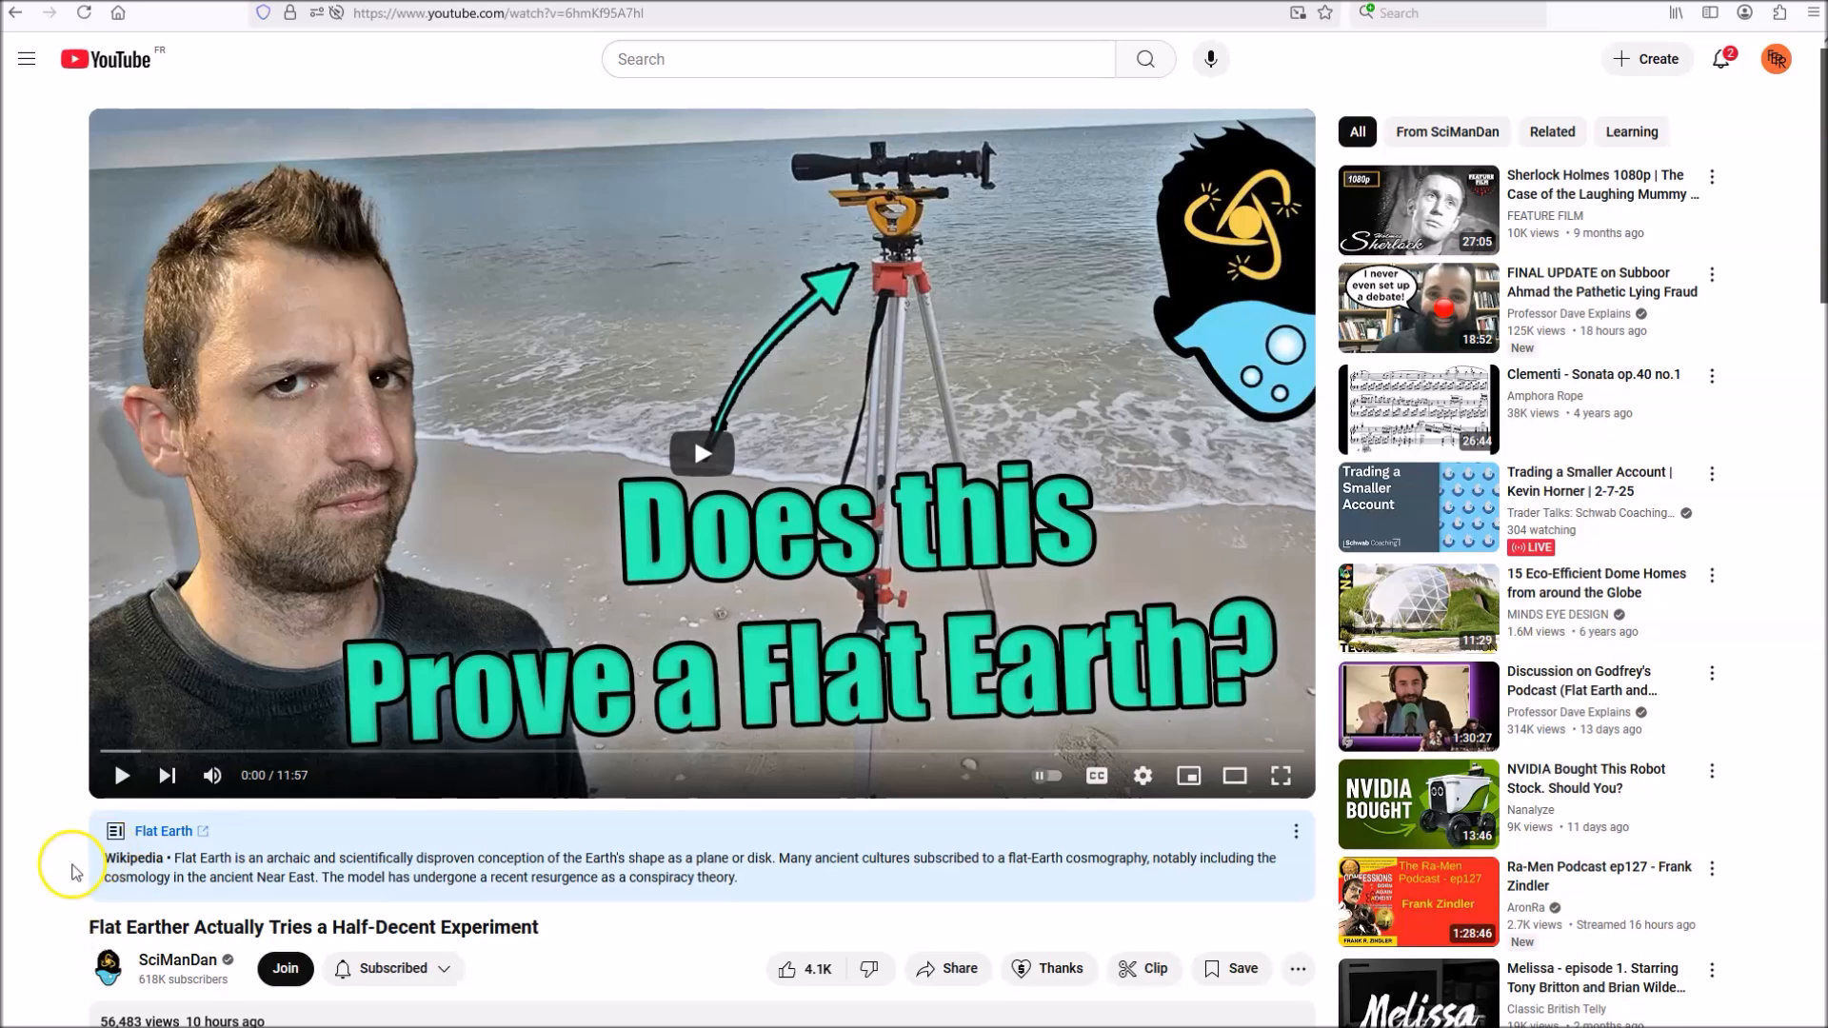
mouse_move(72, 880)
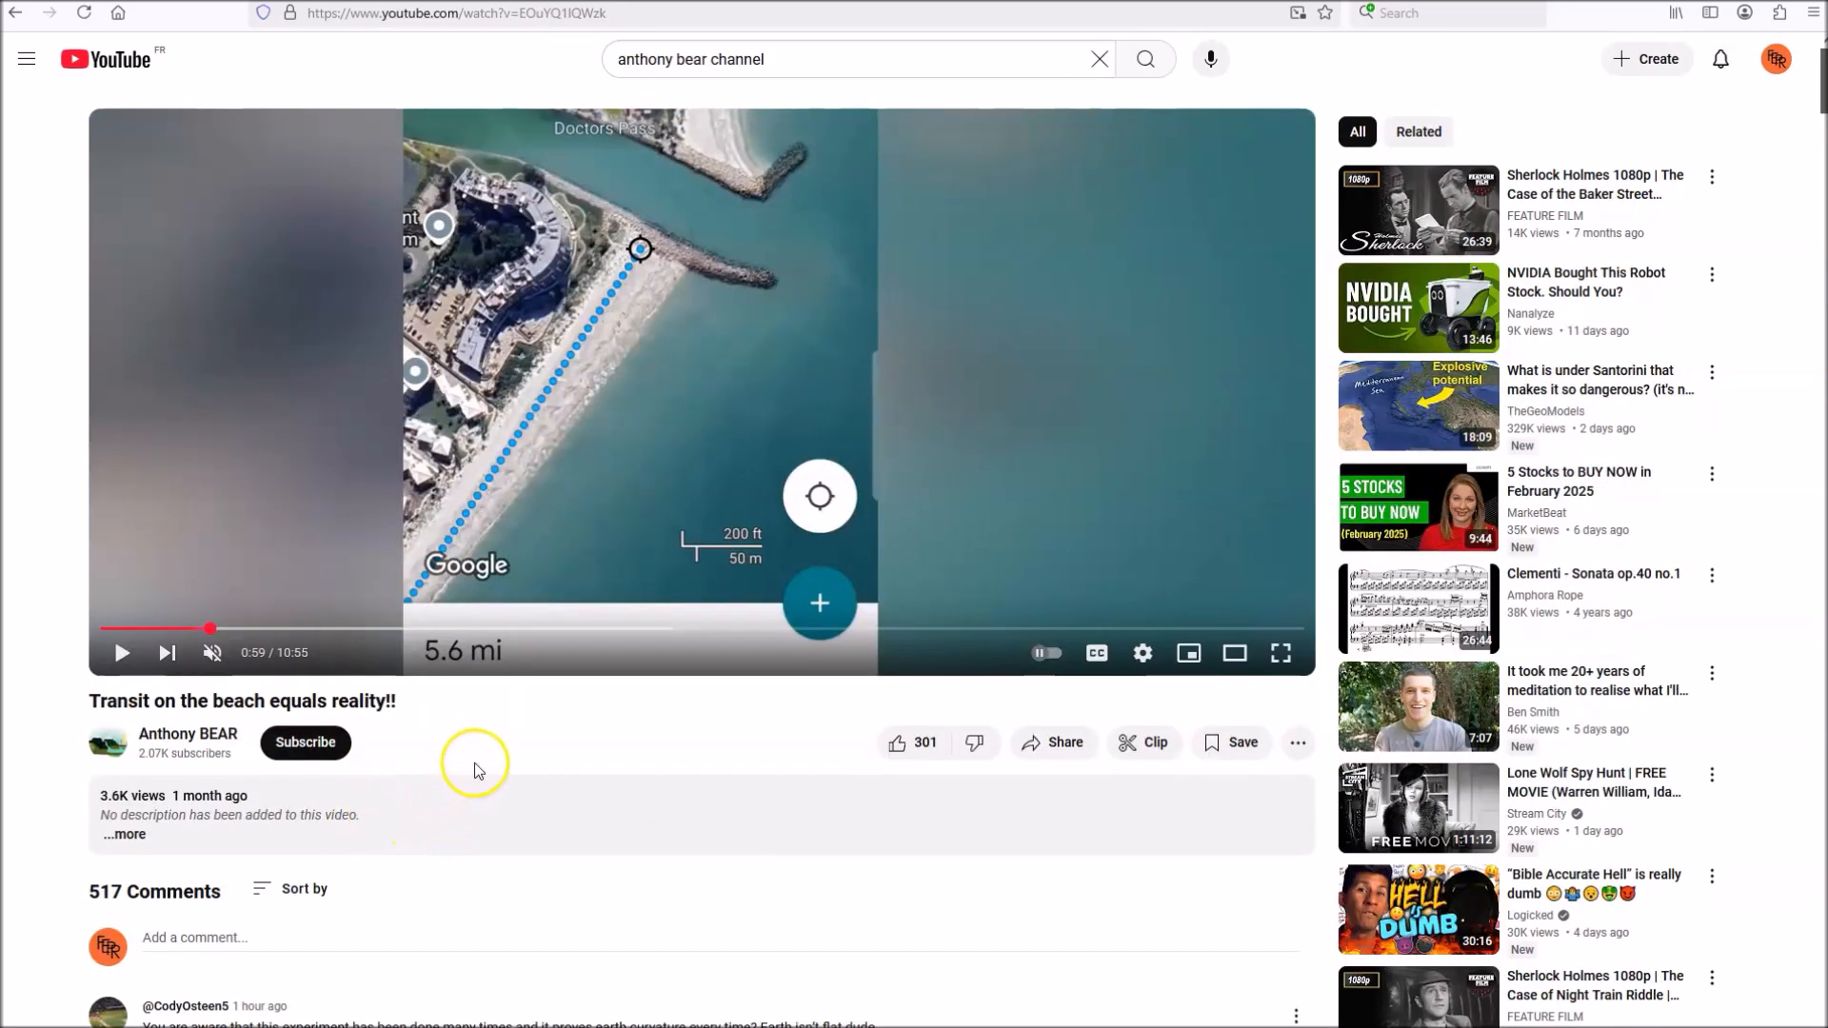
mouse_move(476, 769)
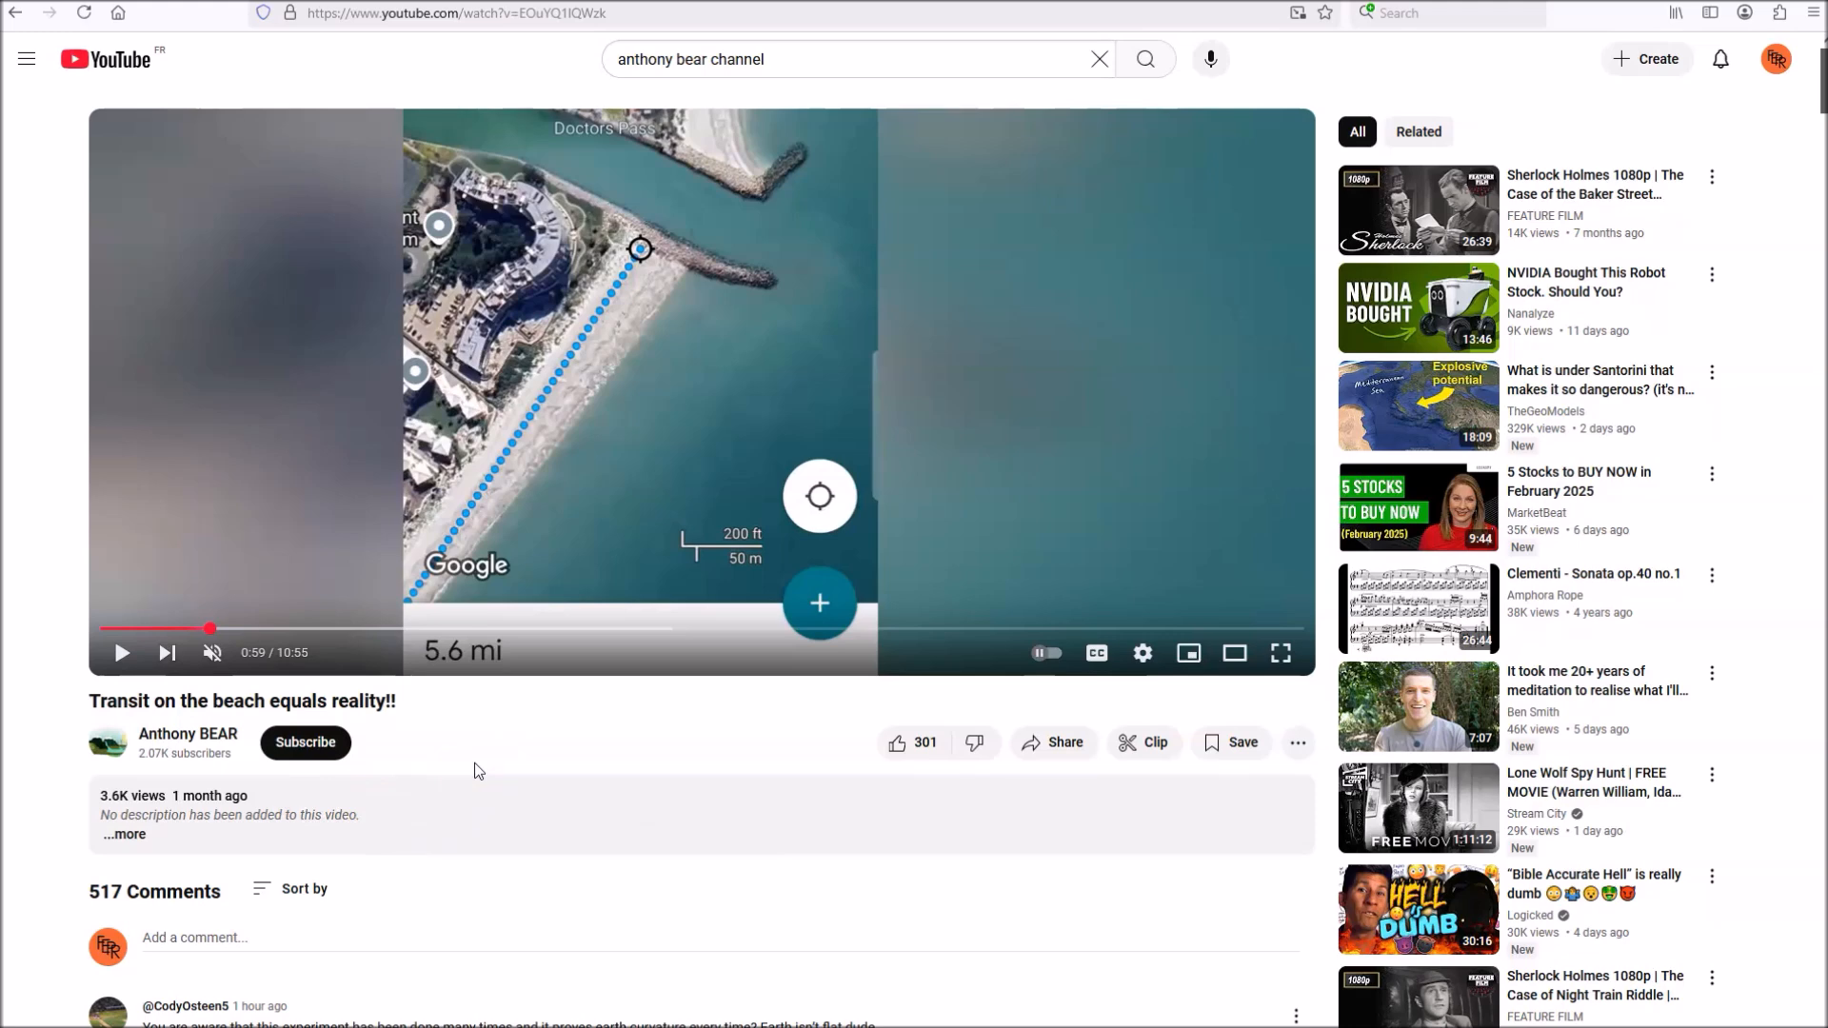
left_click(485, 752)
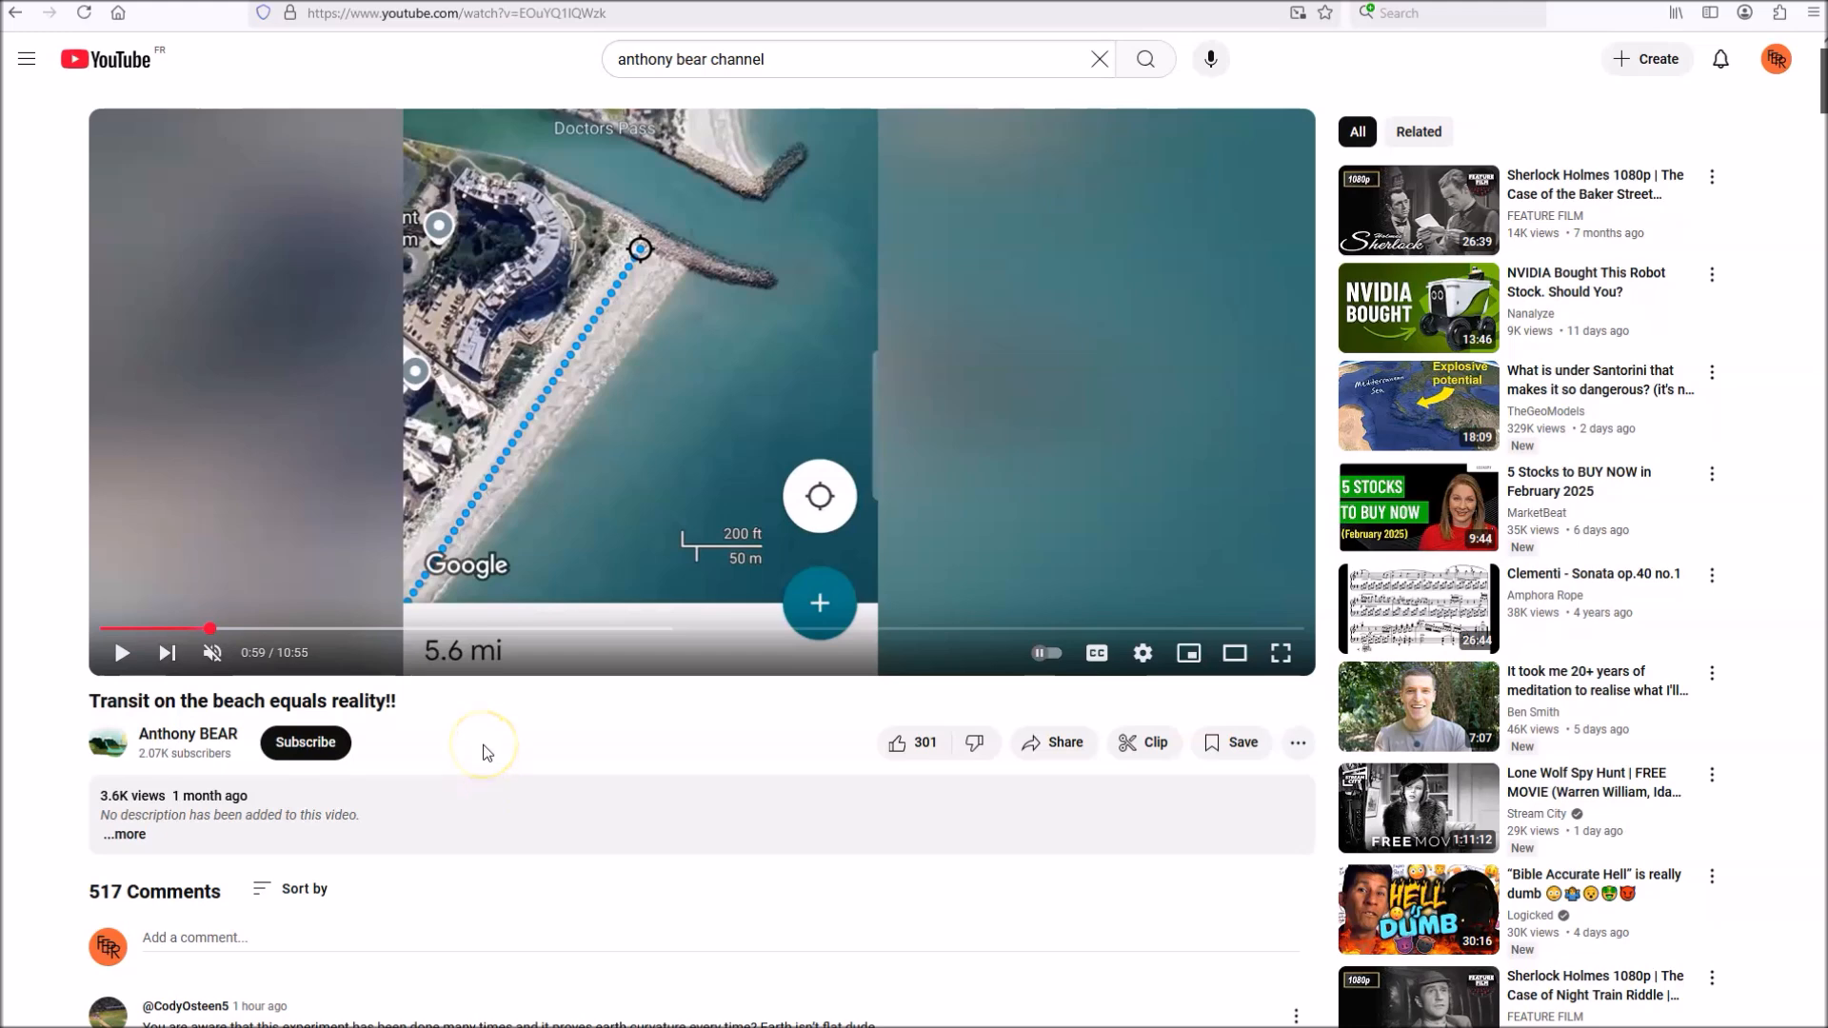
mouse_move(483, 752)
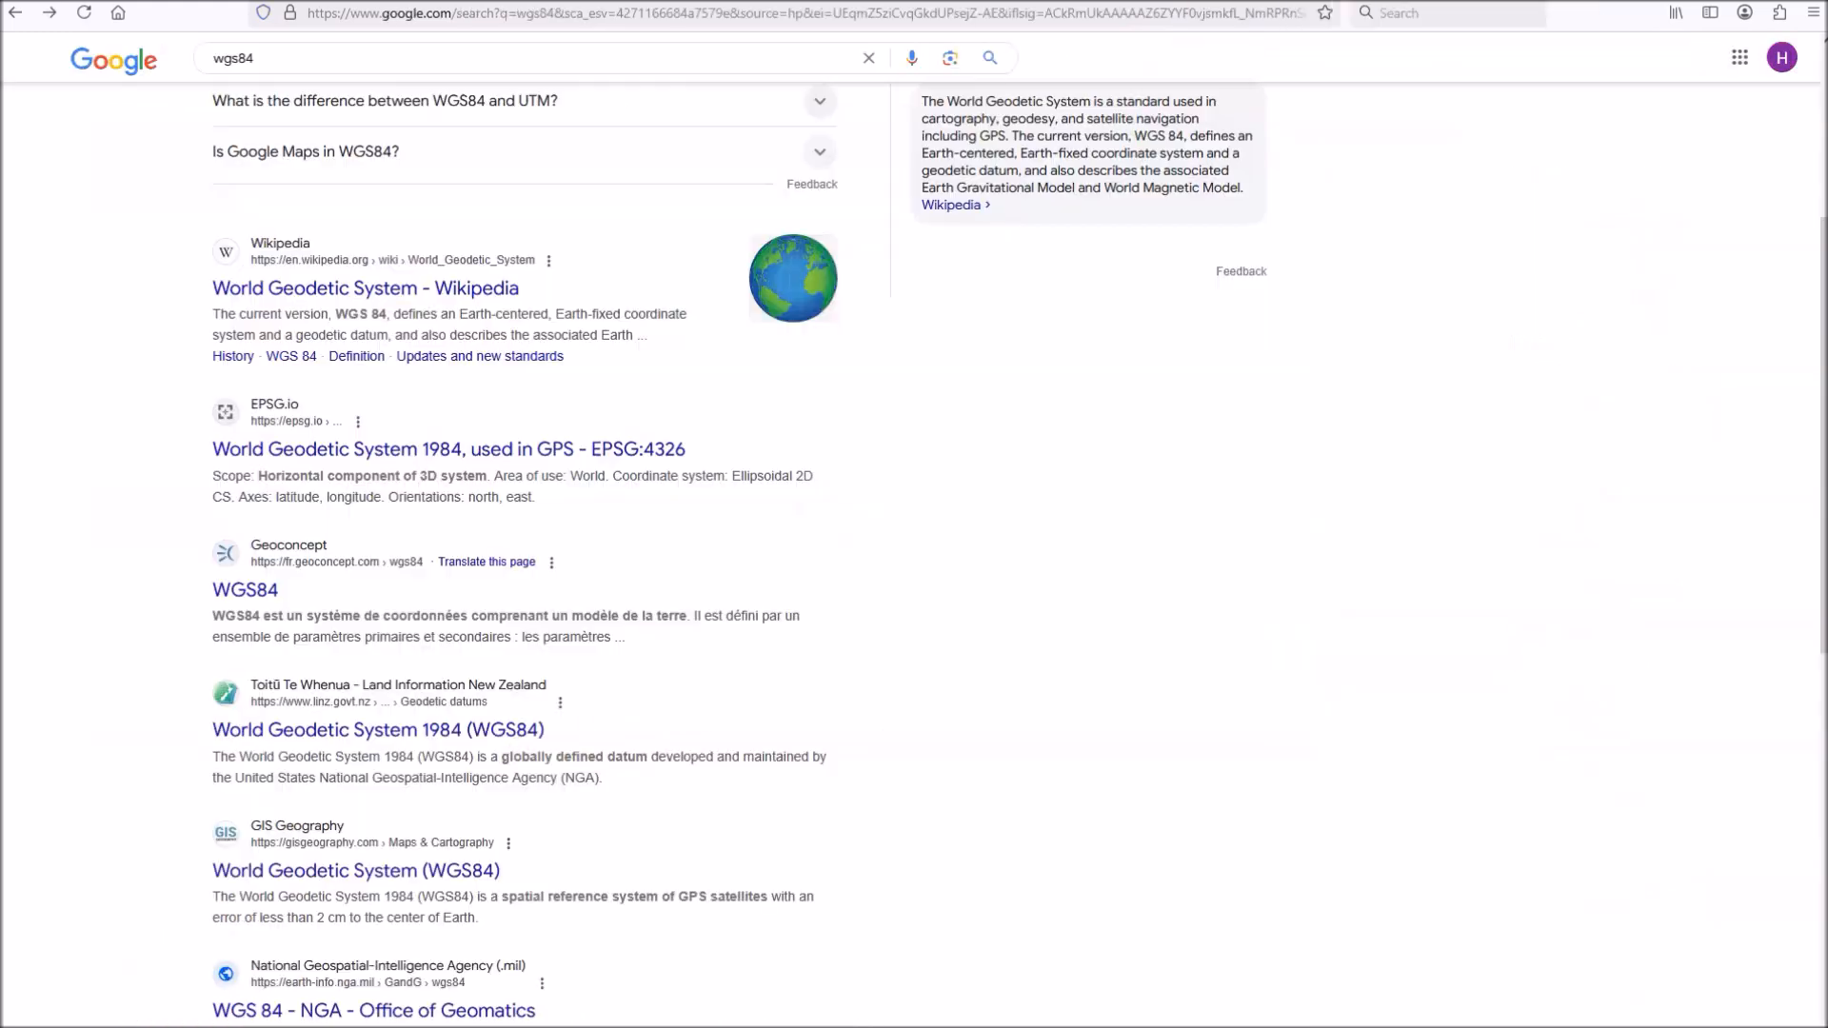
mouse_move(1370, 82)
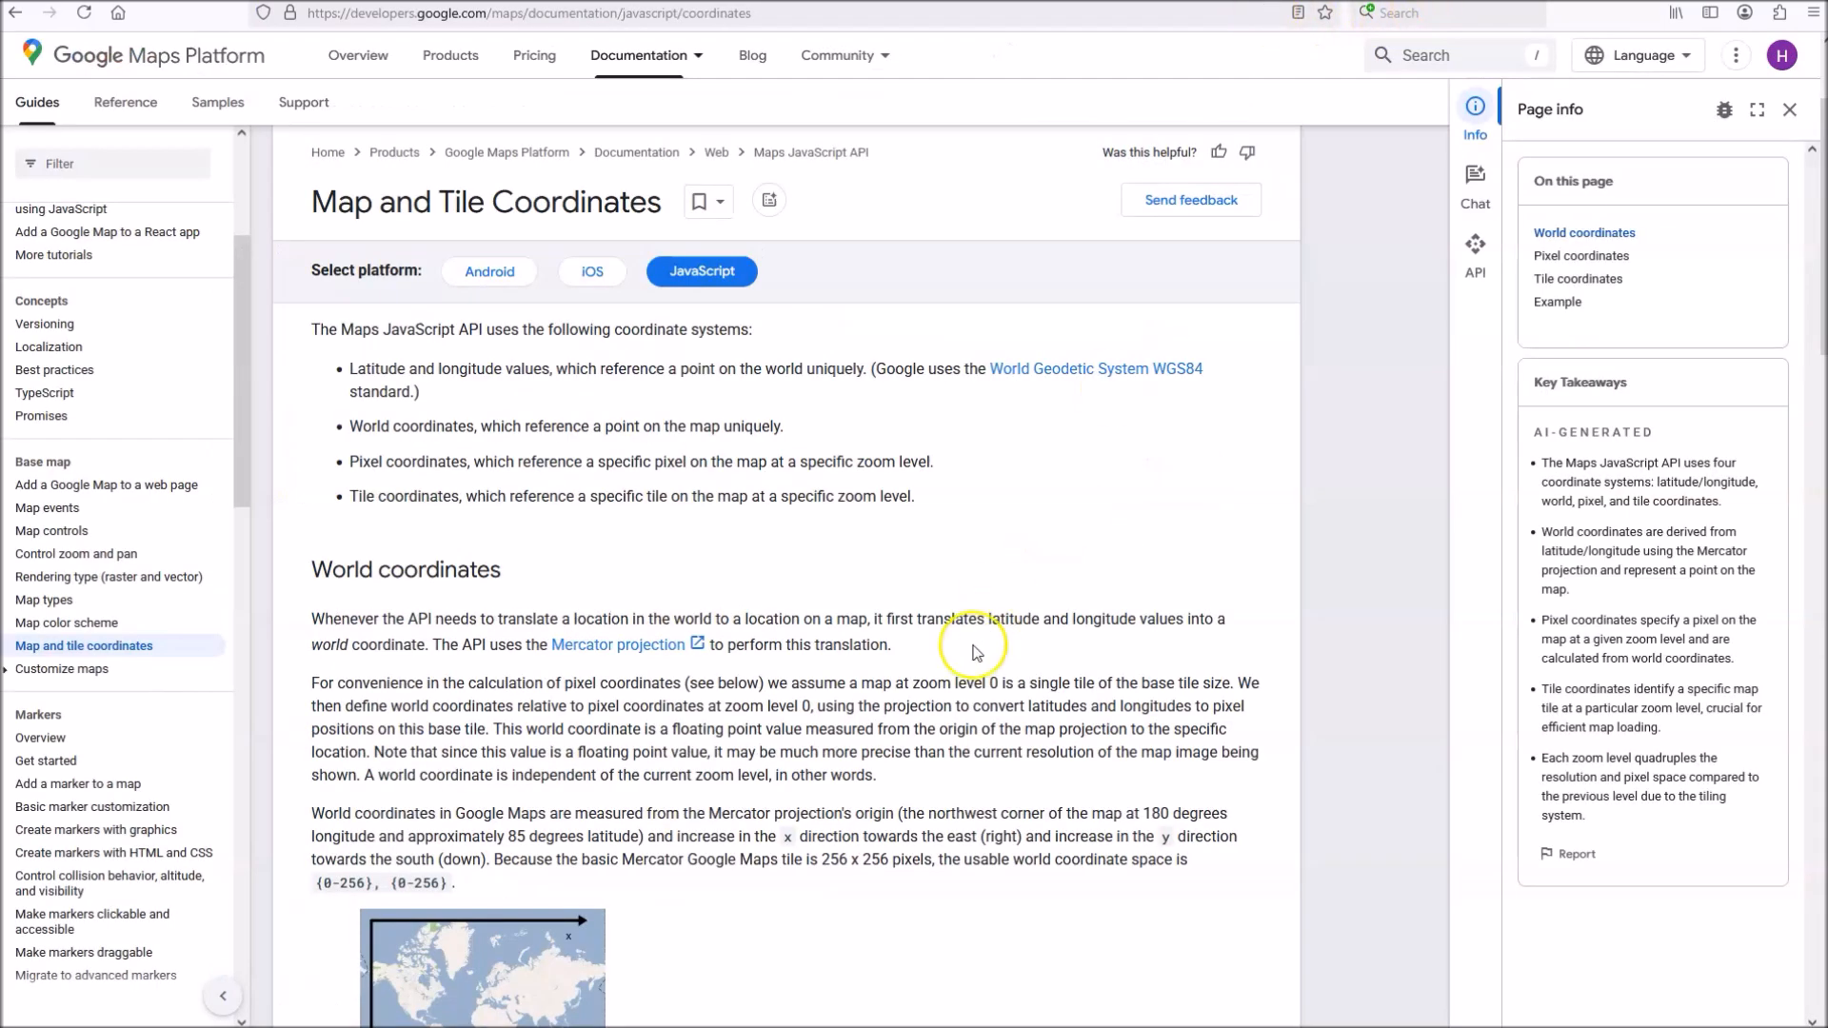
- Scroll up through the WGS84 search results toward the Map and Tile Coordinates documentation
scroll("up", 3)
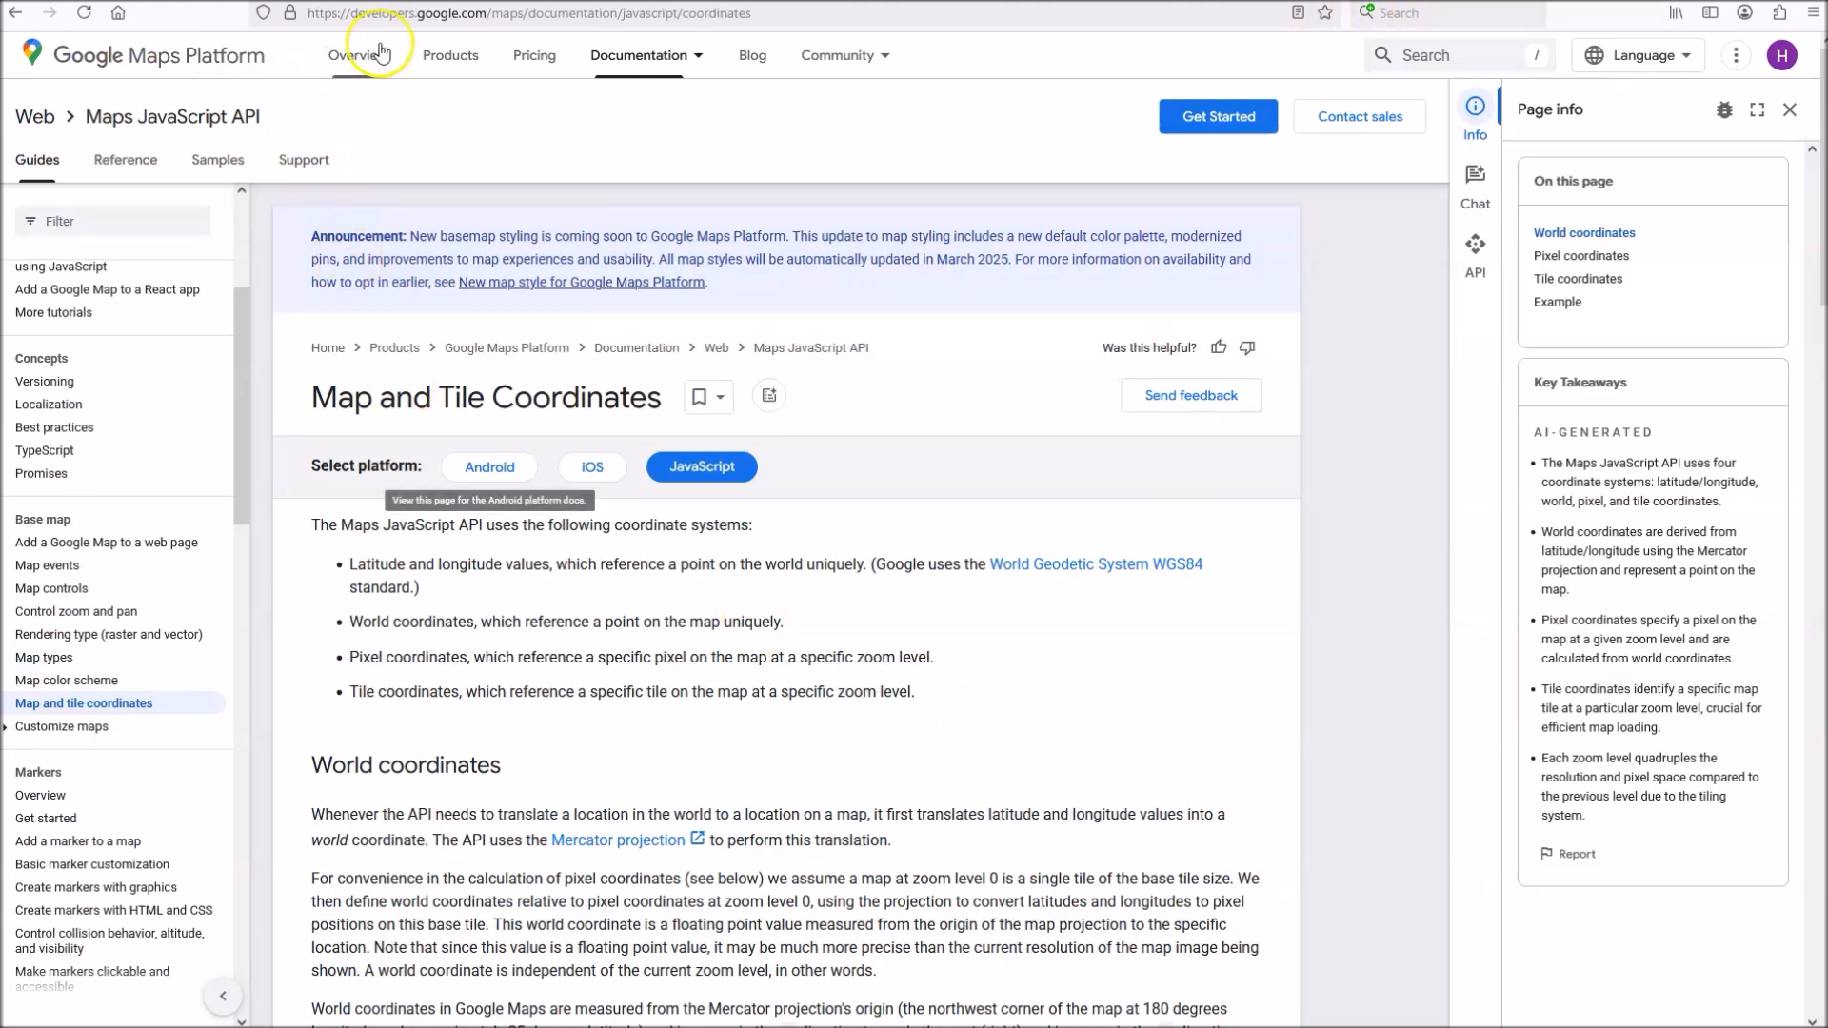
mouse_move(586, 381)
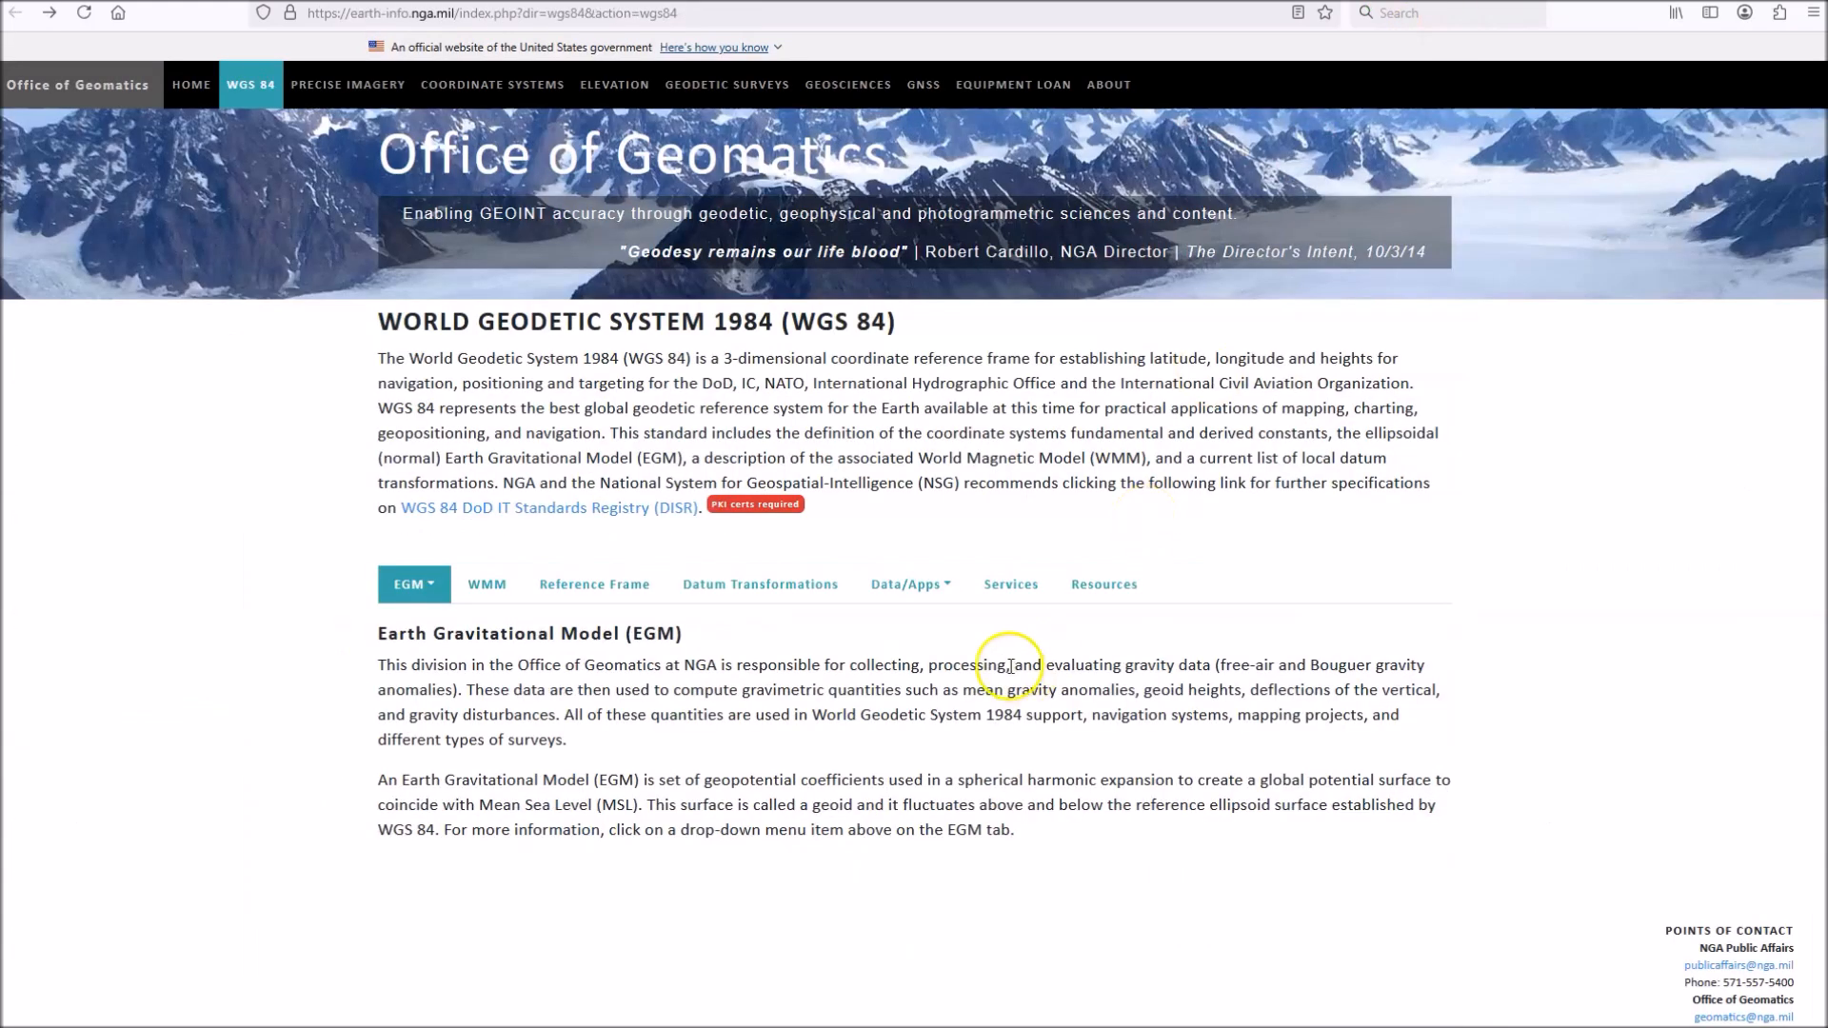
mouse_move(934, 788)
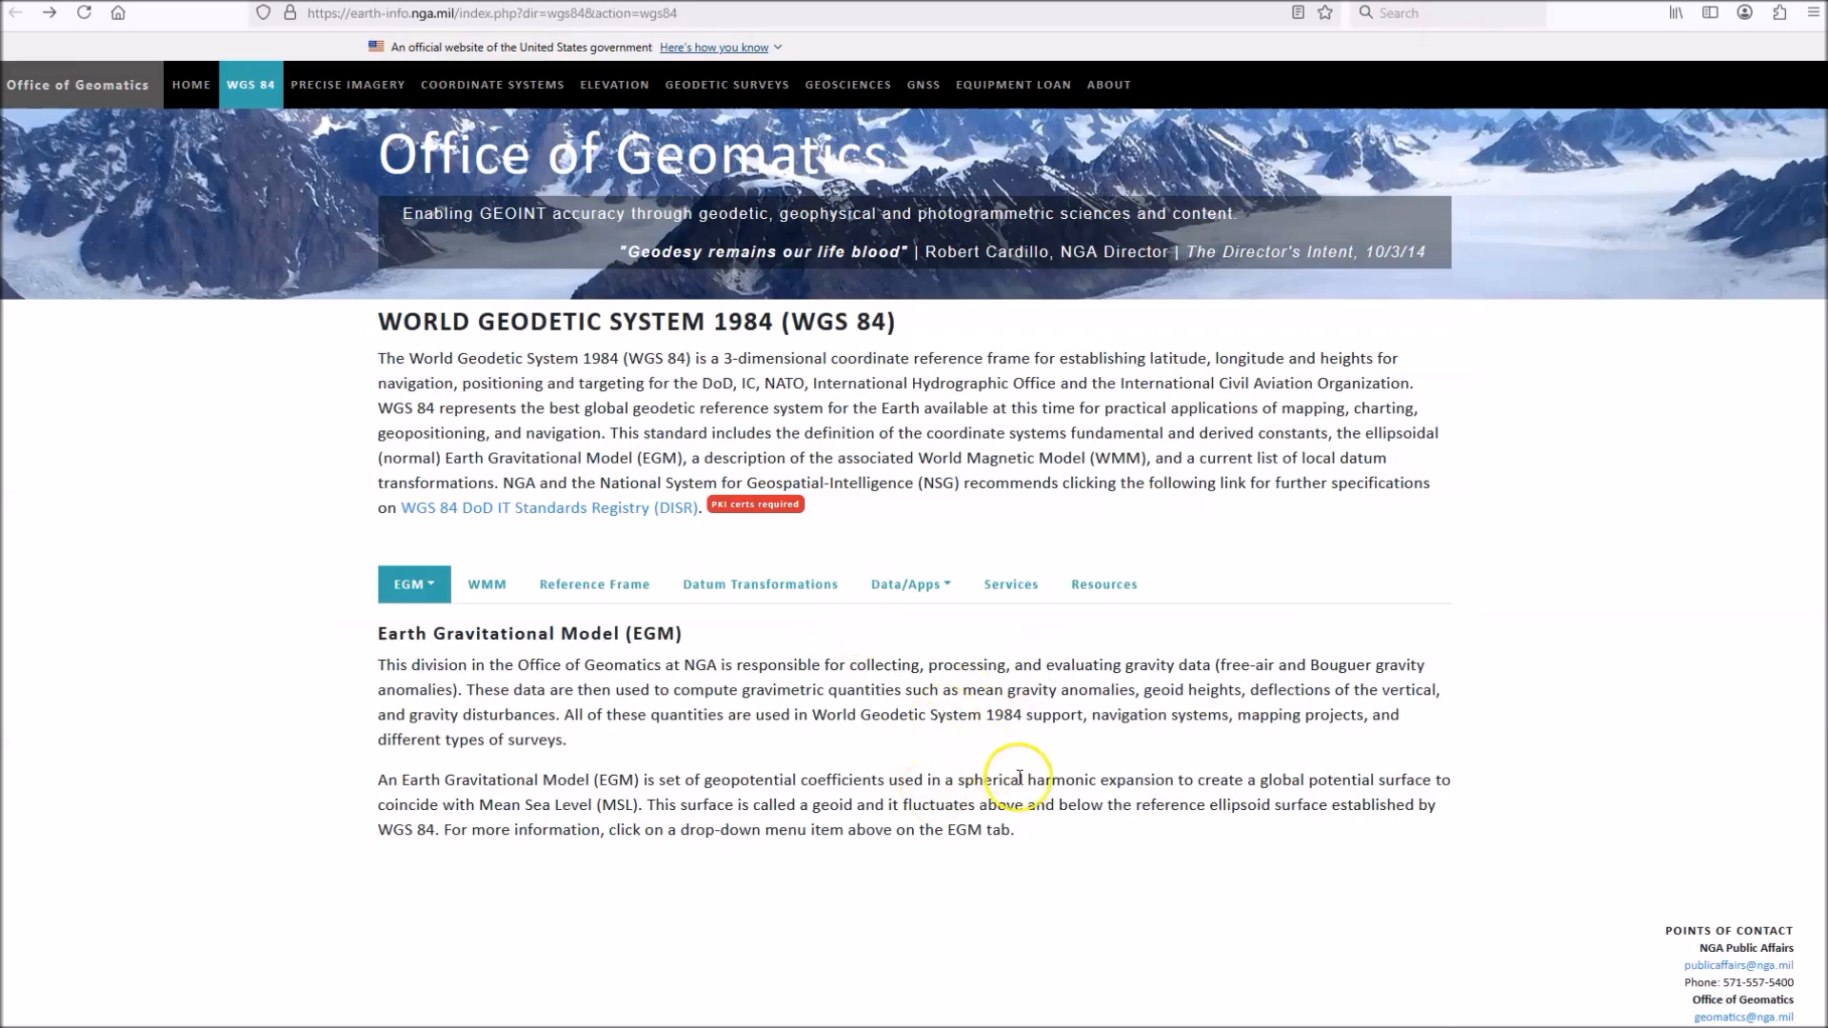
mouse_move(1017, 779)
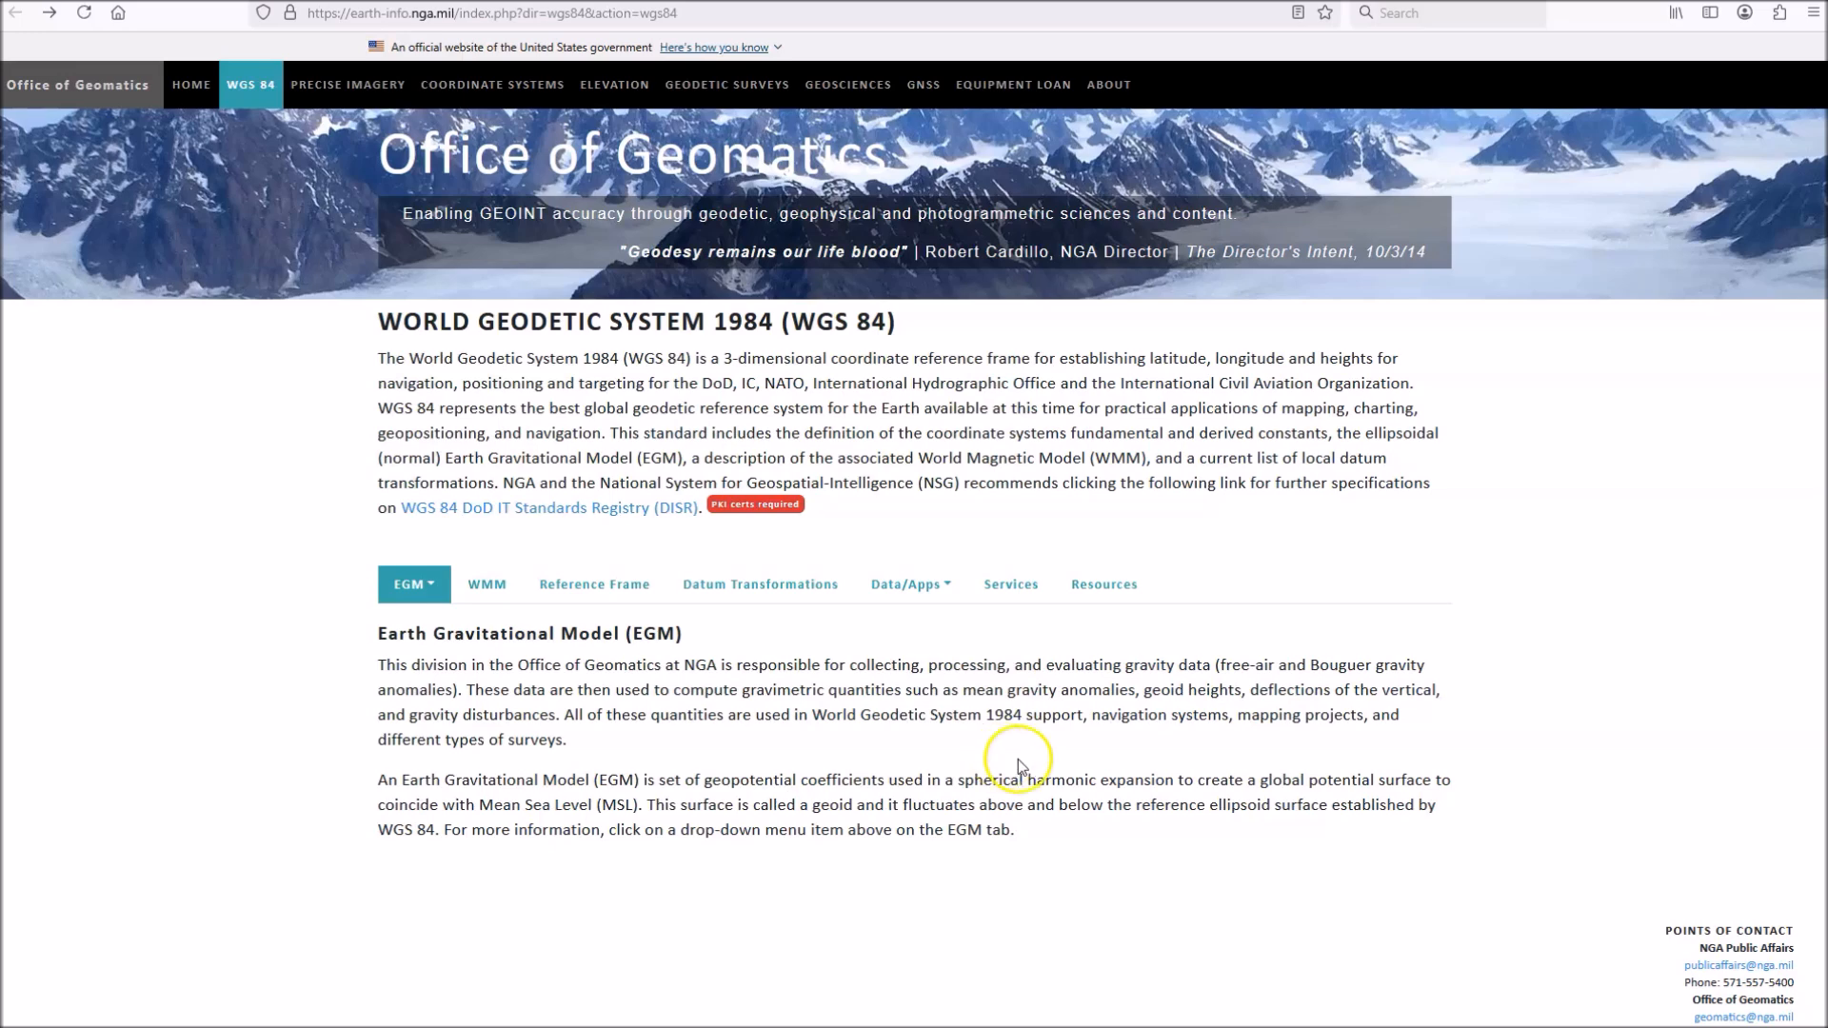
mouse_move(990, 745)
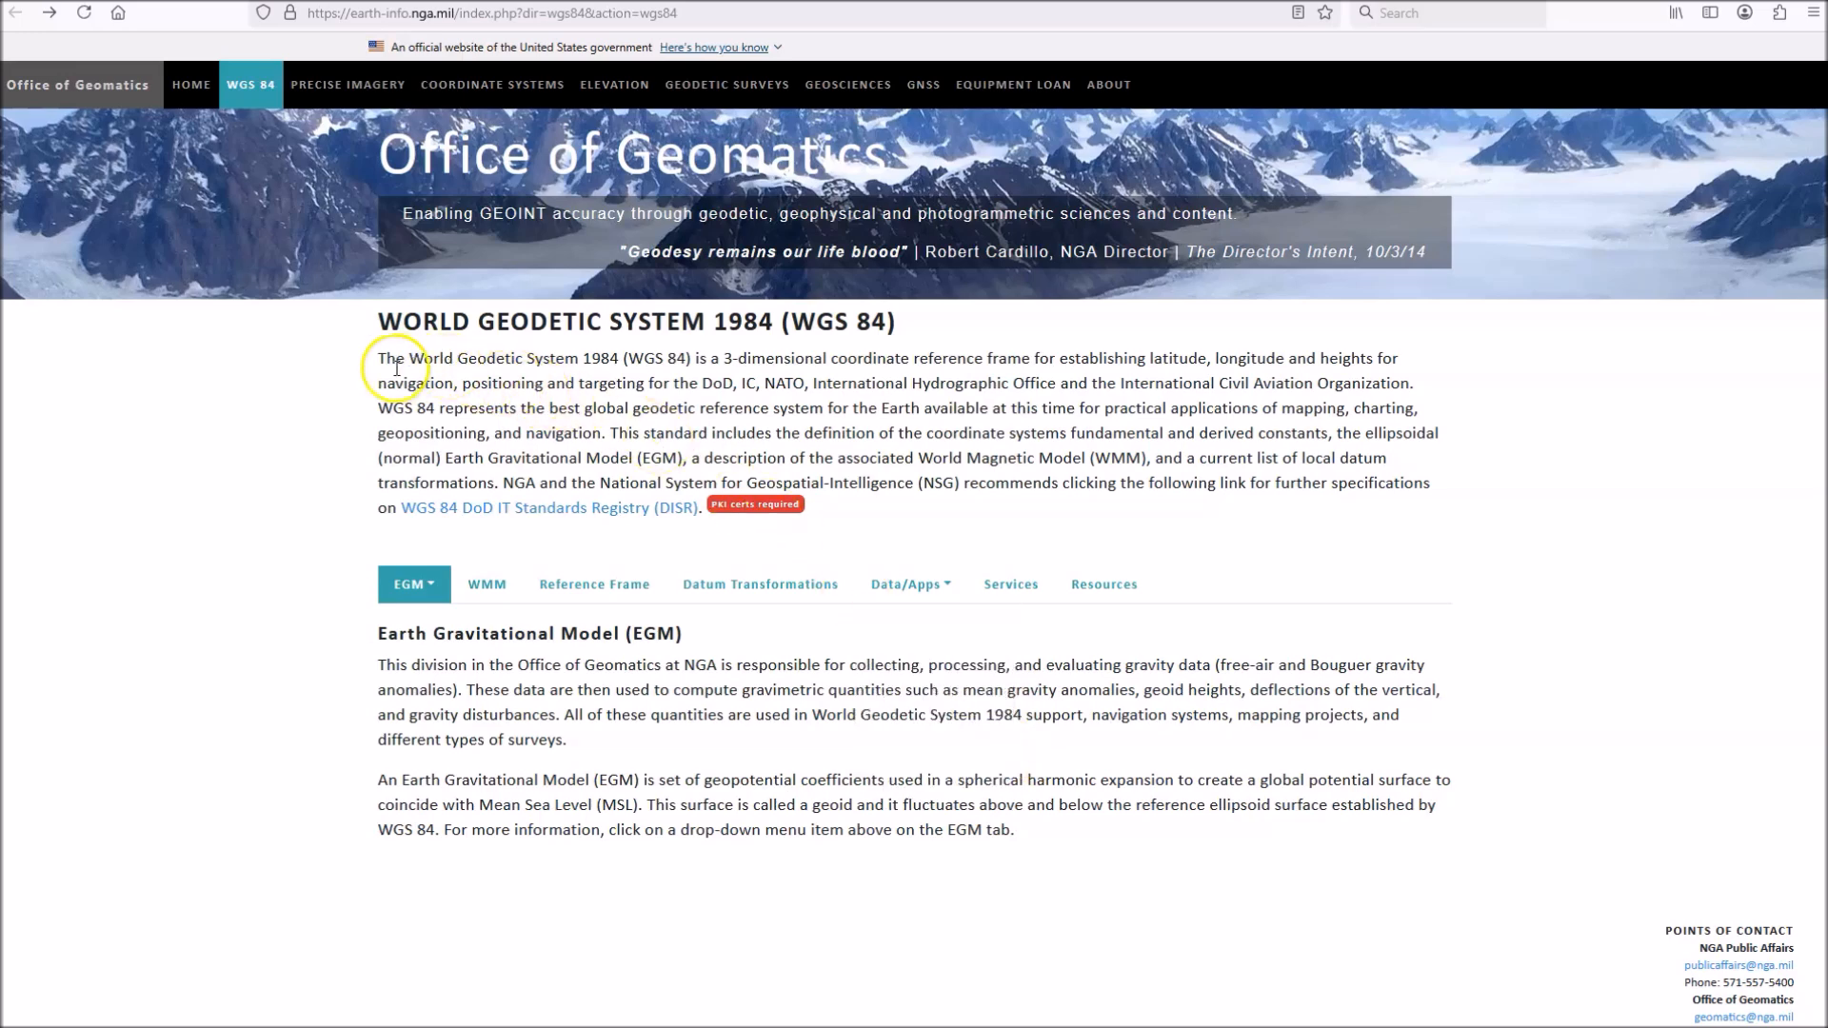
- Highlight the opening WGS 84 description, then the sentence calling it the best global geodetic reference system
left_click_drag(390, 357, 482, 383)
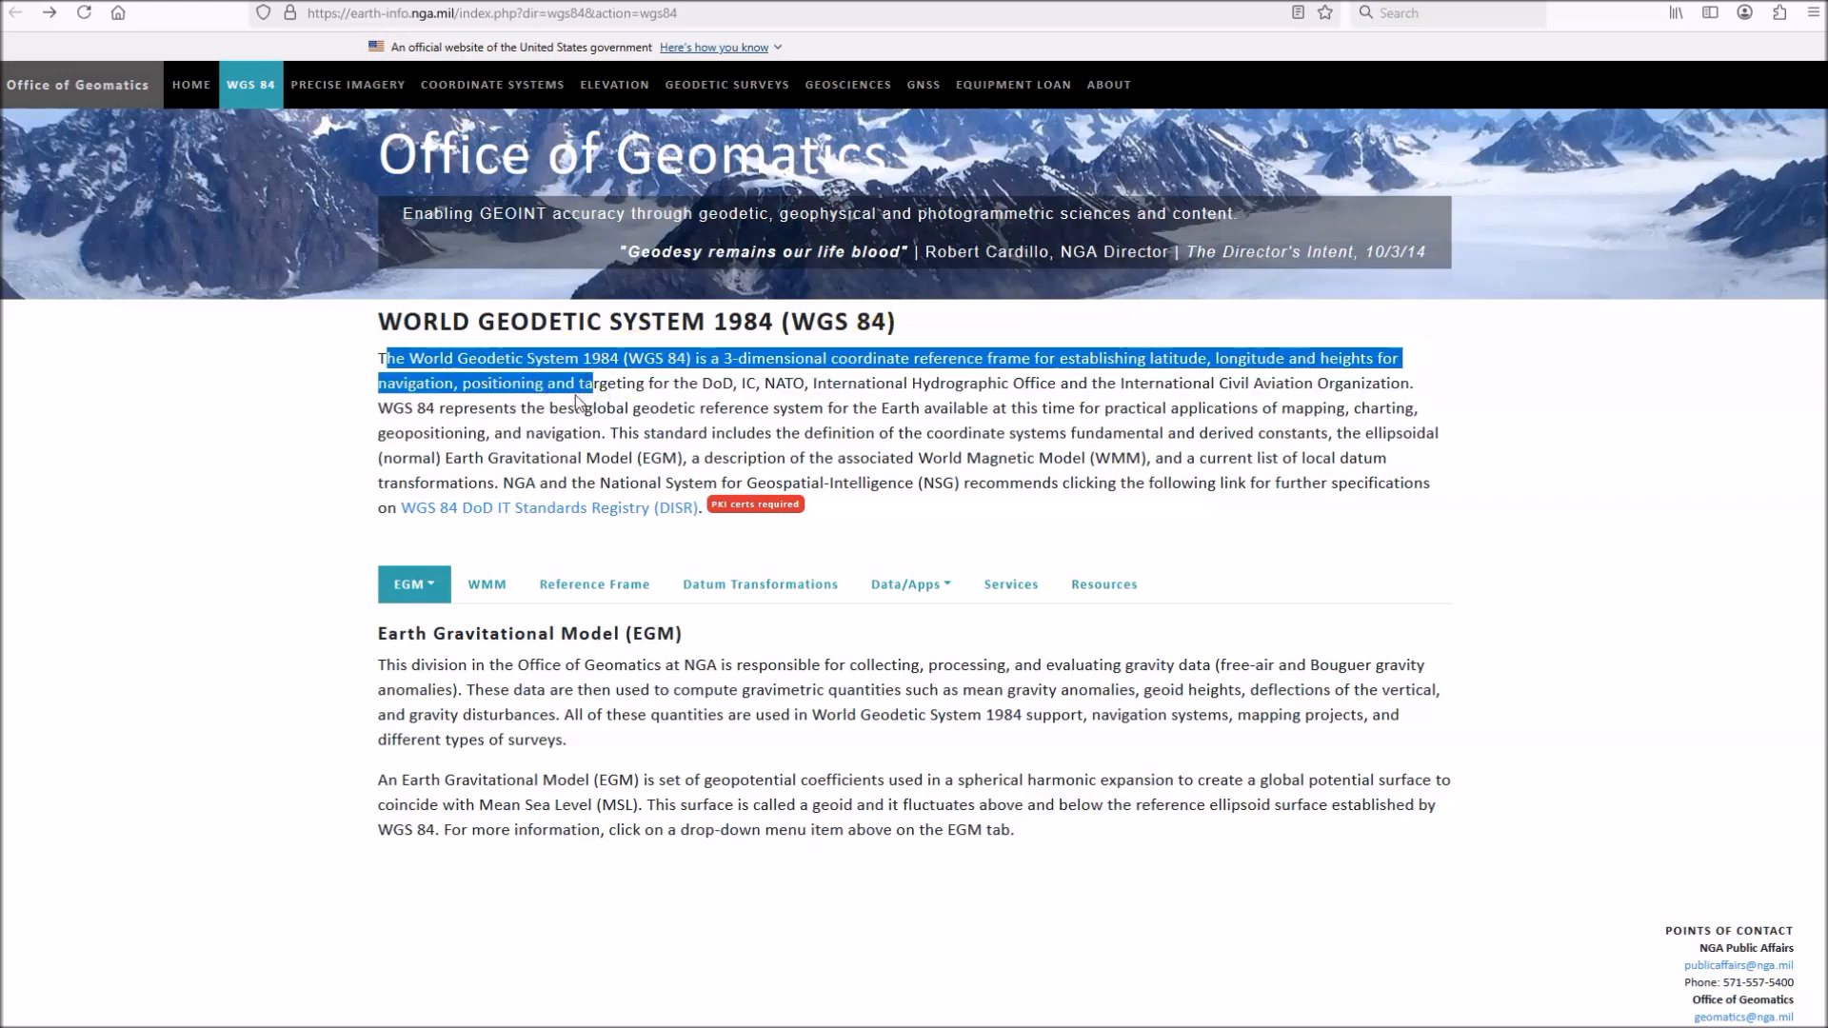
left_click(381, 409)
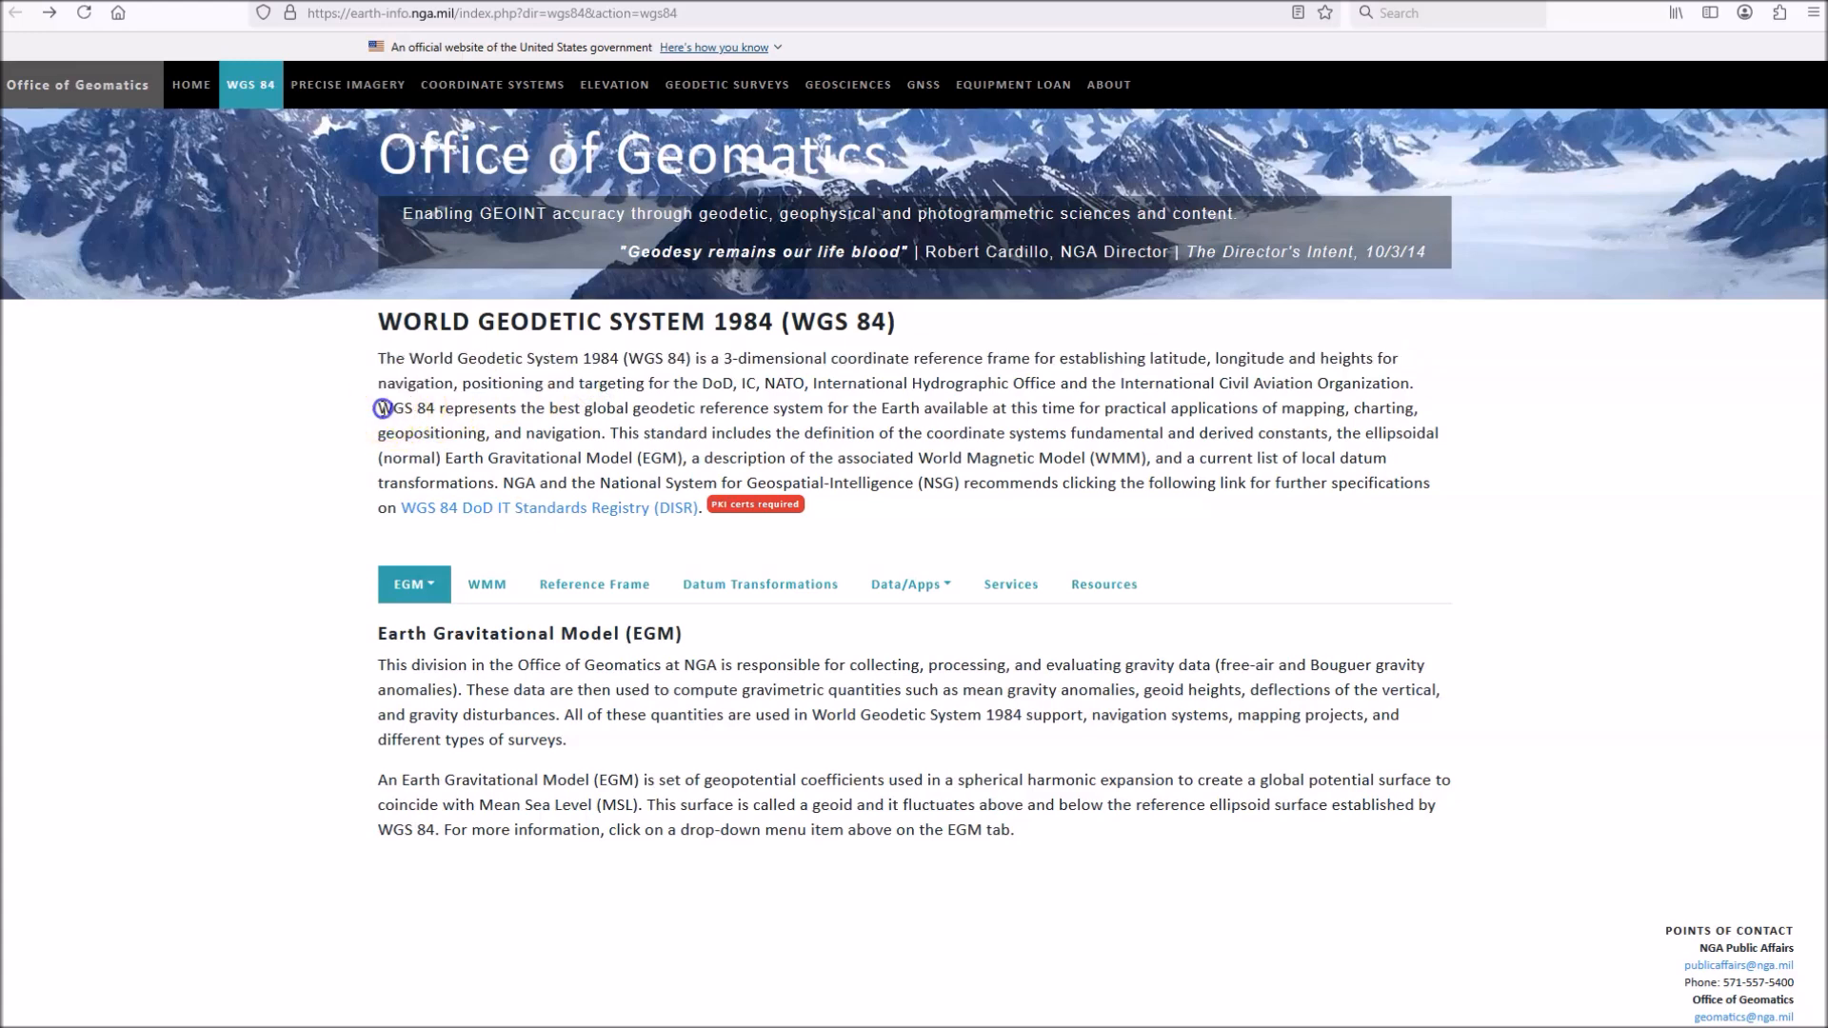
left_click_drag(377, 407, 630, 408)
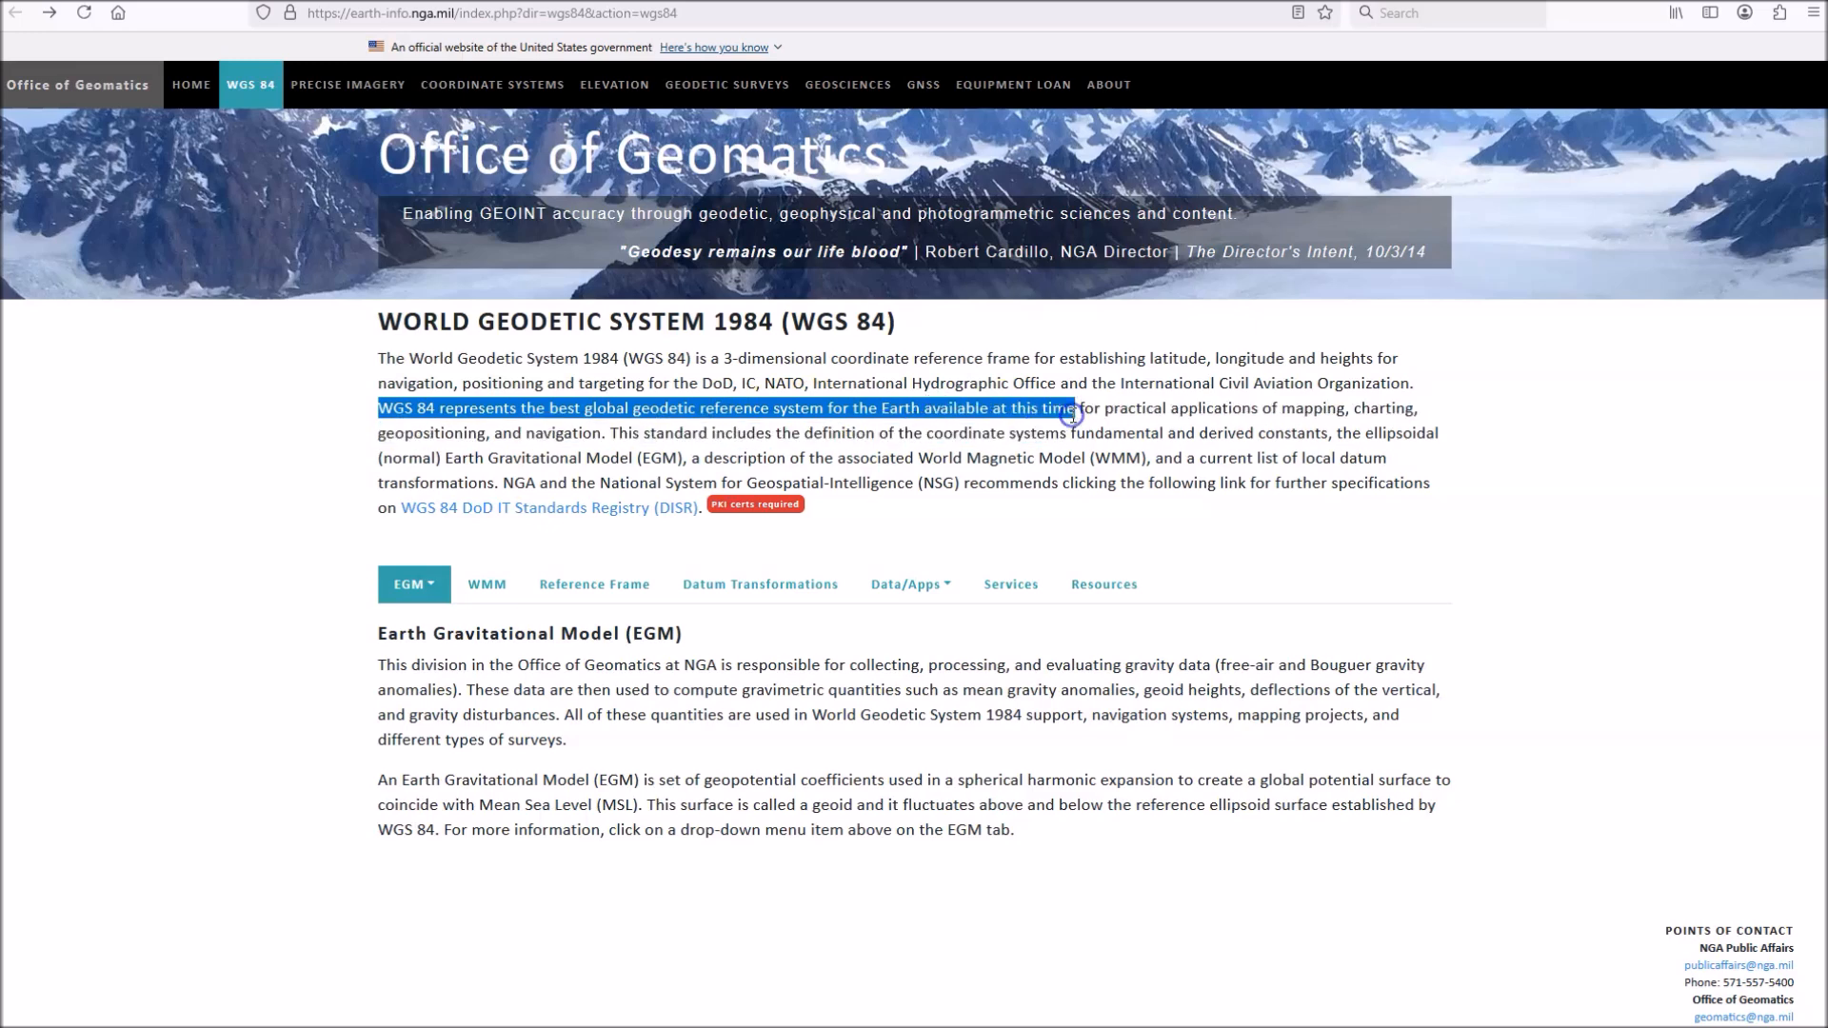
mouse_move(729, 403)
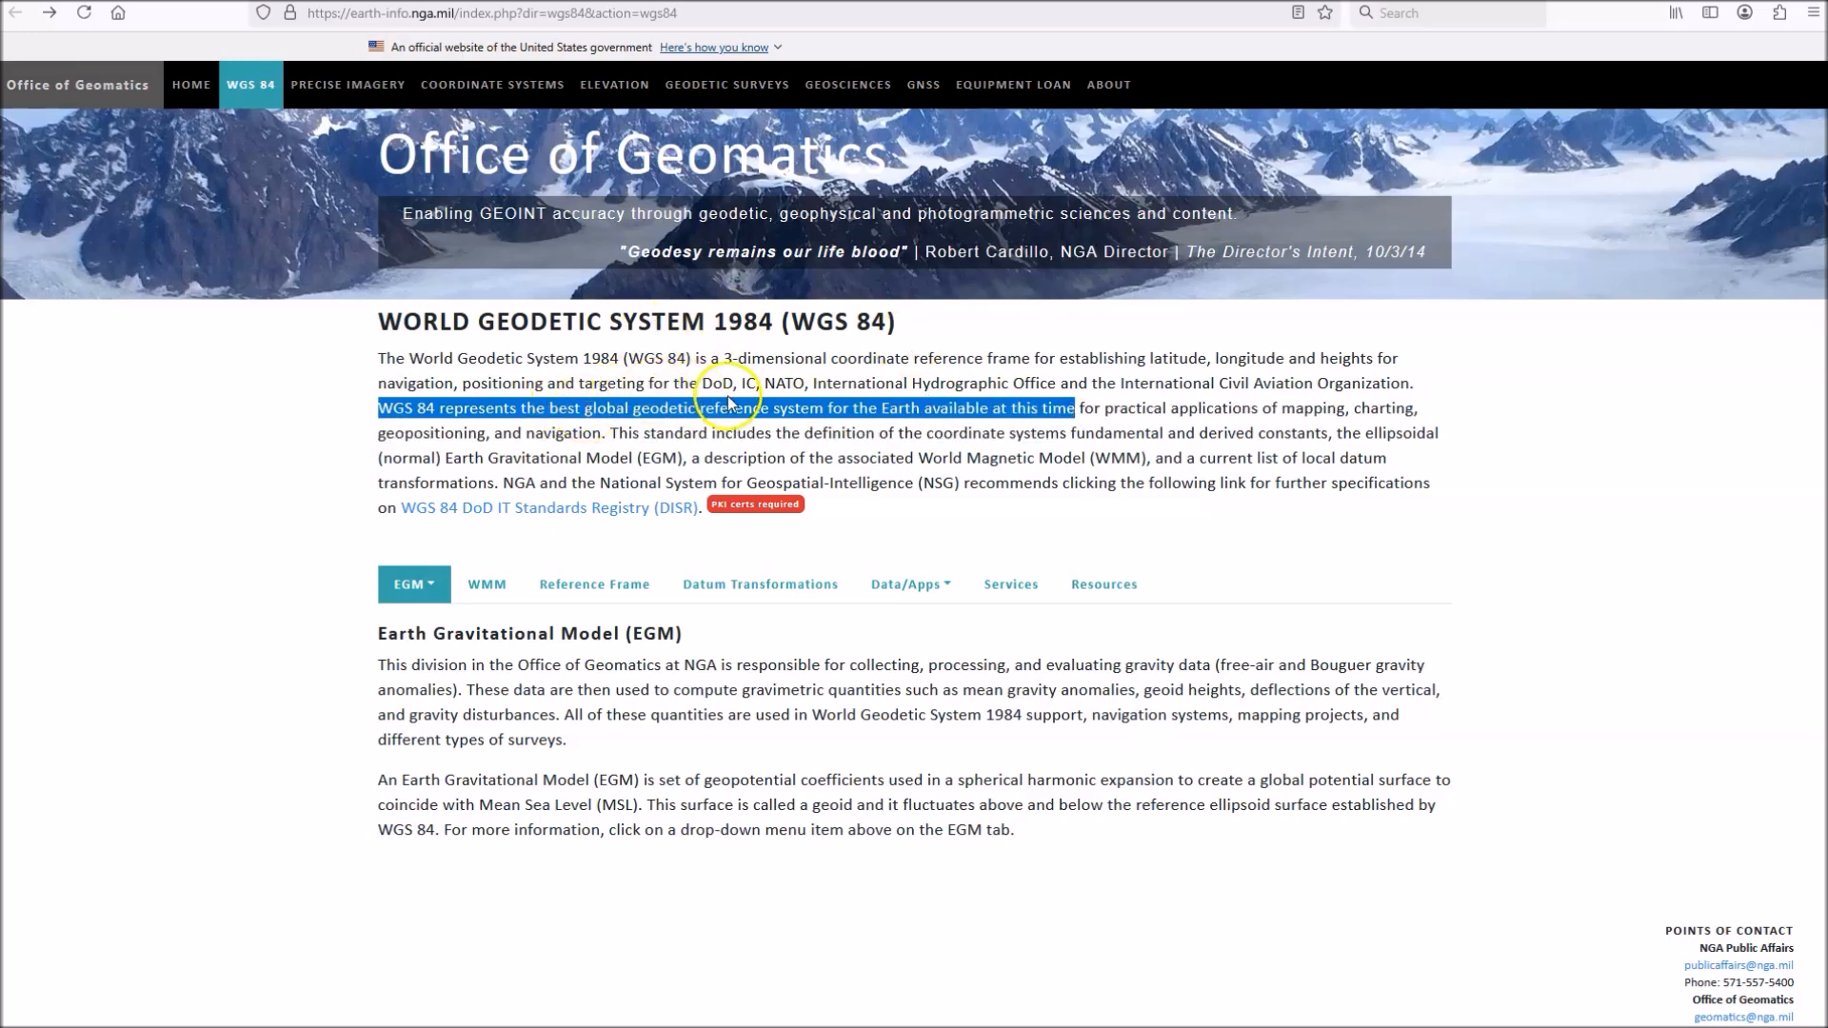
mouse_move(600, 412)
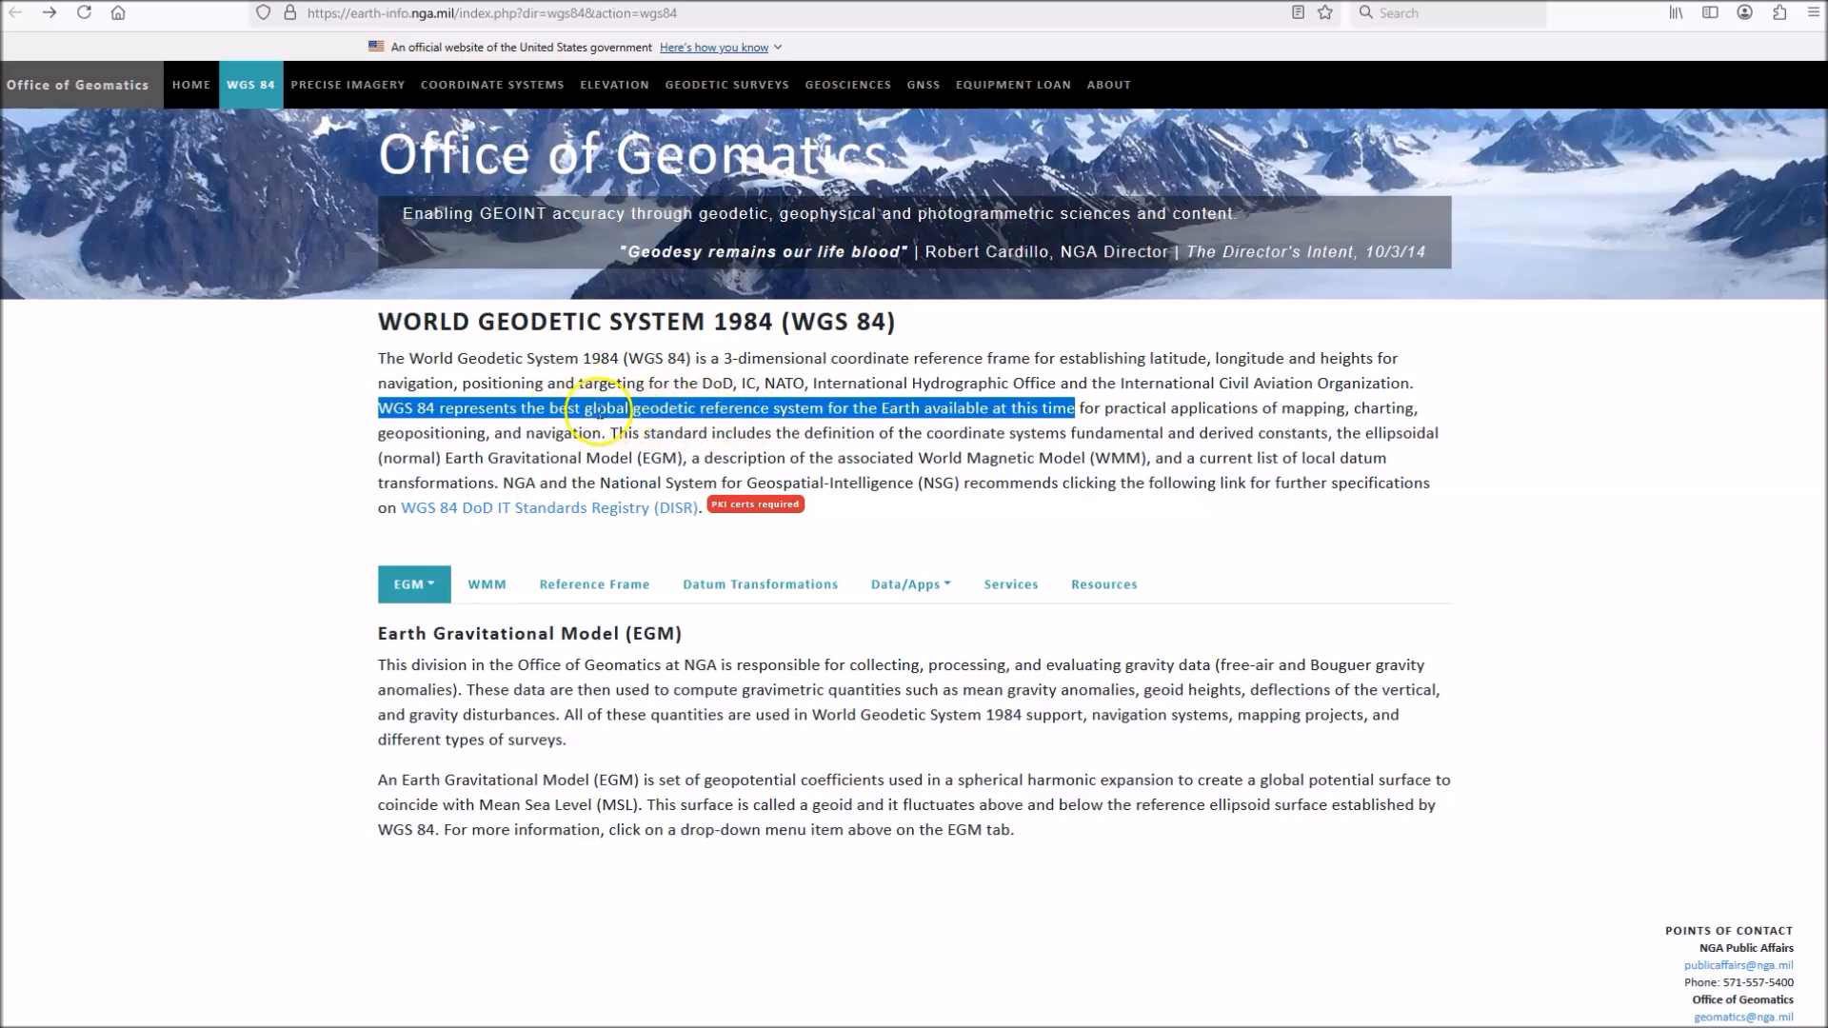
mouse_move(868, 501)
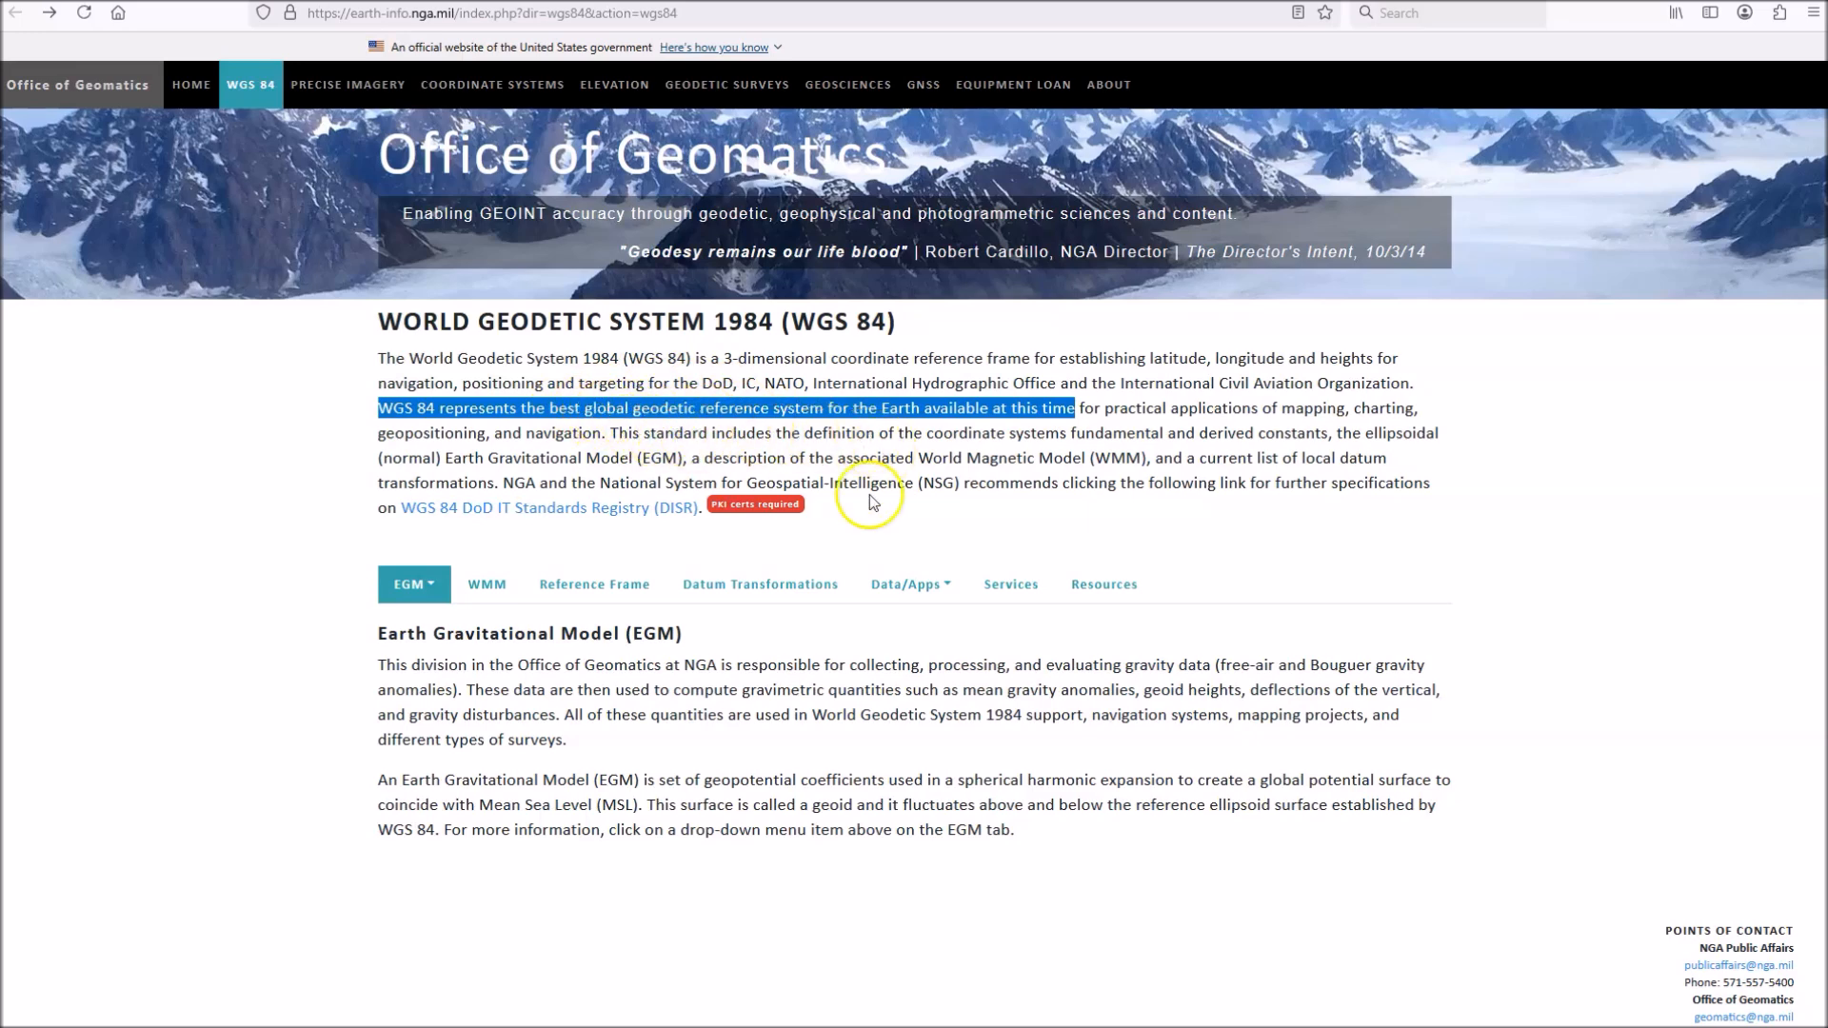
- Clear the previous text highlight on the WGS 84 page before selecting the EGM/WMM passage
left_click(1339, 434)
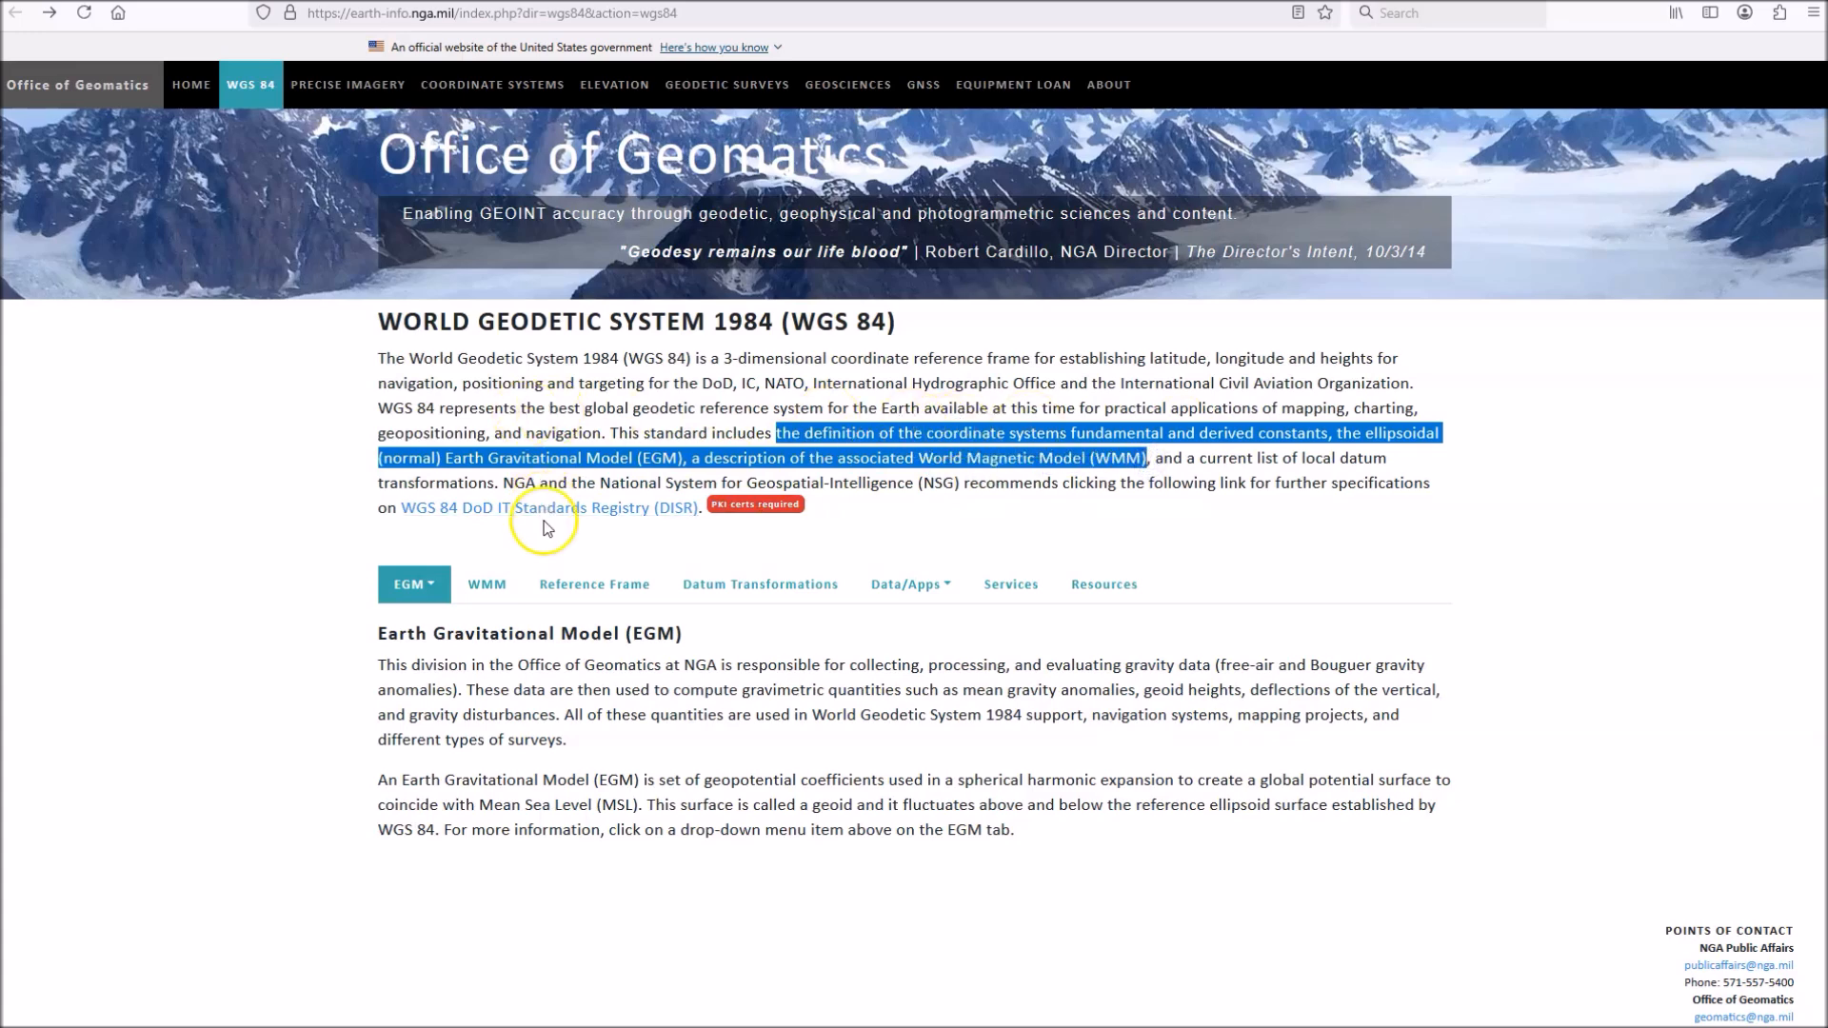
mouse_move(560, 556)
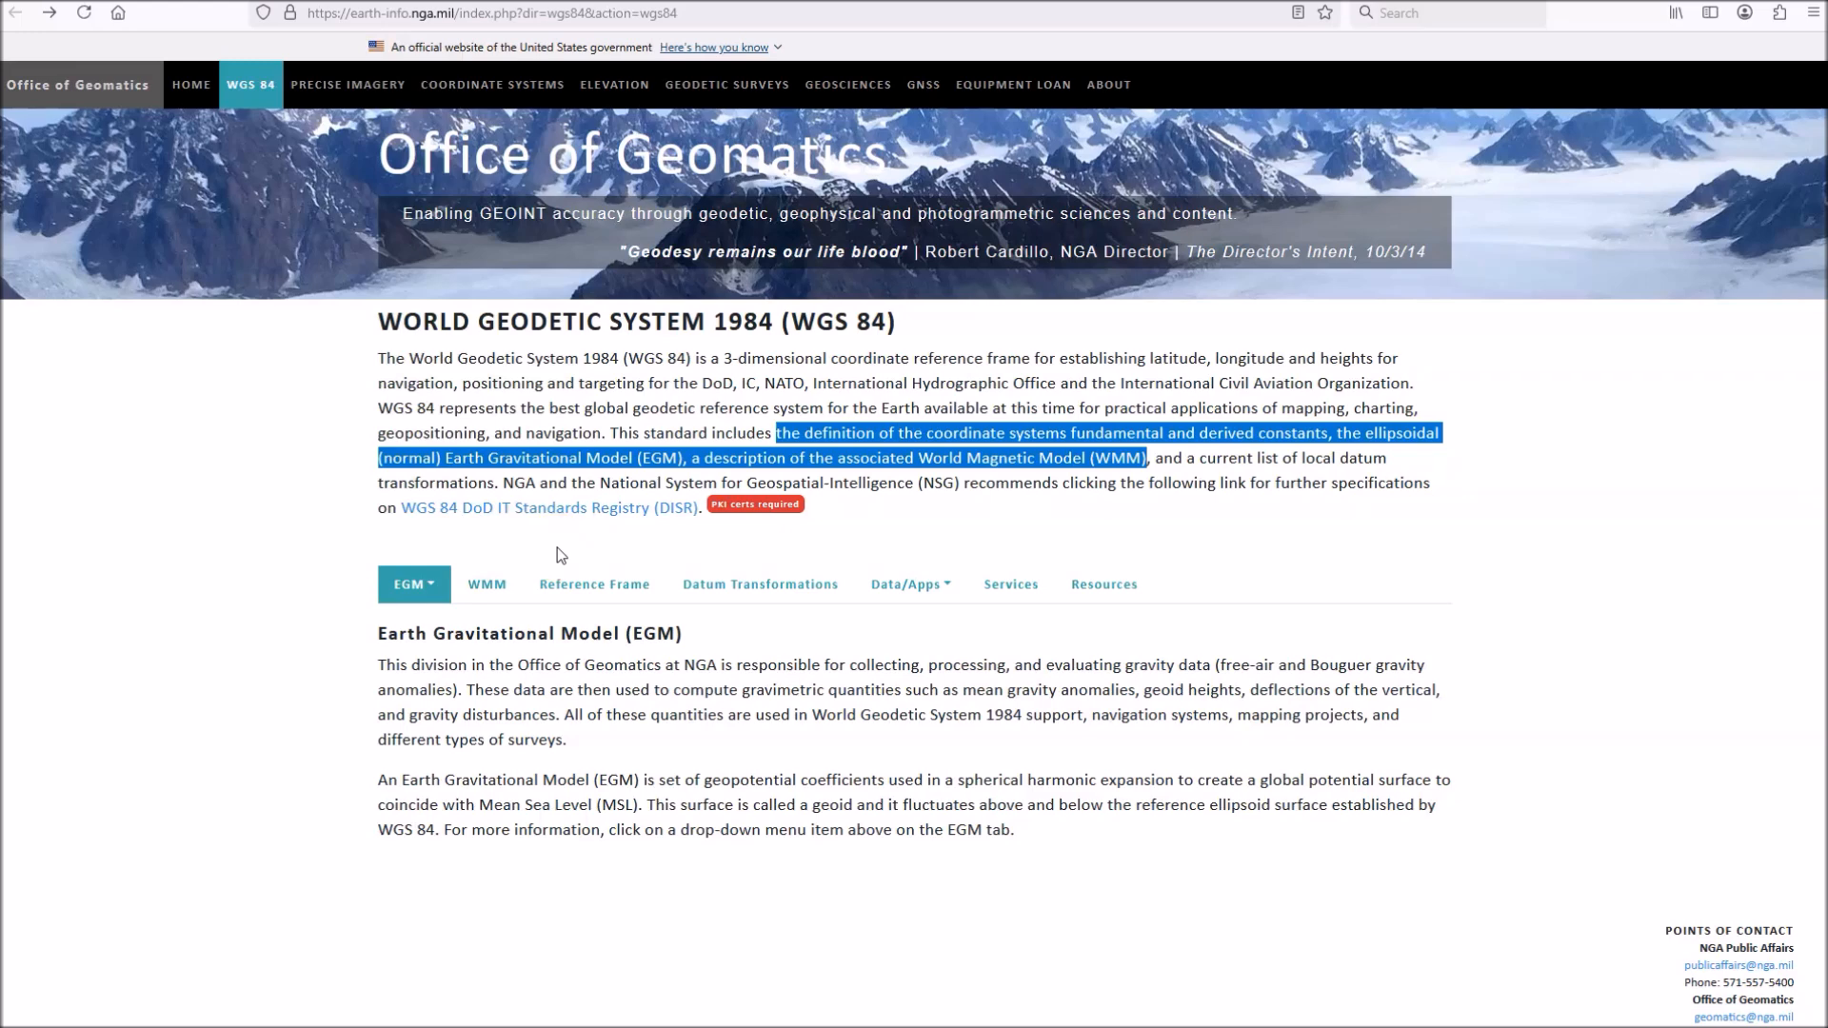
mouse_move(1487, 230)
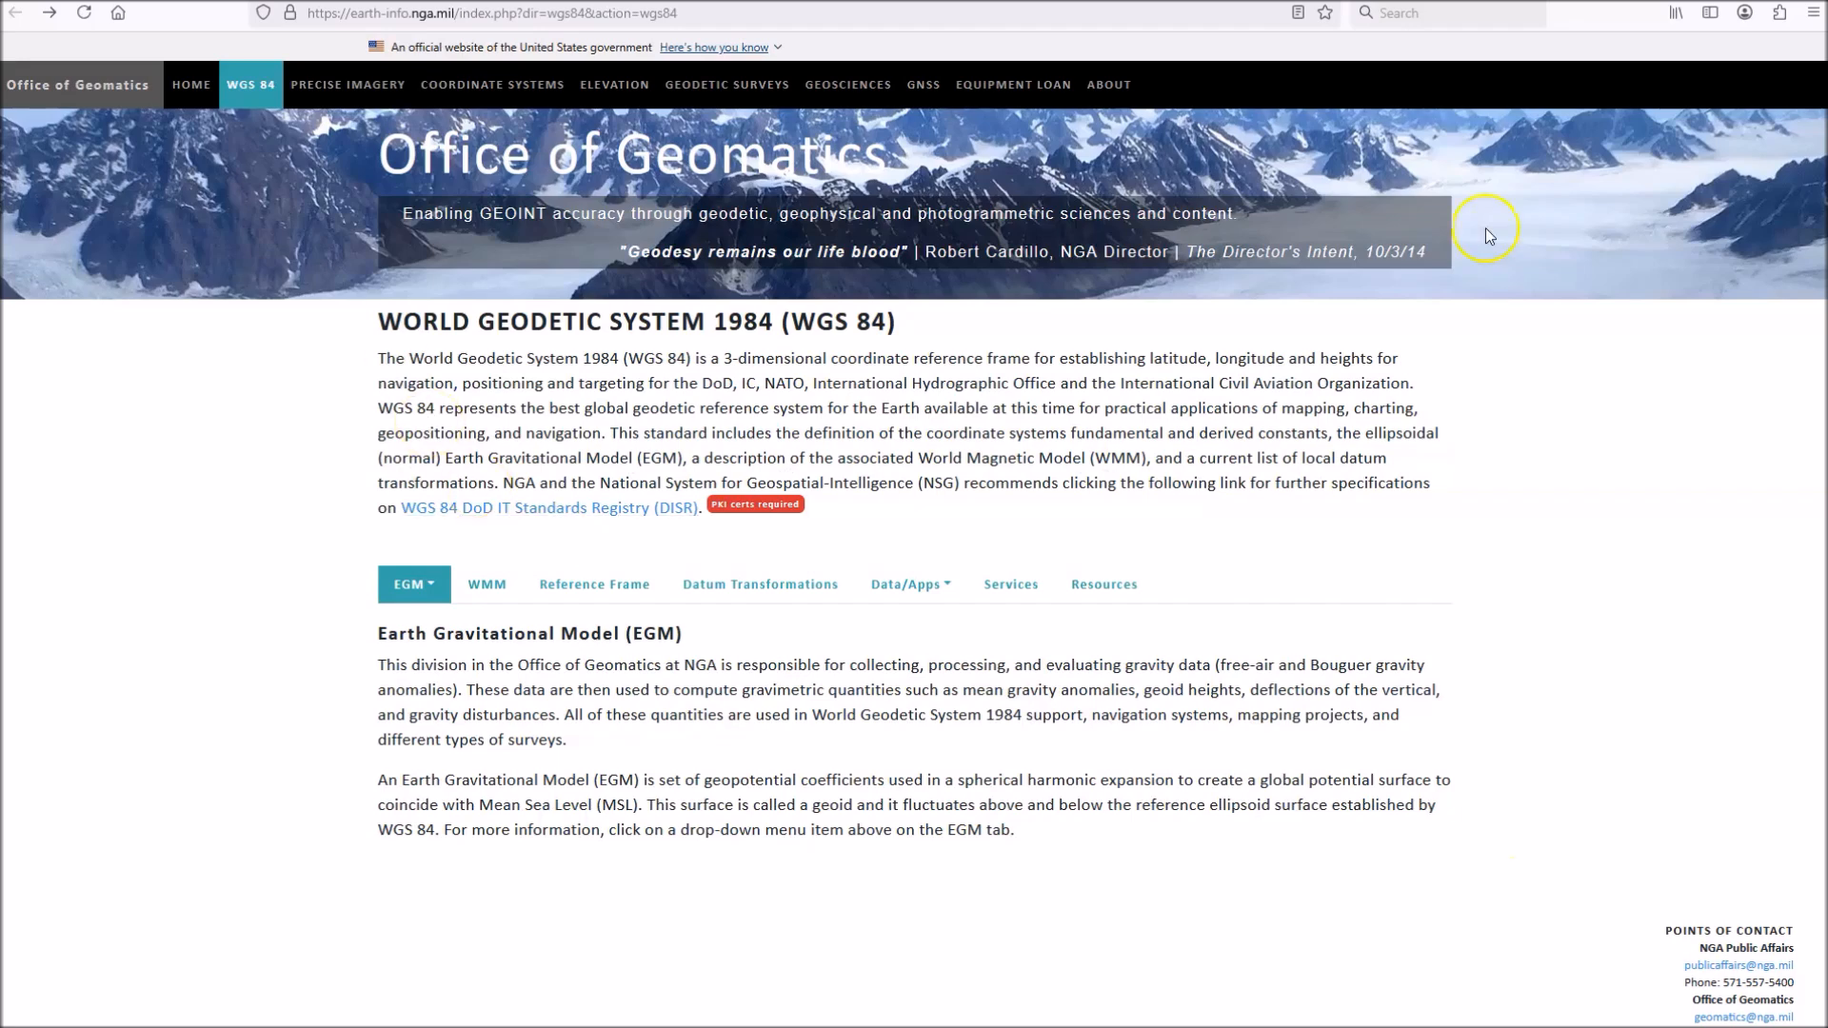
mouse_move(1640, 388)
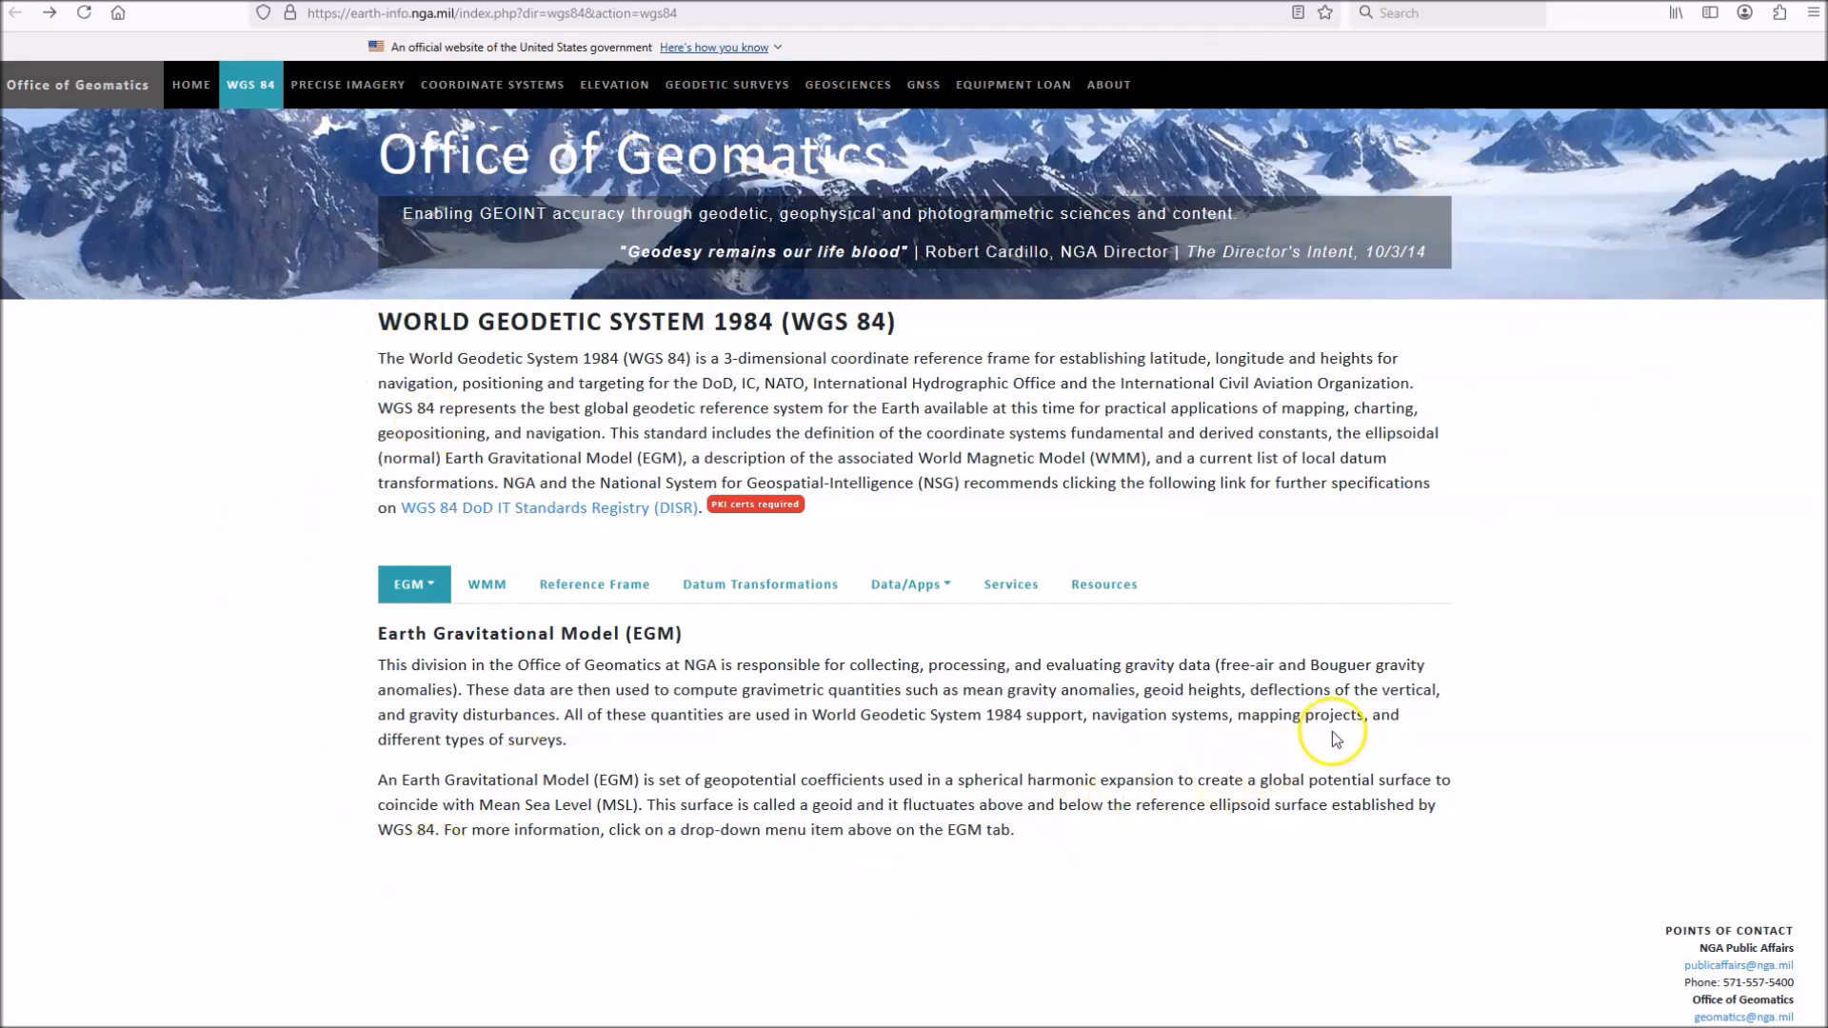
mouse_move(916, 838)
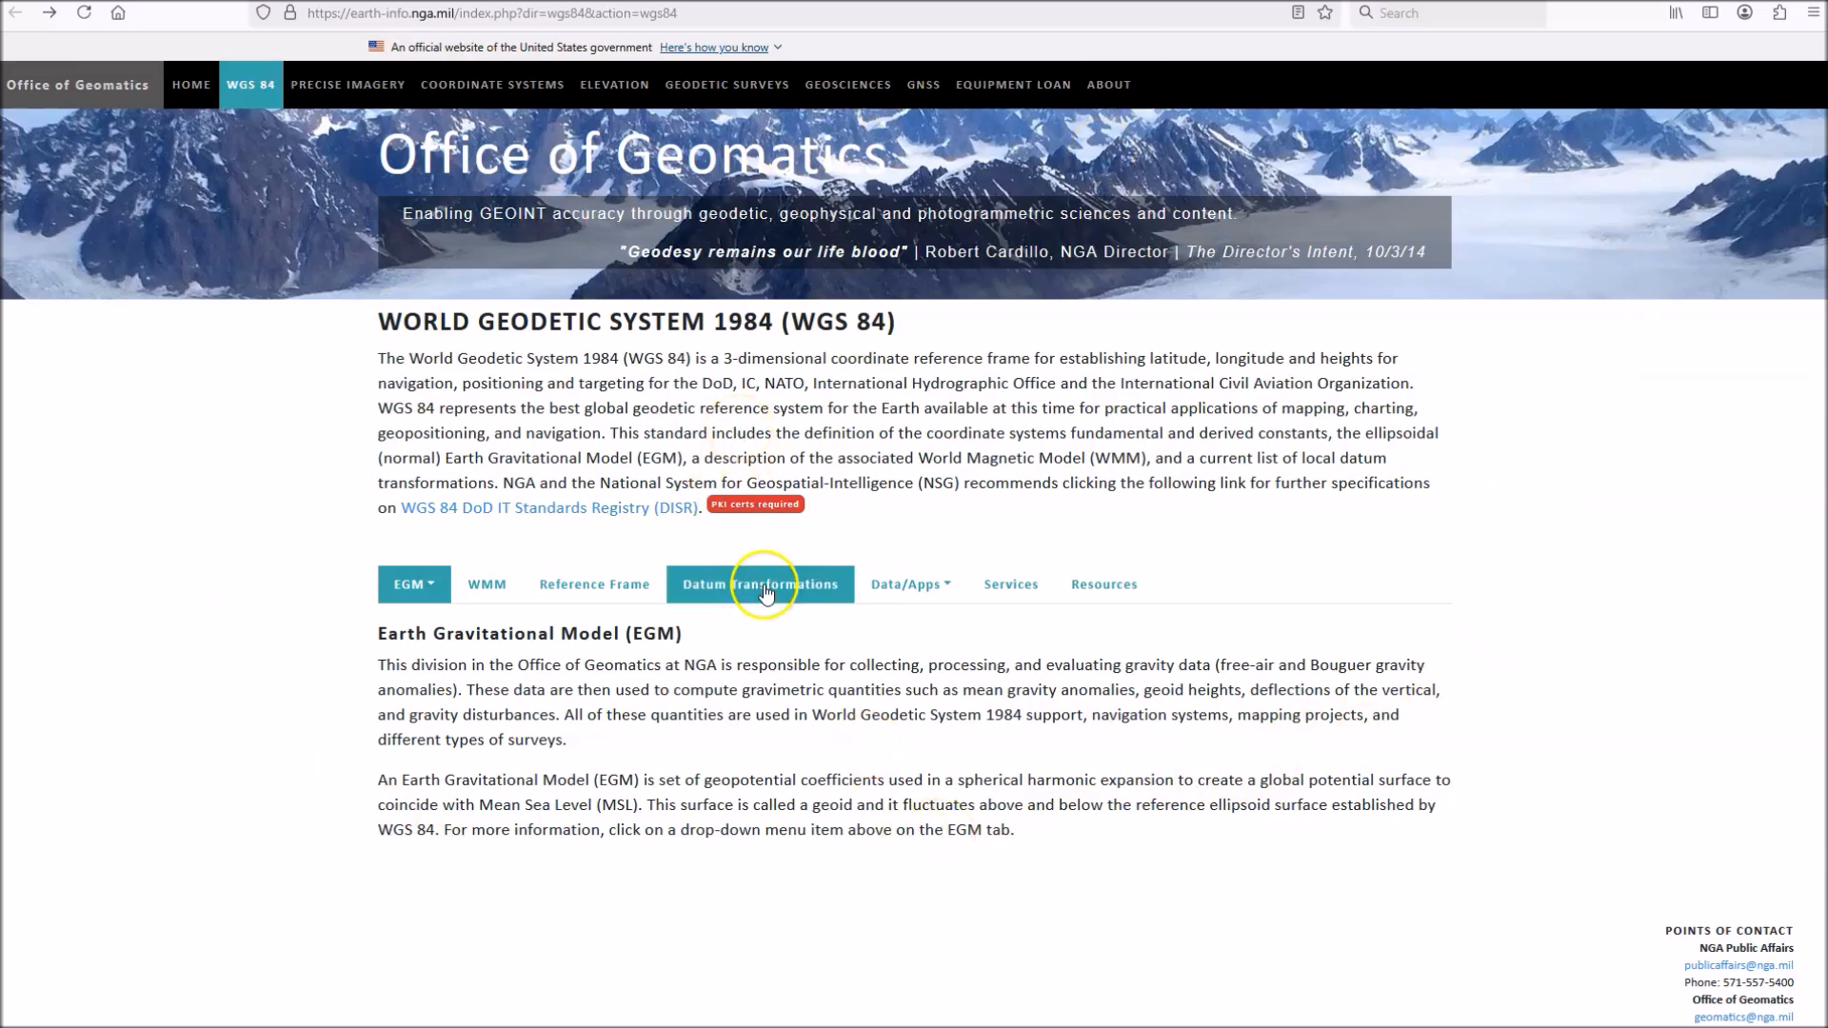
mouse_move(912, 502)
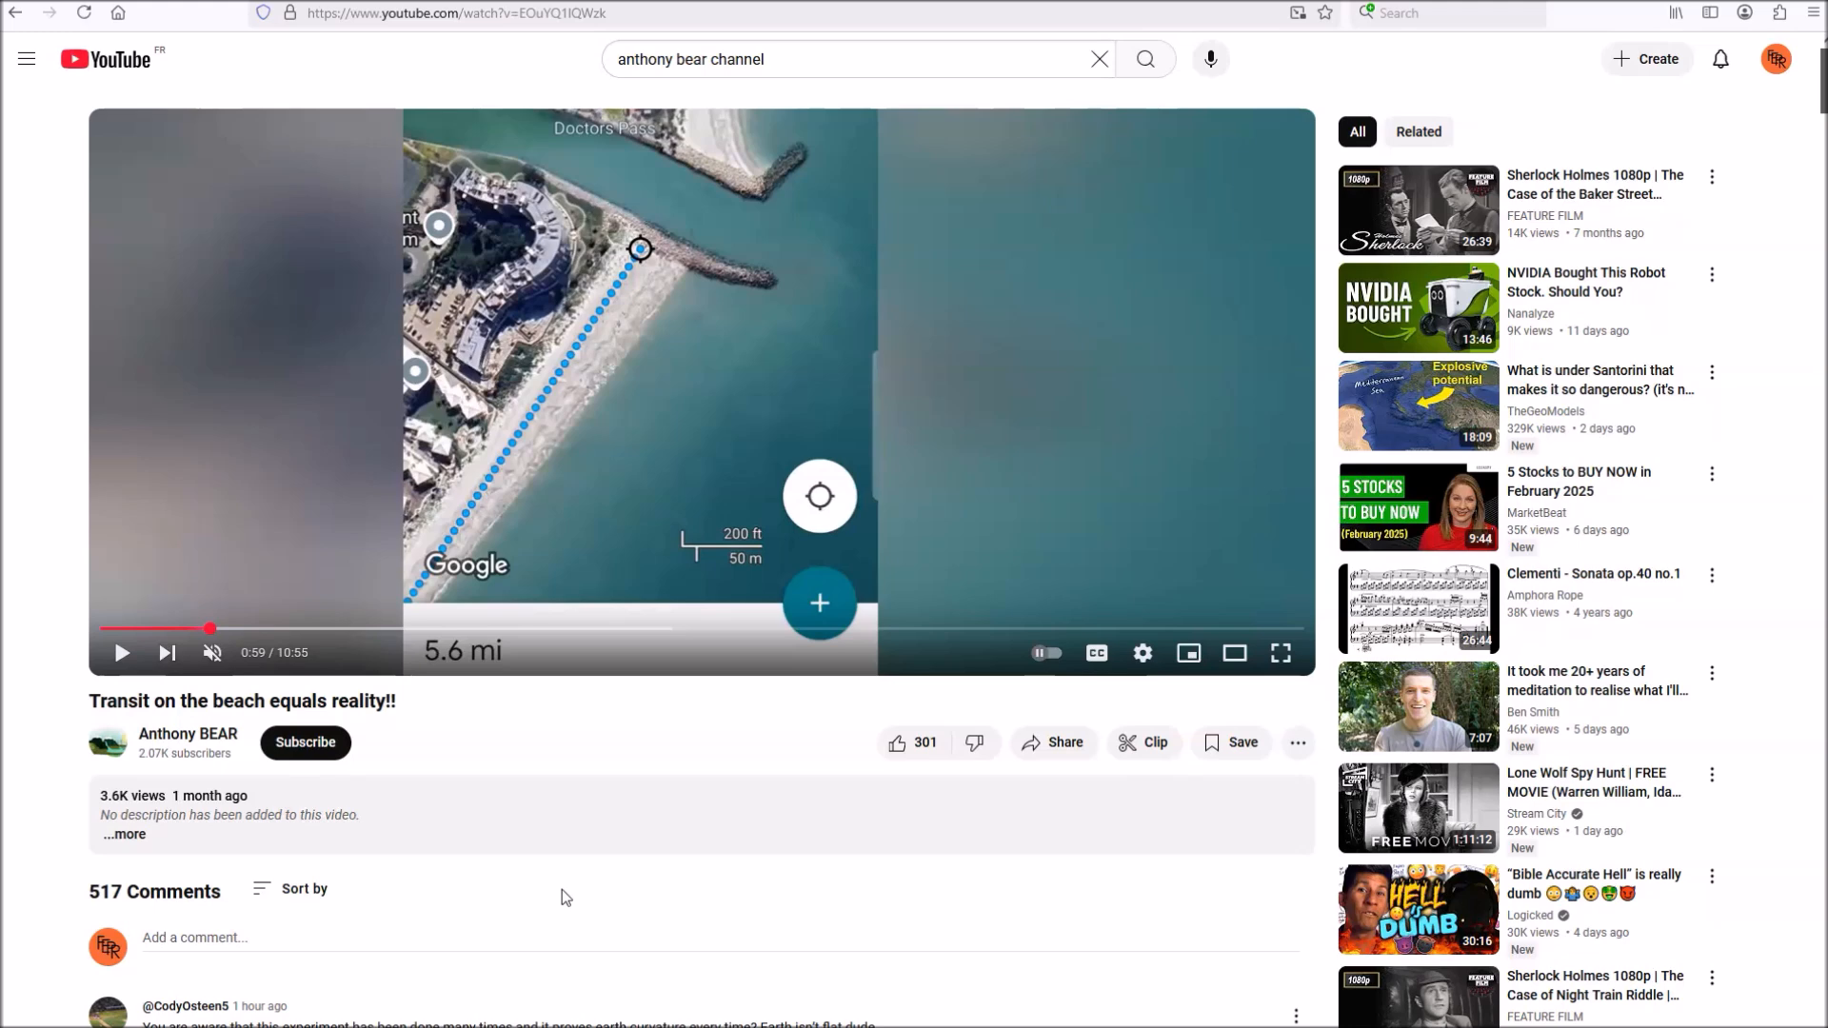
mouse_move(413, 507)
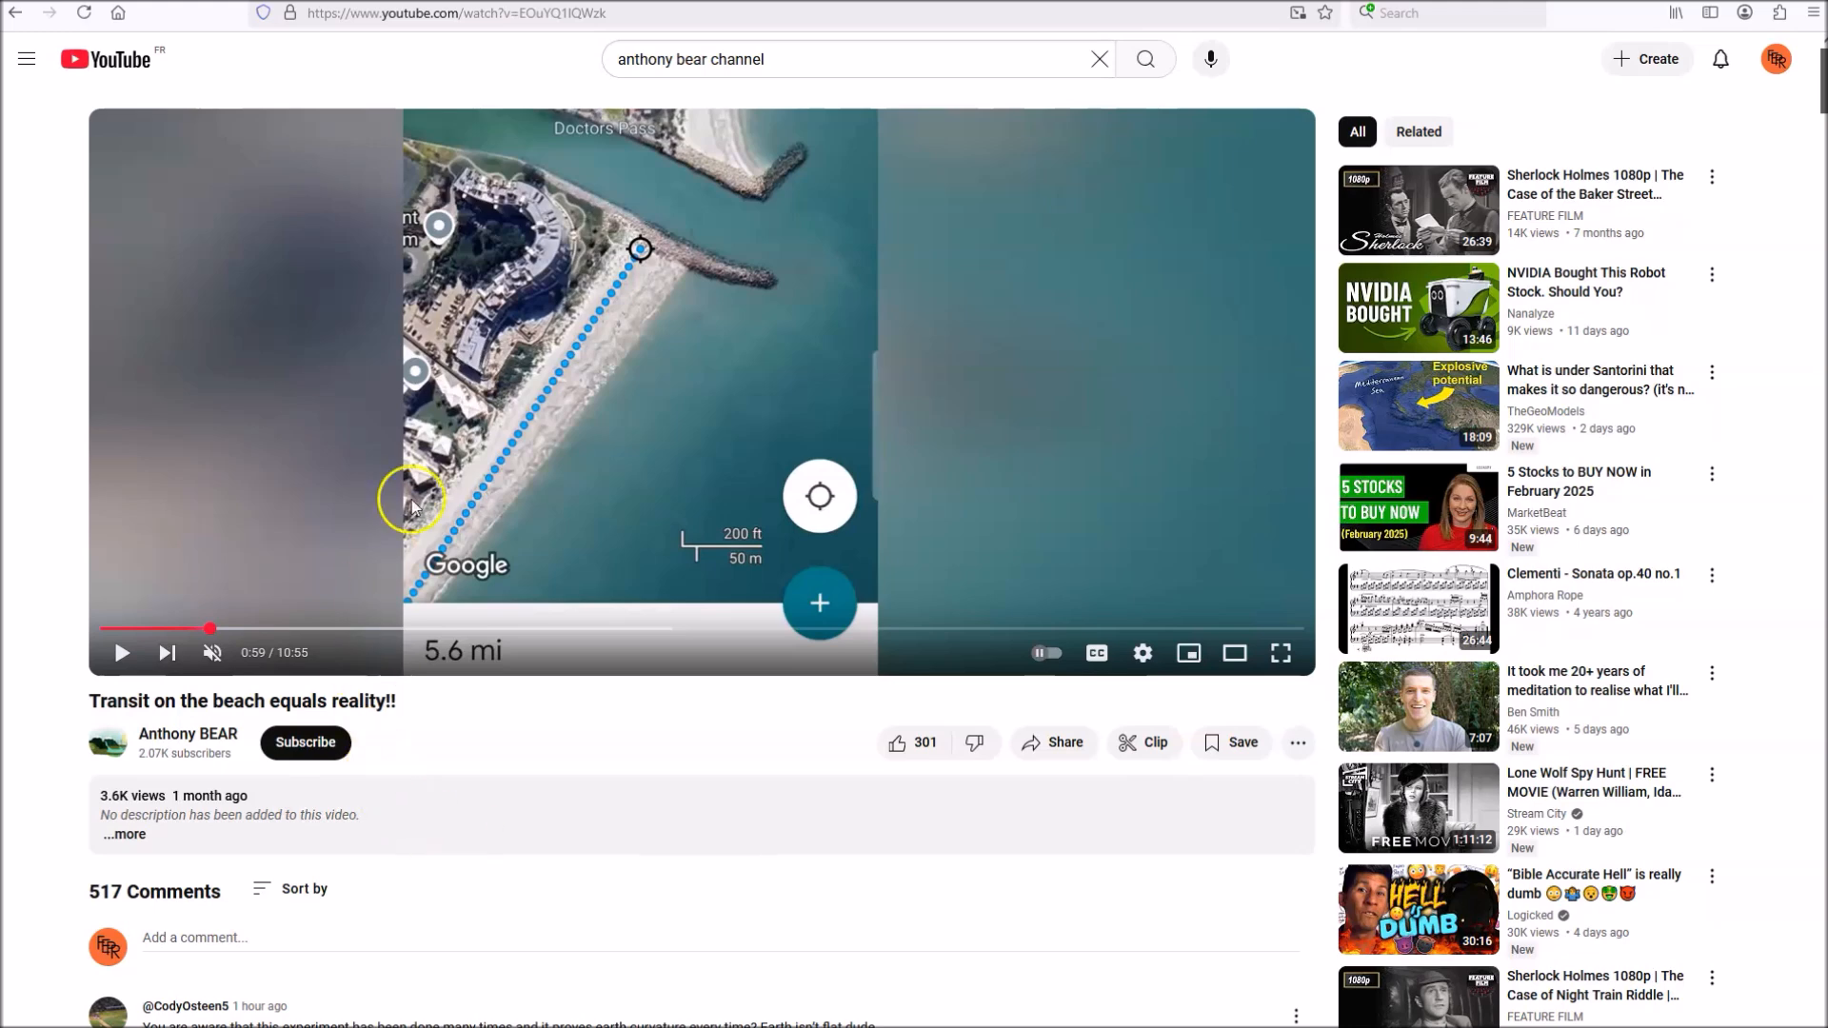
mouse_move(532, 175)
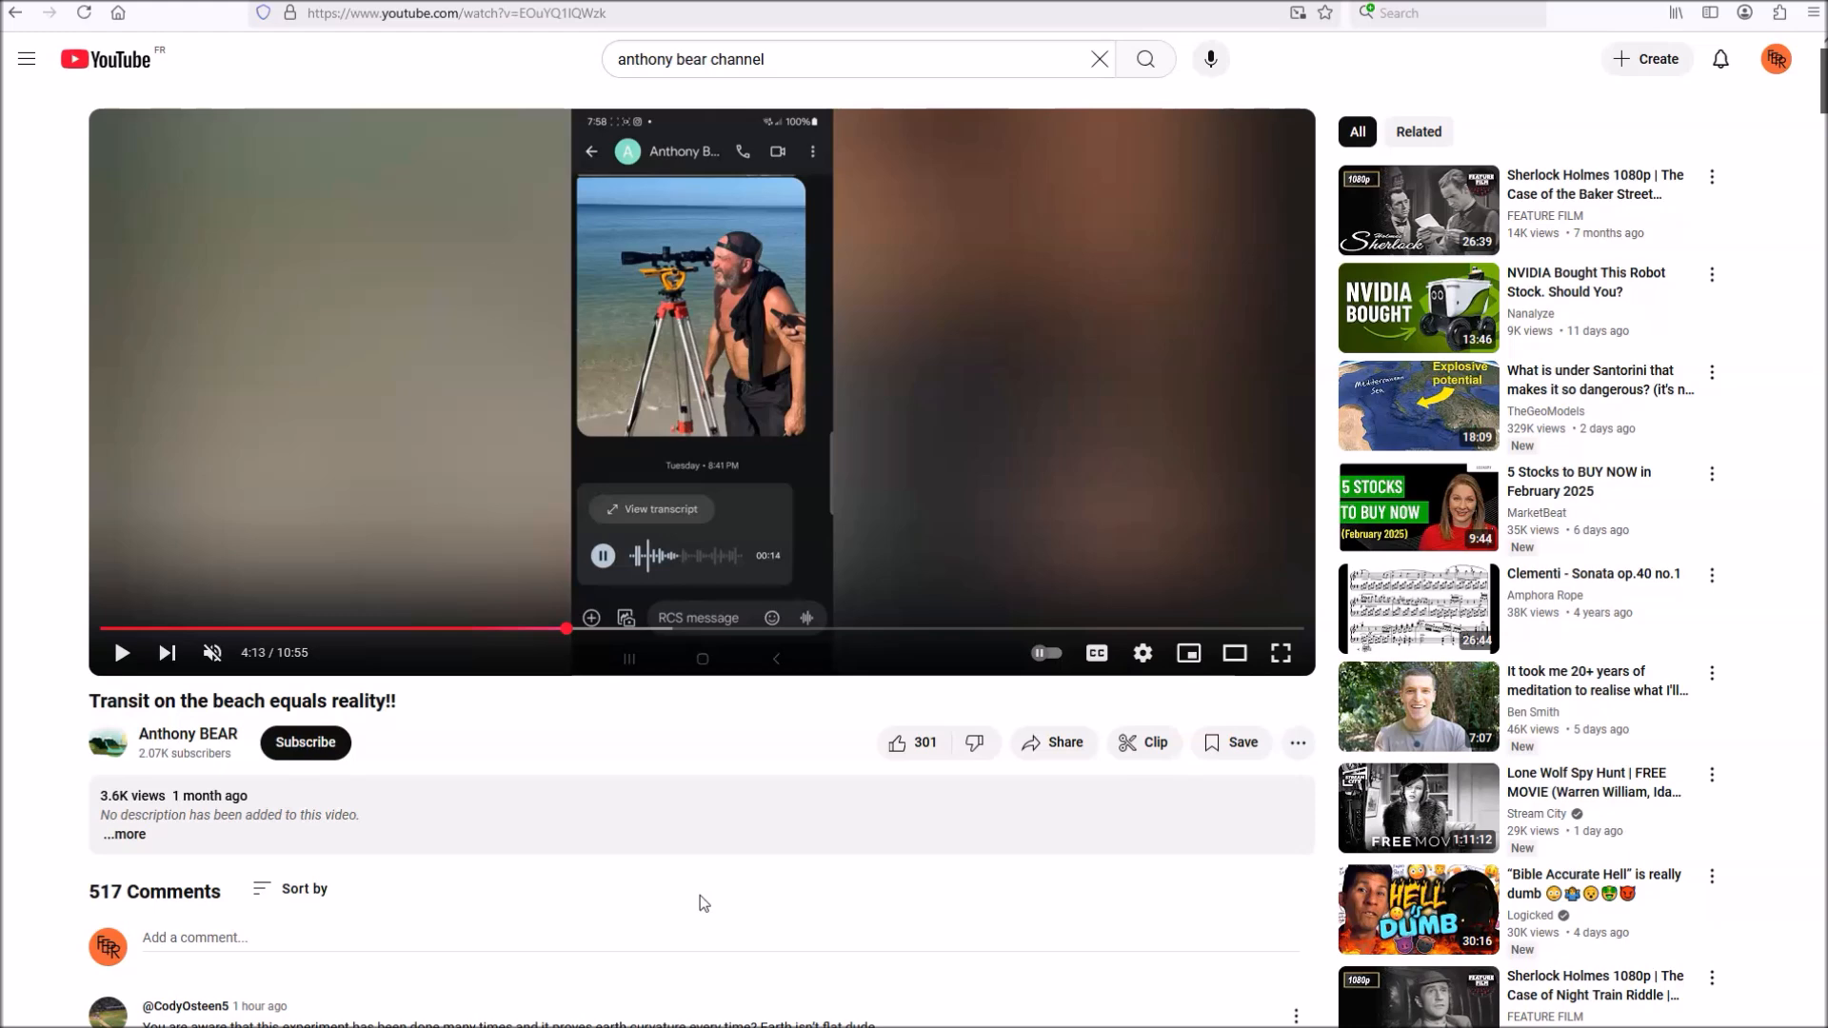
mouse_move(428, 630)
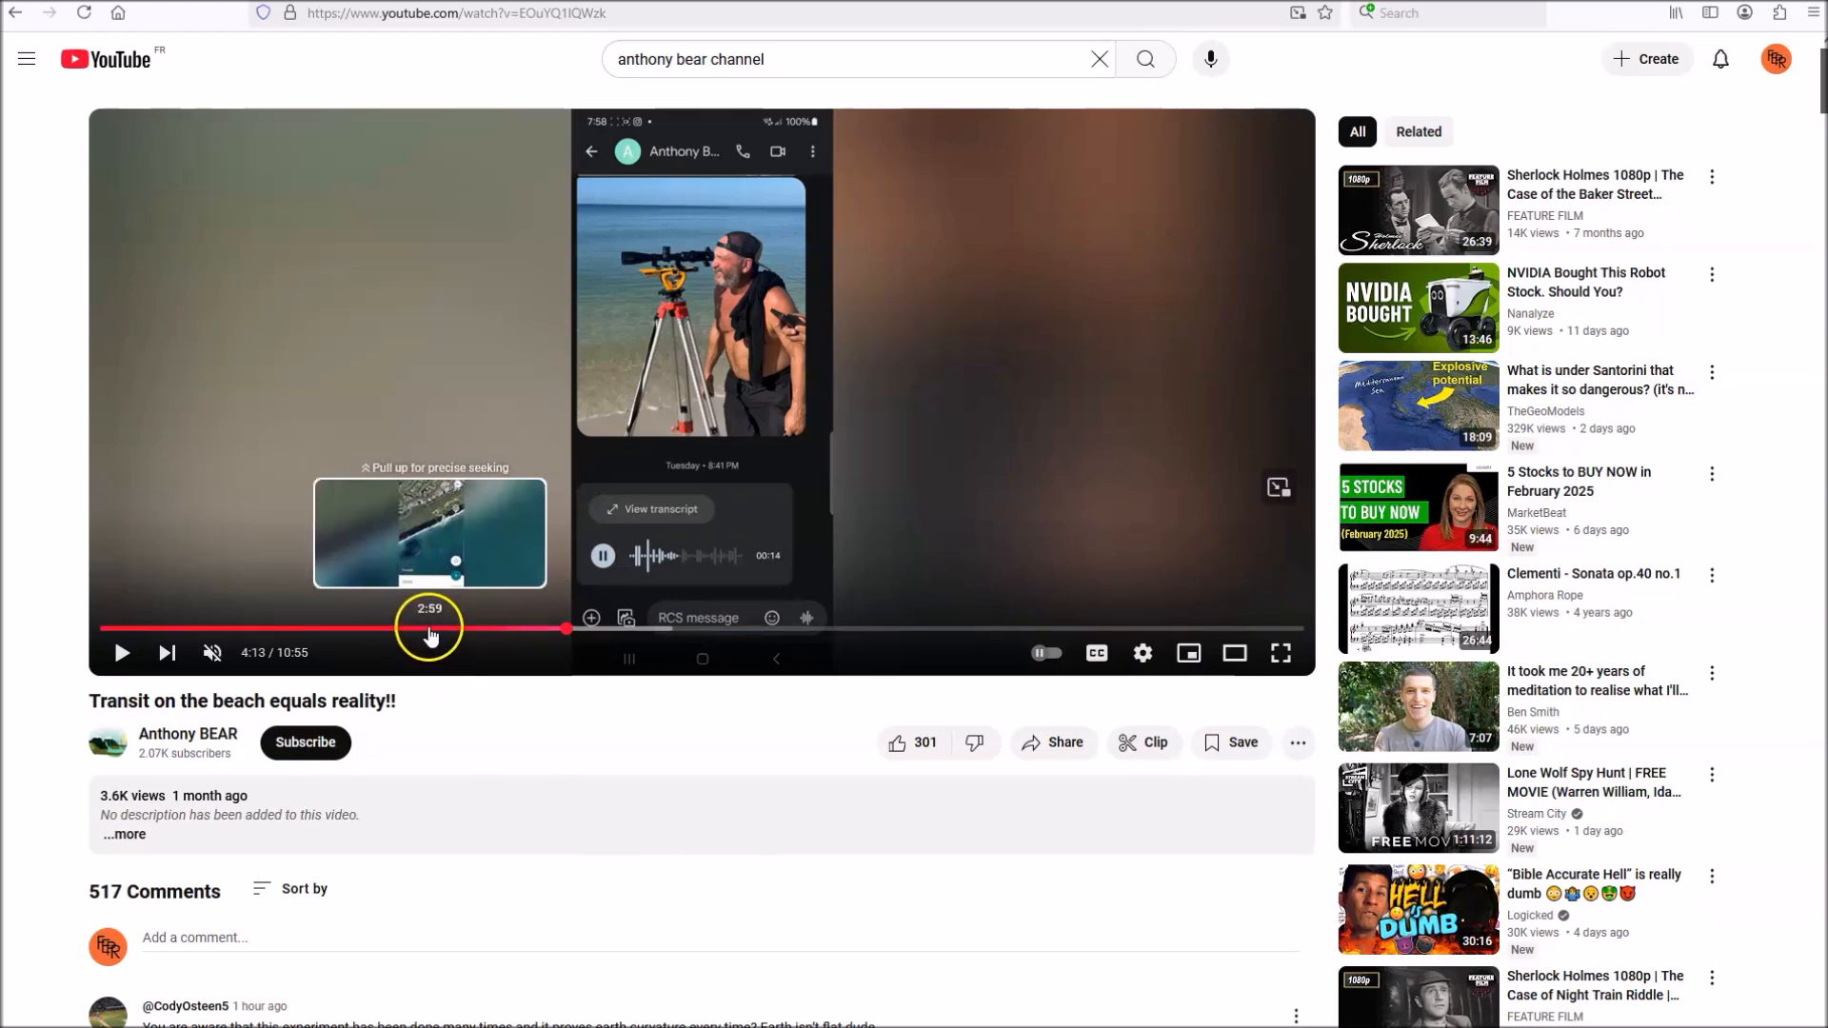
mouse_move(347, 629)
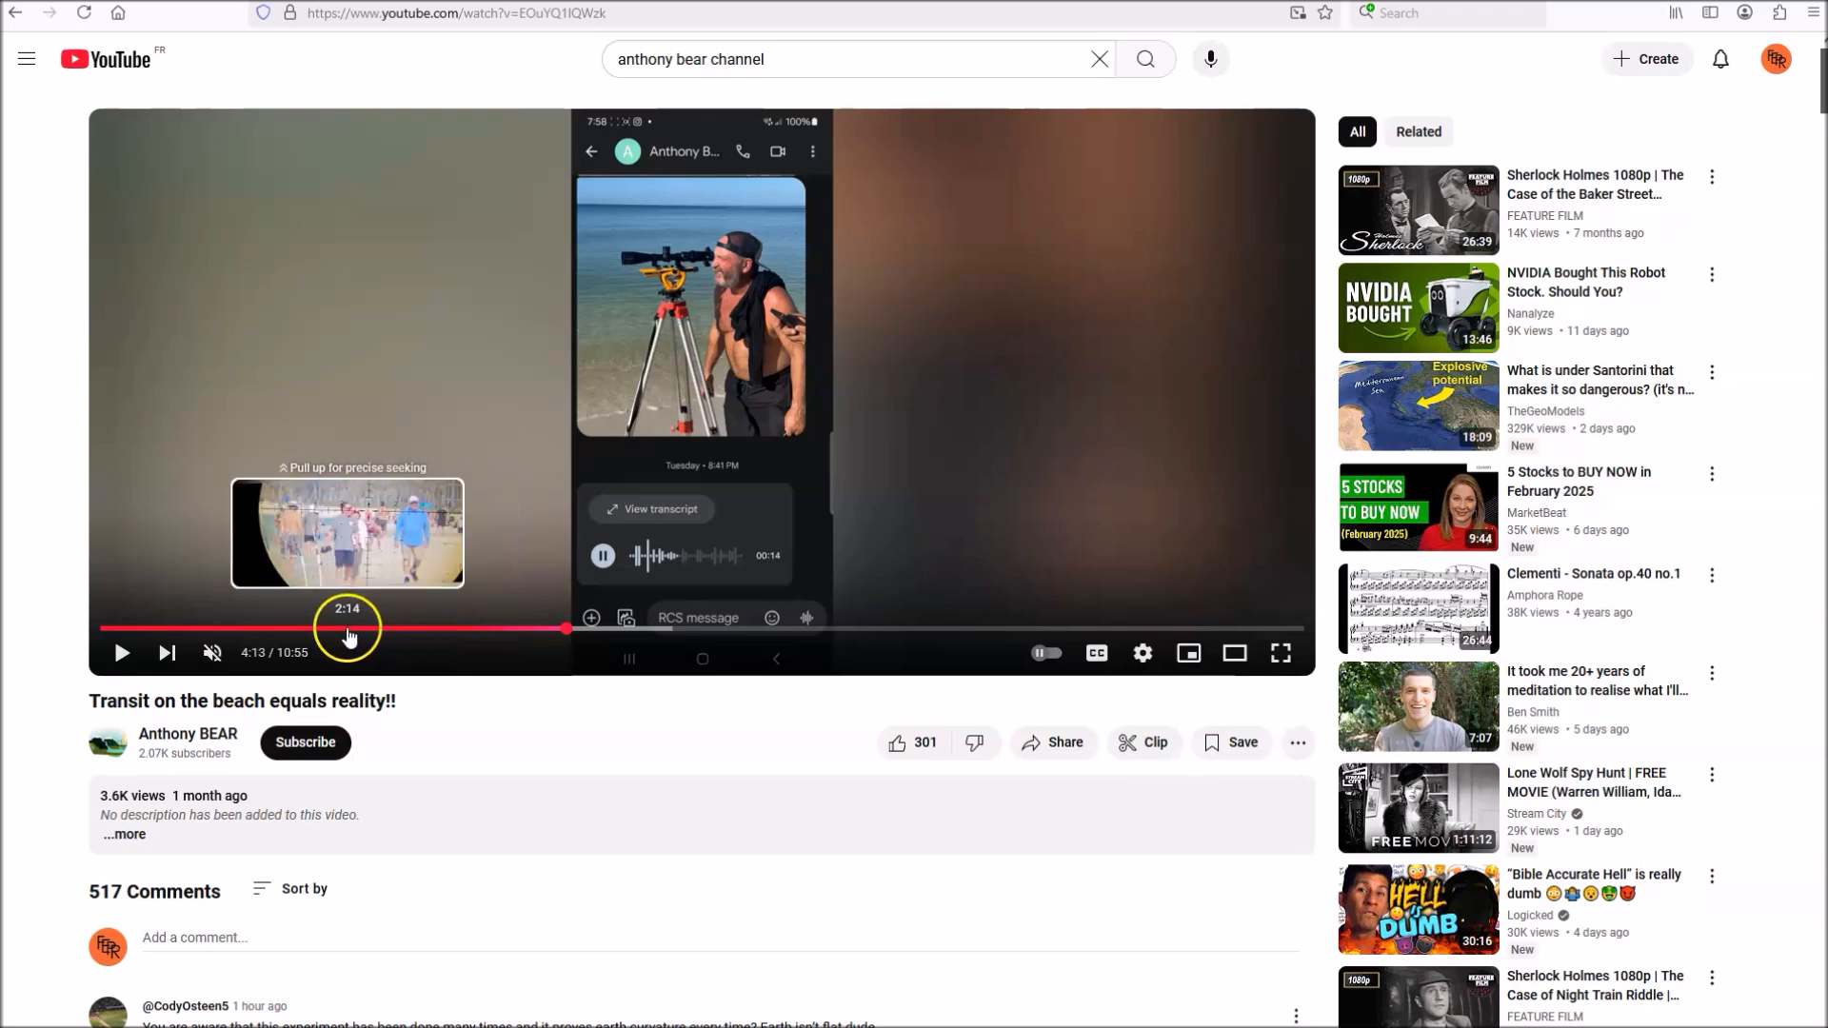
- Seek the beach transit video back to the 1:54 reticle view, then ahead to the 4:47 beach scene
left_click(347, 628)
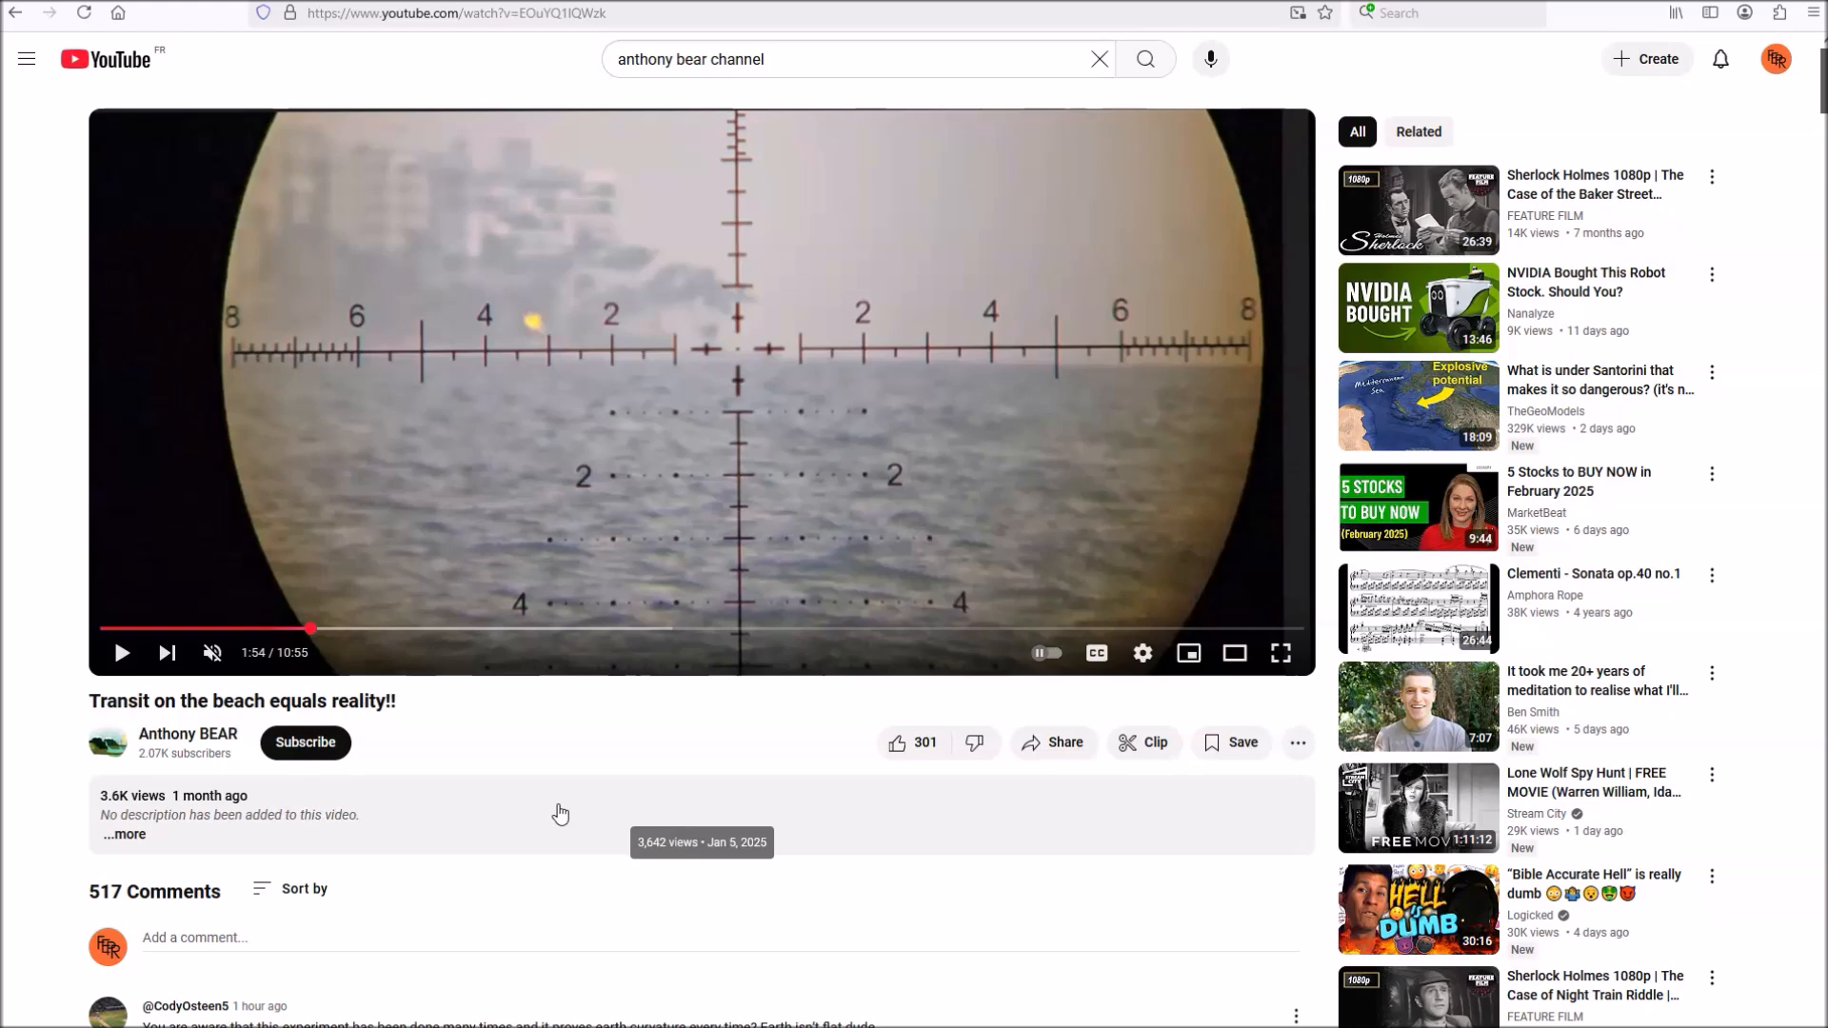
mouse_move(817, 667)
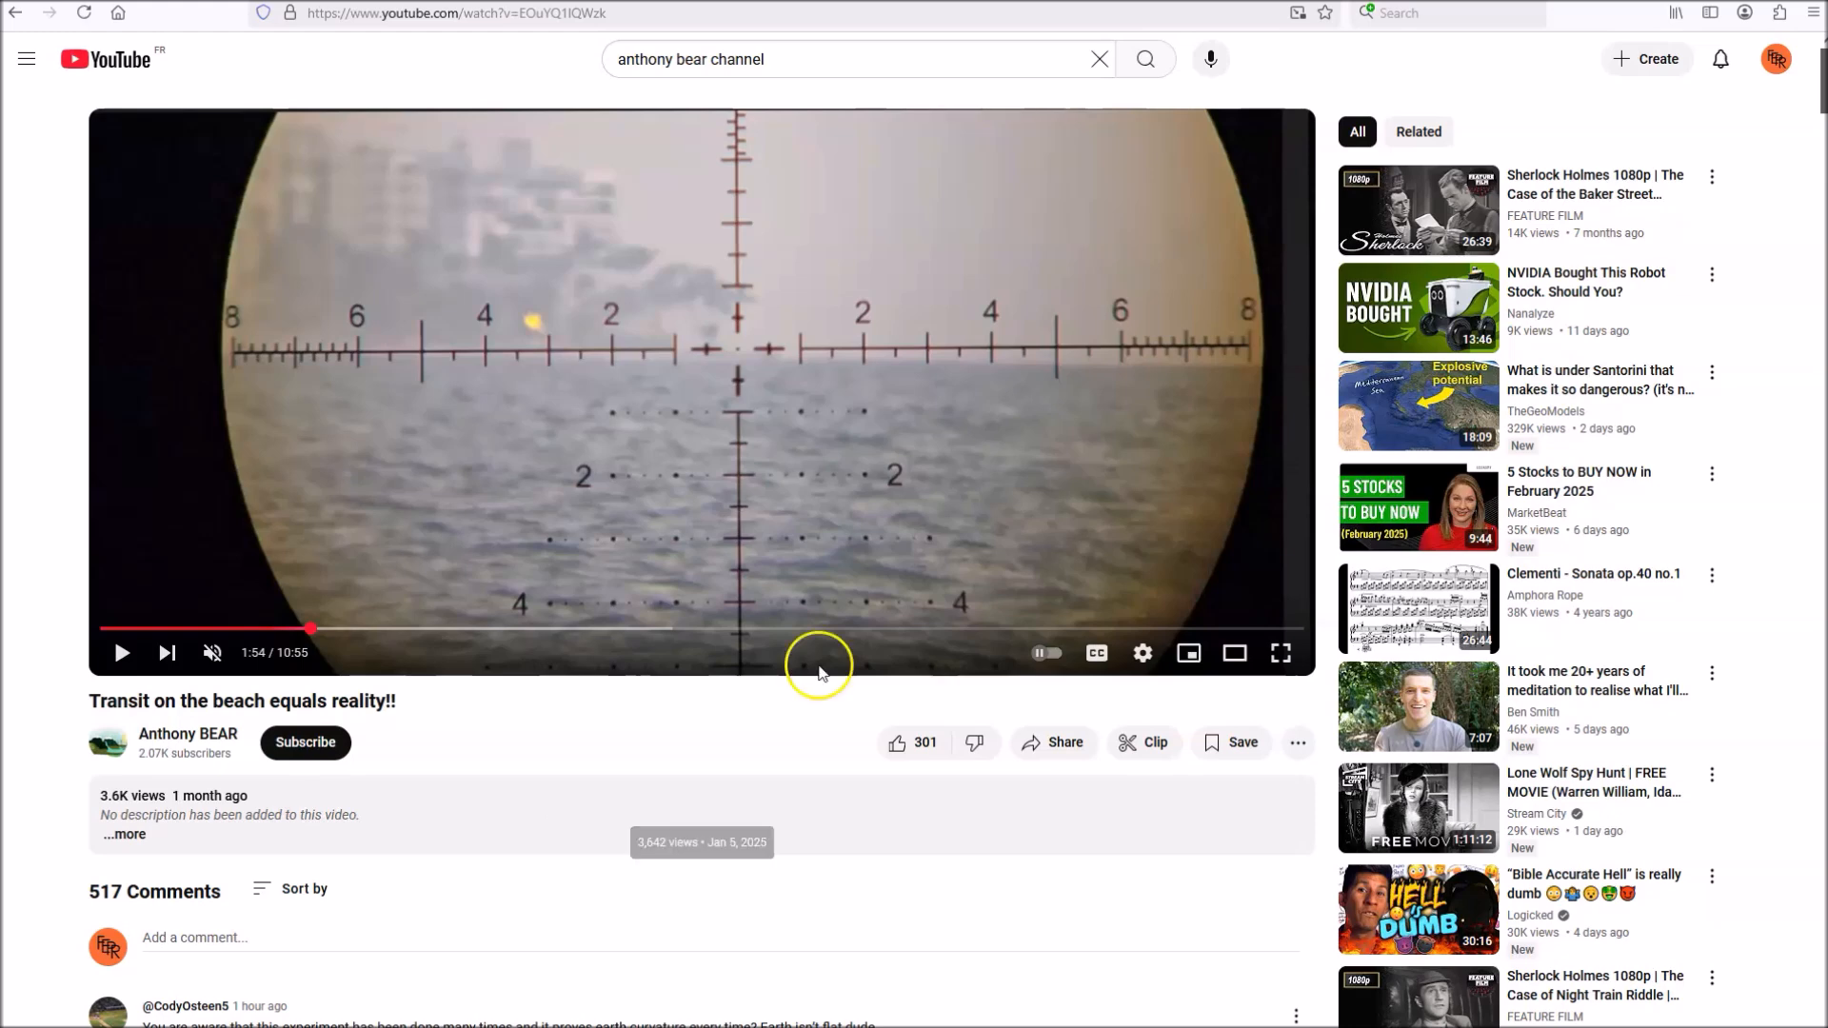
mouse_move(1252, 377)
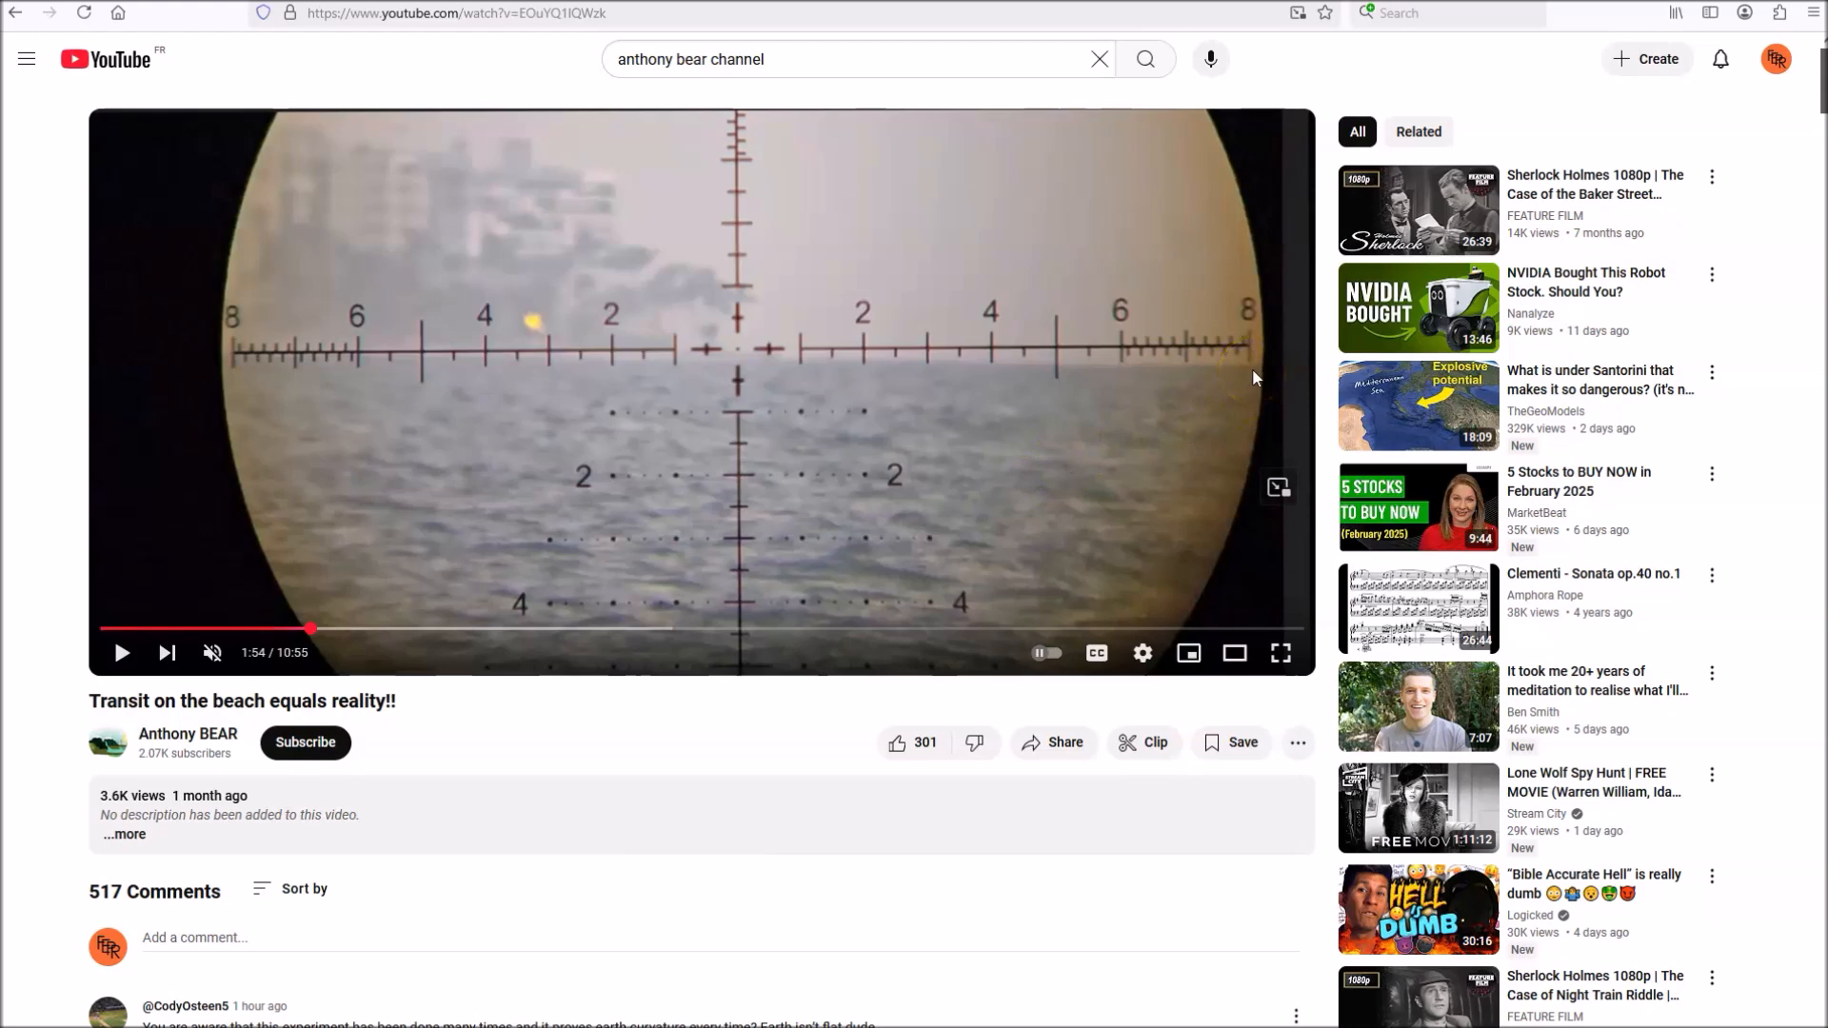
mouse_move(1258, 386)
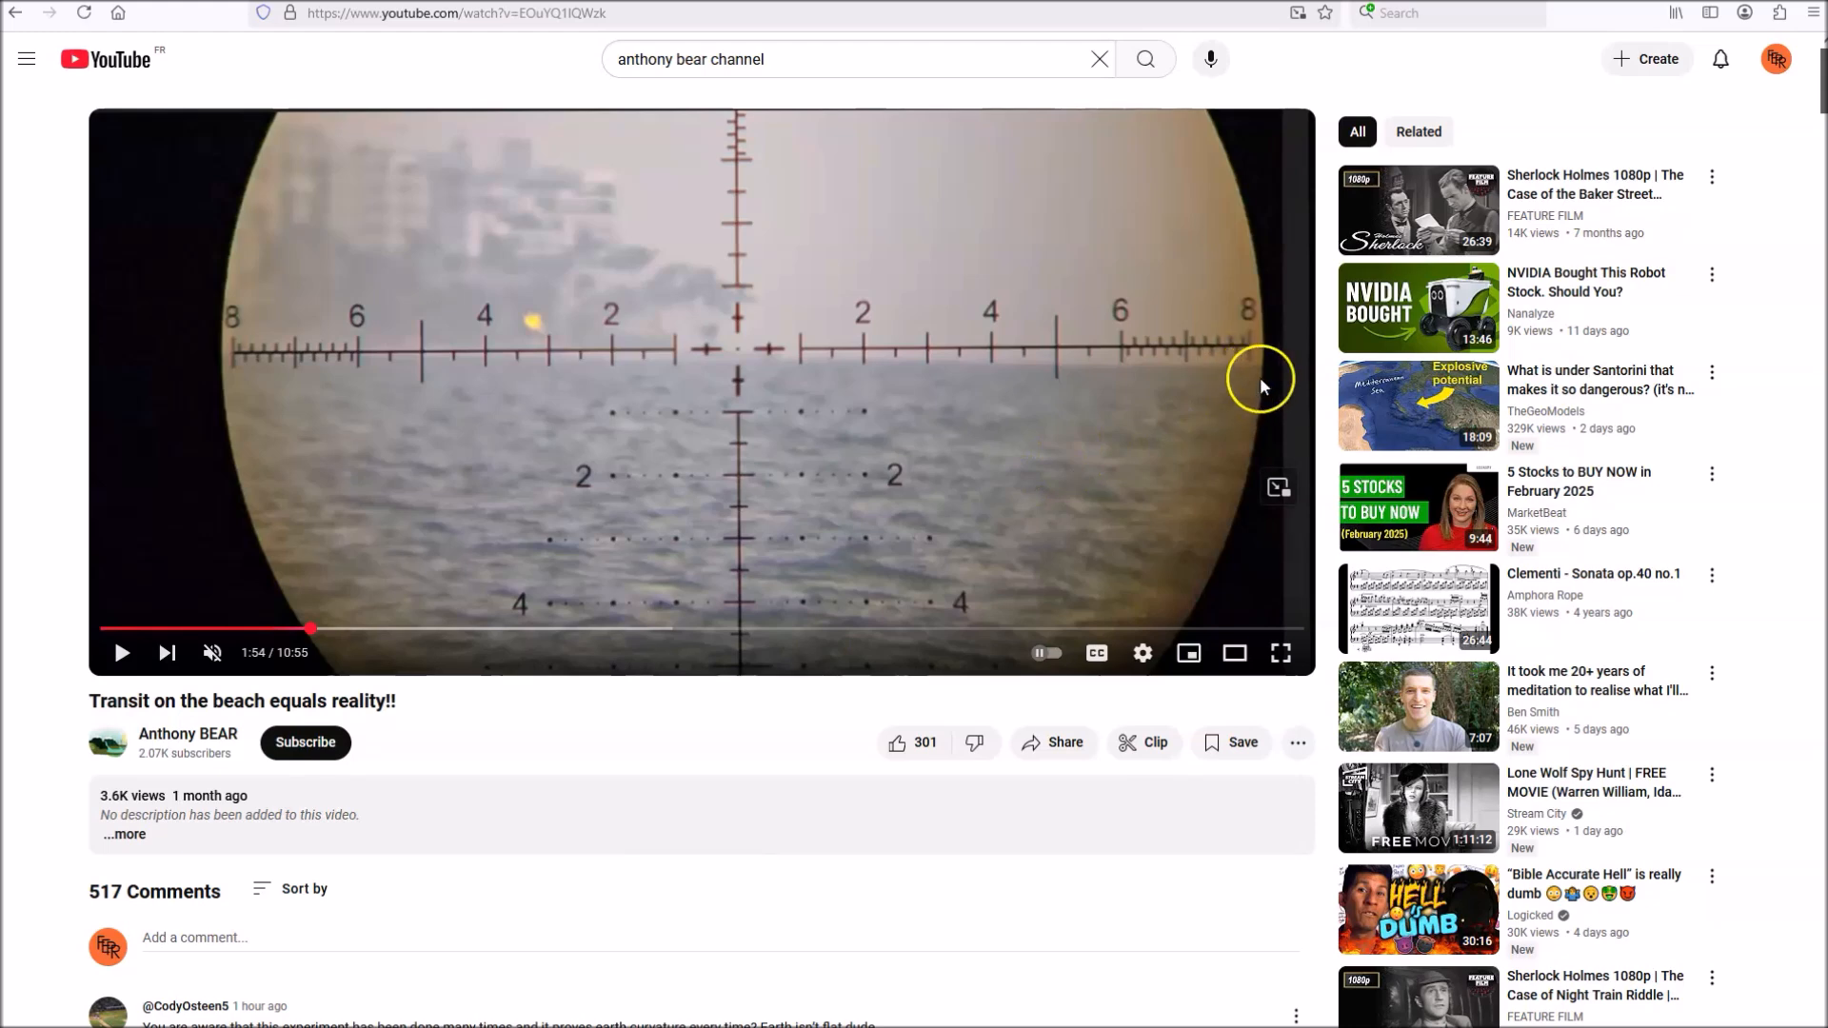
mouse_move(1213, 373)
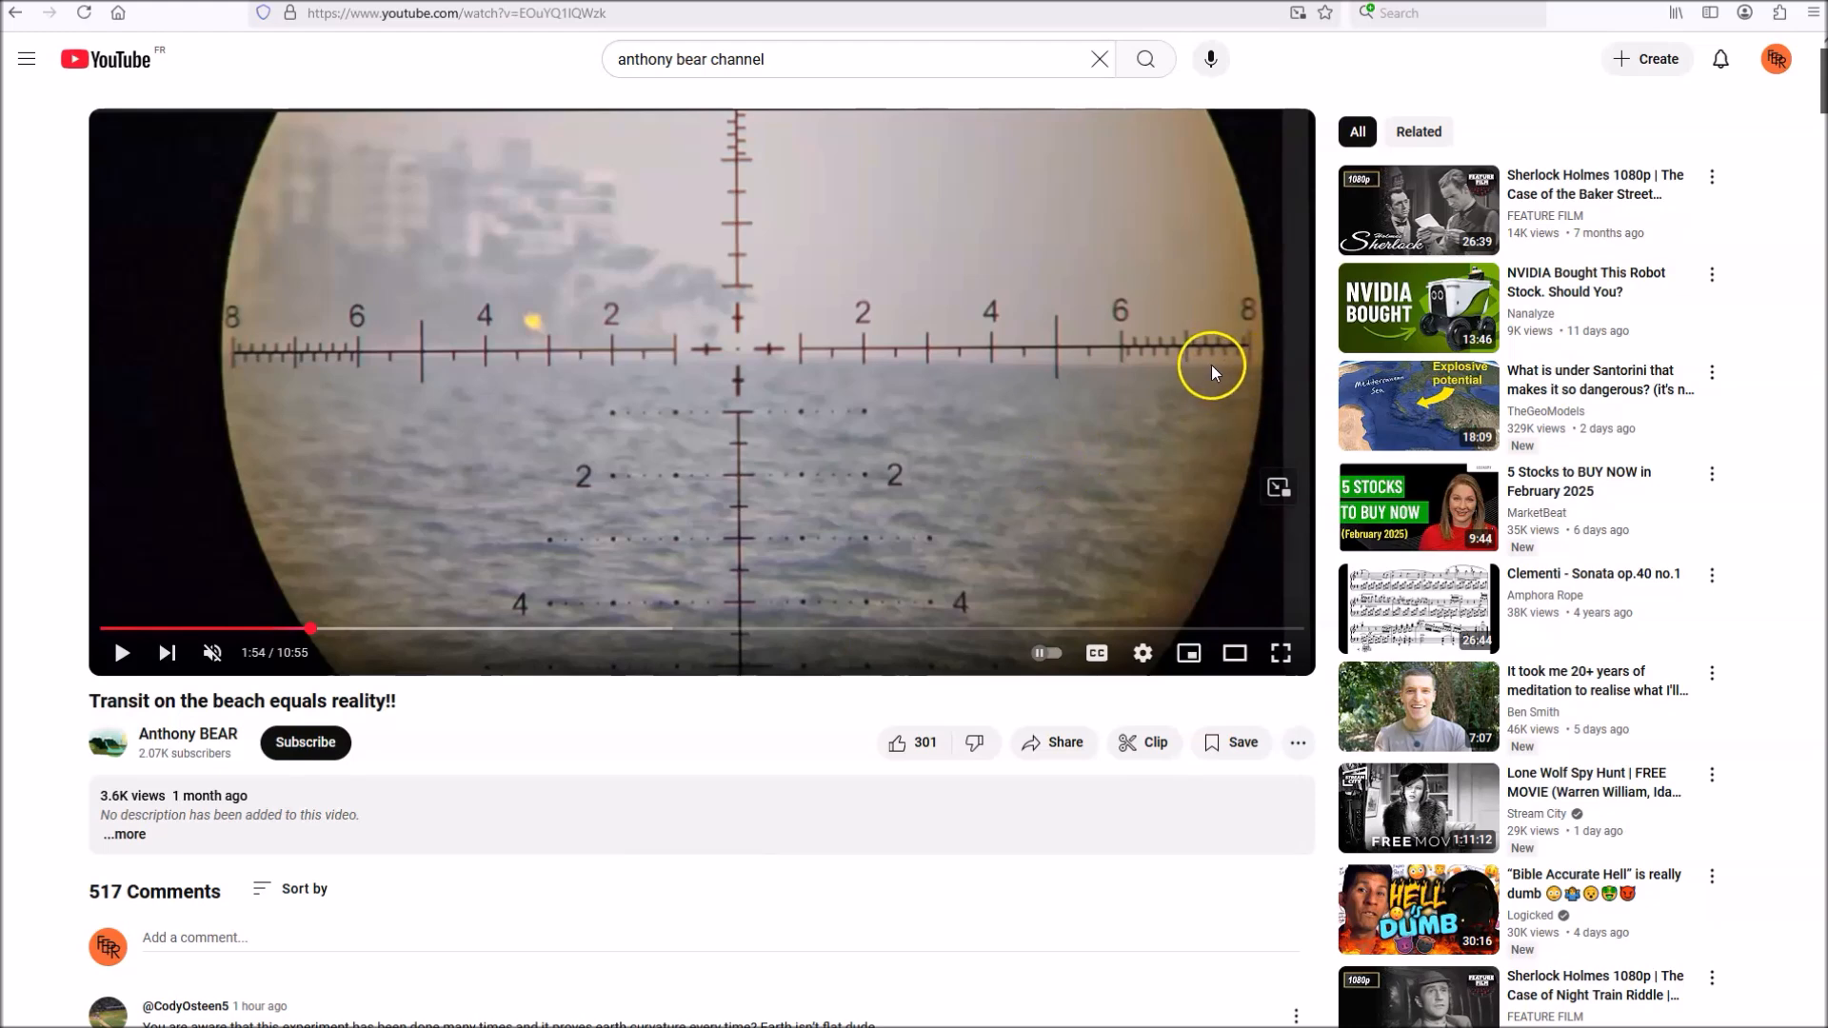
mouse_move(1156, 350)
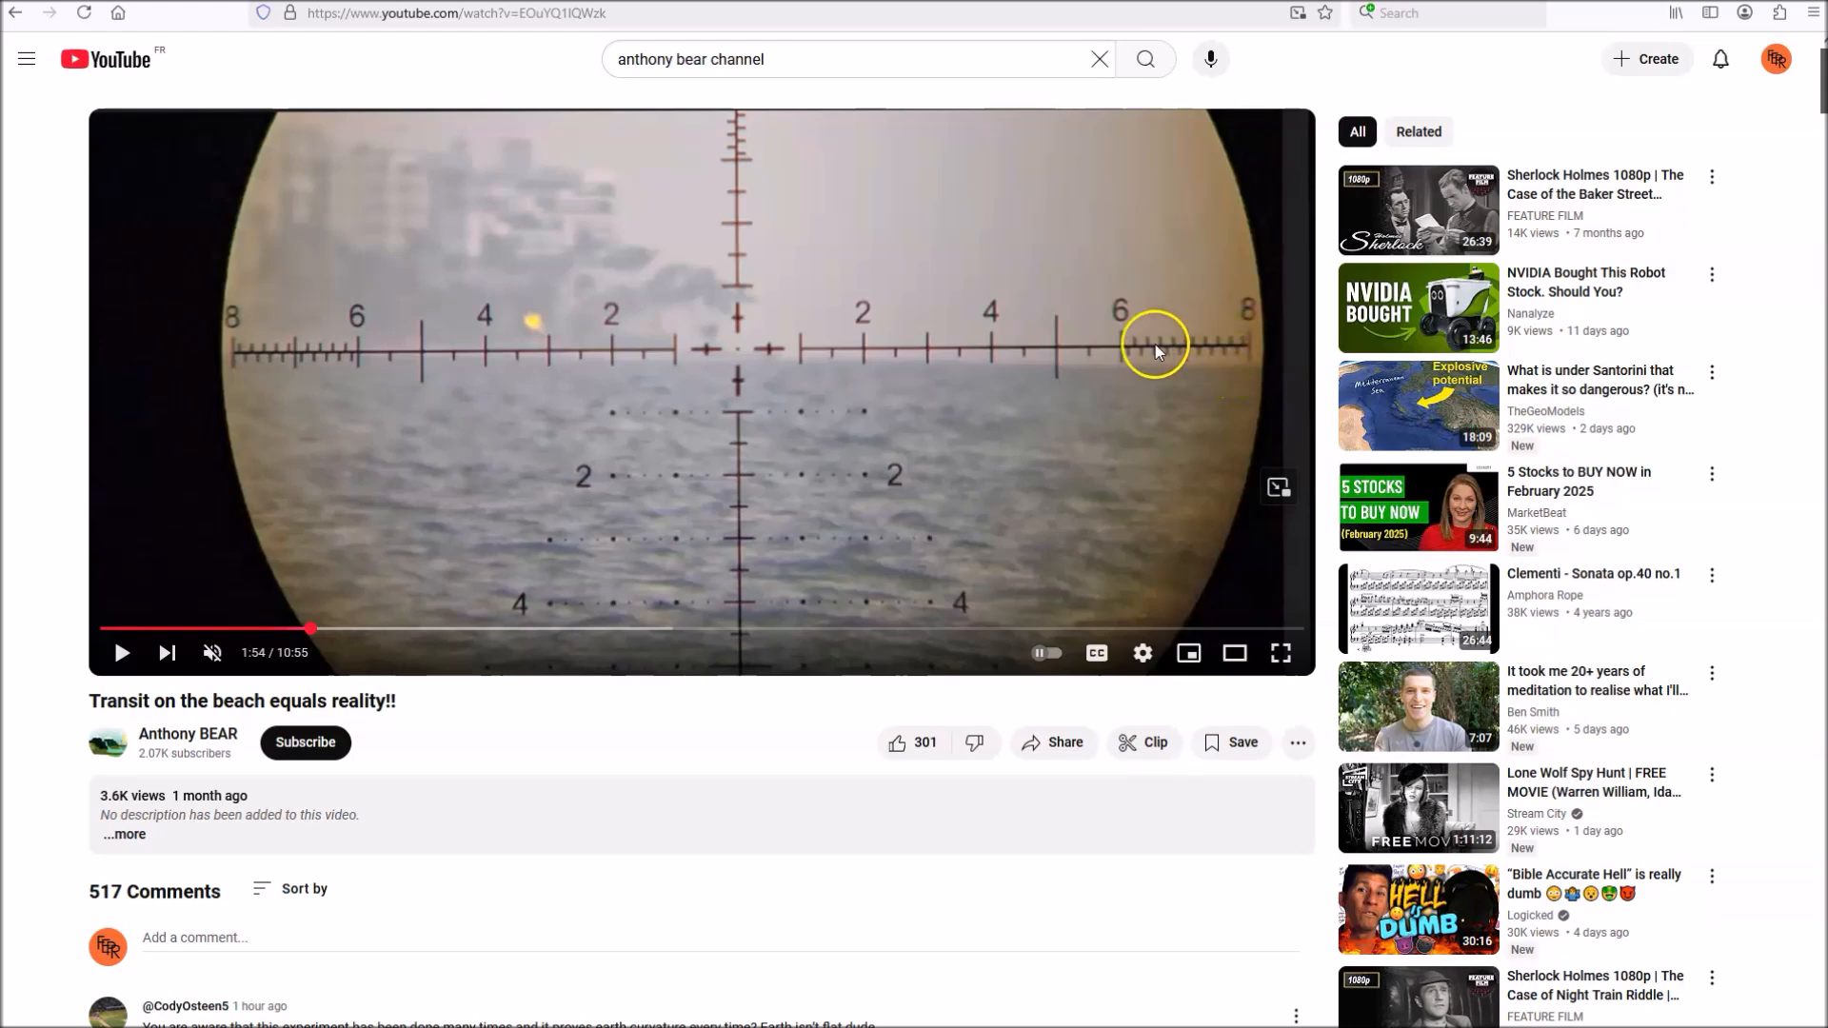
mouse_move(1011, 372)
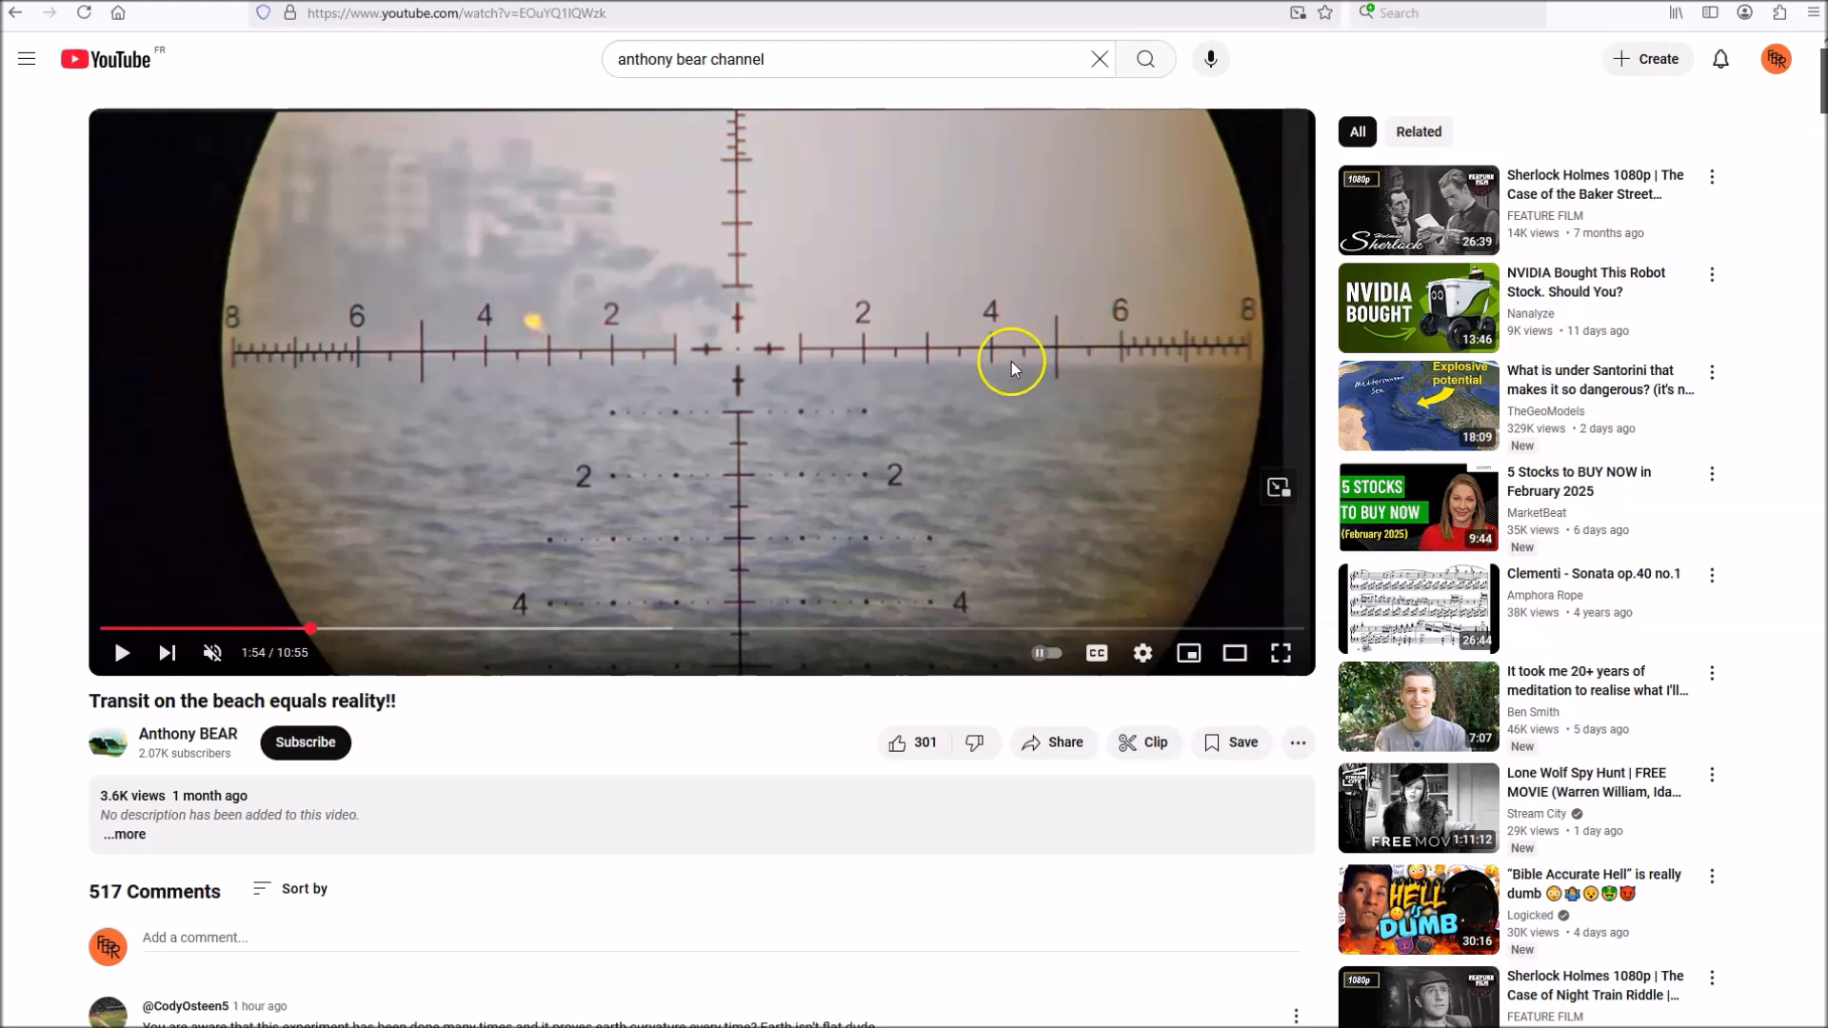
mouse_move(737, 354)
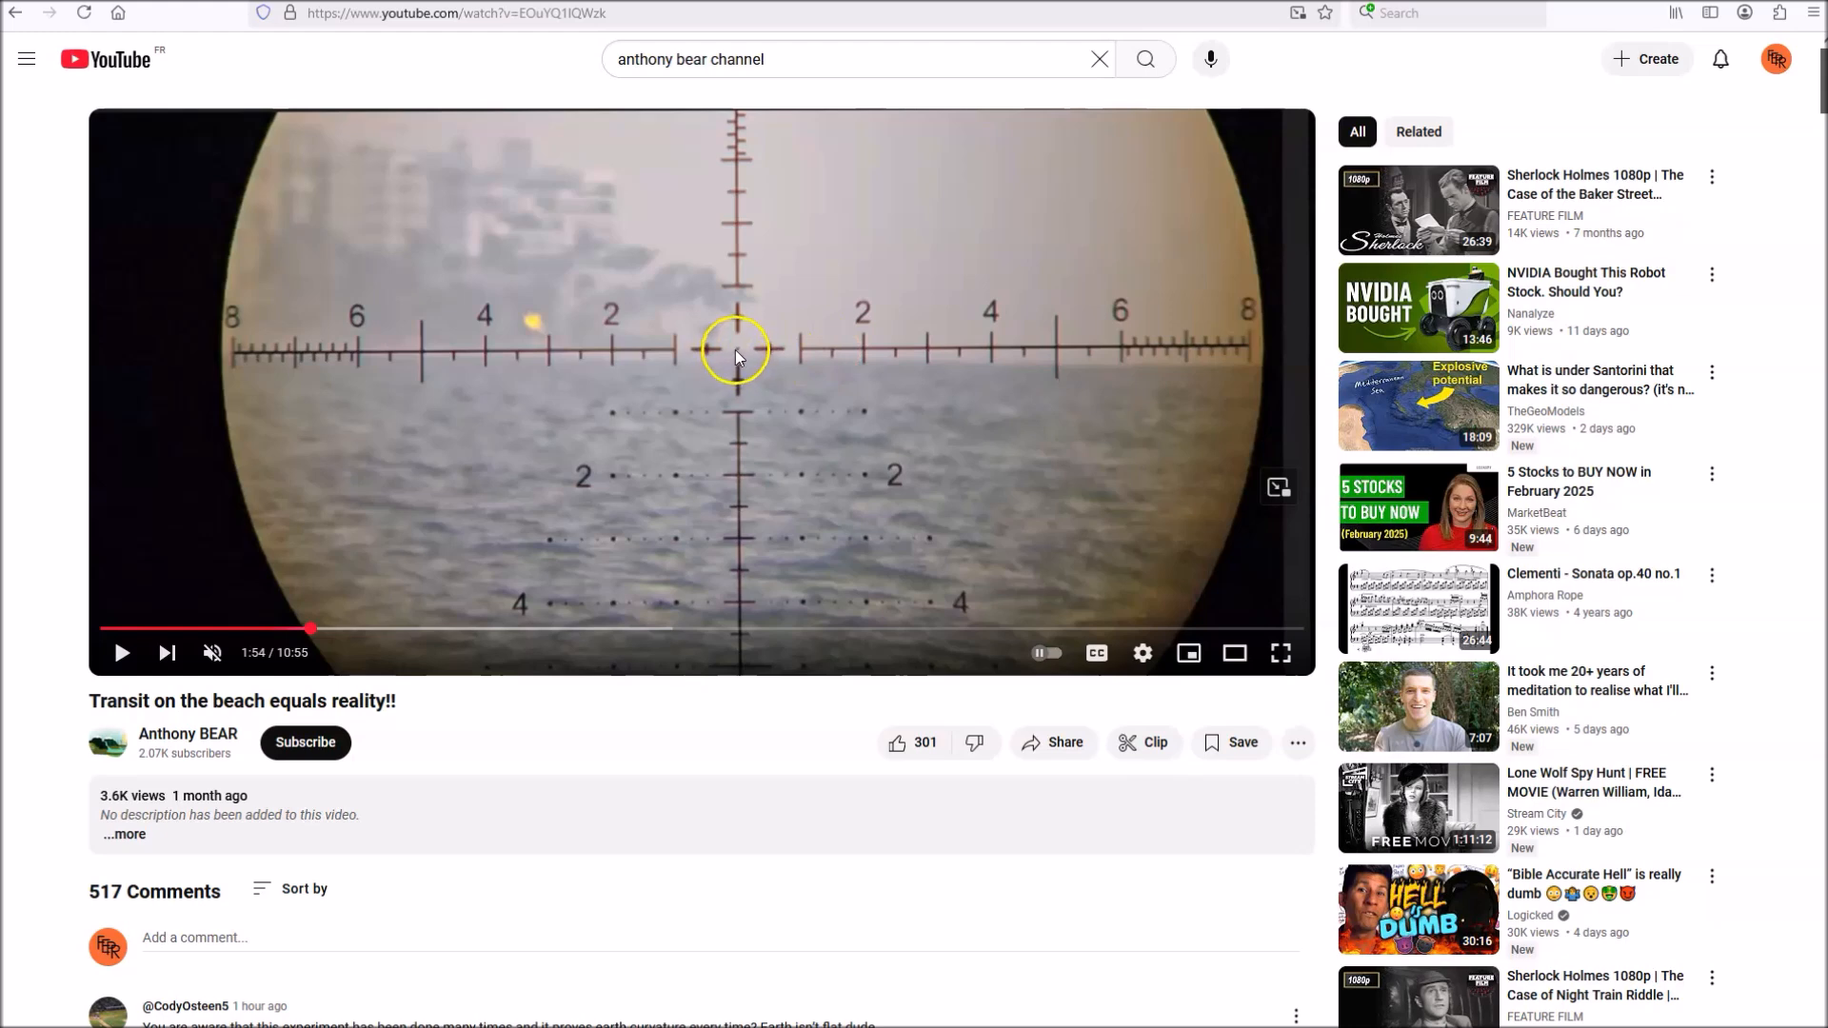
mouse_move(735, 358)
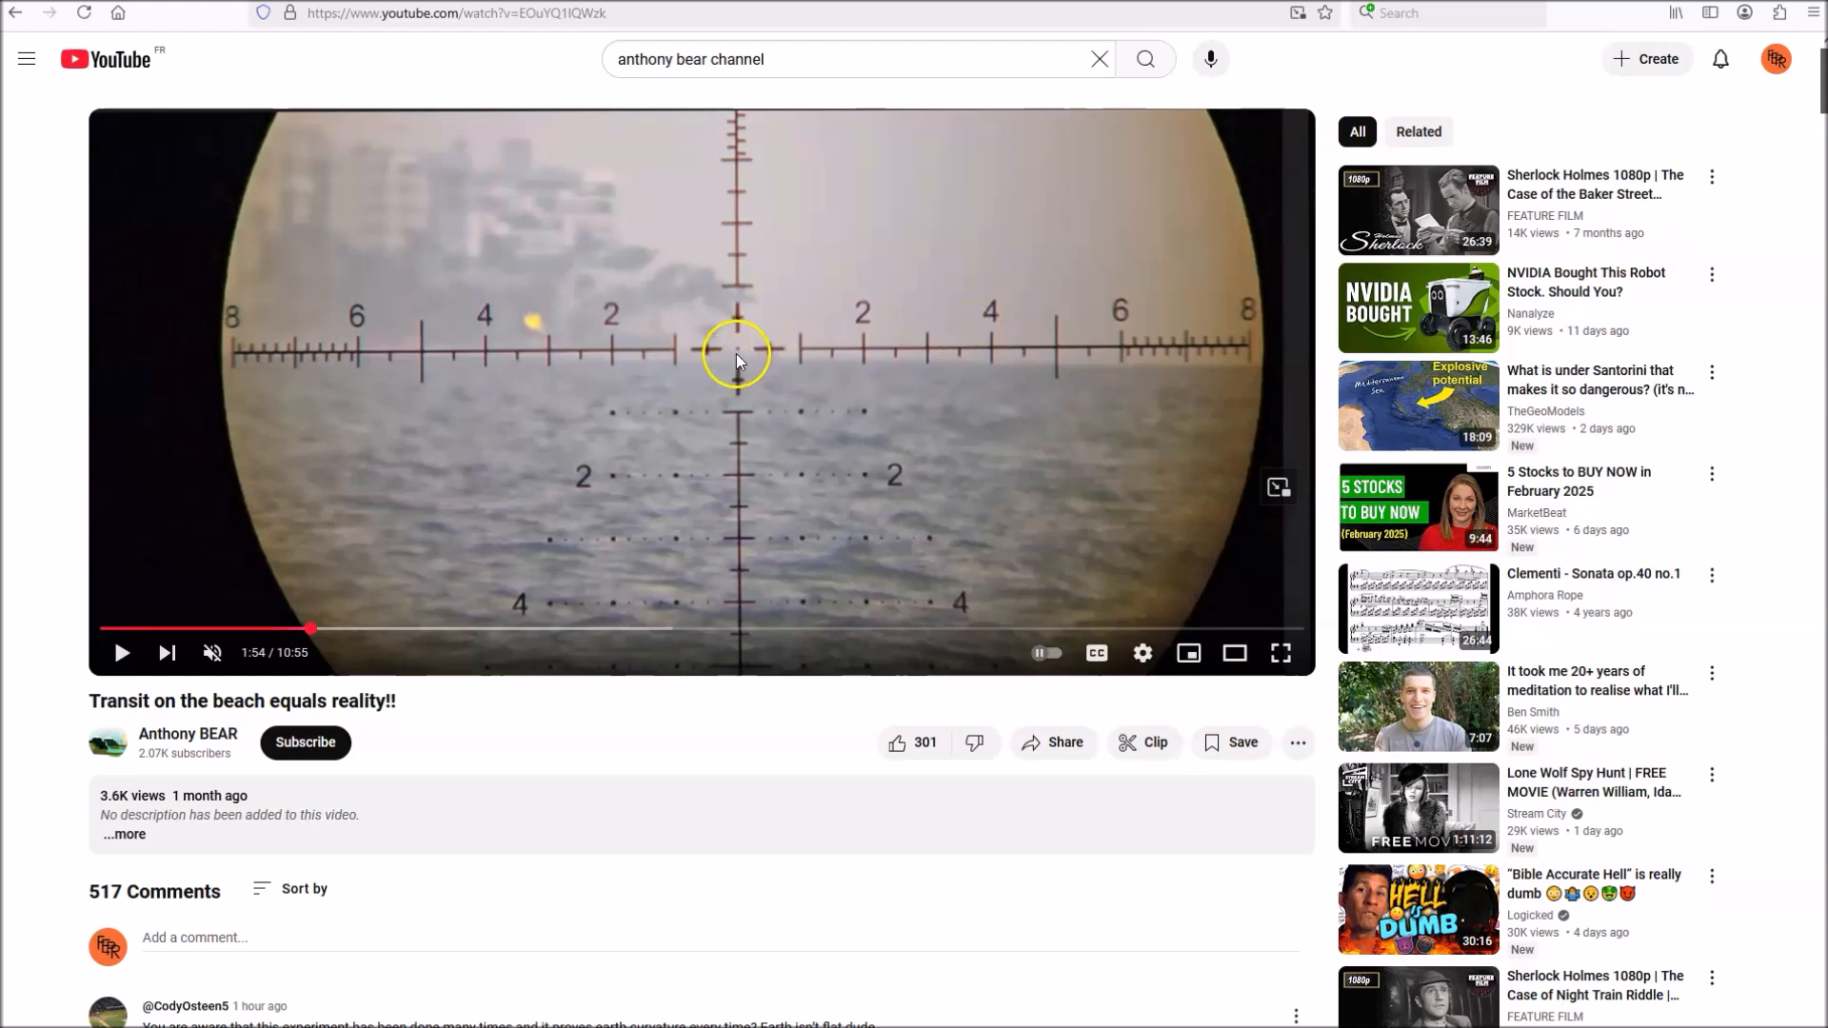
mouse_move(1238, 375)
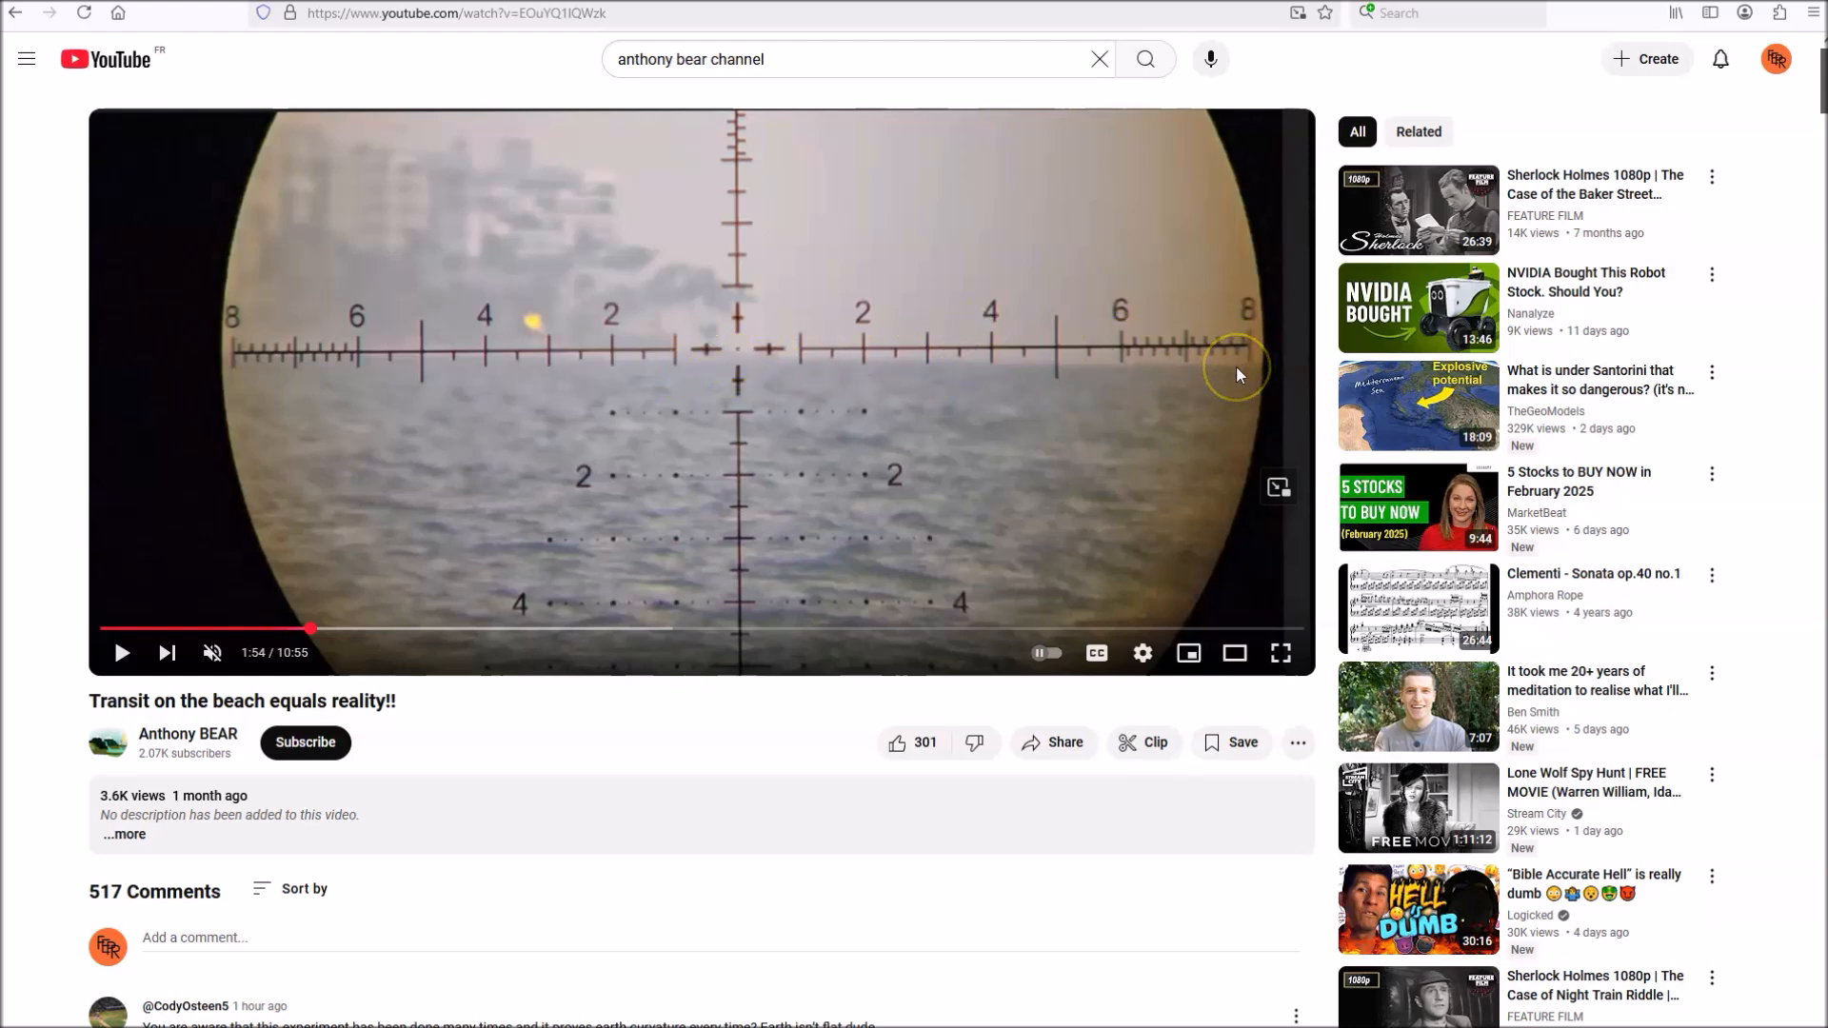
mouse_move(874, 371)
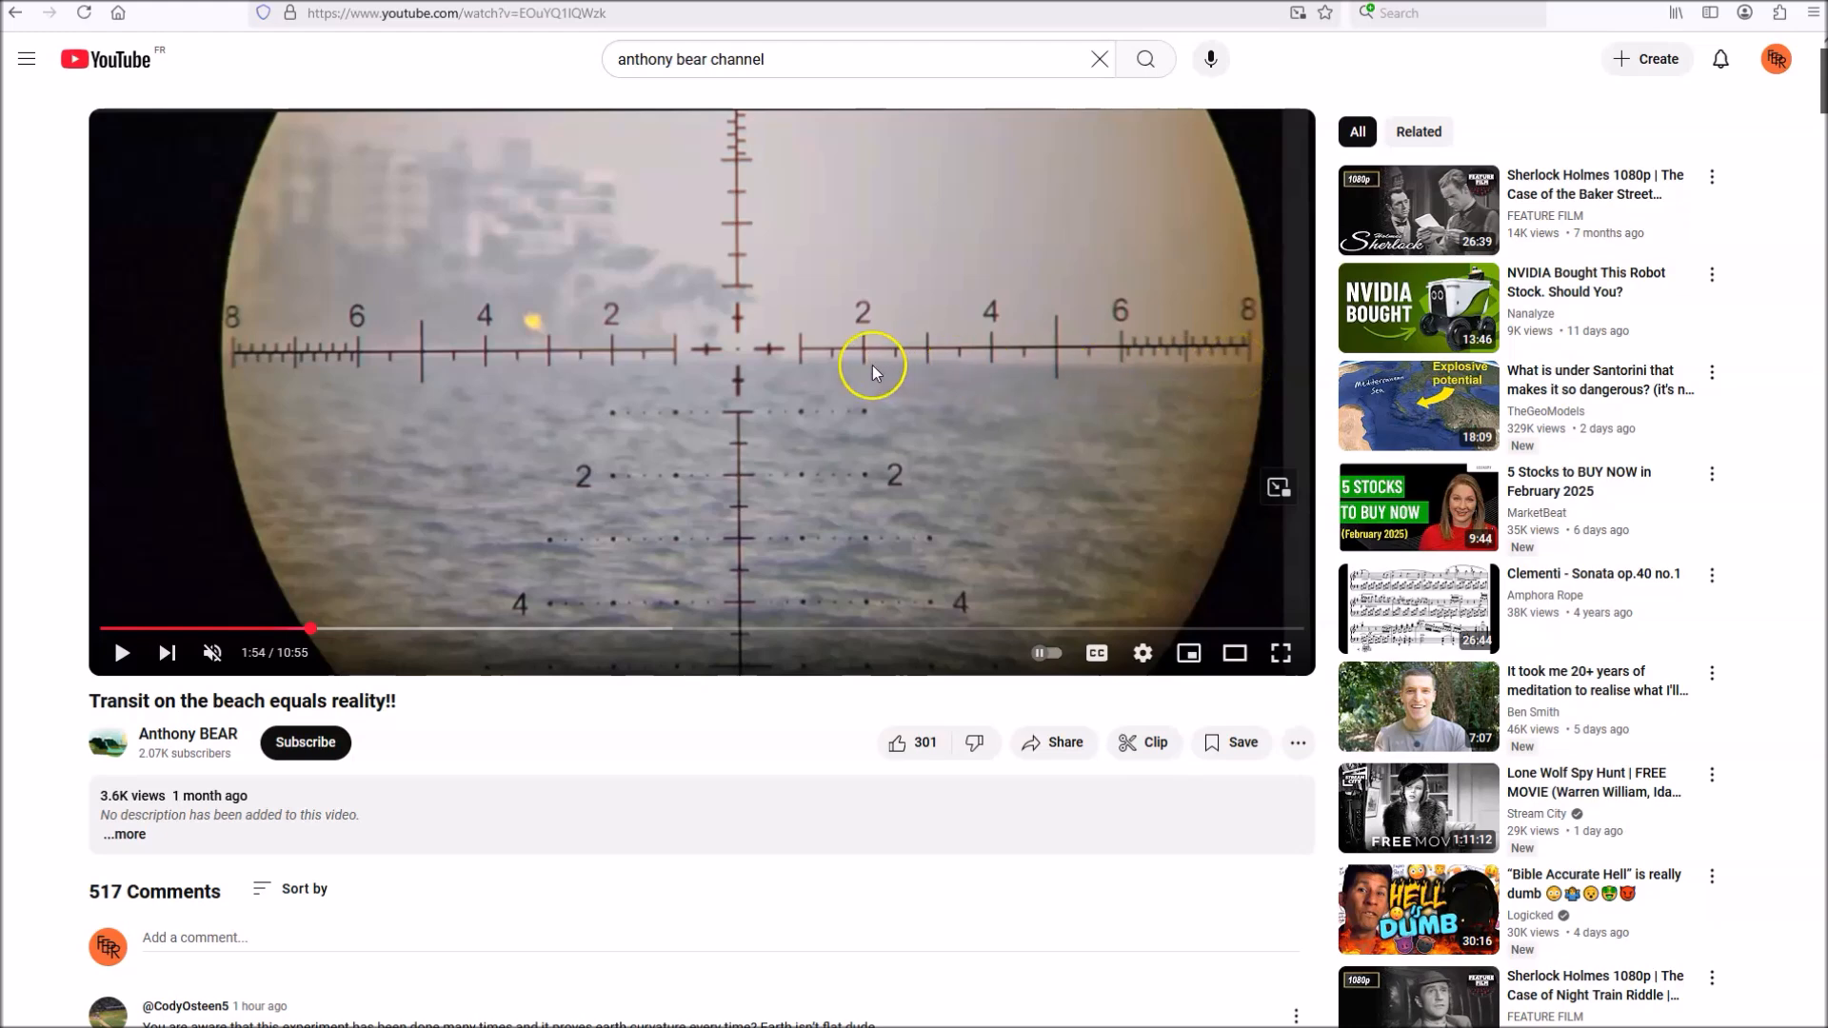
mouse_move(983, 361)
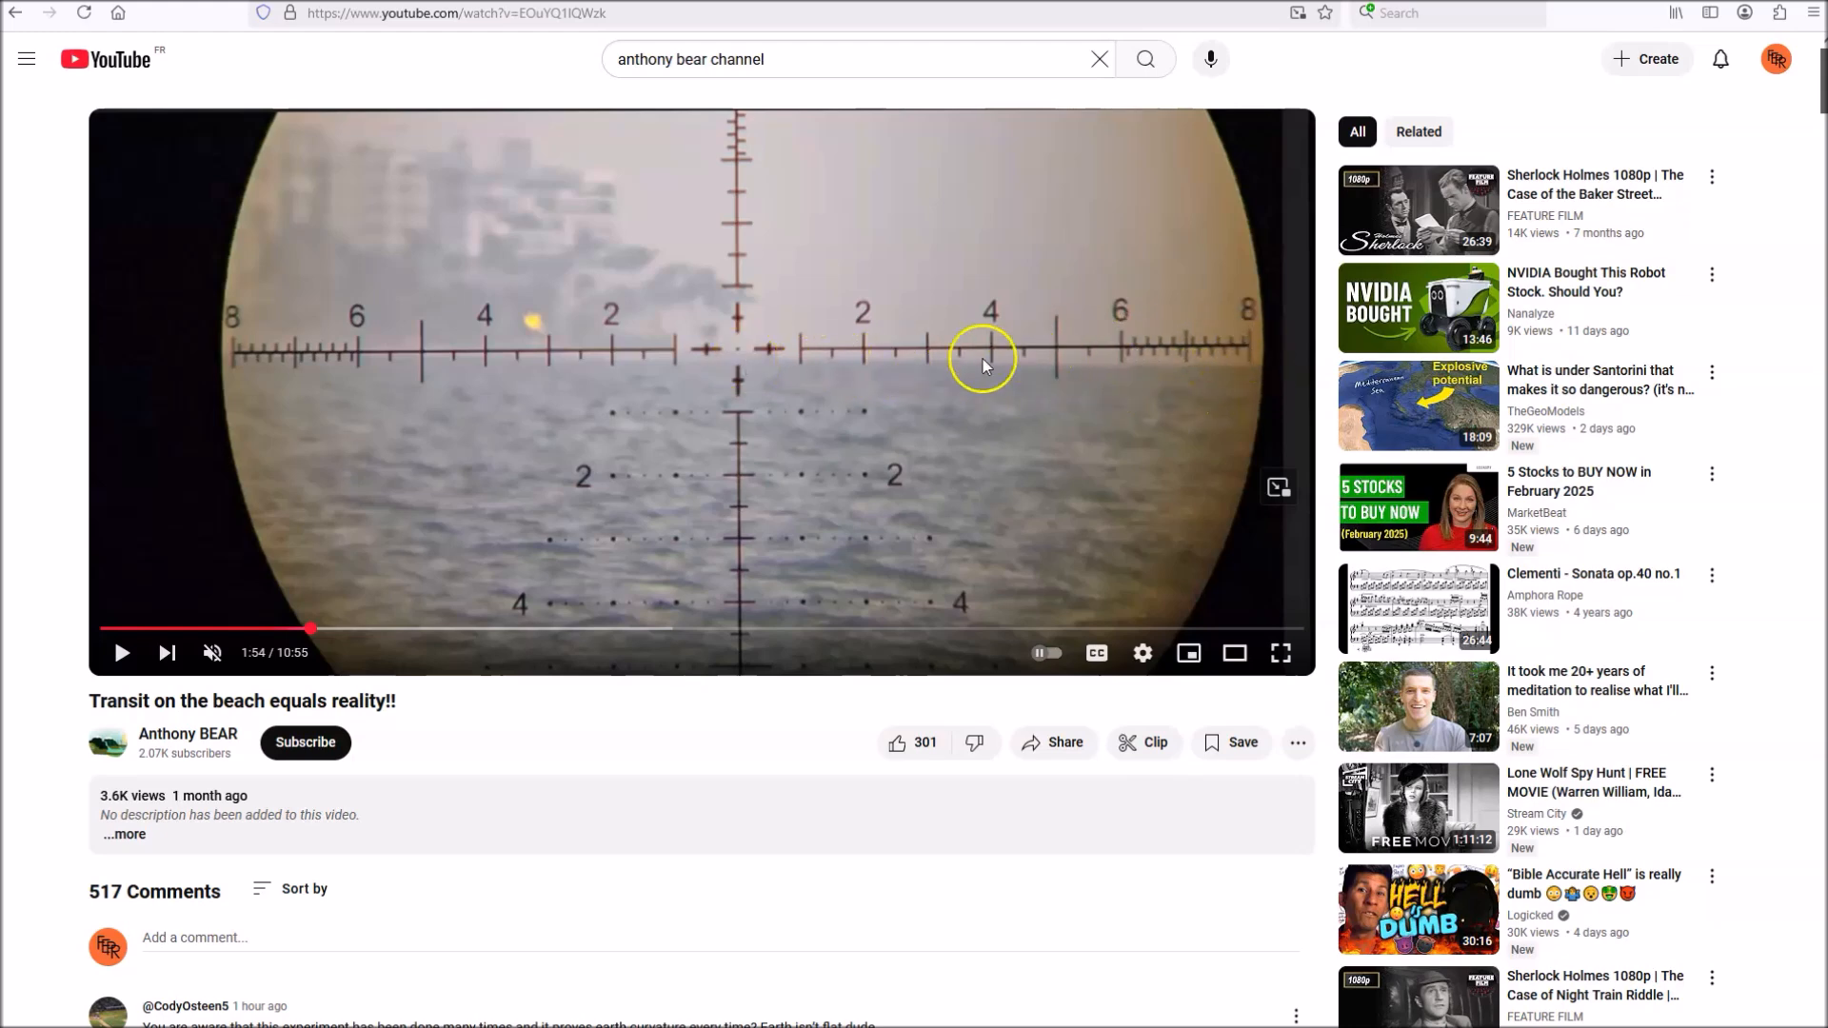
mouse_move(1245, 345)
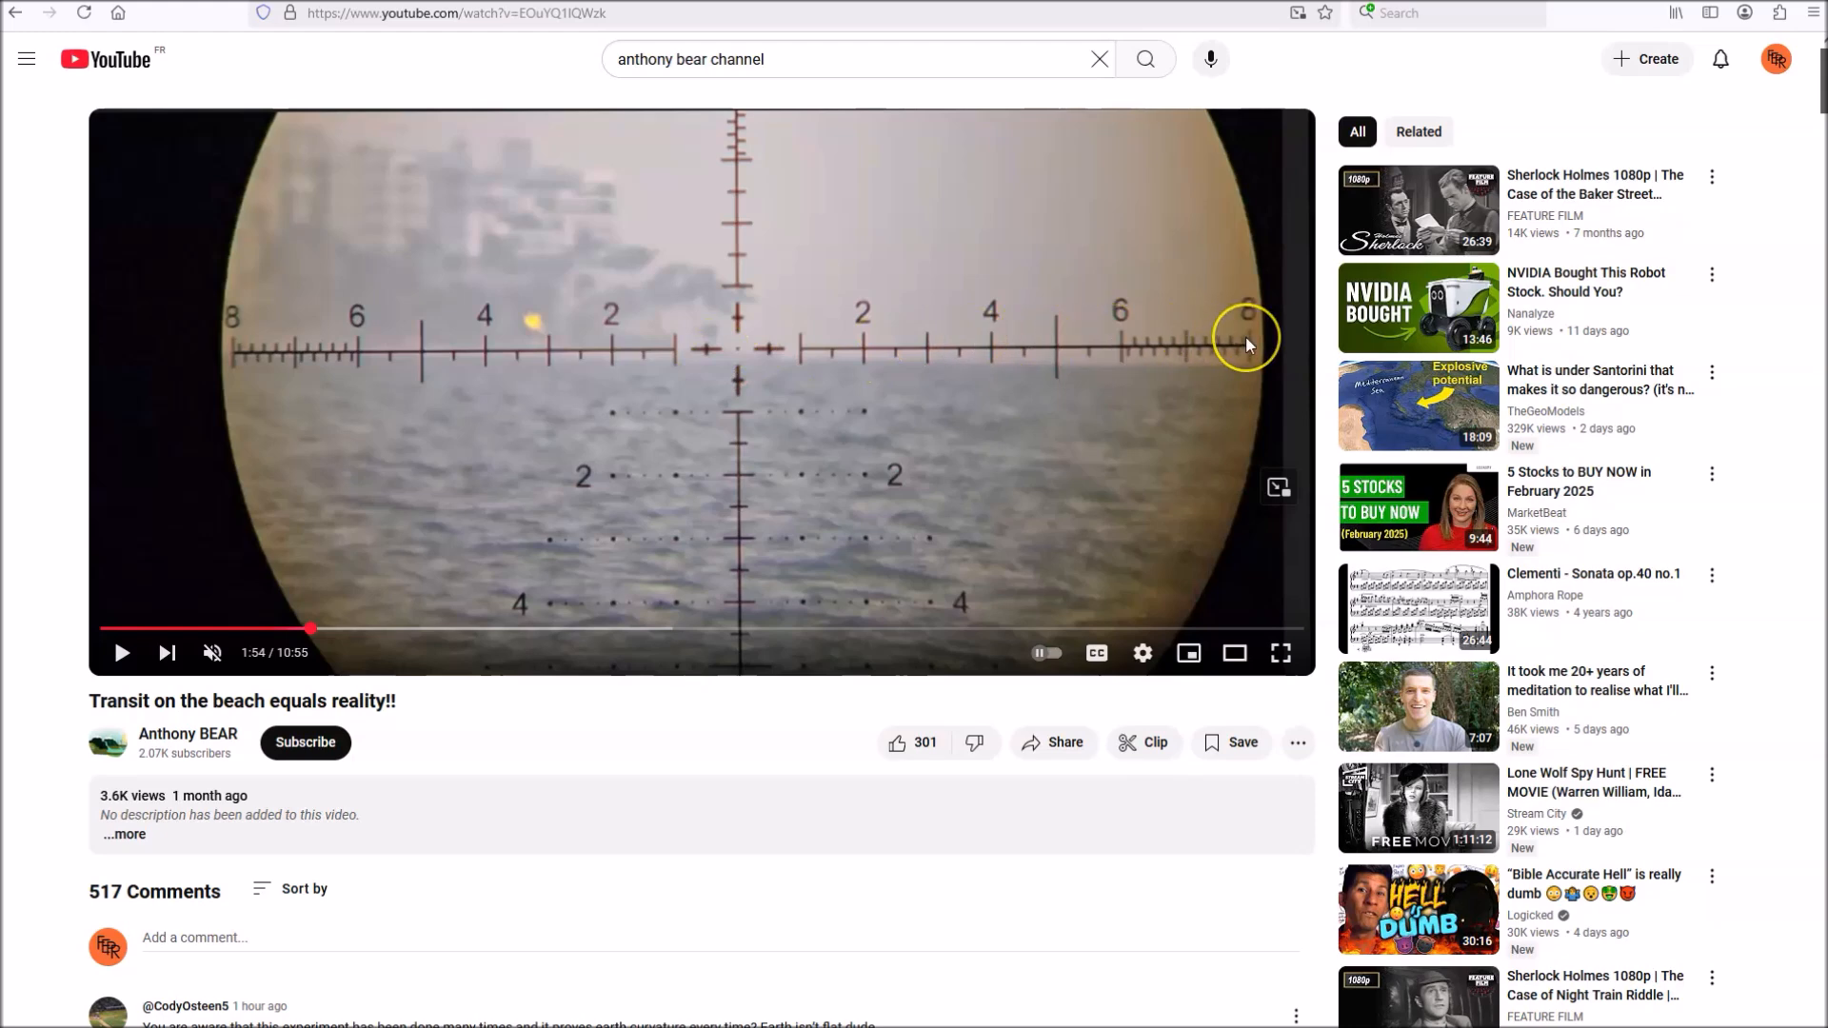
mouse_move(581, 352)
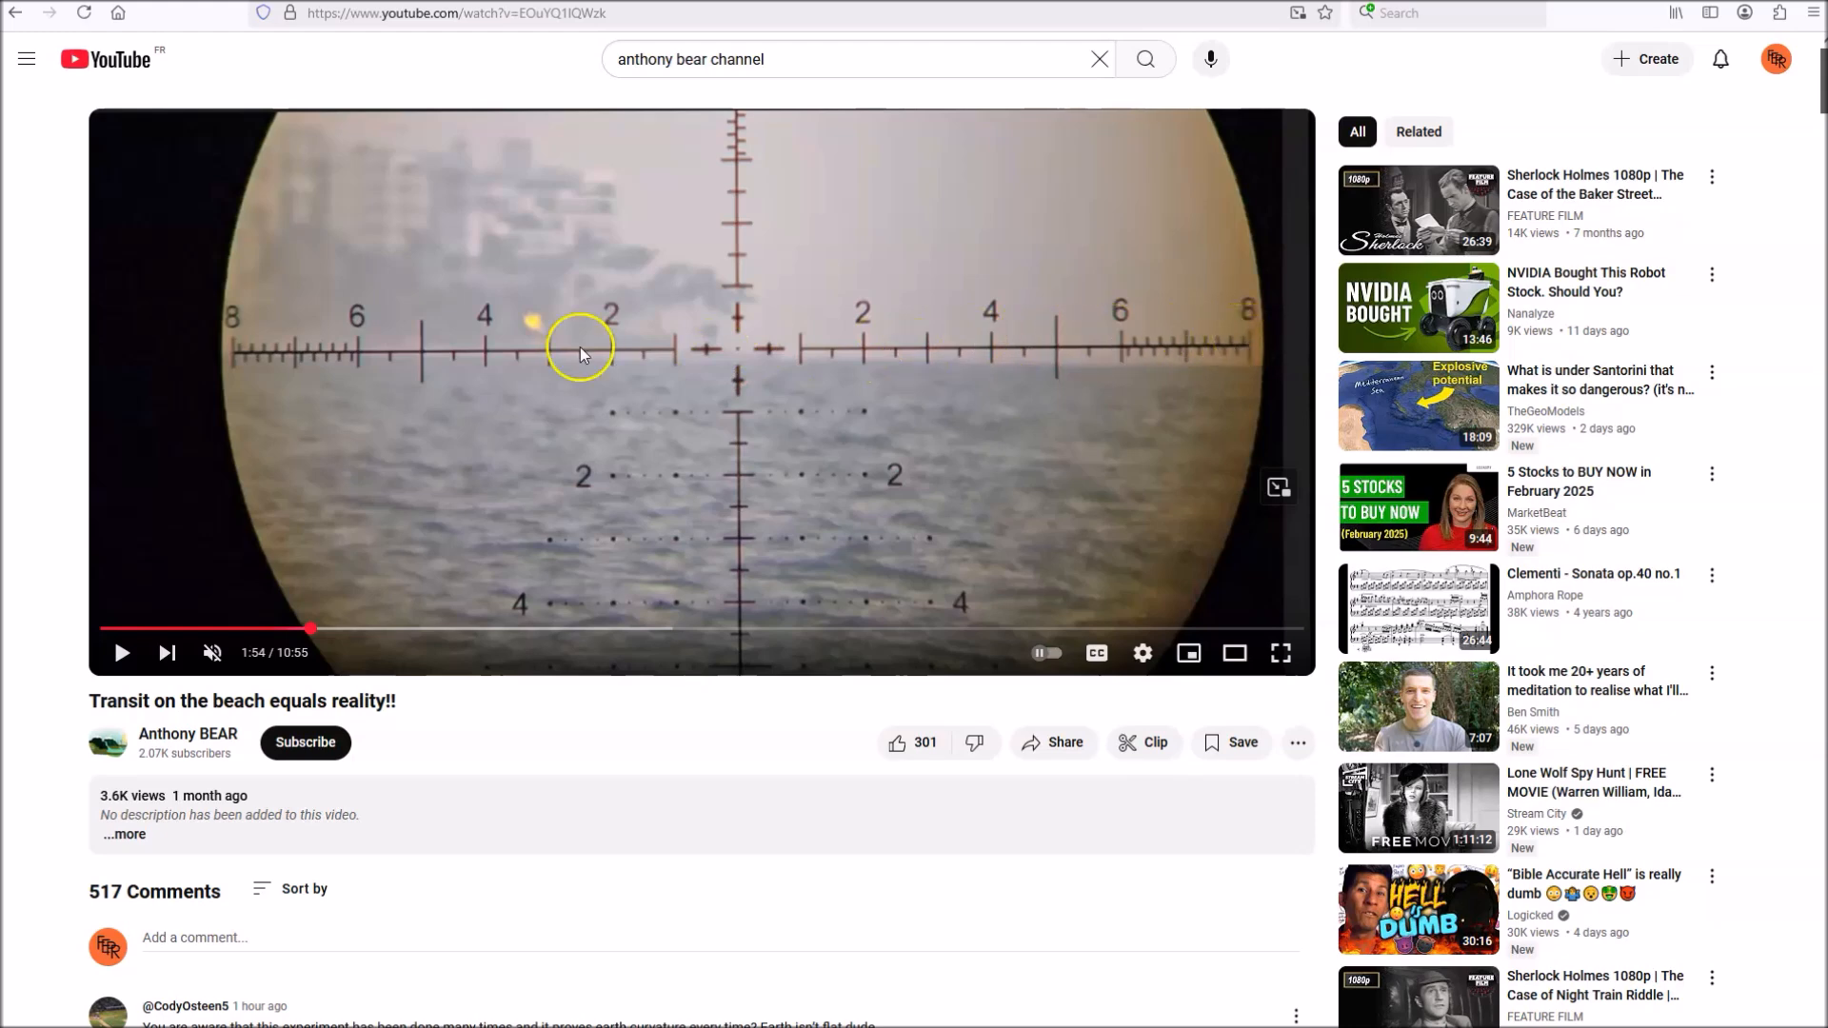
mouse_move(298, 583)
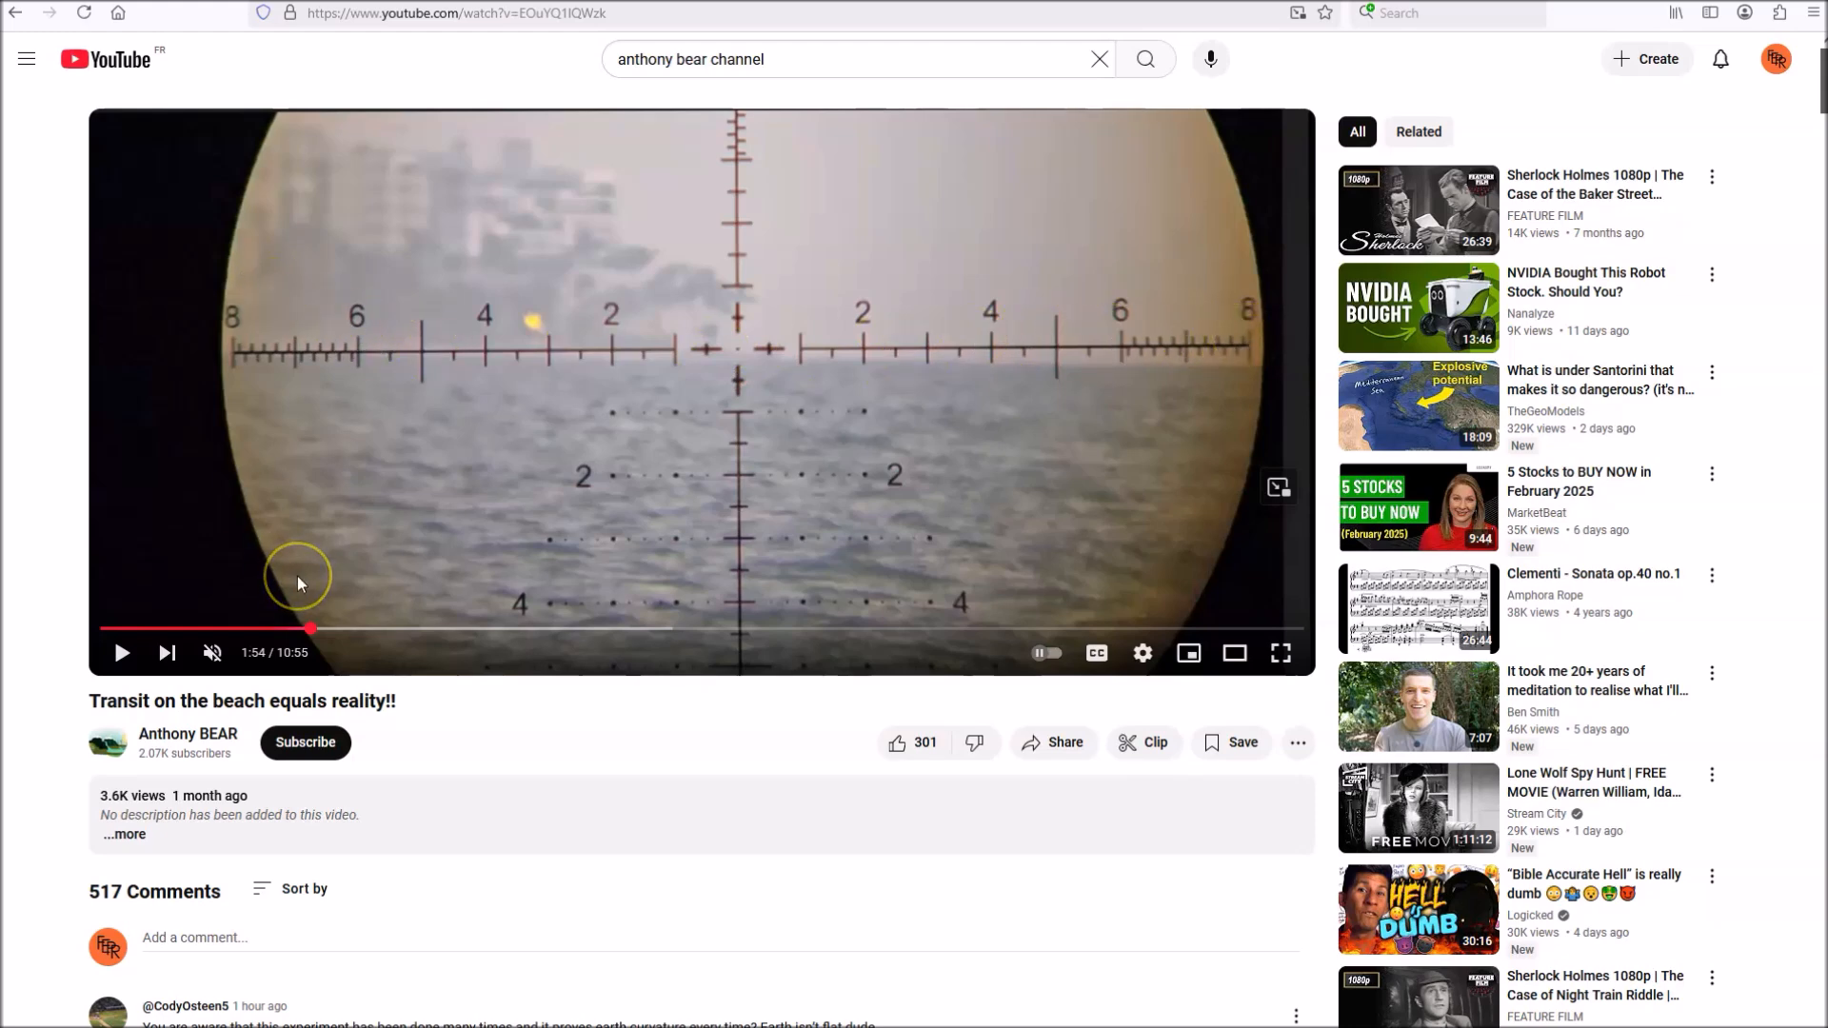
mouse_move(1167, 183)
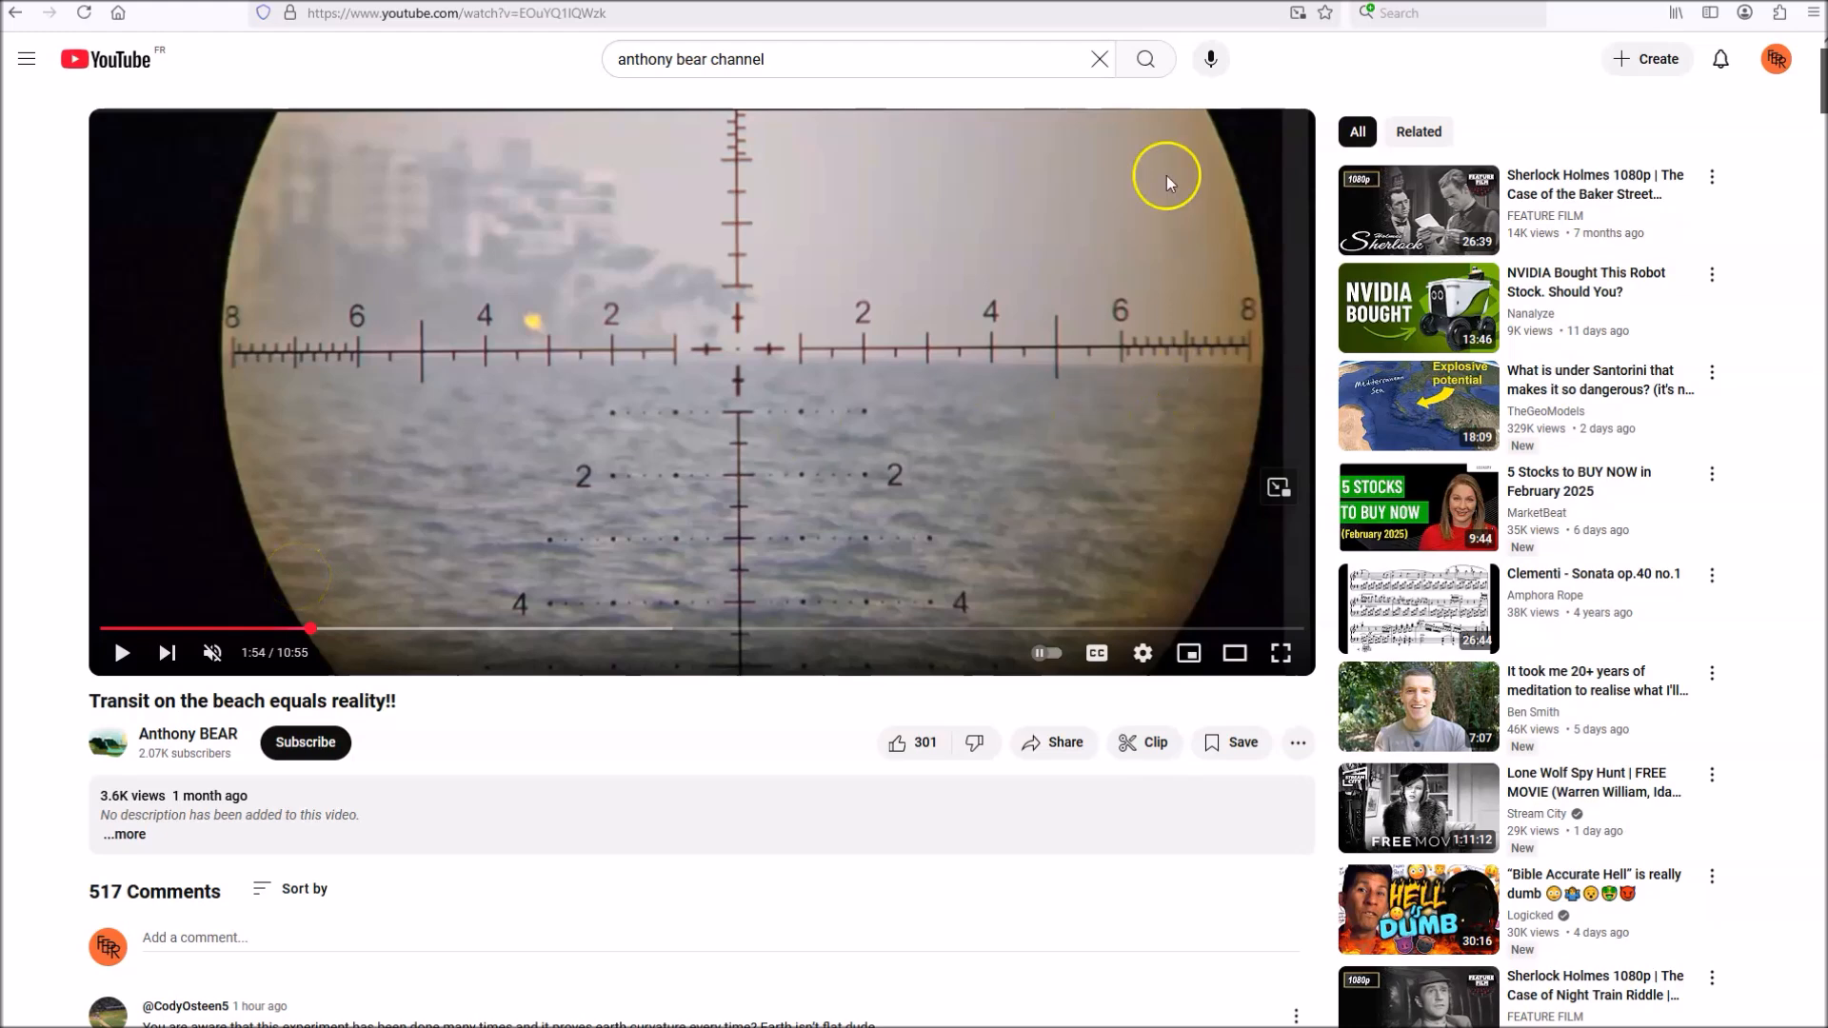
mouse_move(1198, 384)
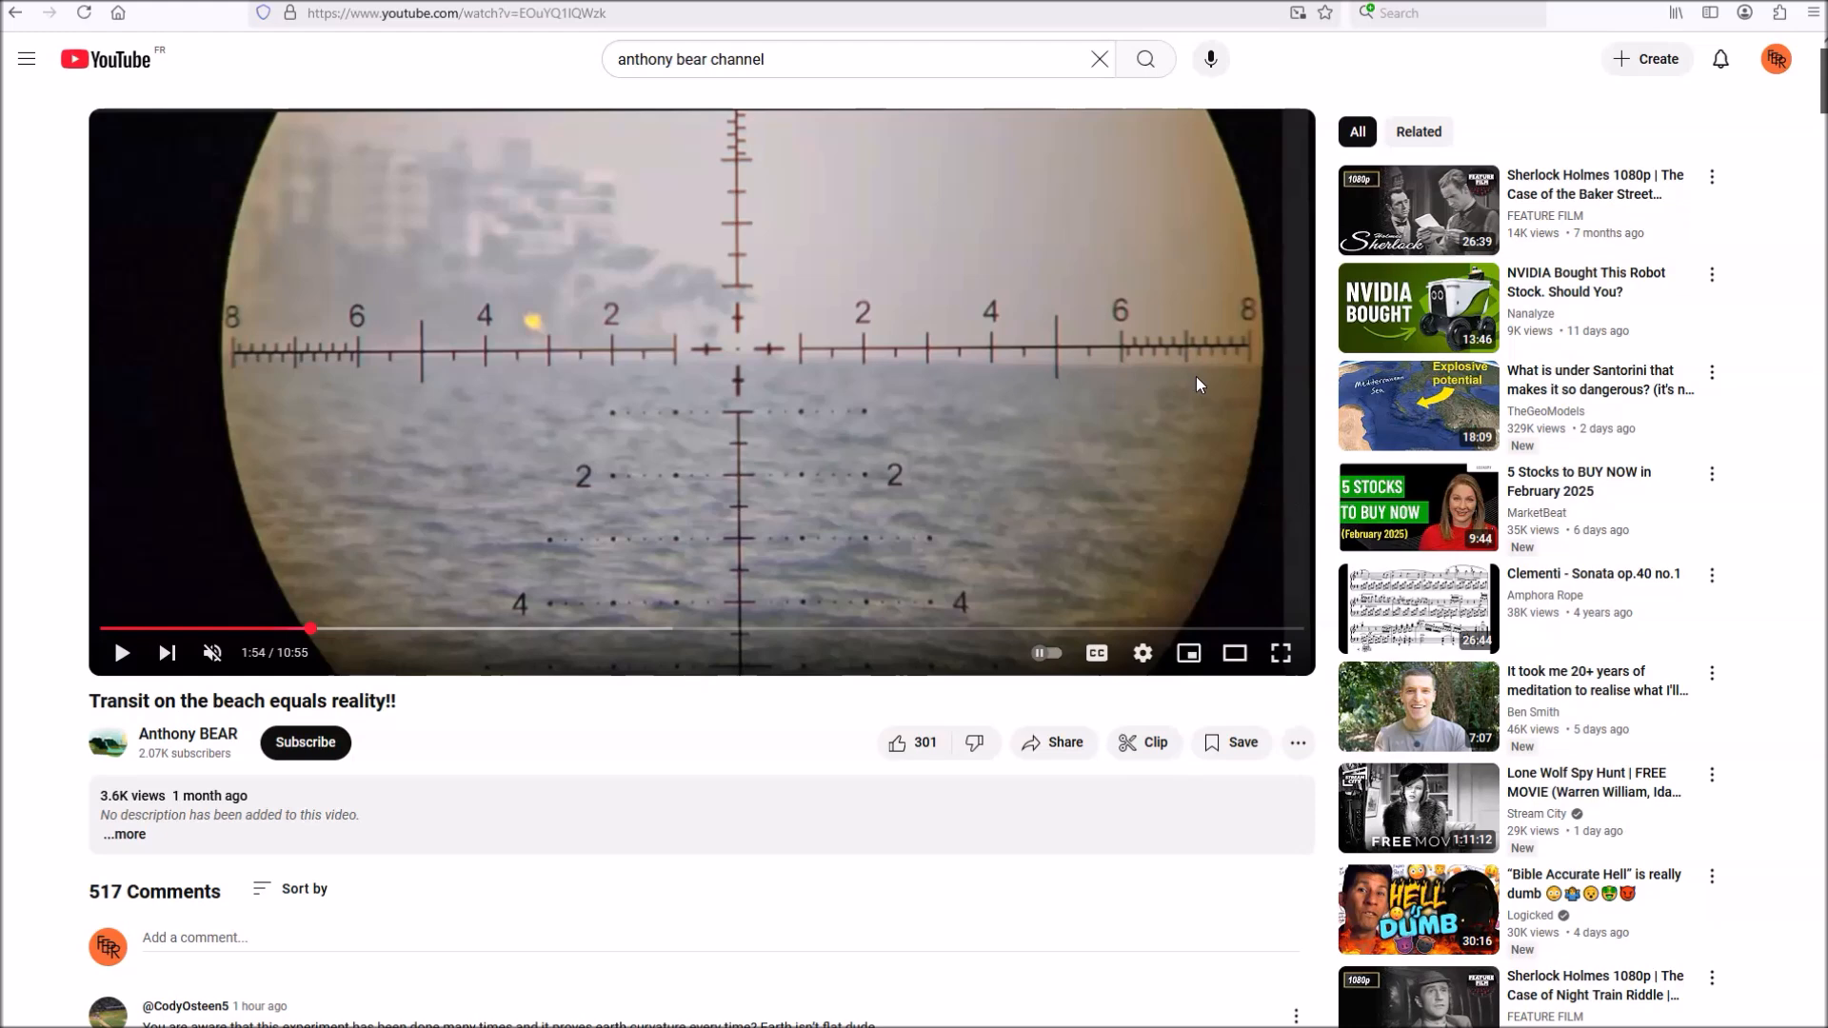
mouse_move(780, 522)
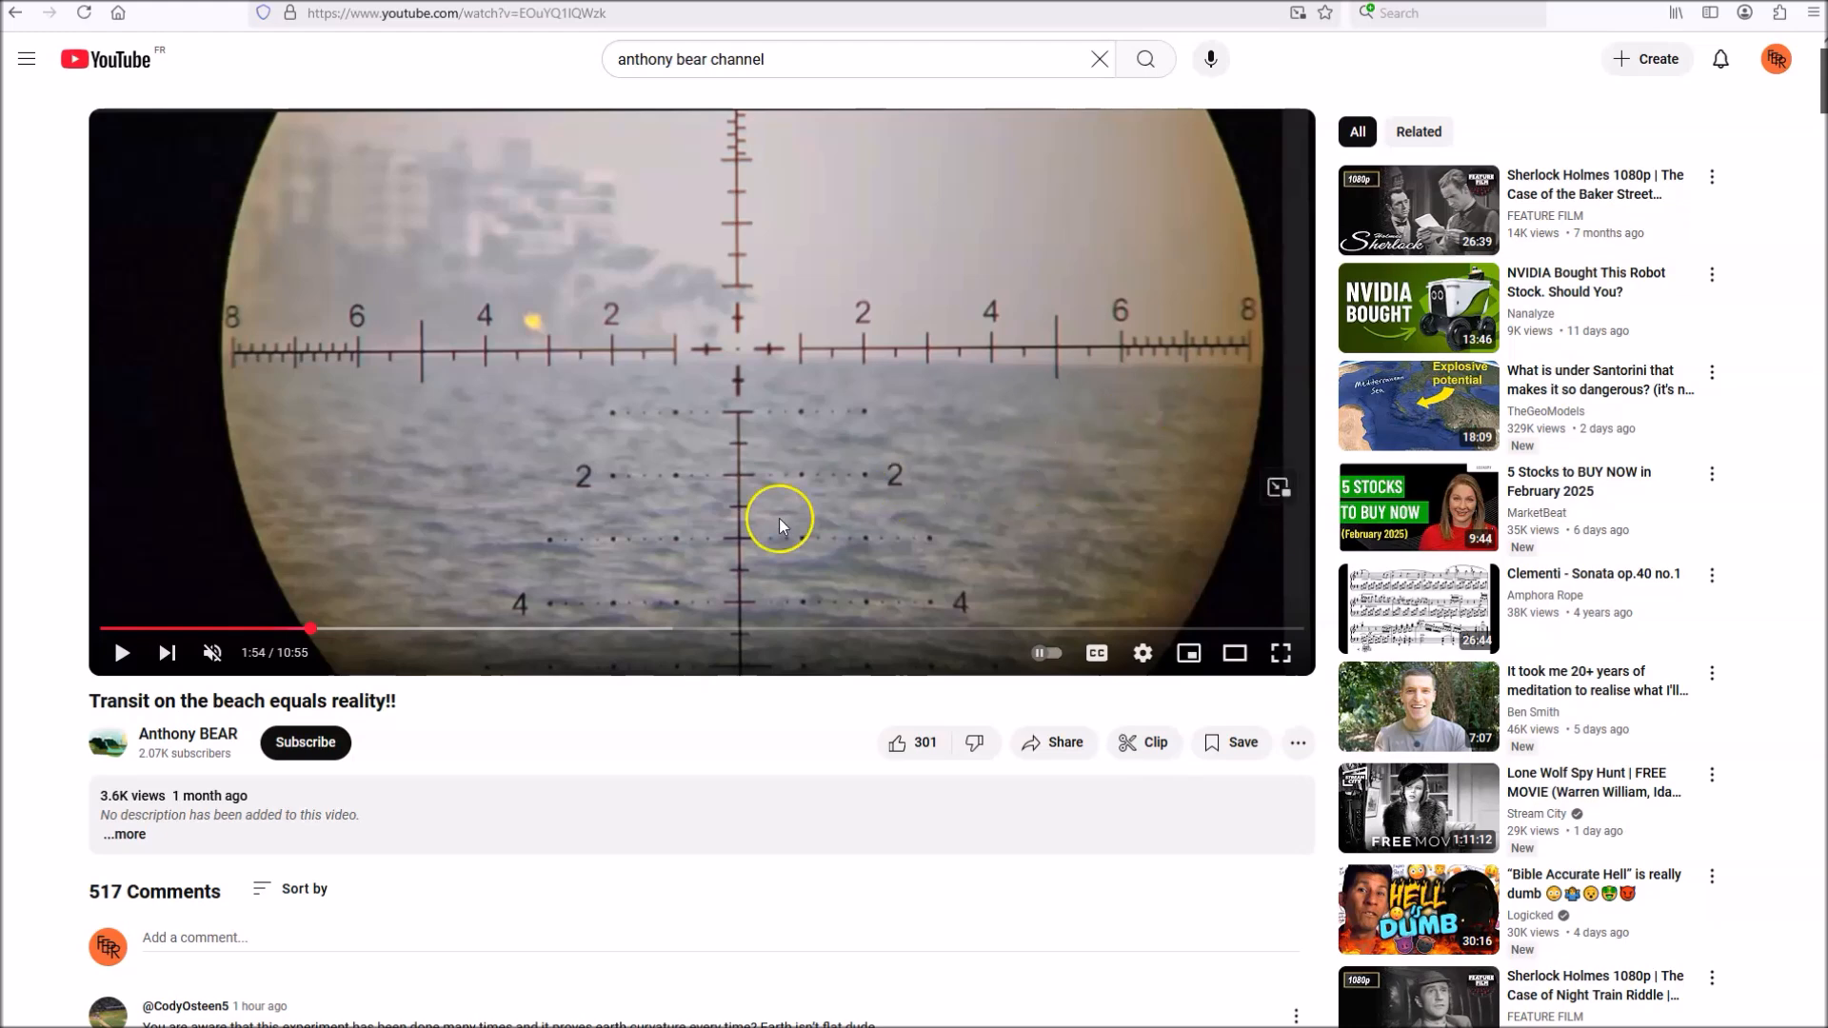
left_click(627, 628)
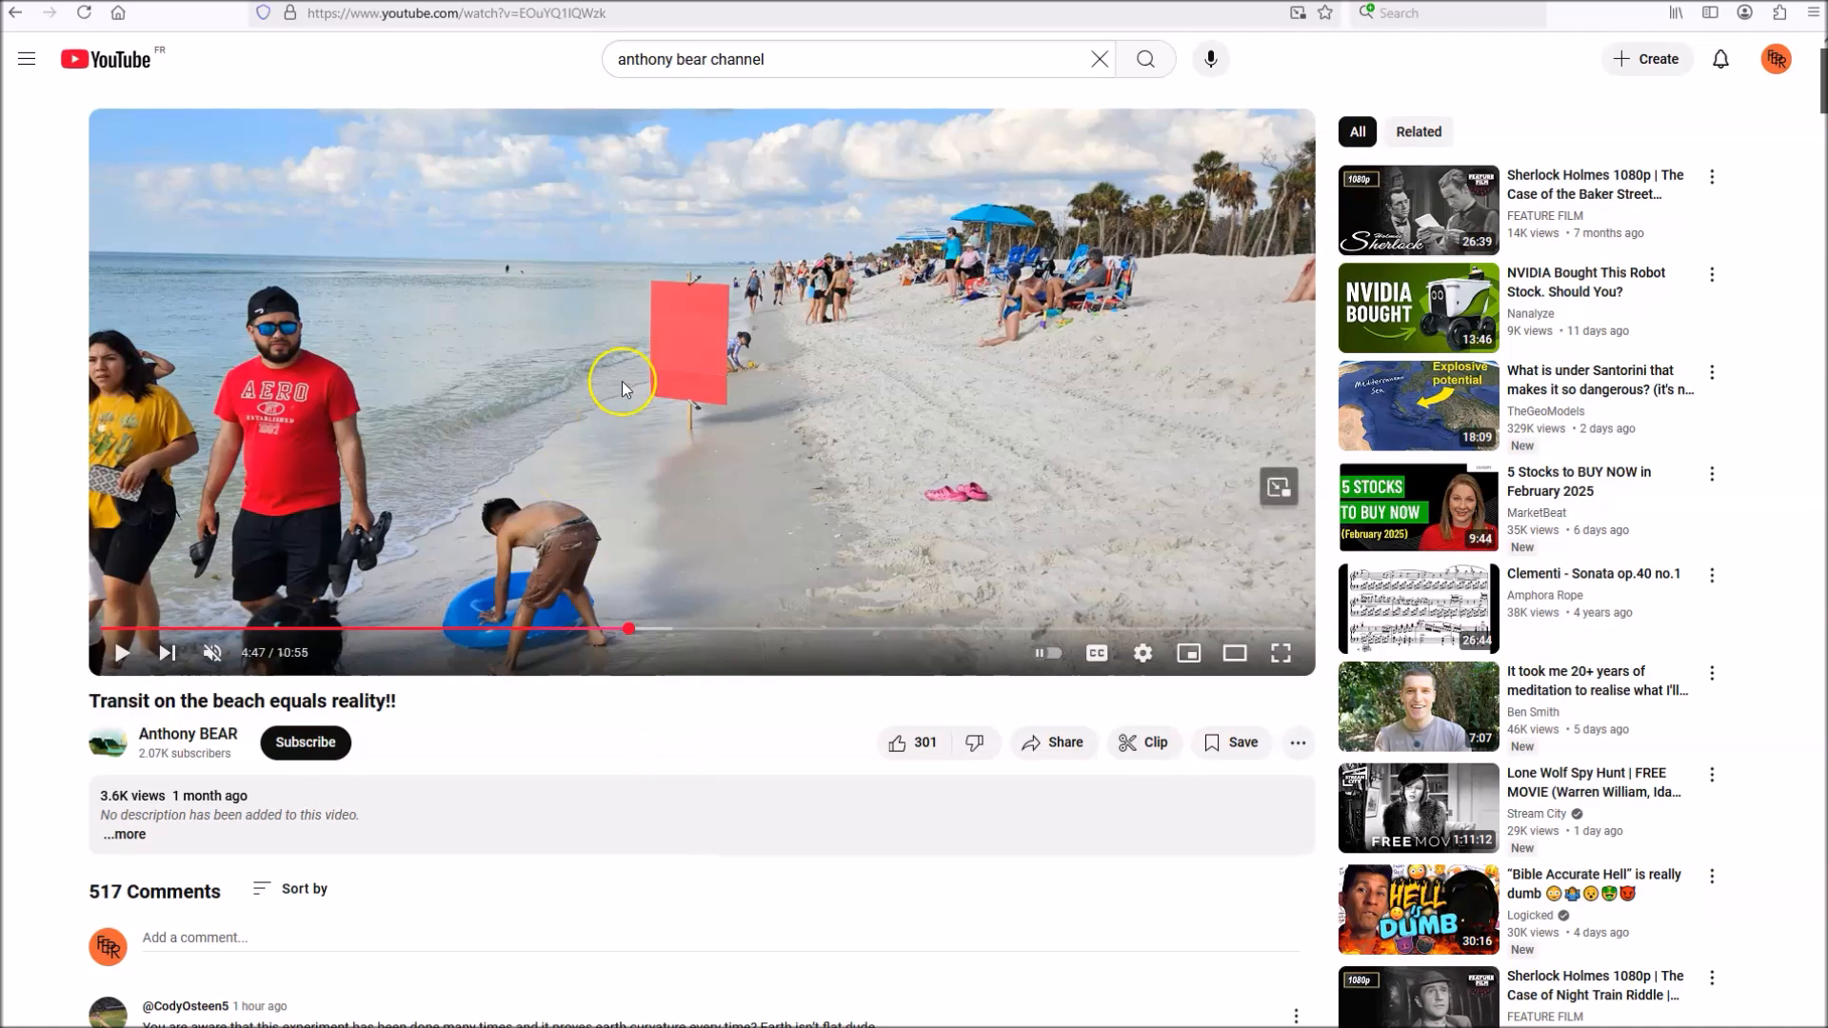
mouse_move(725, 360)
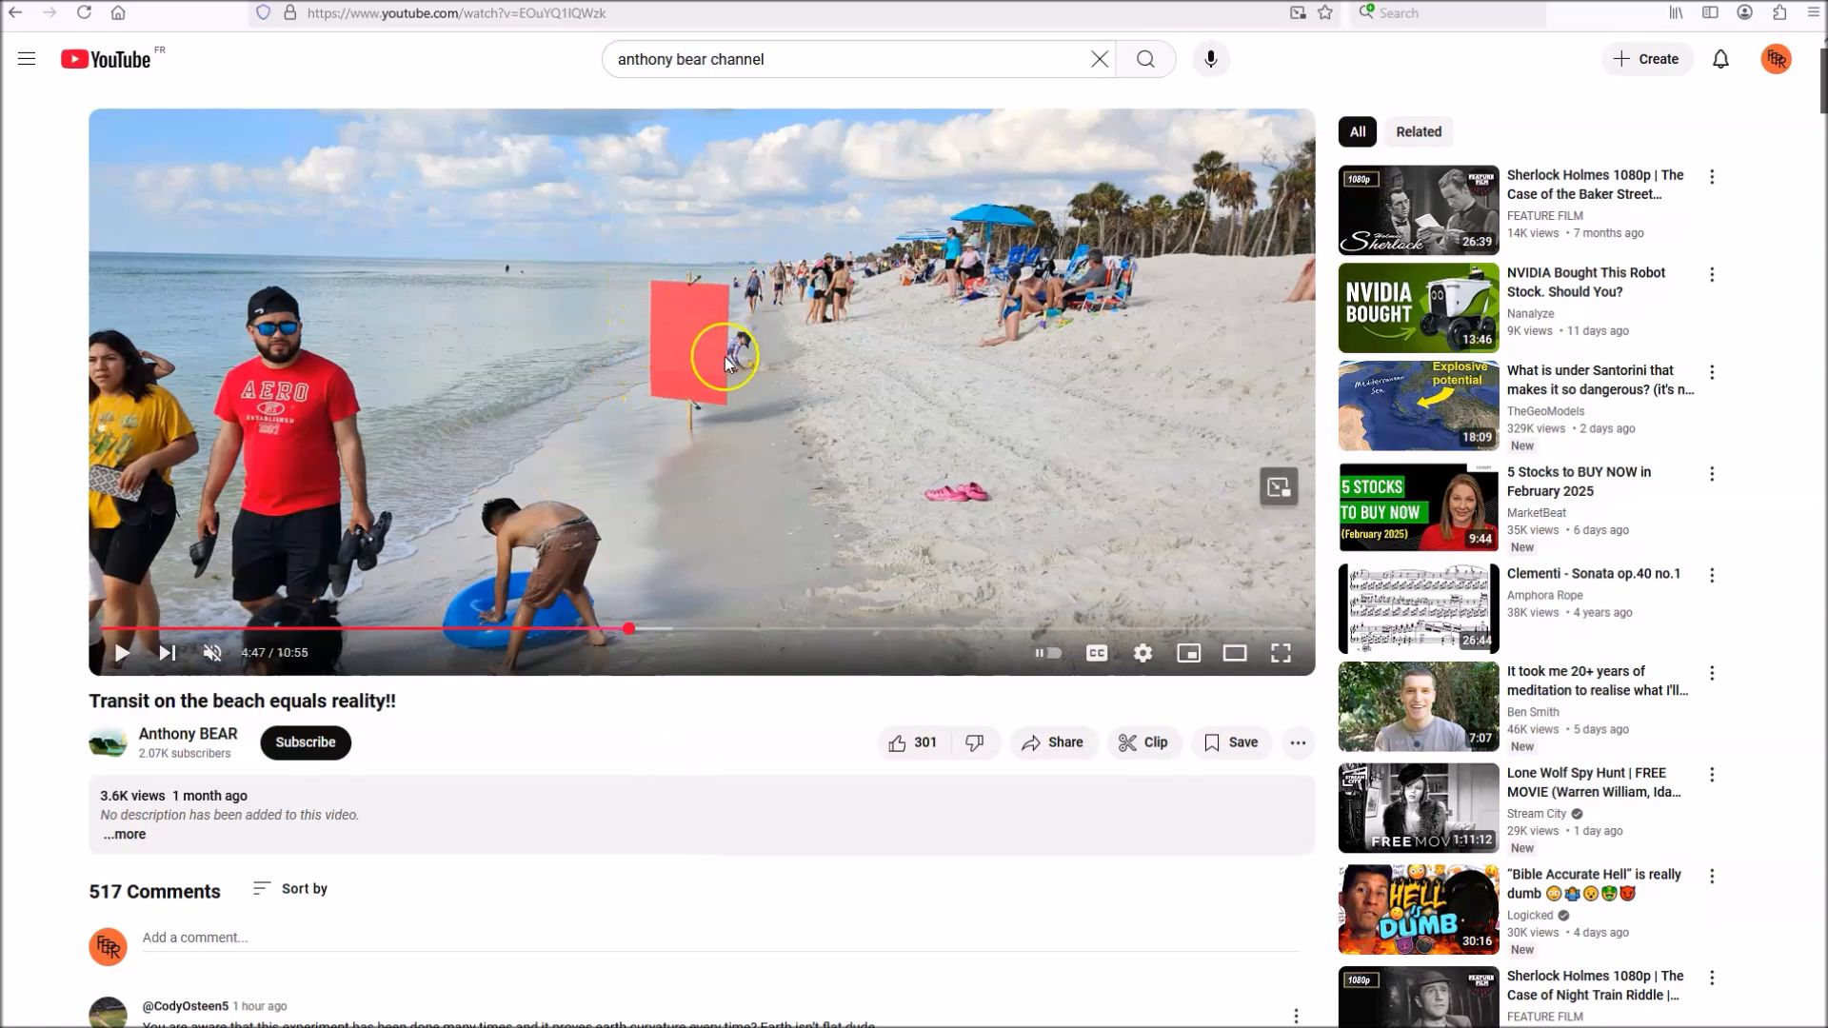
mouse_move(657, 404)
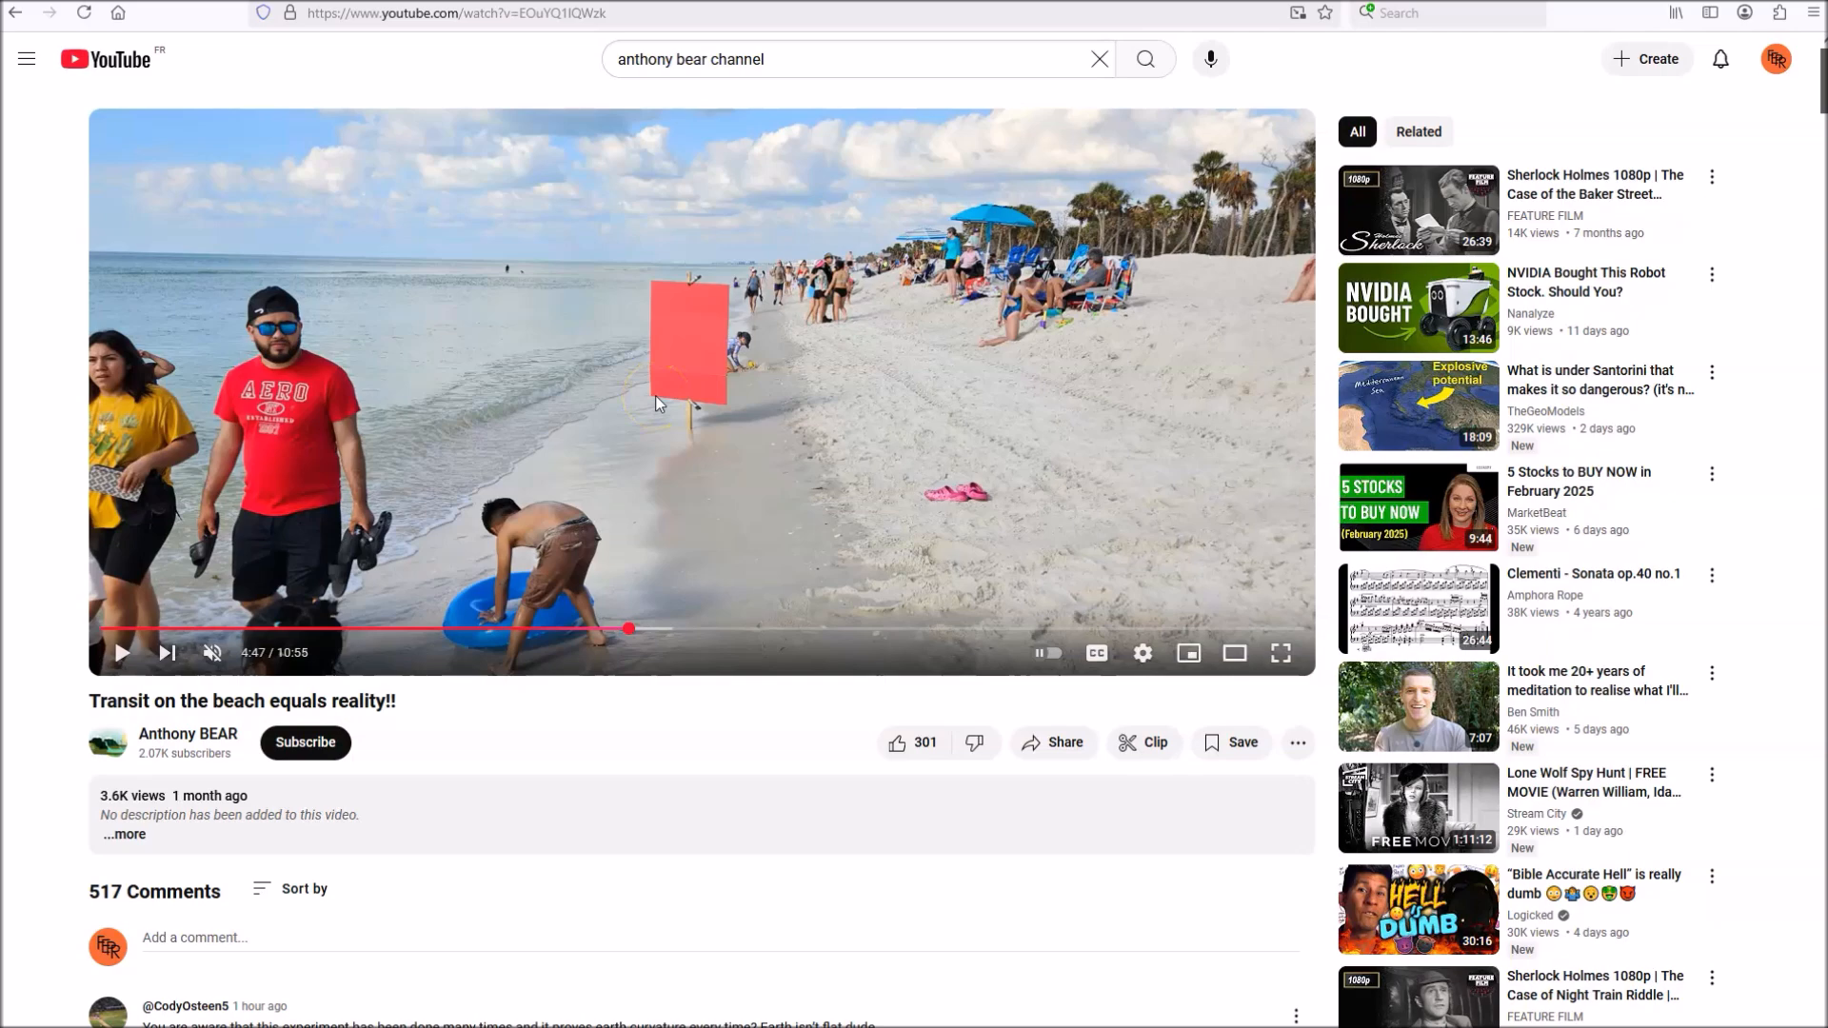
mouse_move(811, 425)
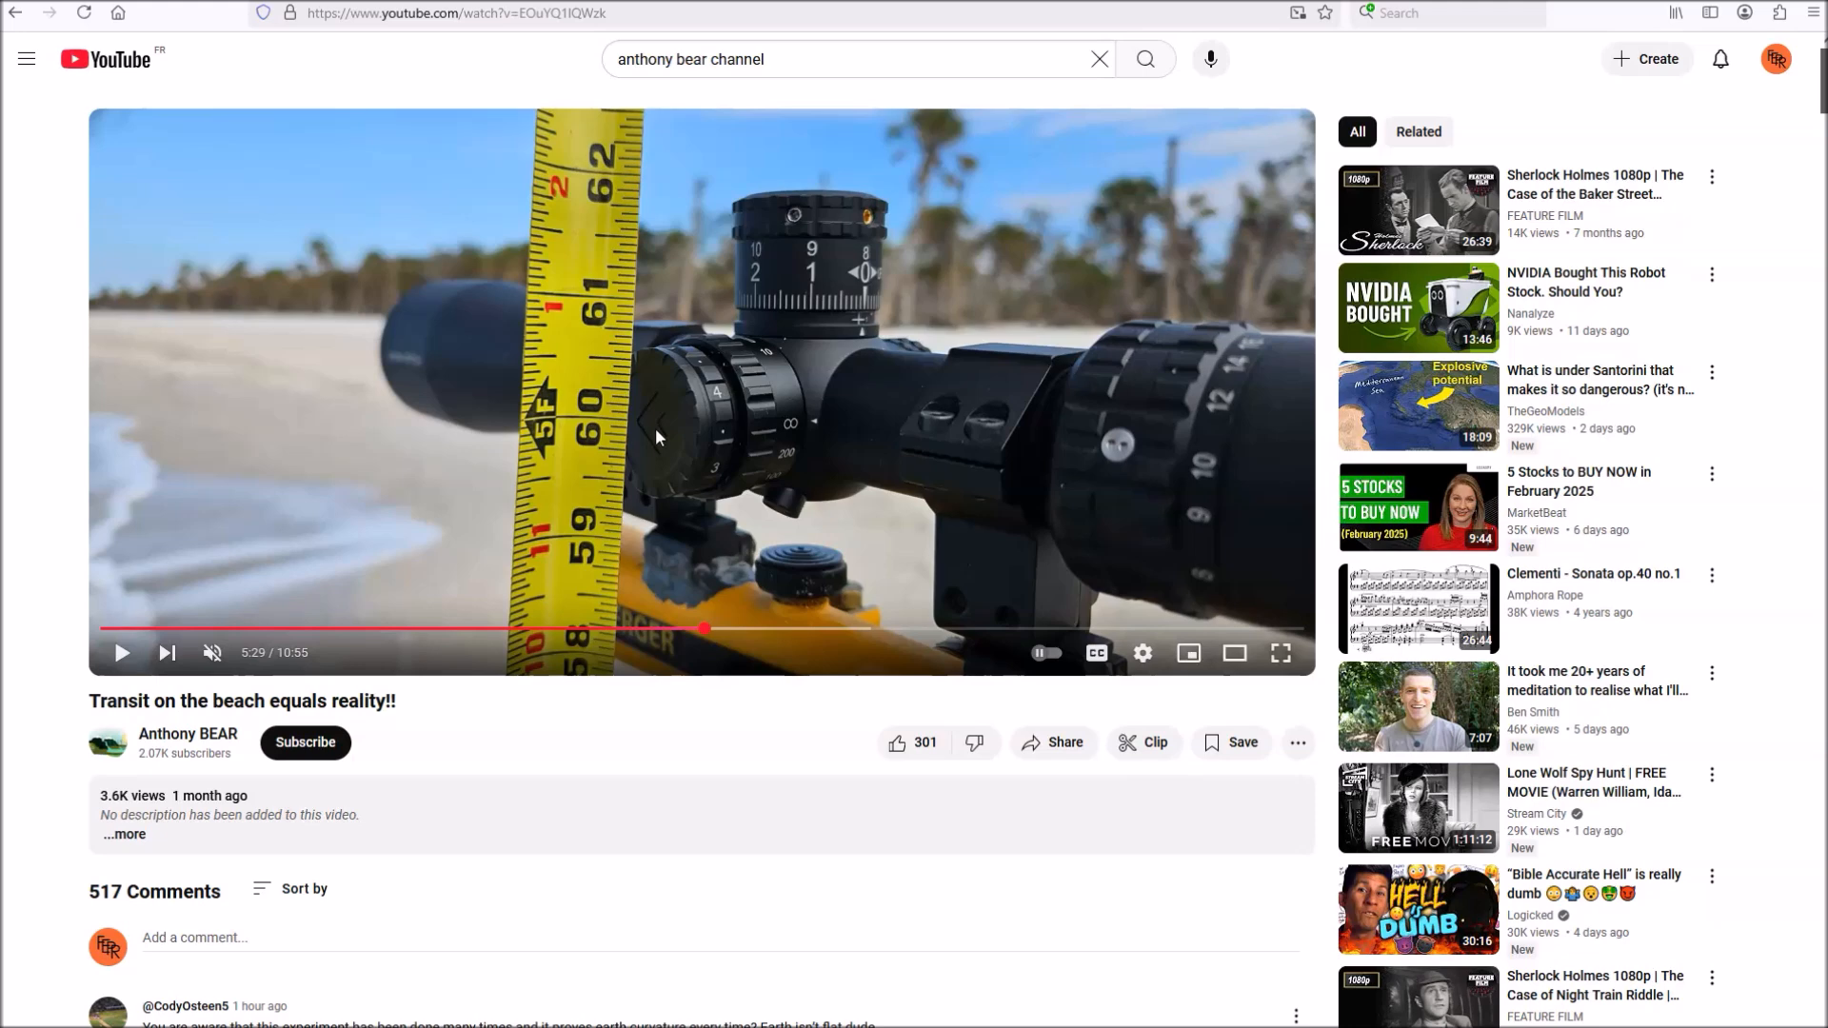
- Seek the video ahead on the progress bar to the 5:49 reticle view over the beach
left_click(754, 629)
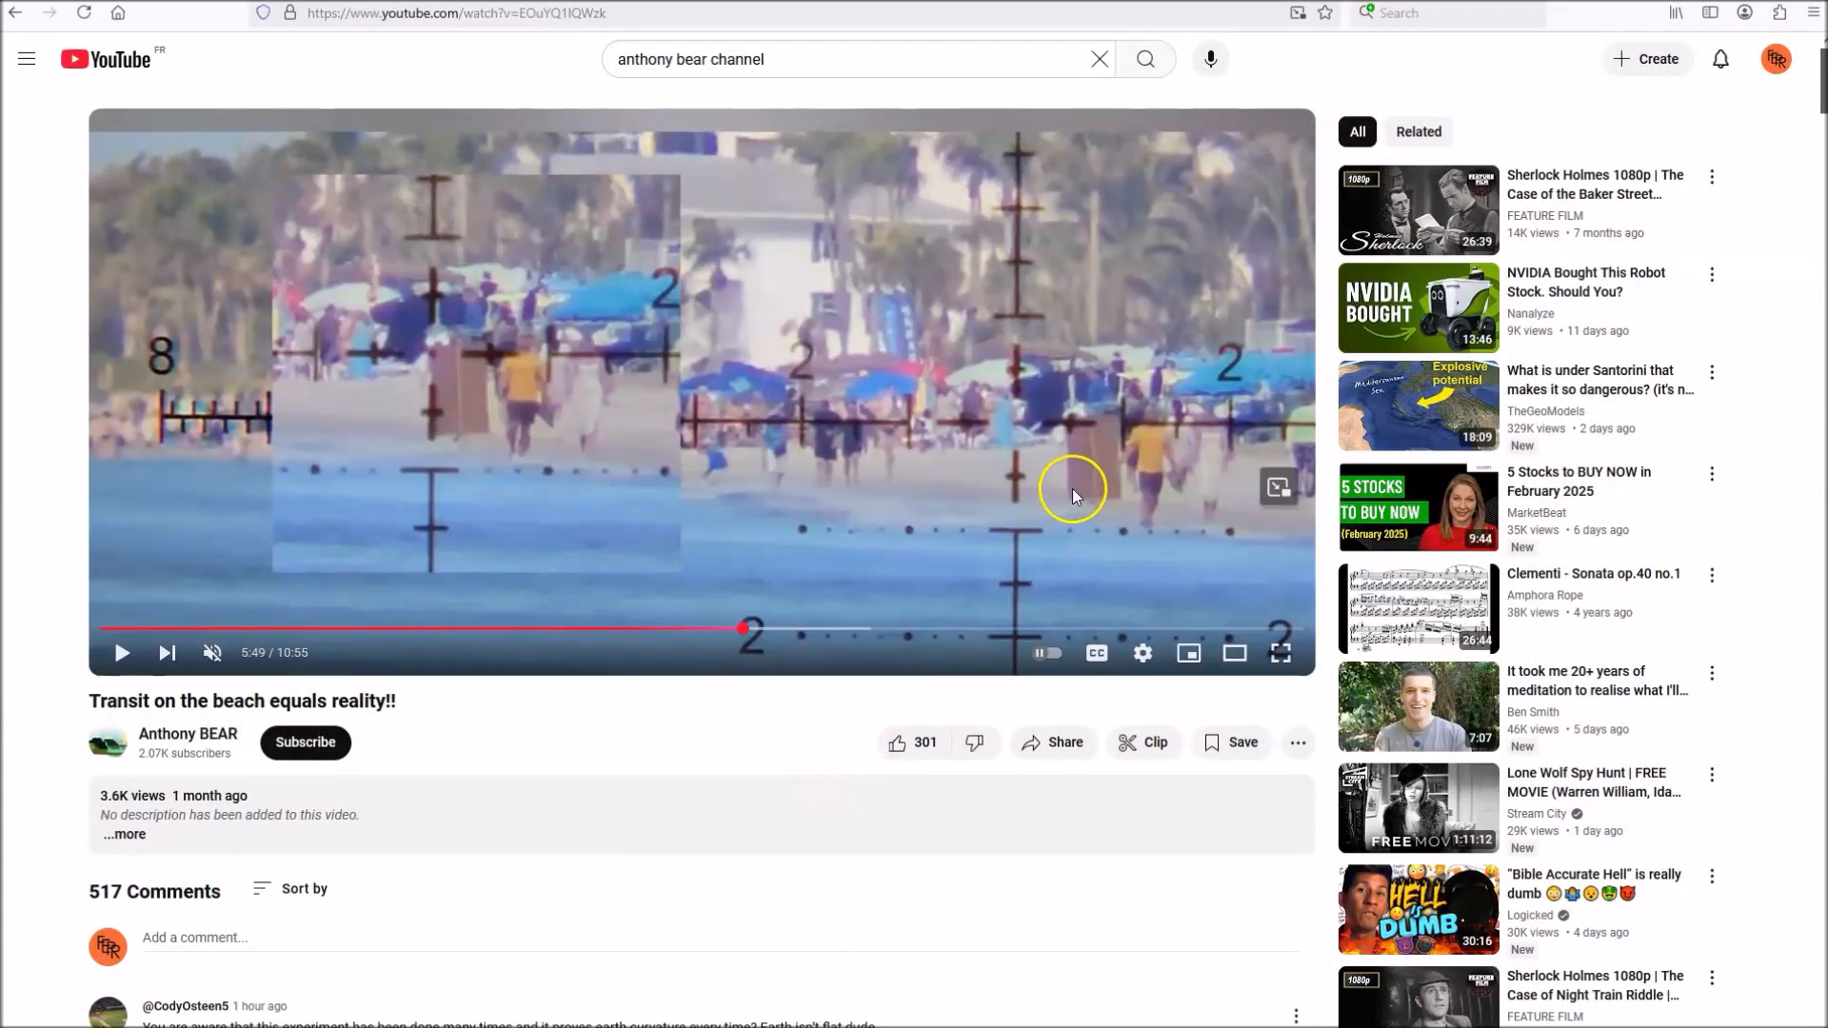
mouse_move(1045, 459)
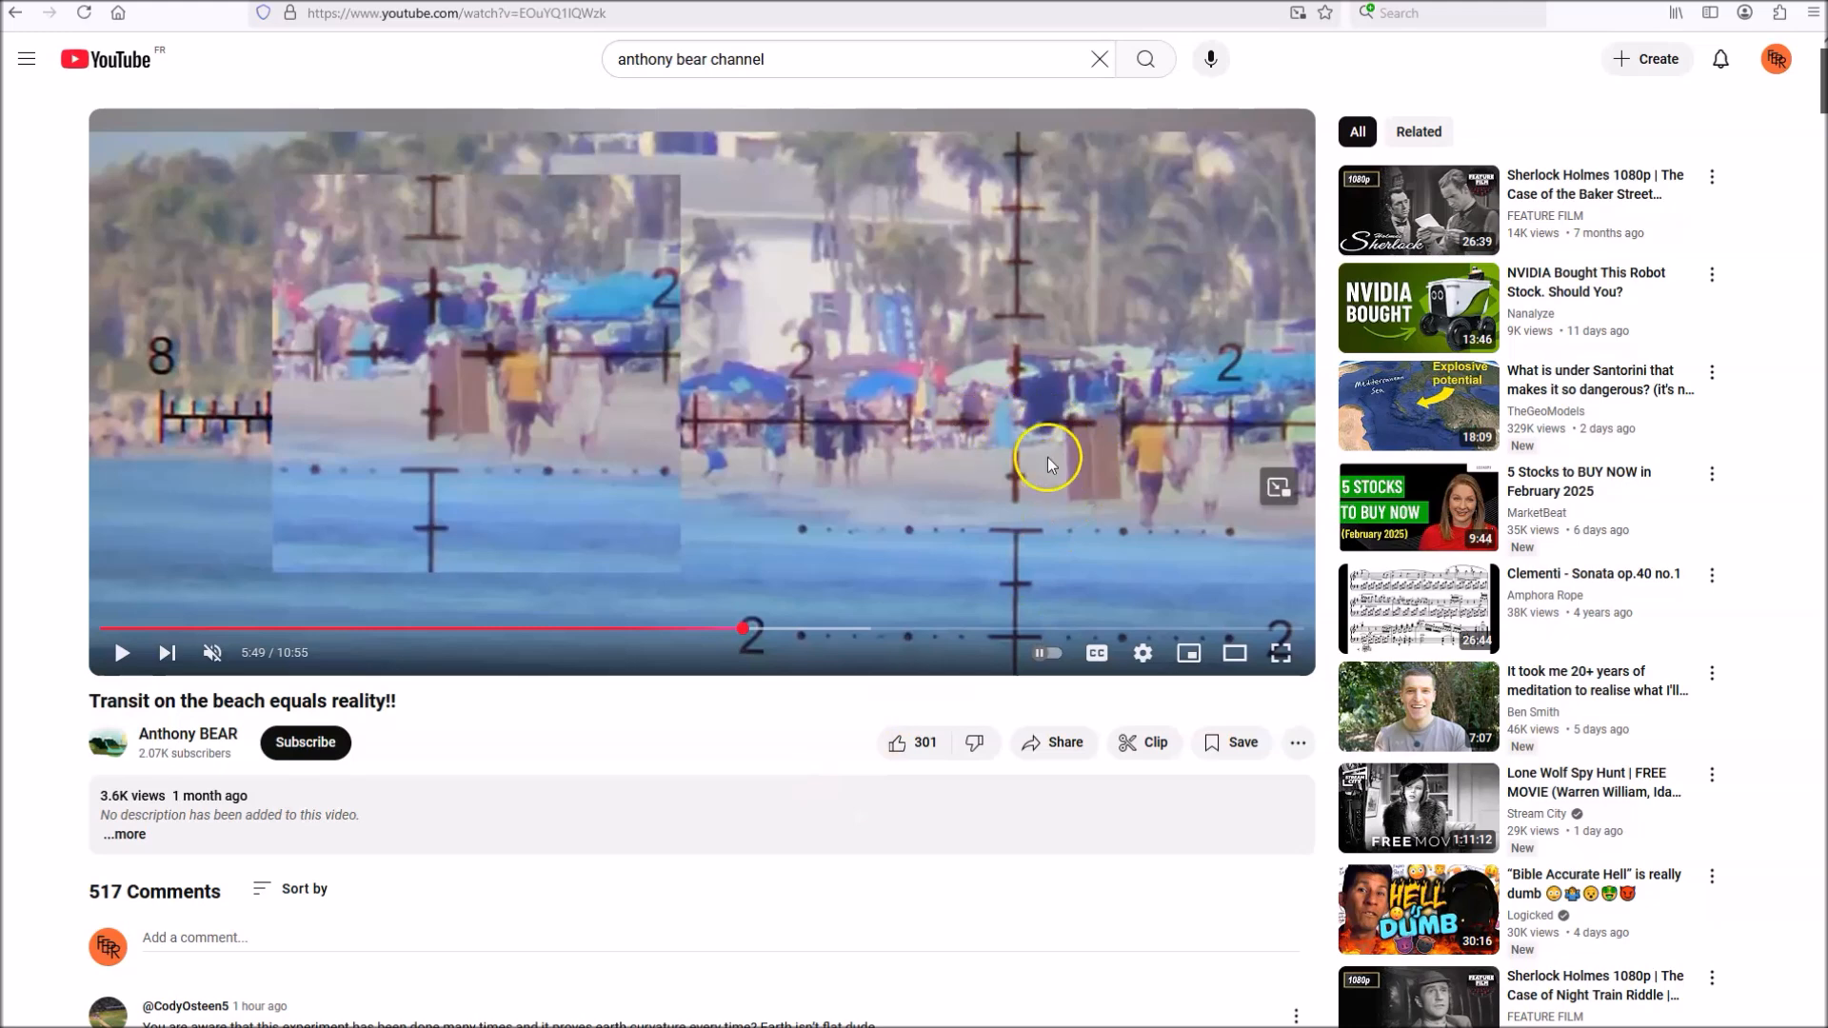
mouse_move(1083, 422)
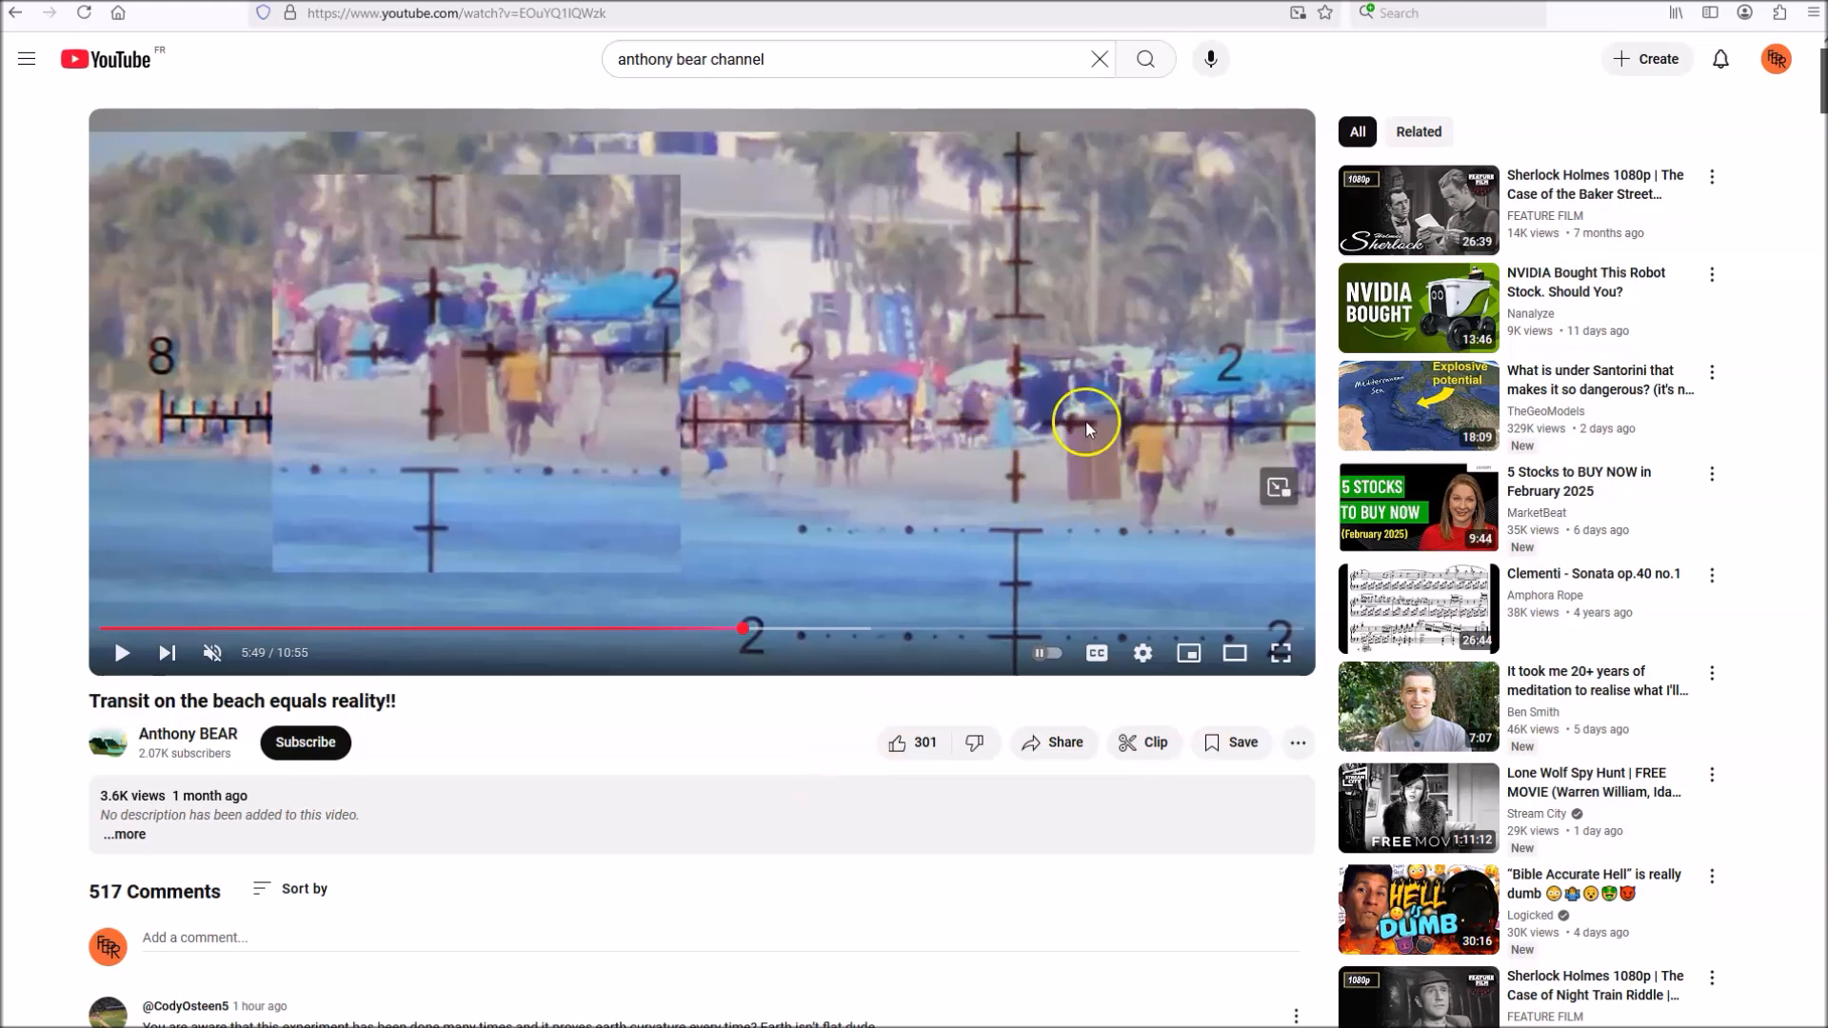
mouse_move(1110, 428)
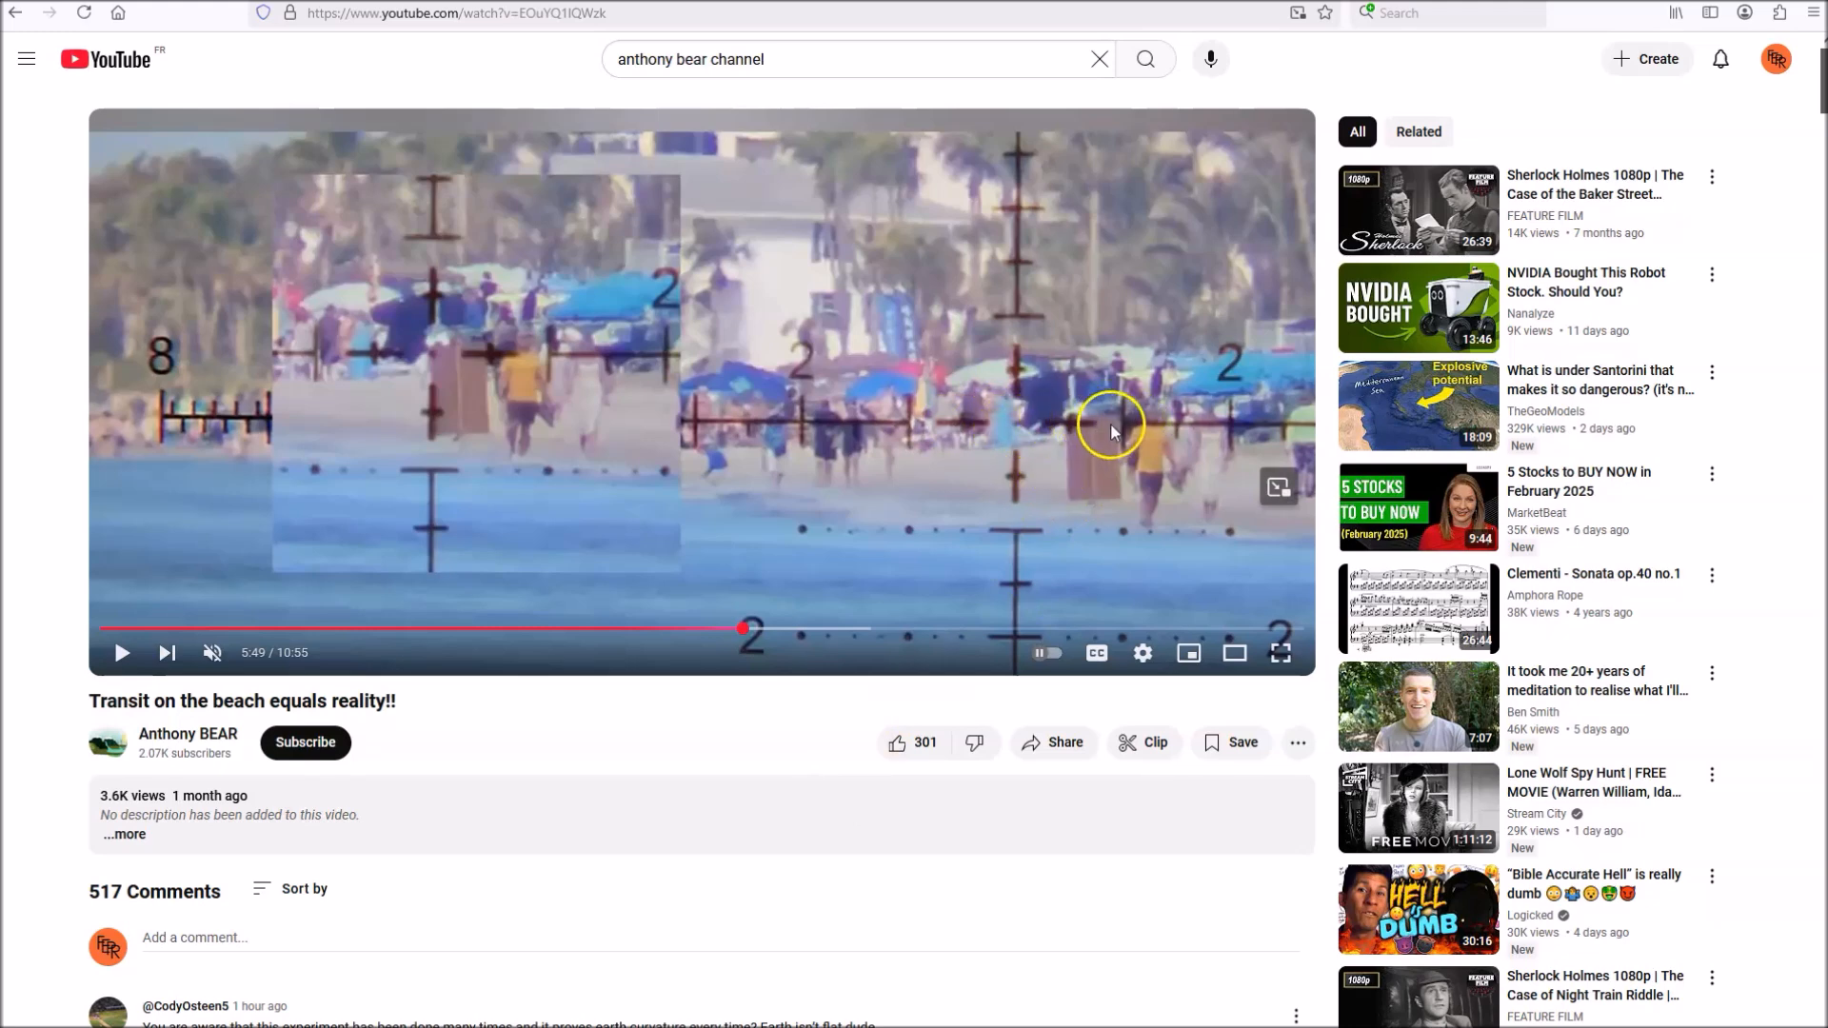
mouse_move(1072, 503)
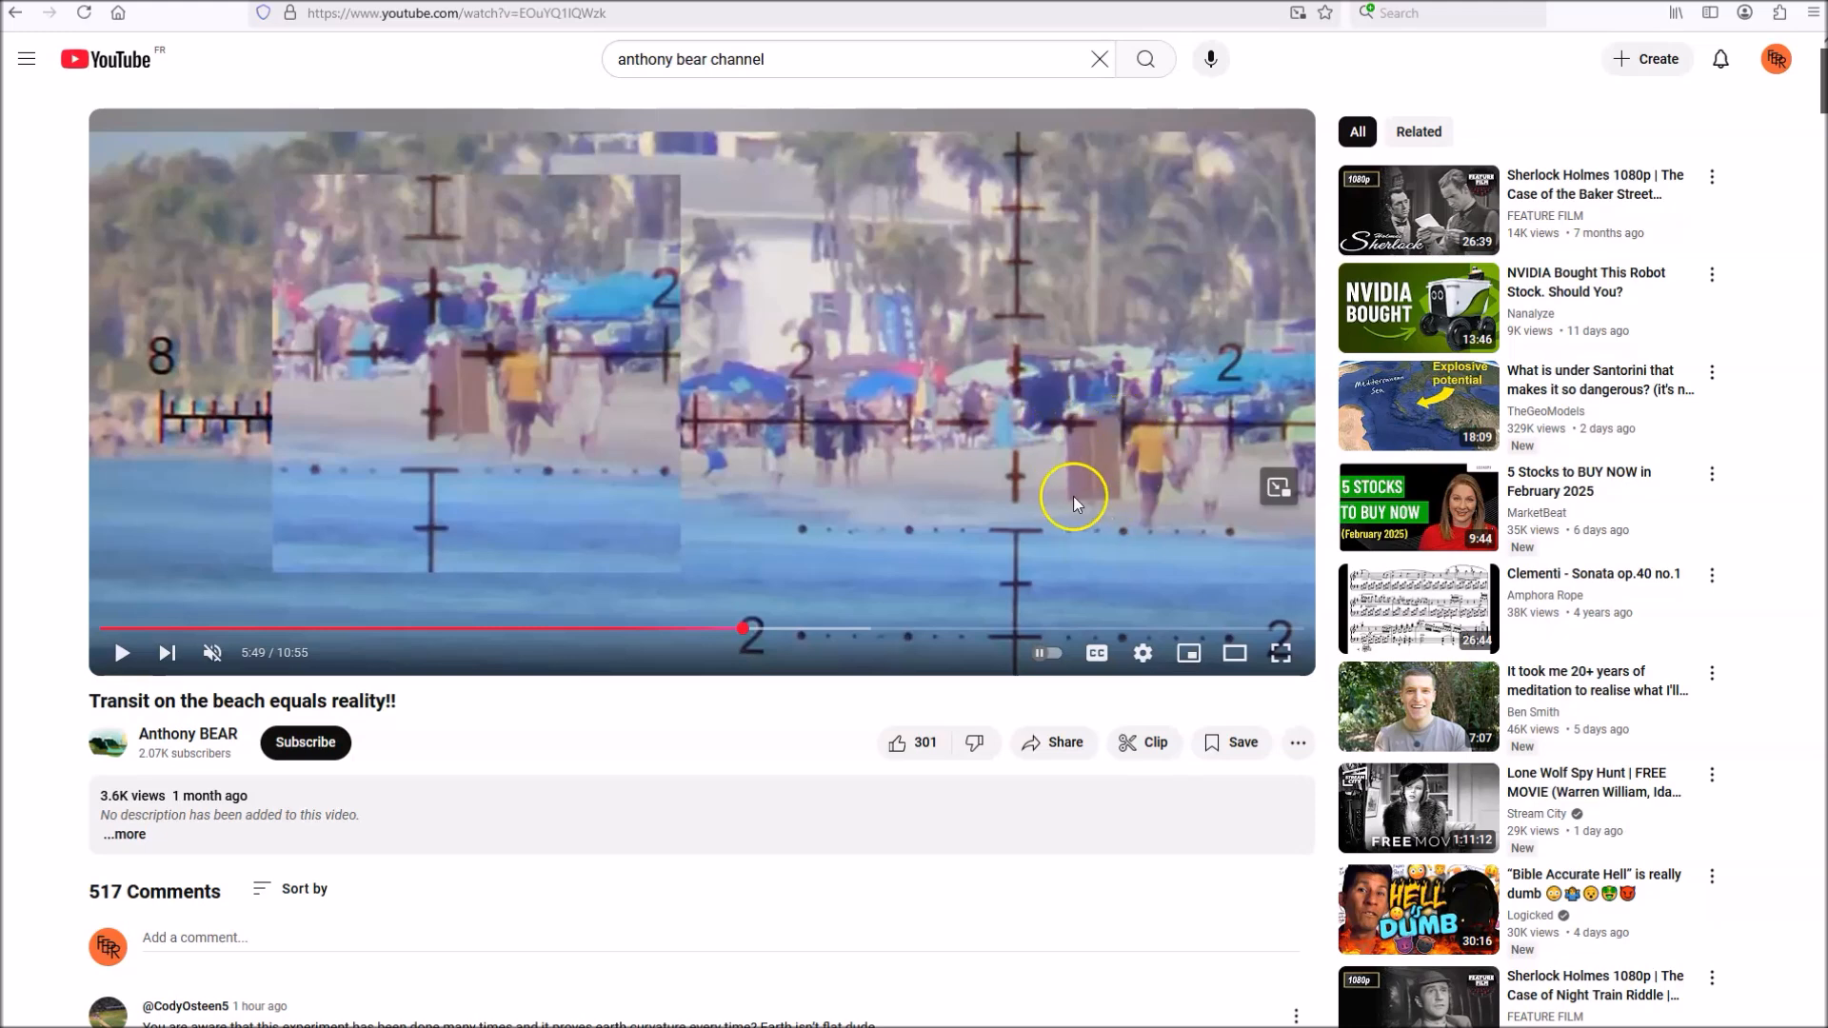
mouse_move(114, 472)
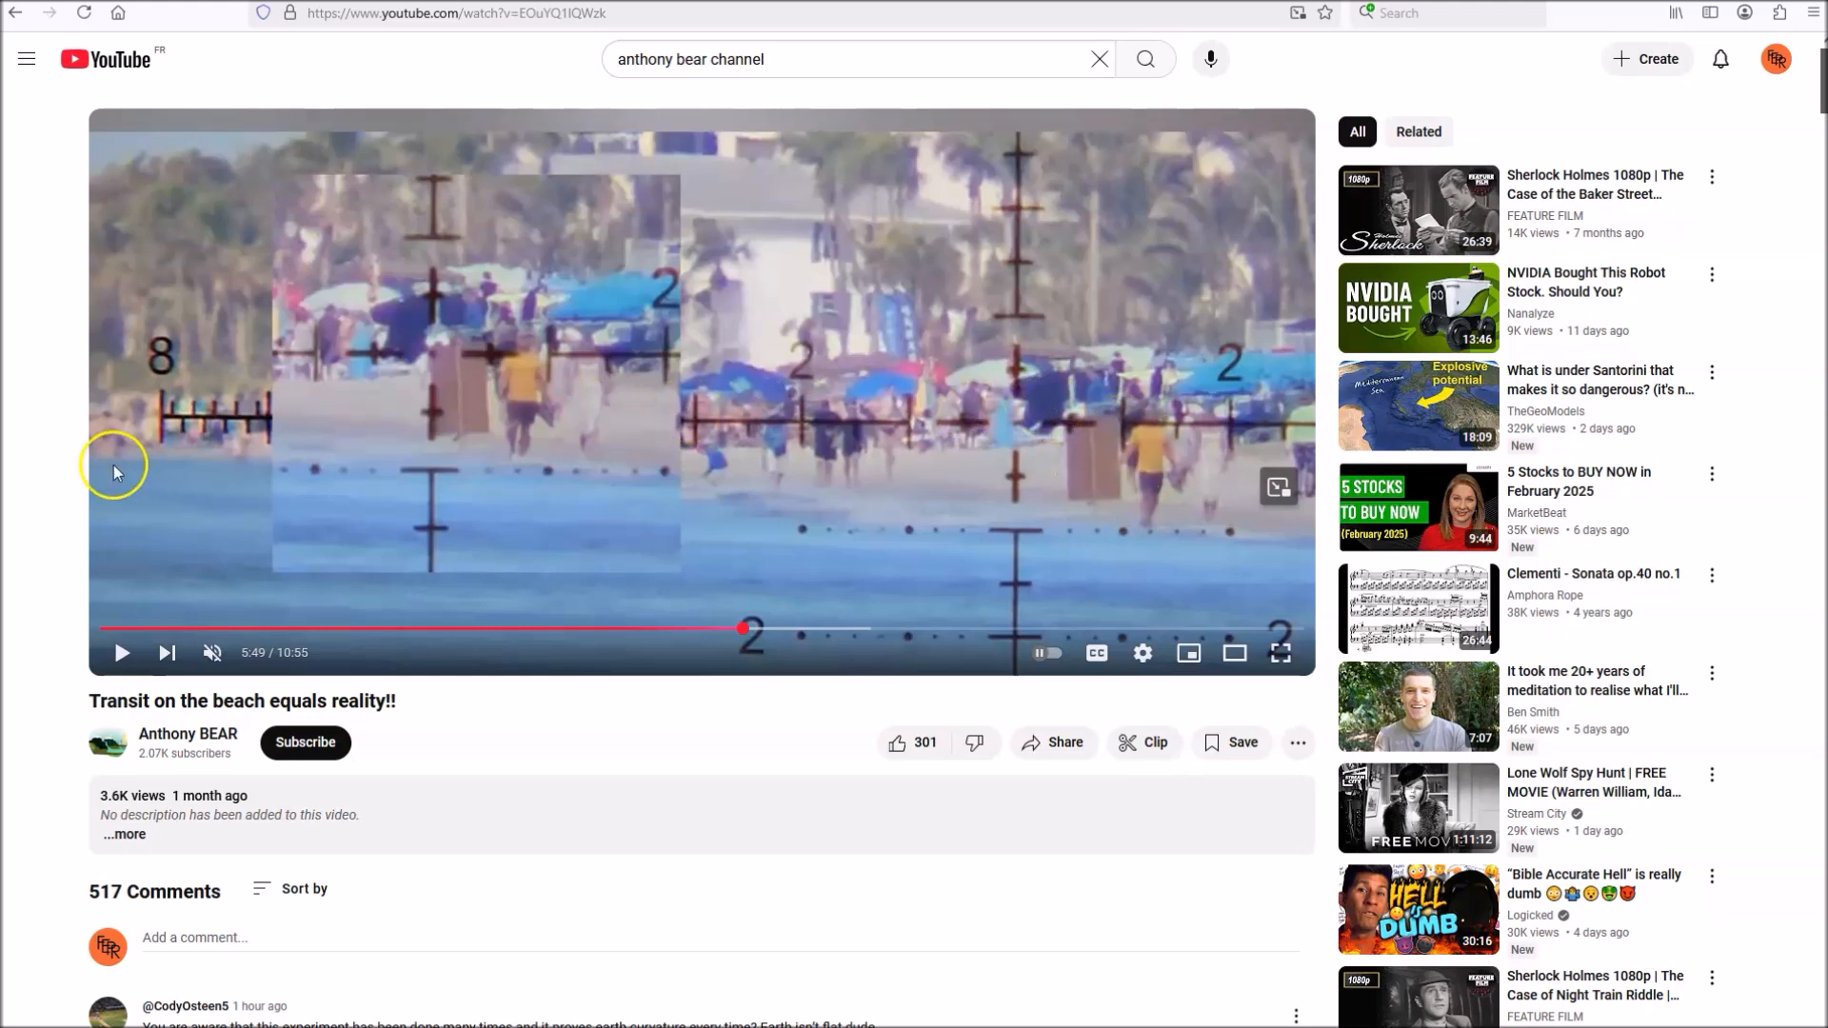
mouse_move(966, 522)
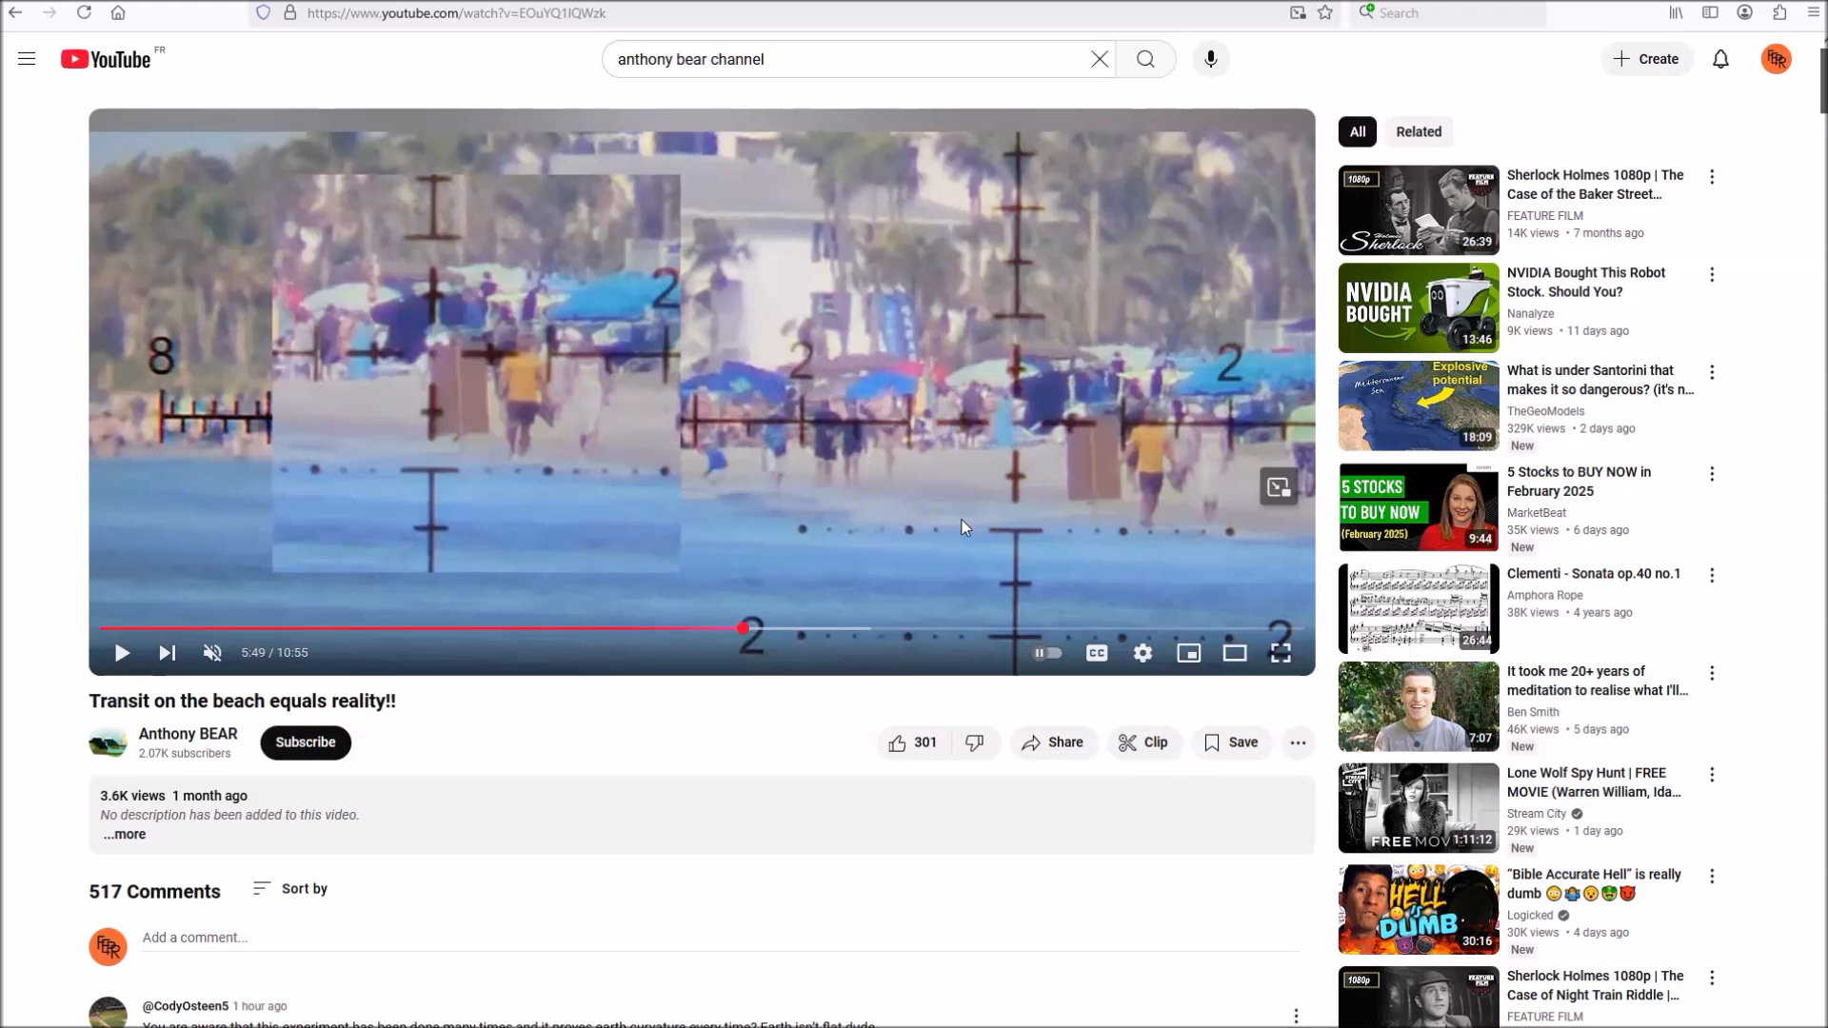
- Toggle playback with the video held at 5:49 on the reticle over the beachgoers
left_click(121, 653)
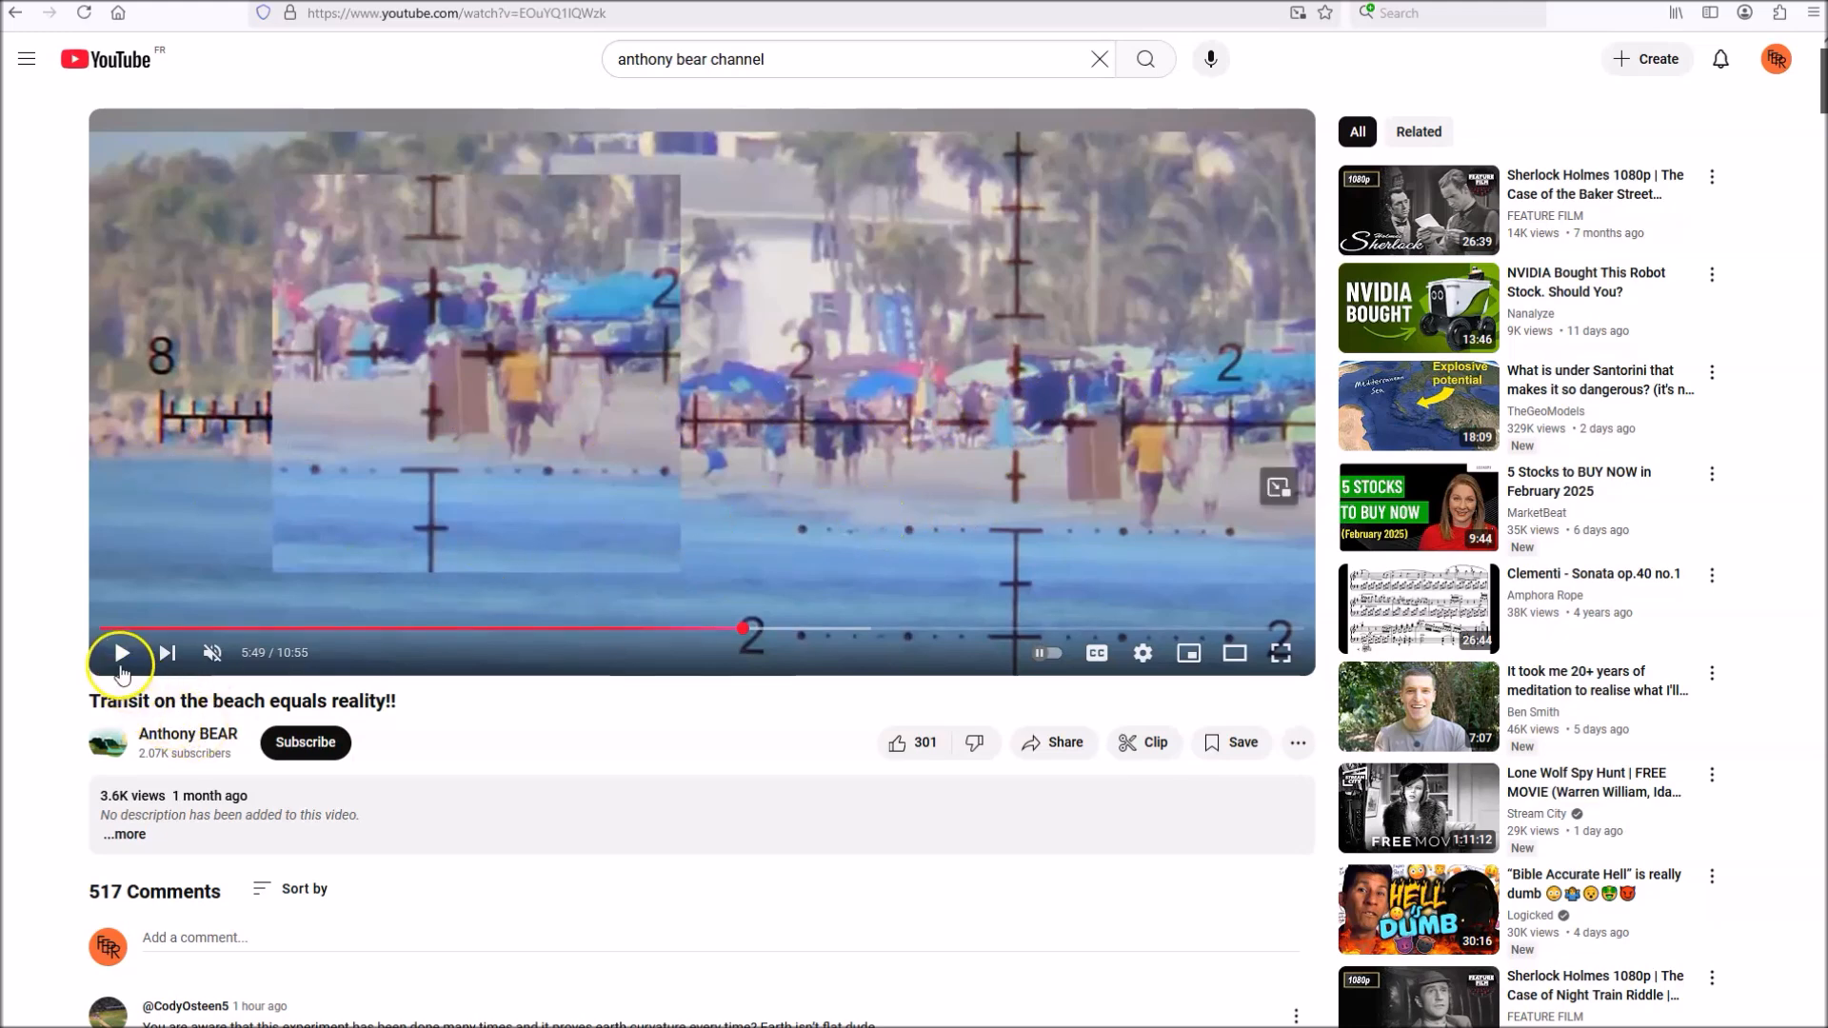
- Play the video from 5:49 and pause it at 5:54 on the magnified reticle inset
left_click(122, 653)
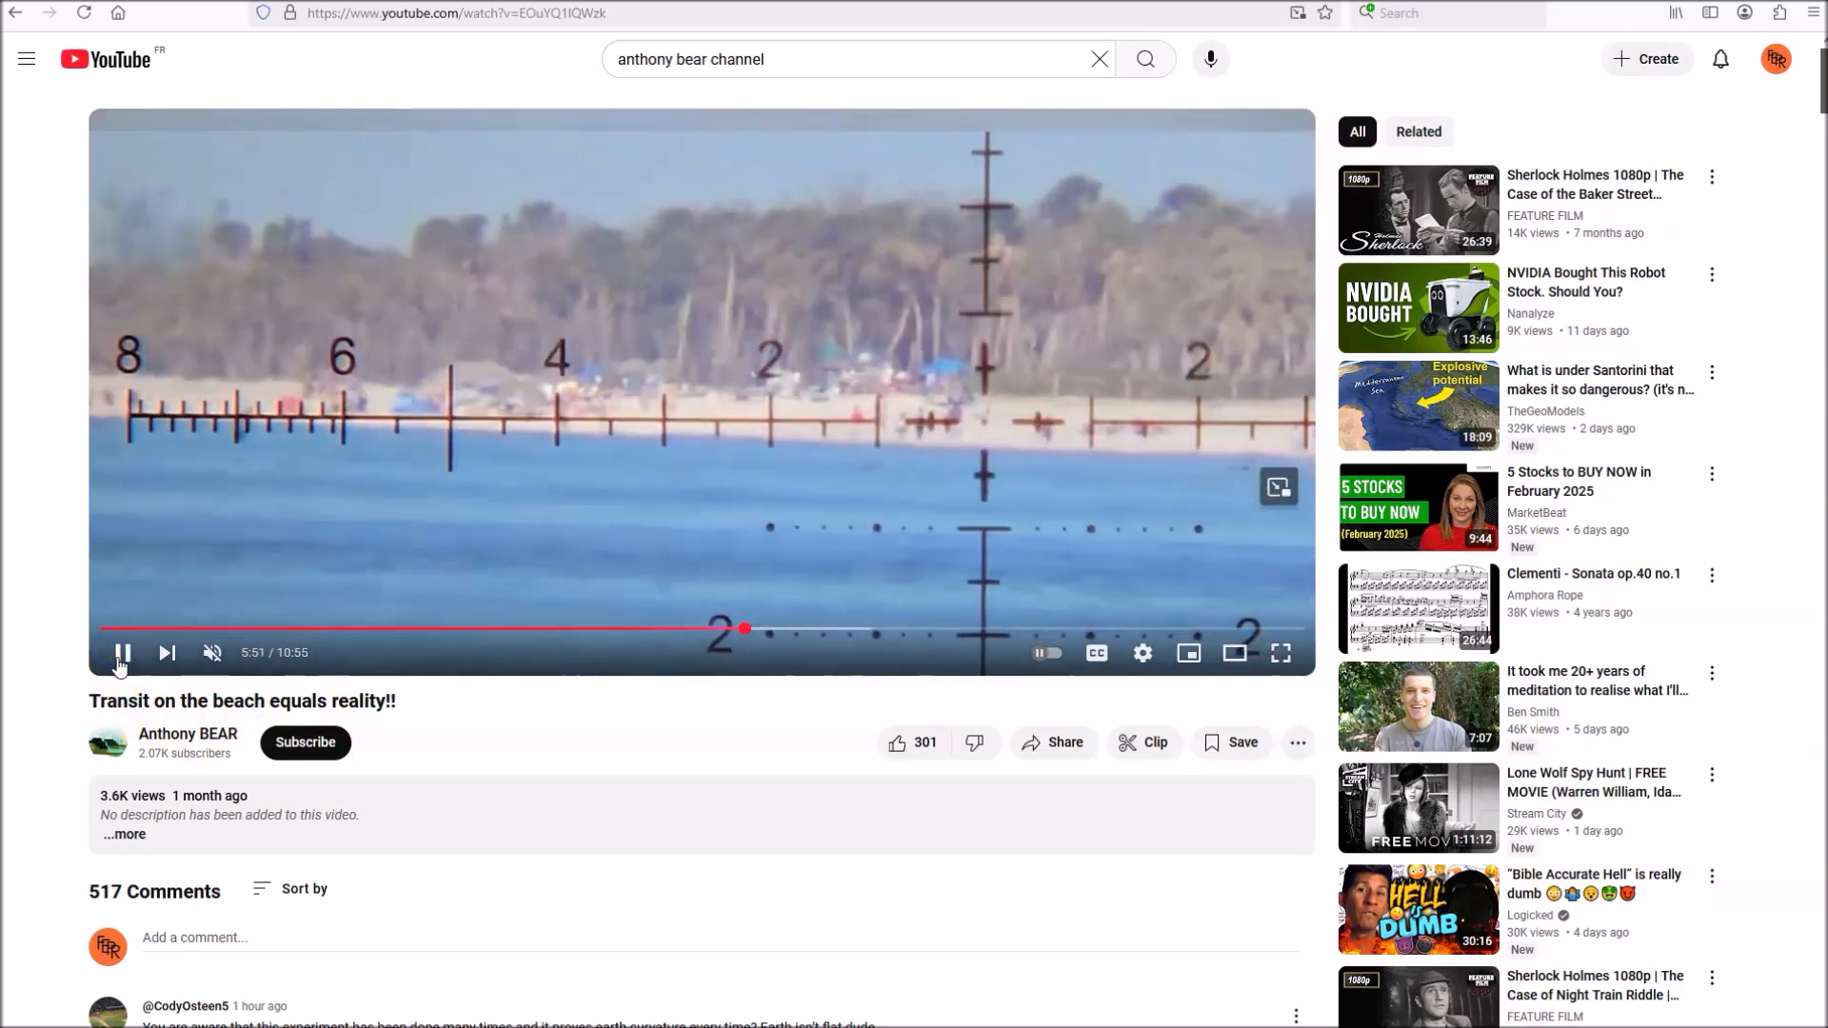
left_click(121, 652)
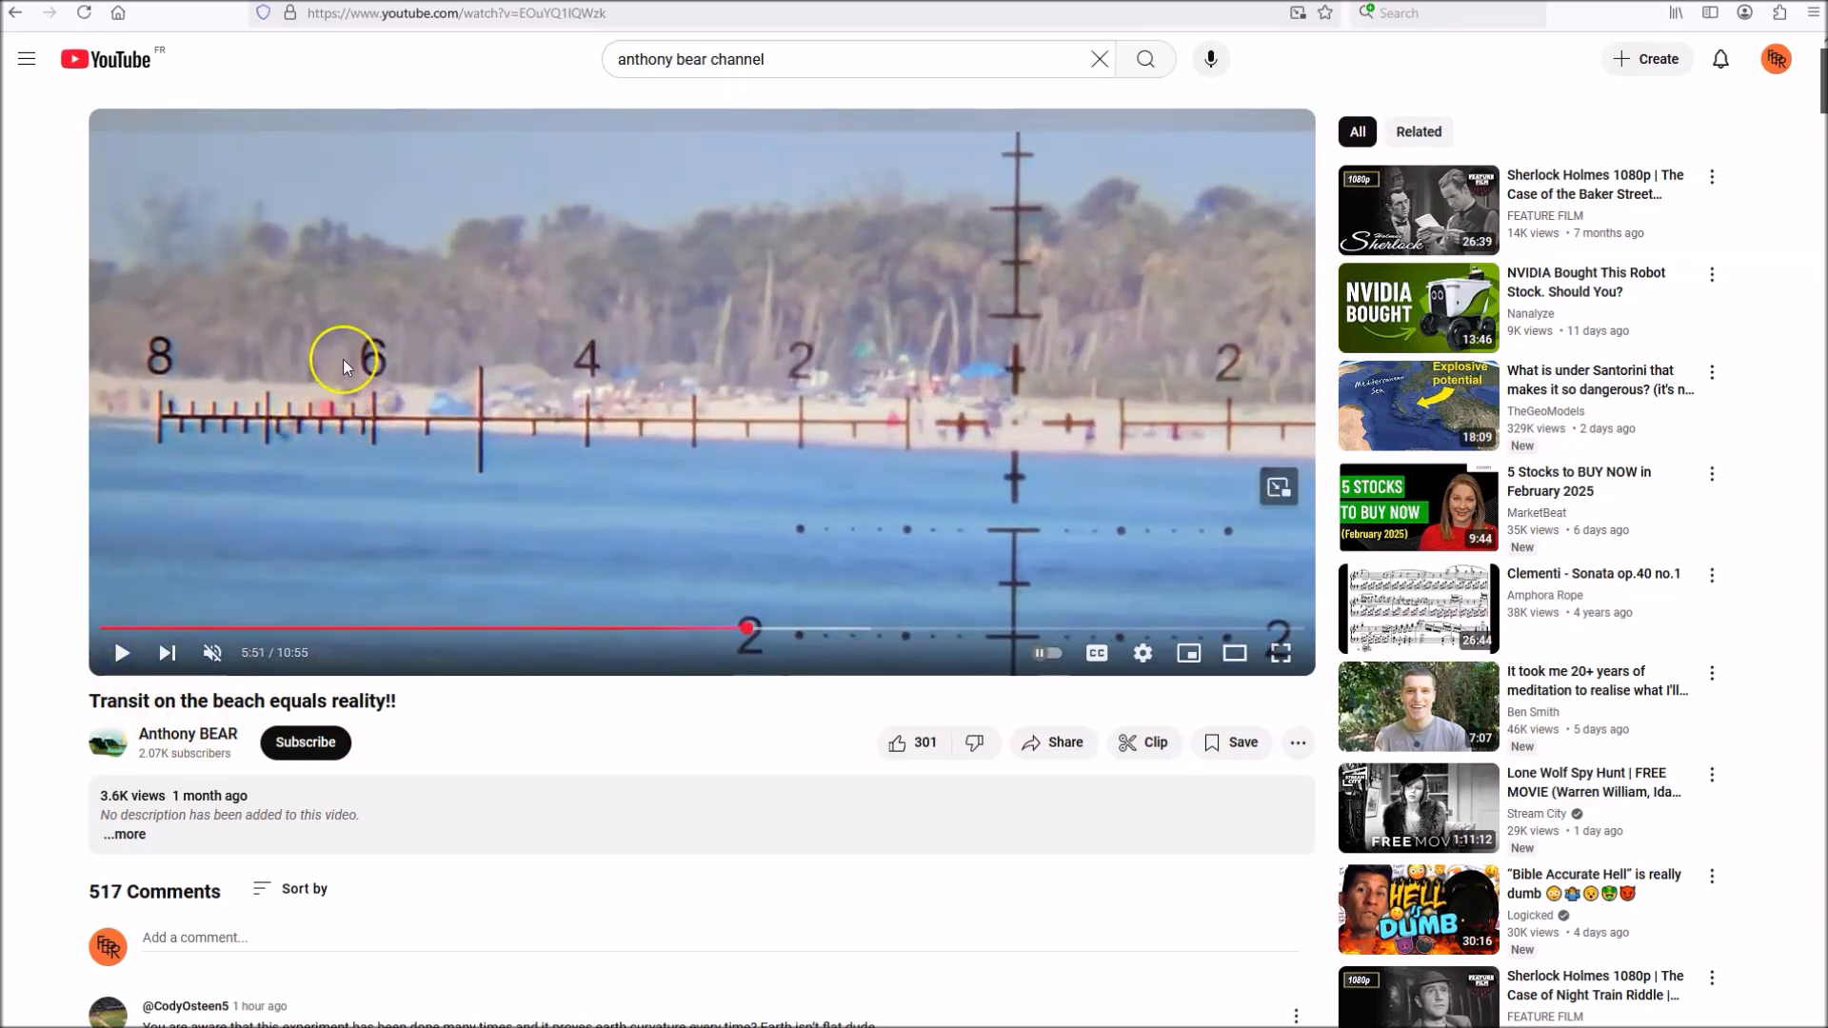
mouse_move(379, 396)
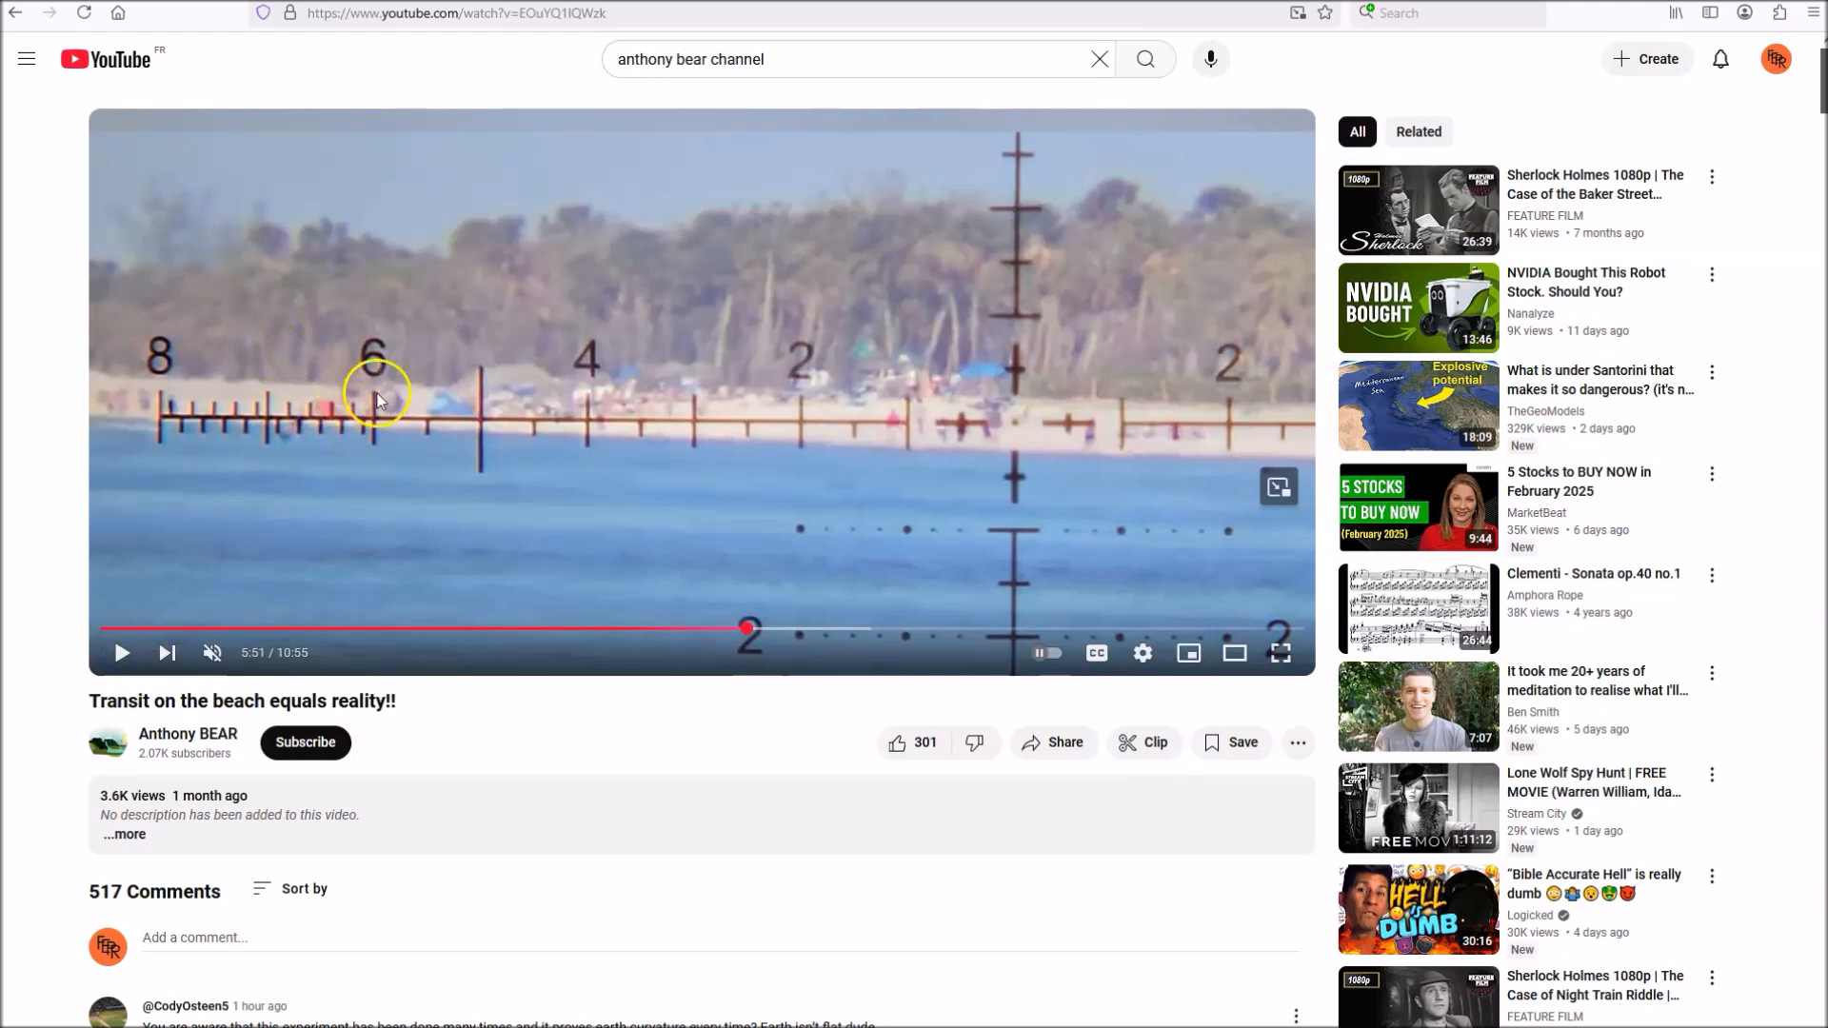
mouse_move(335, 423)
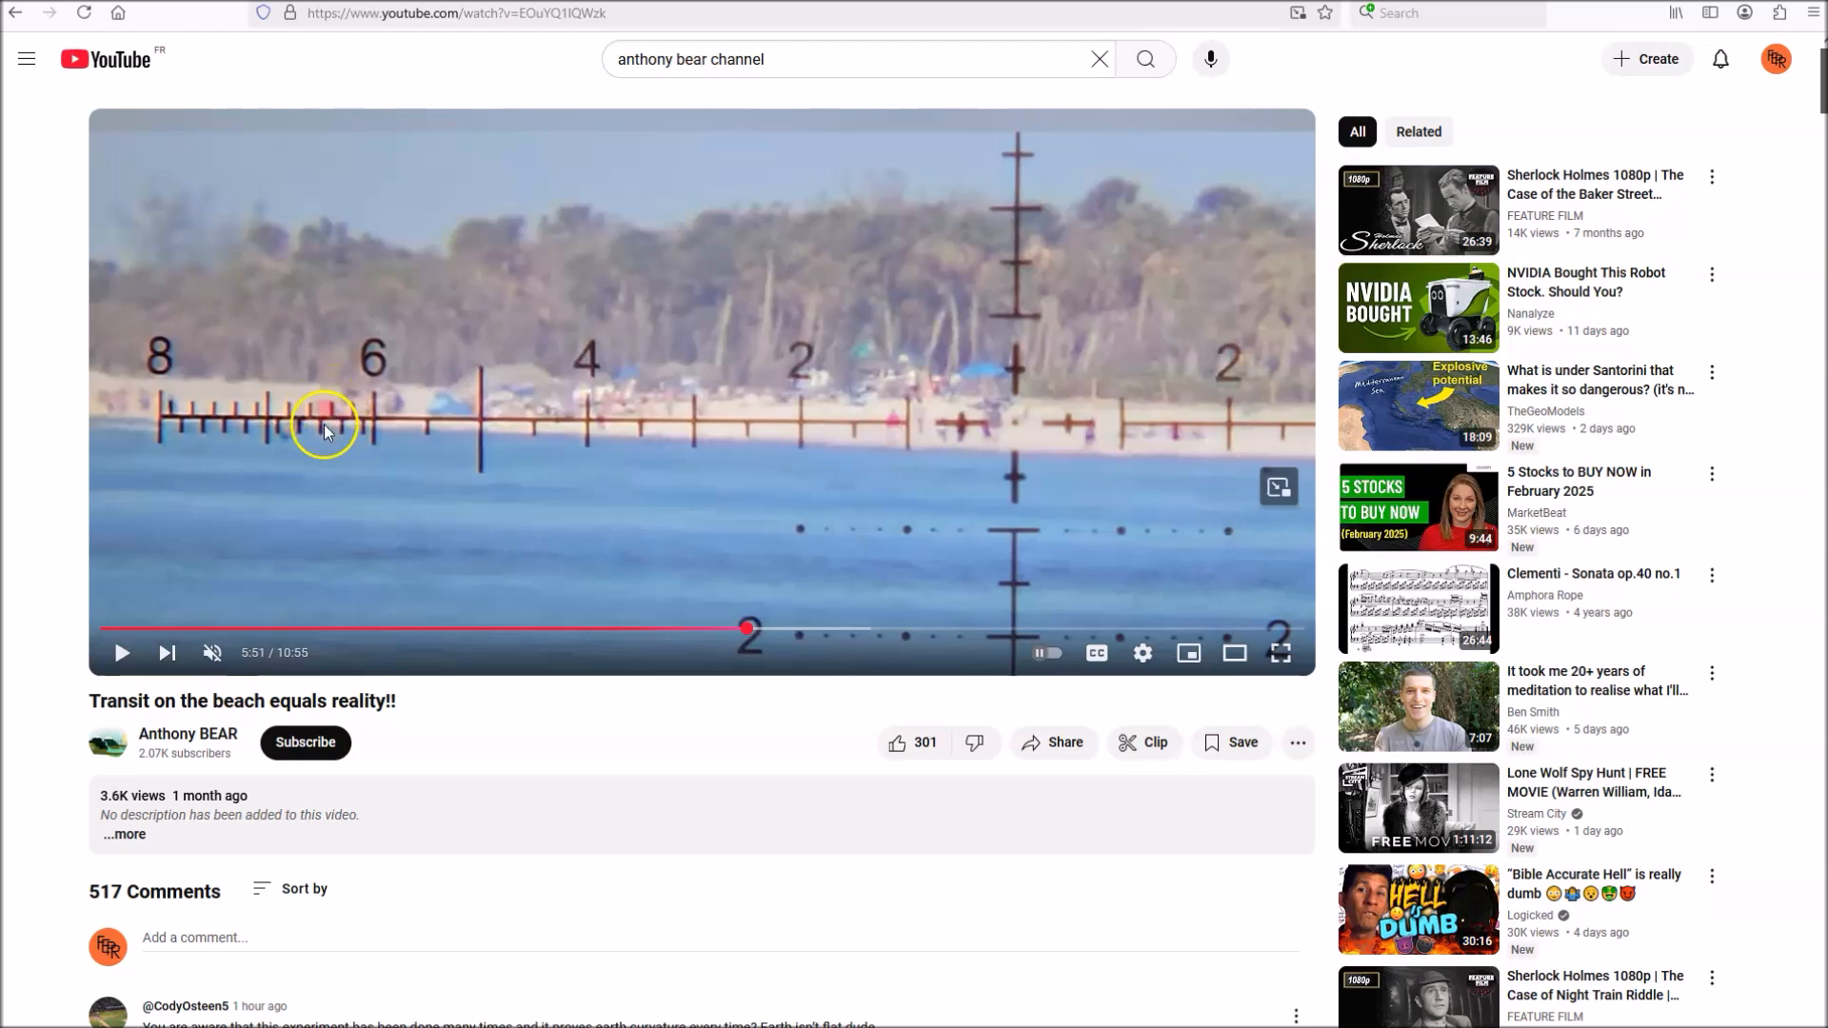
mouse_move(335, 392)
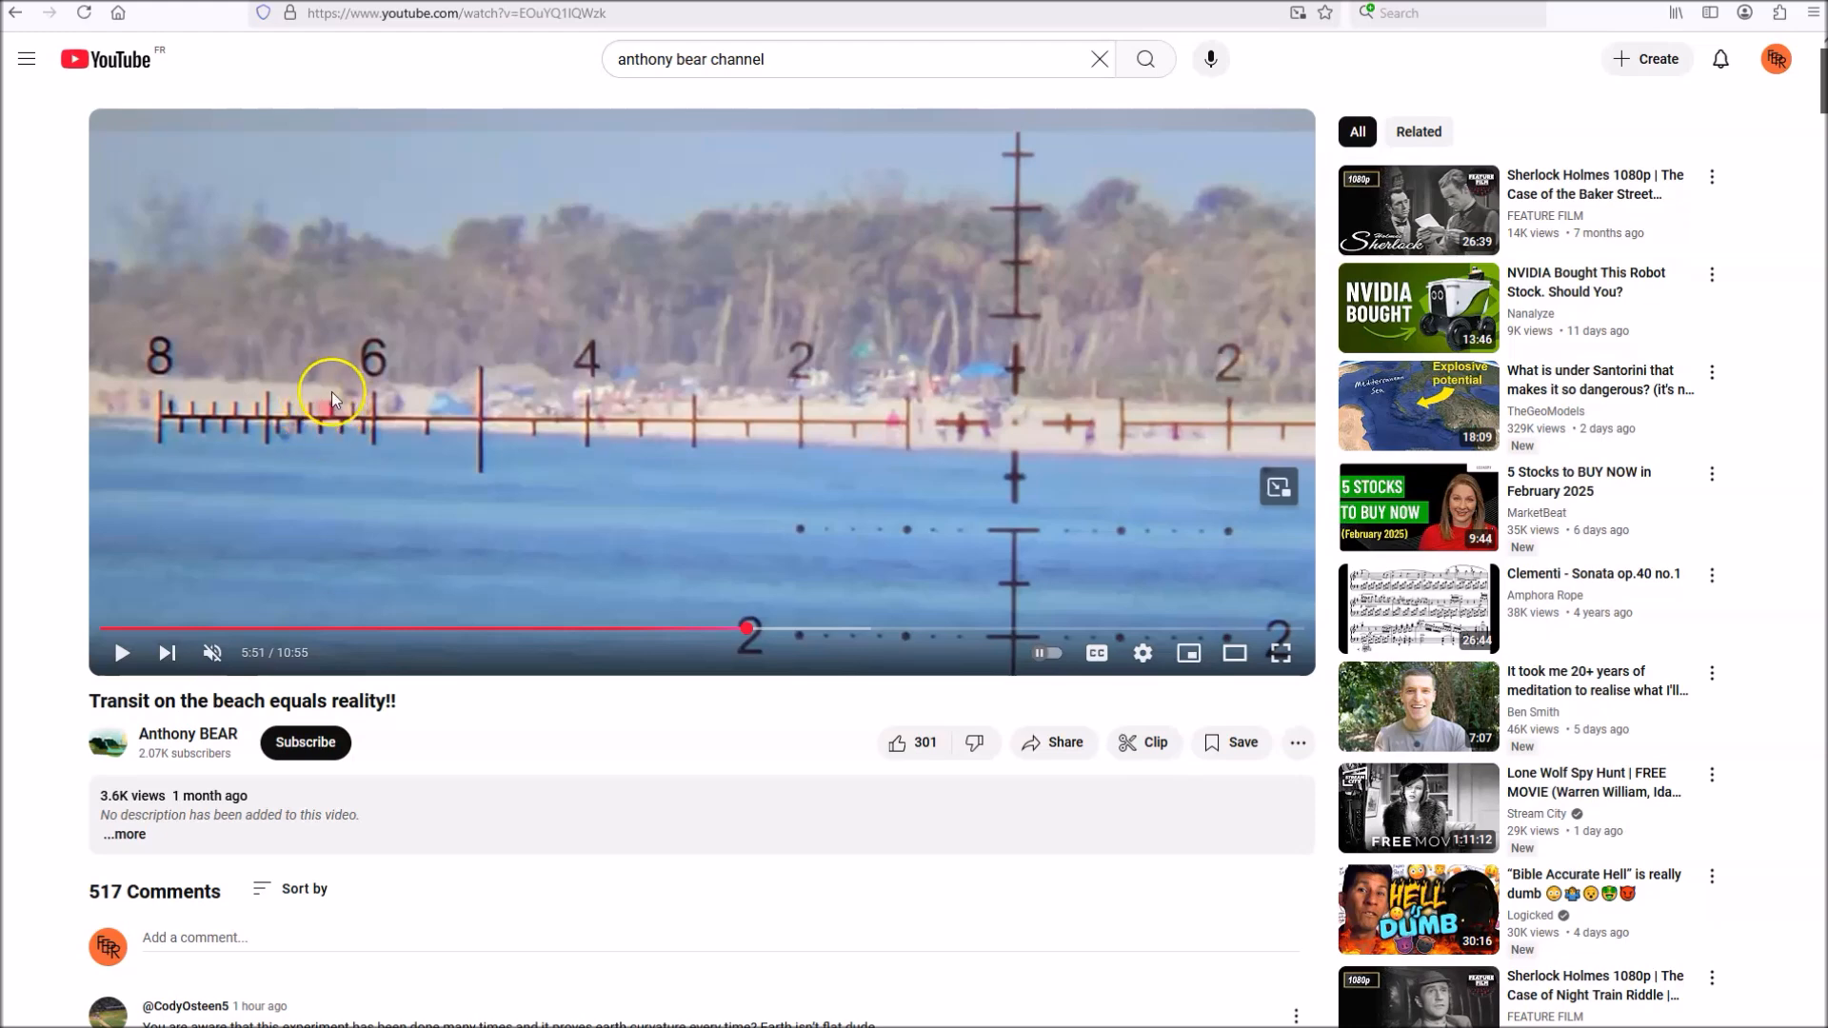
mouse_move(324, 404)
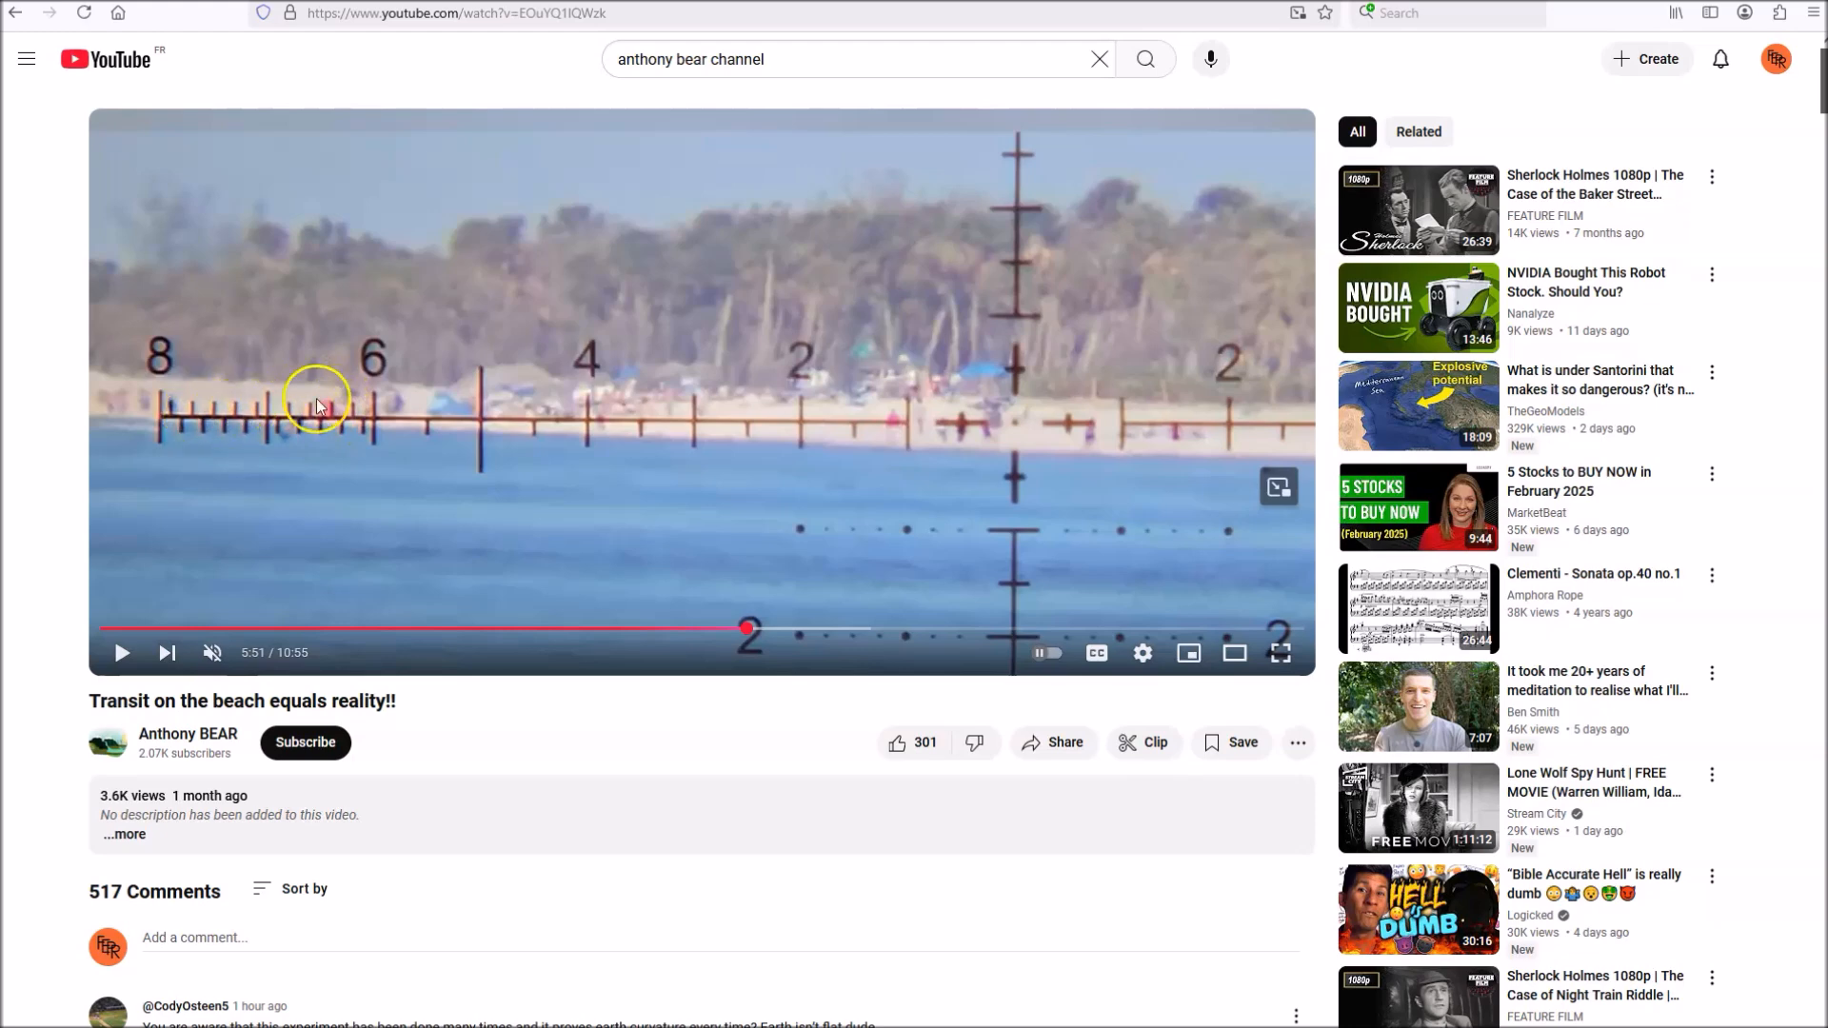
mouse_move(293, 510)
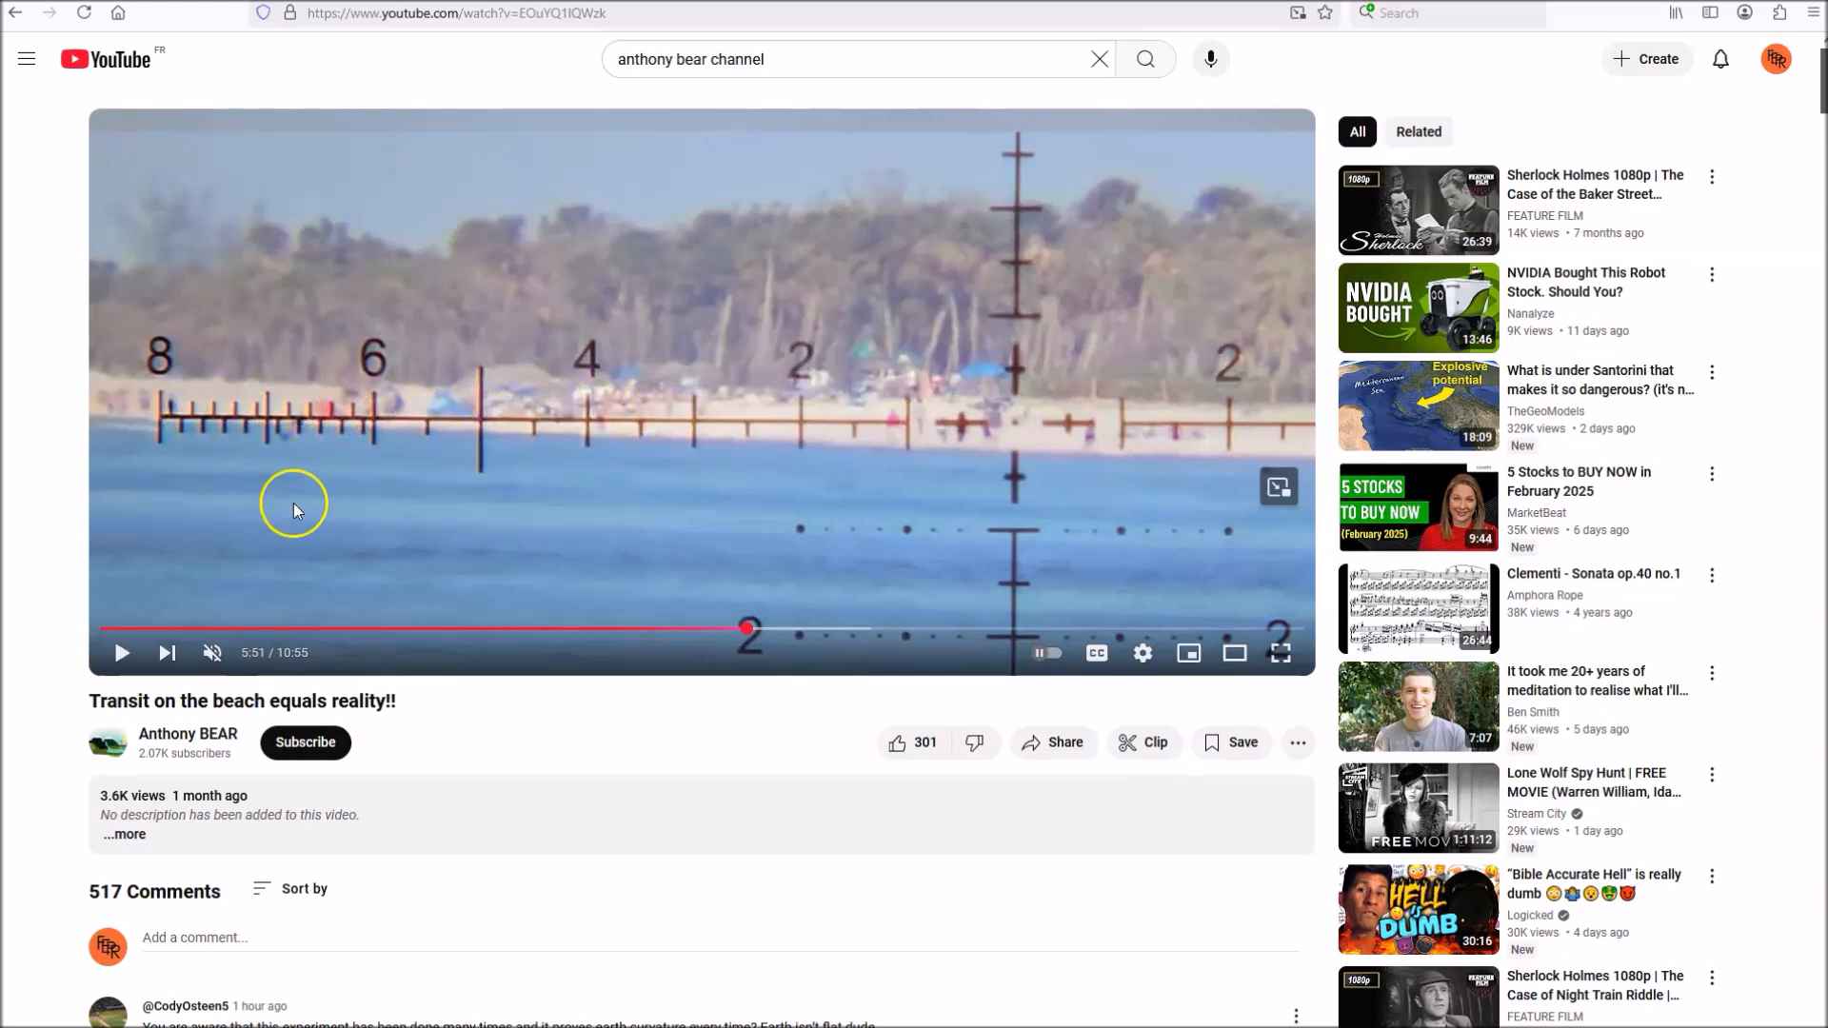
mouse_move(440, 418)
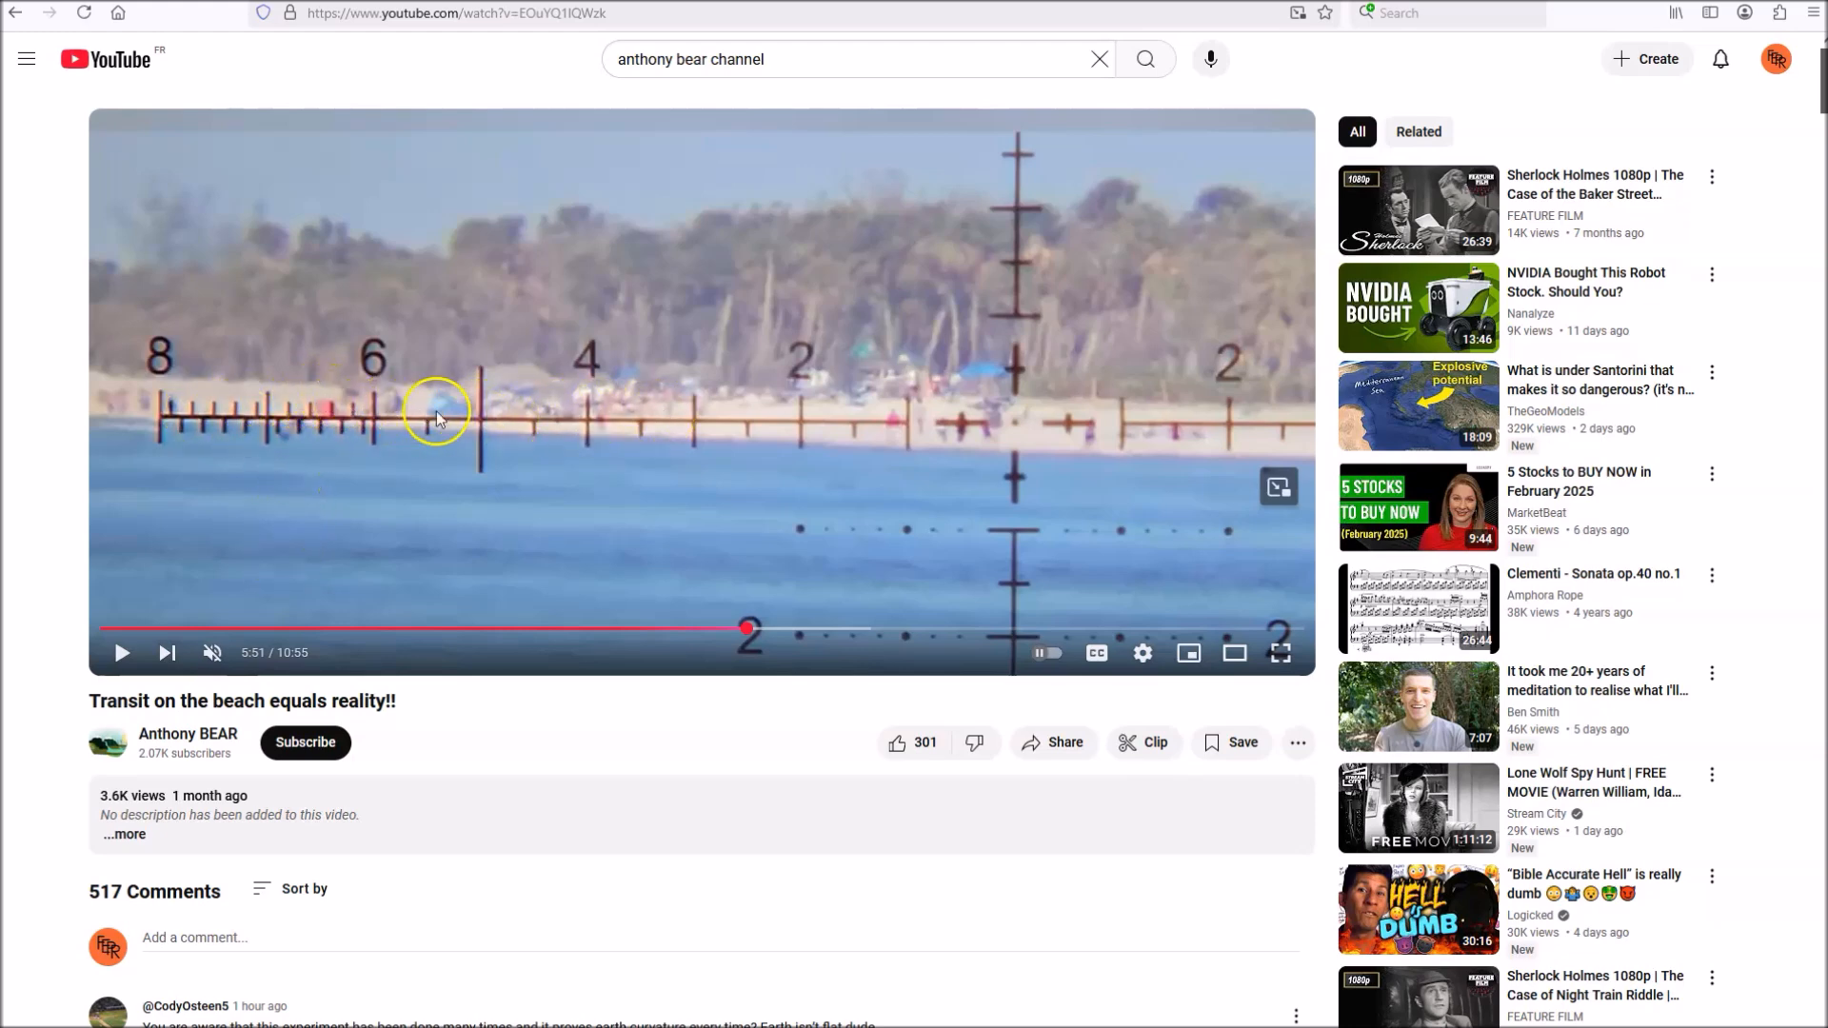
mouse_move(528, 423)
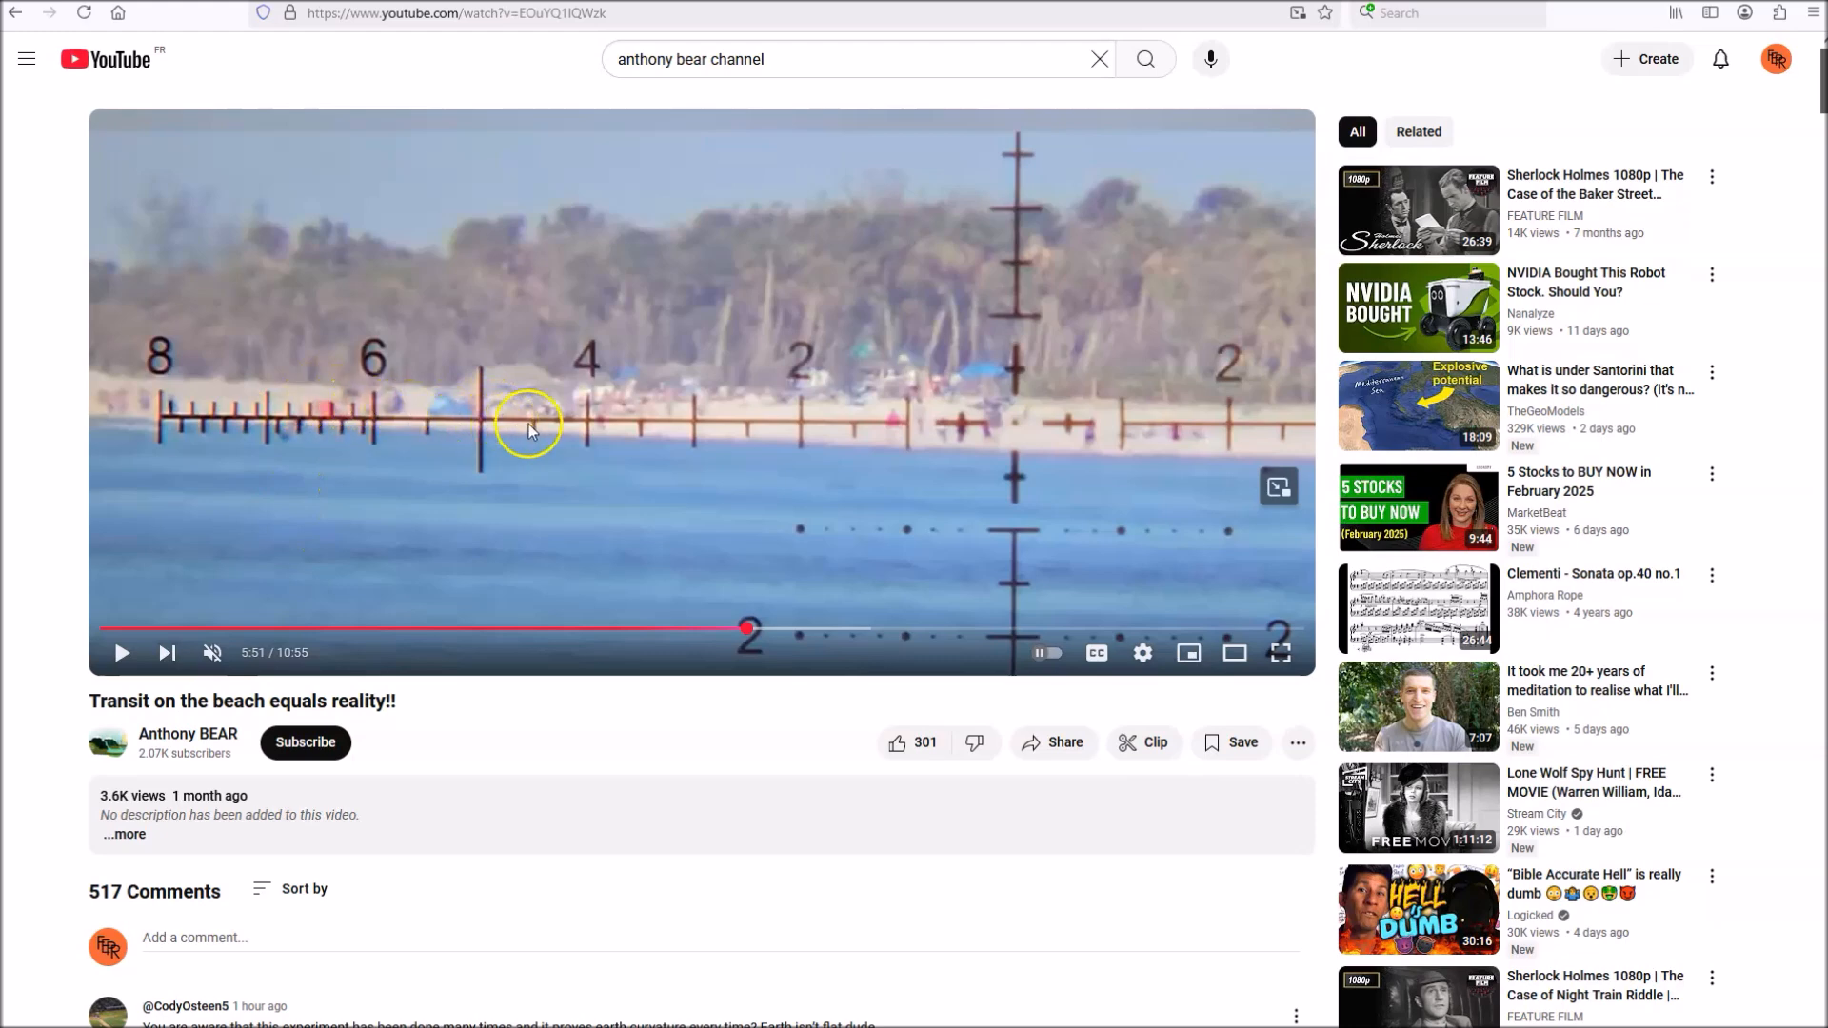
mouse_move(1014, 451)
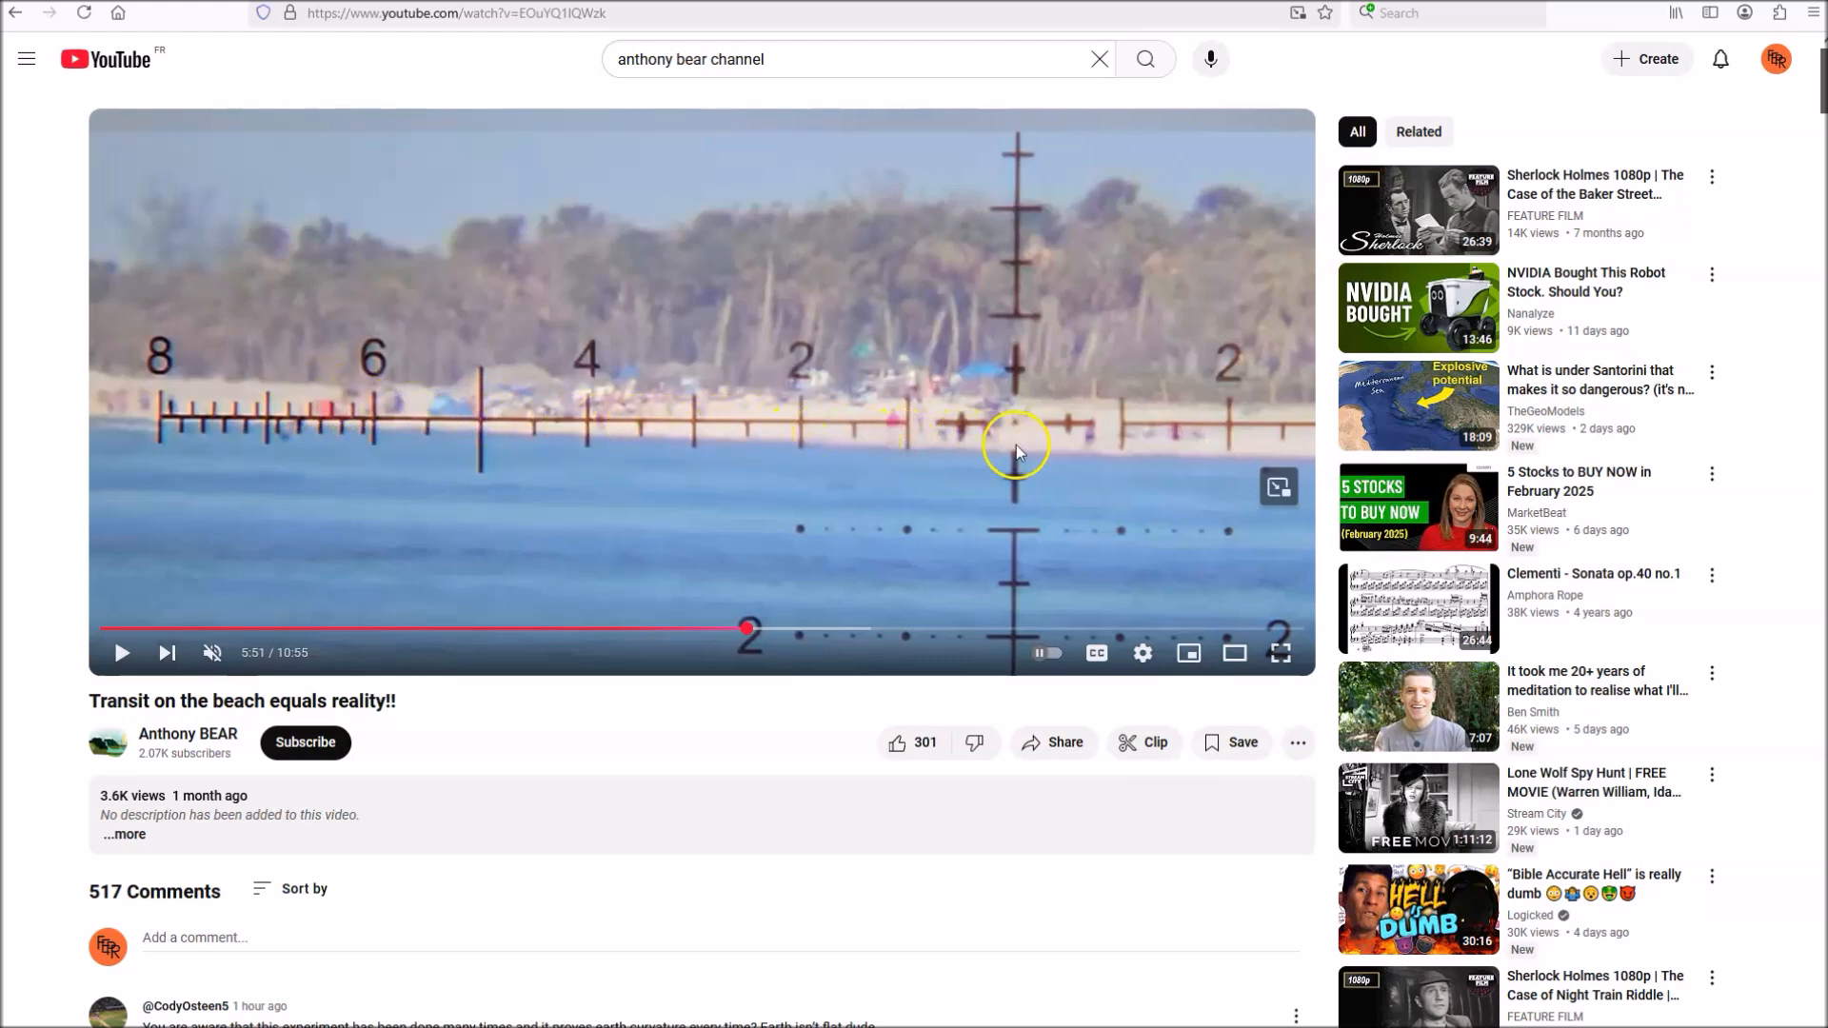
mouse_move(990, 503)
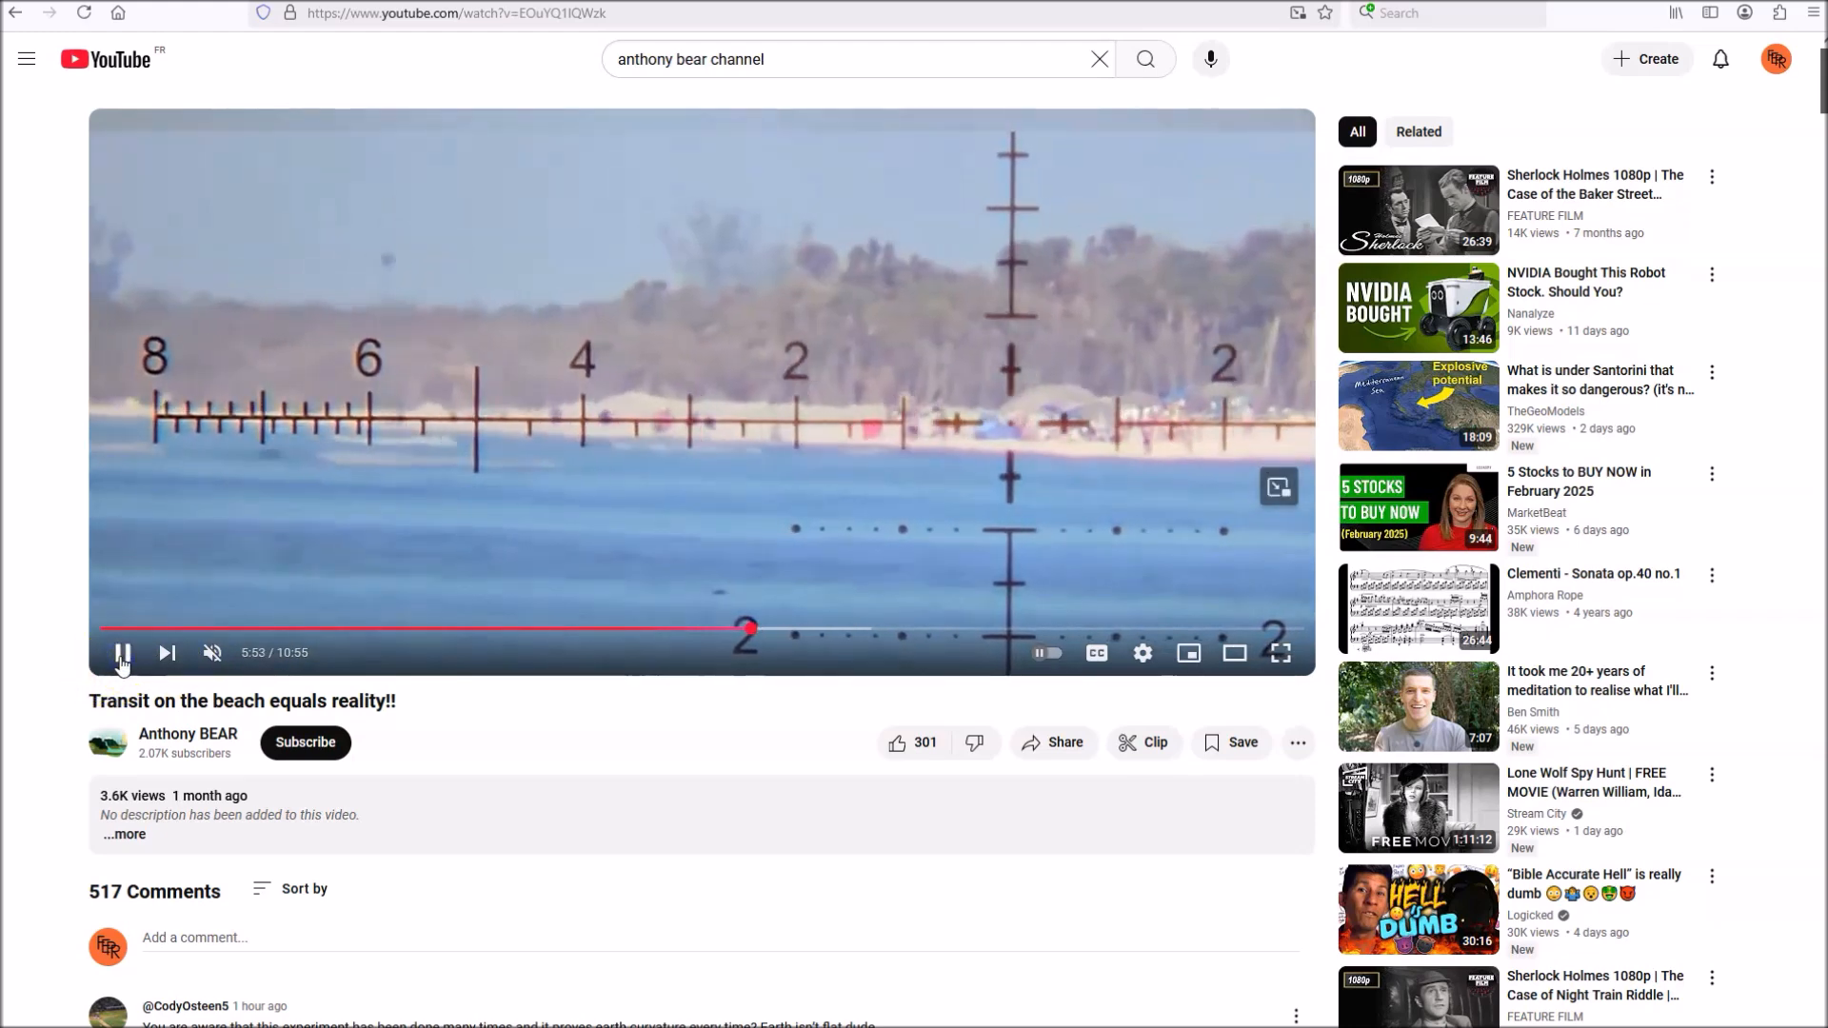
left_click(122, 654)
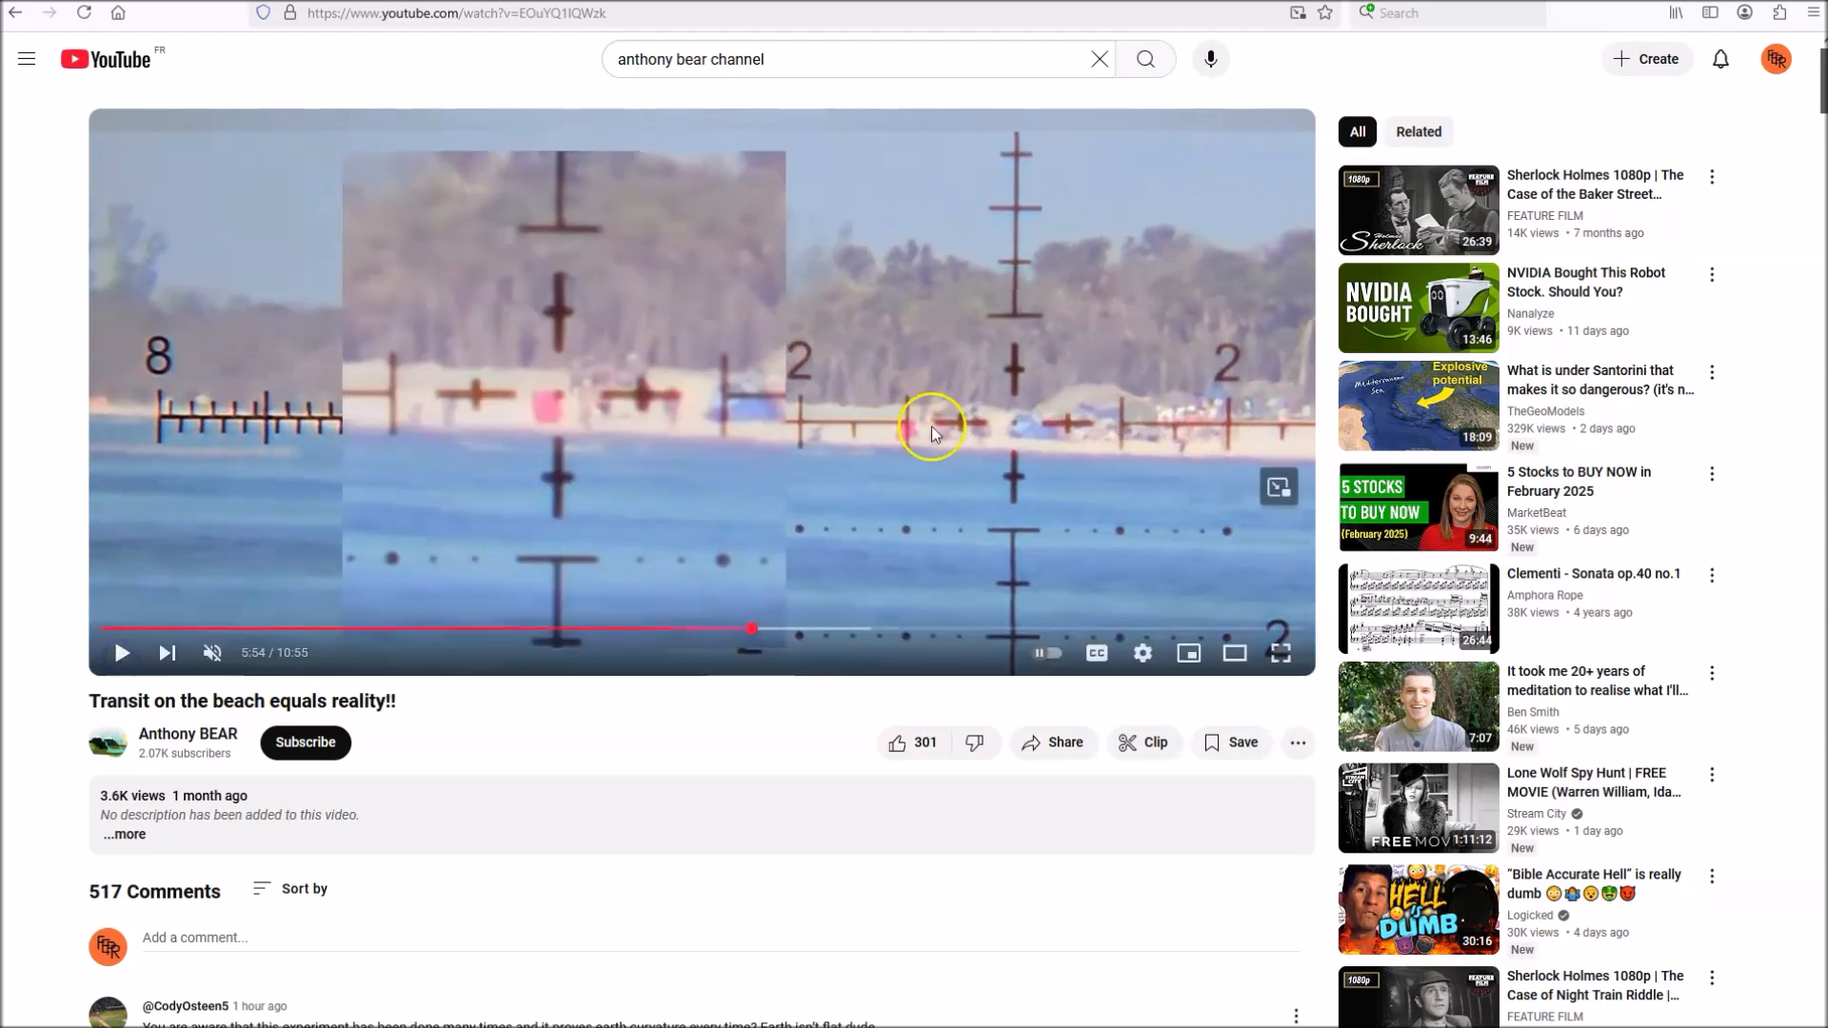
mouse_move(636, 419)
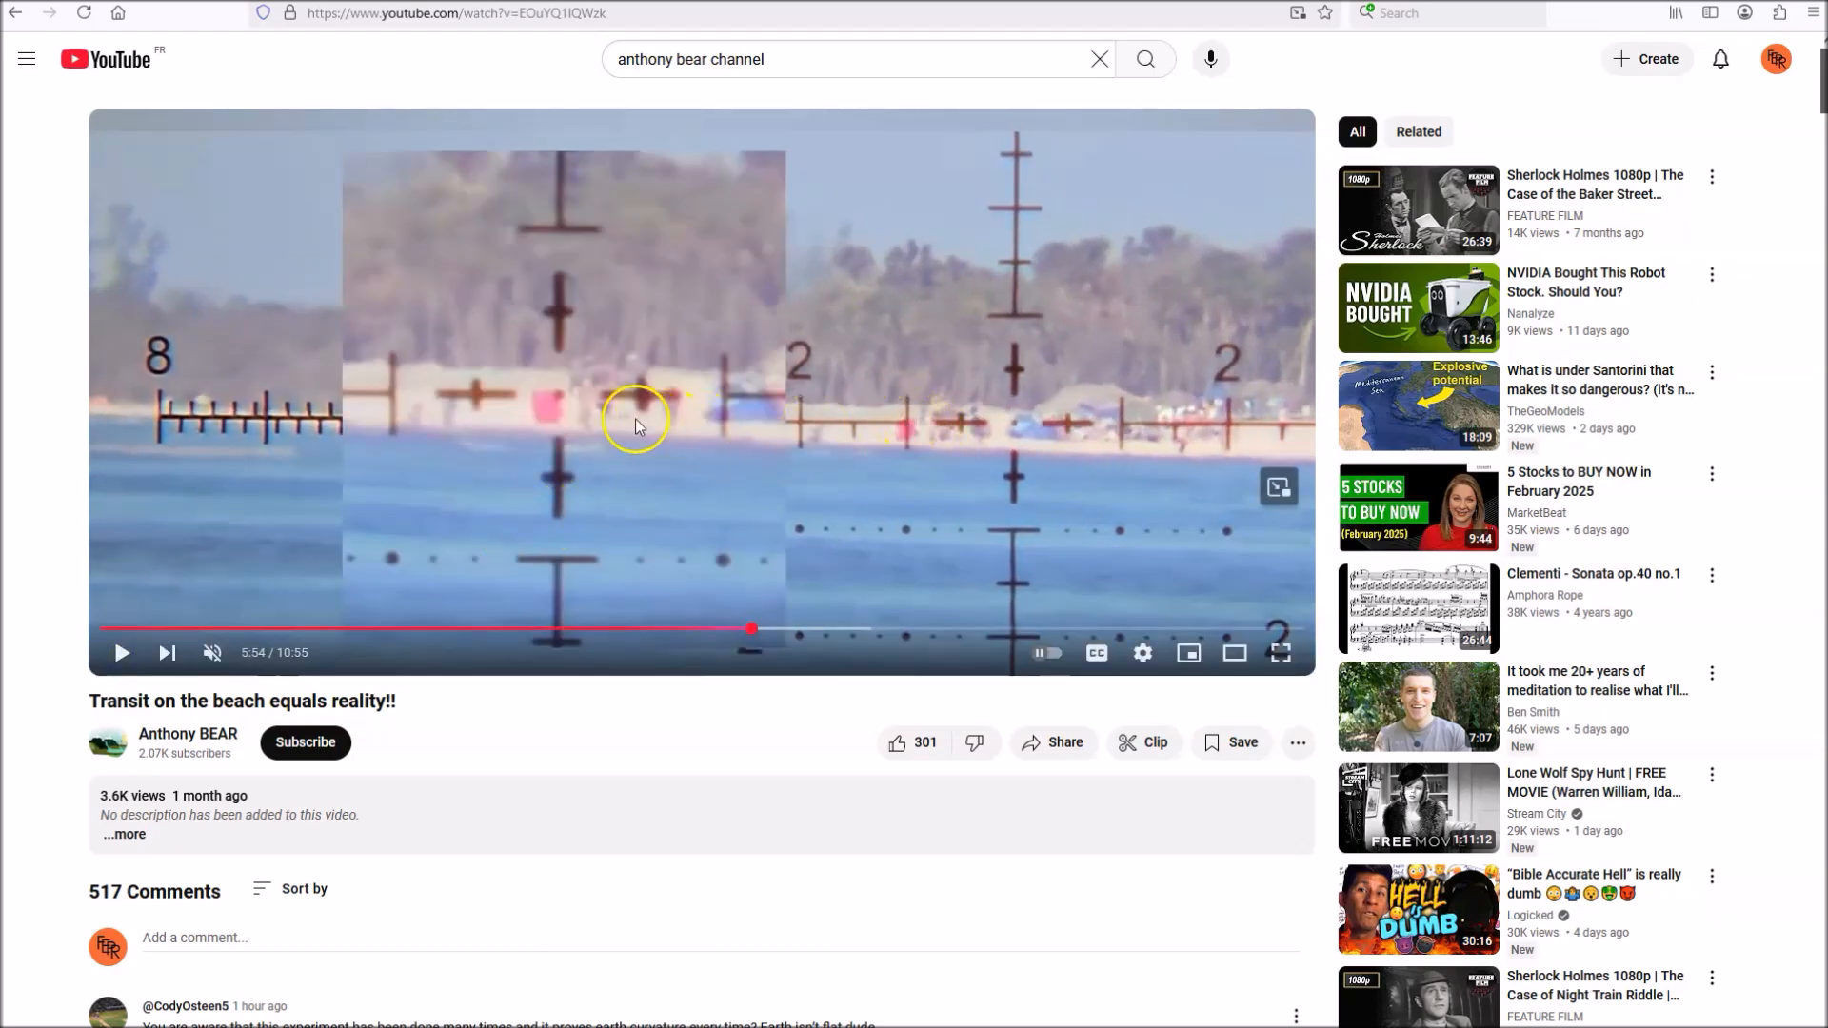
mouse_move(548, 404)
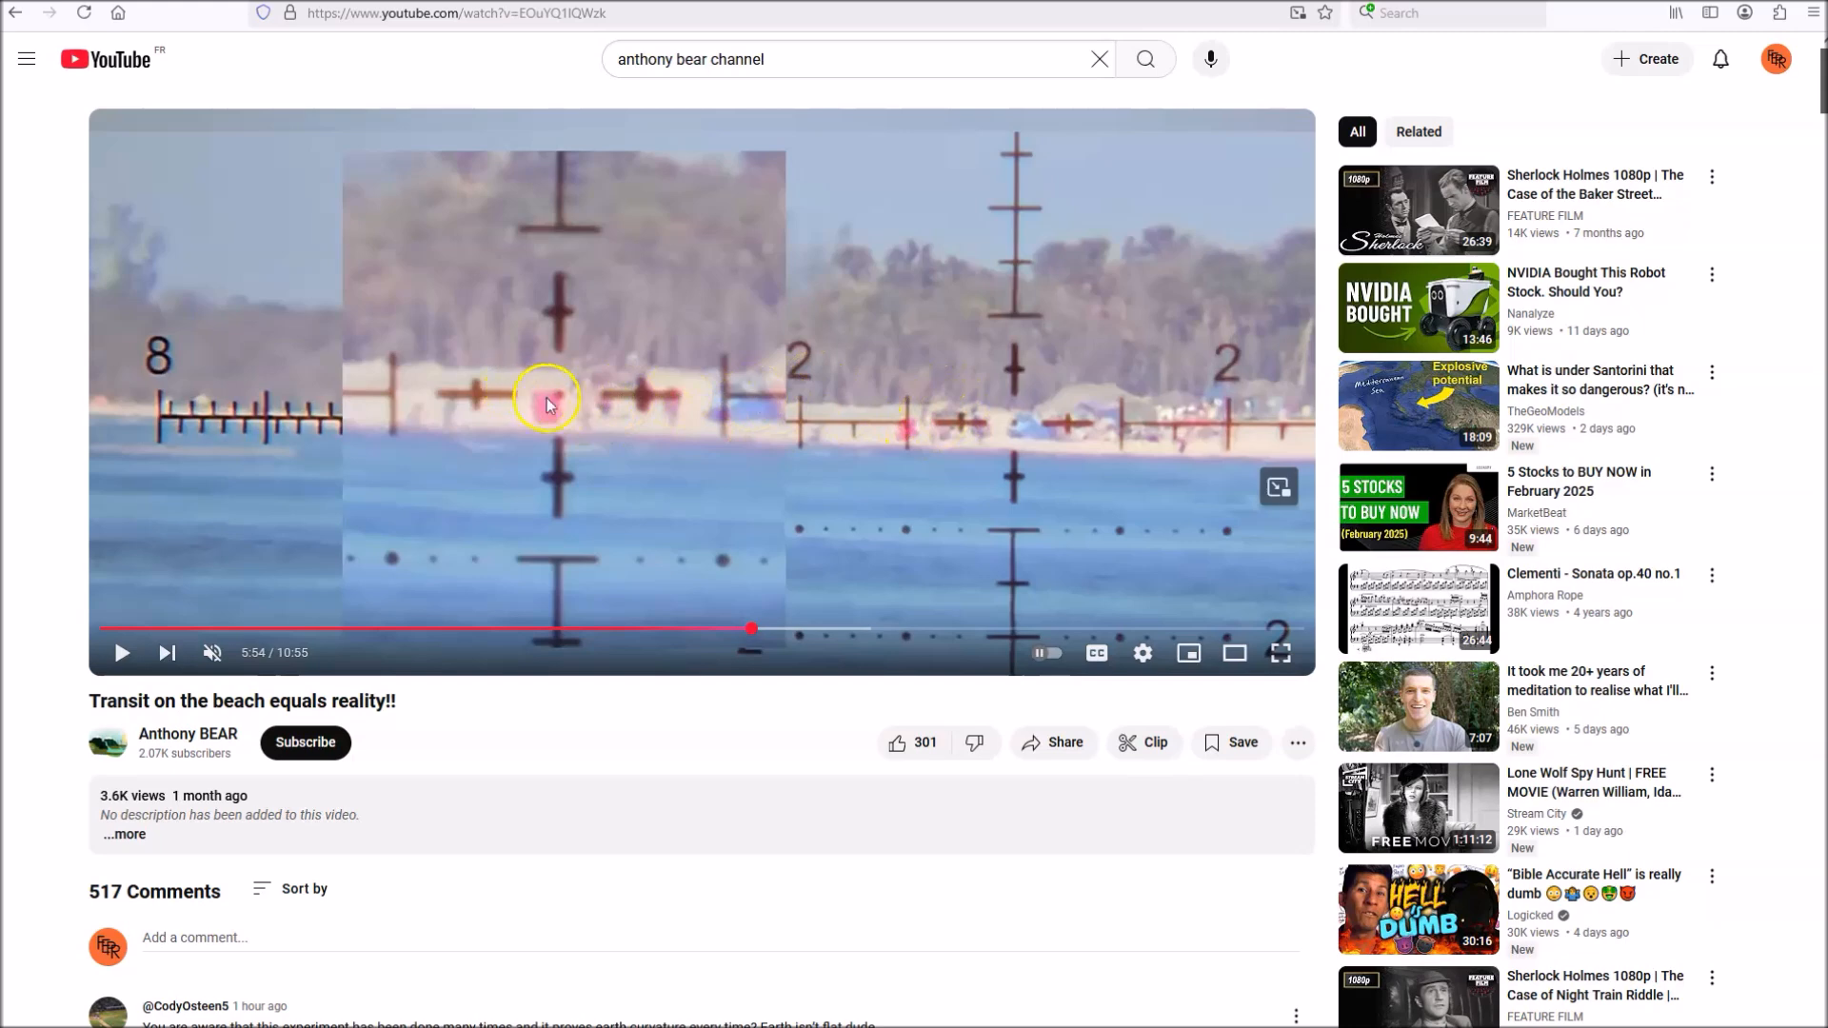
mouse_move(996, 491)
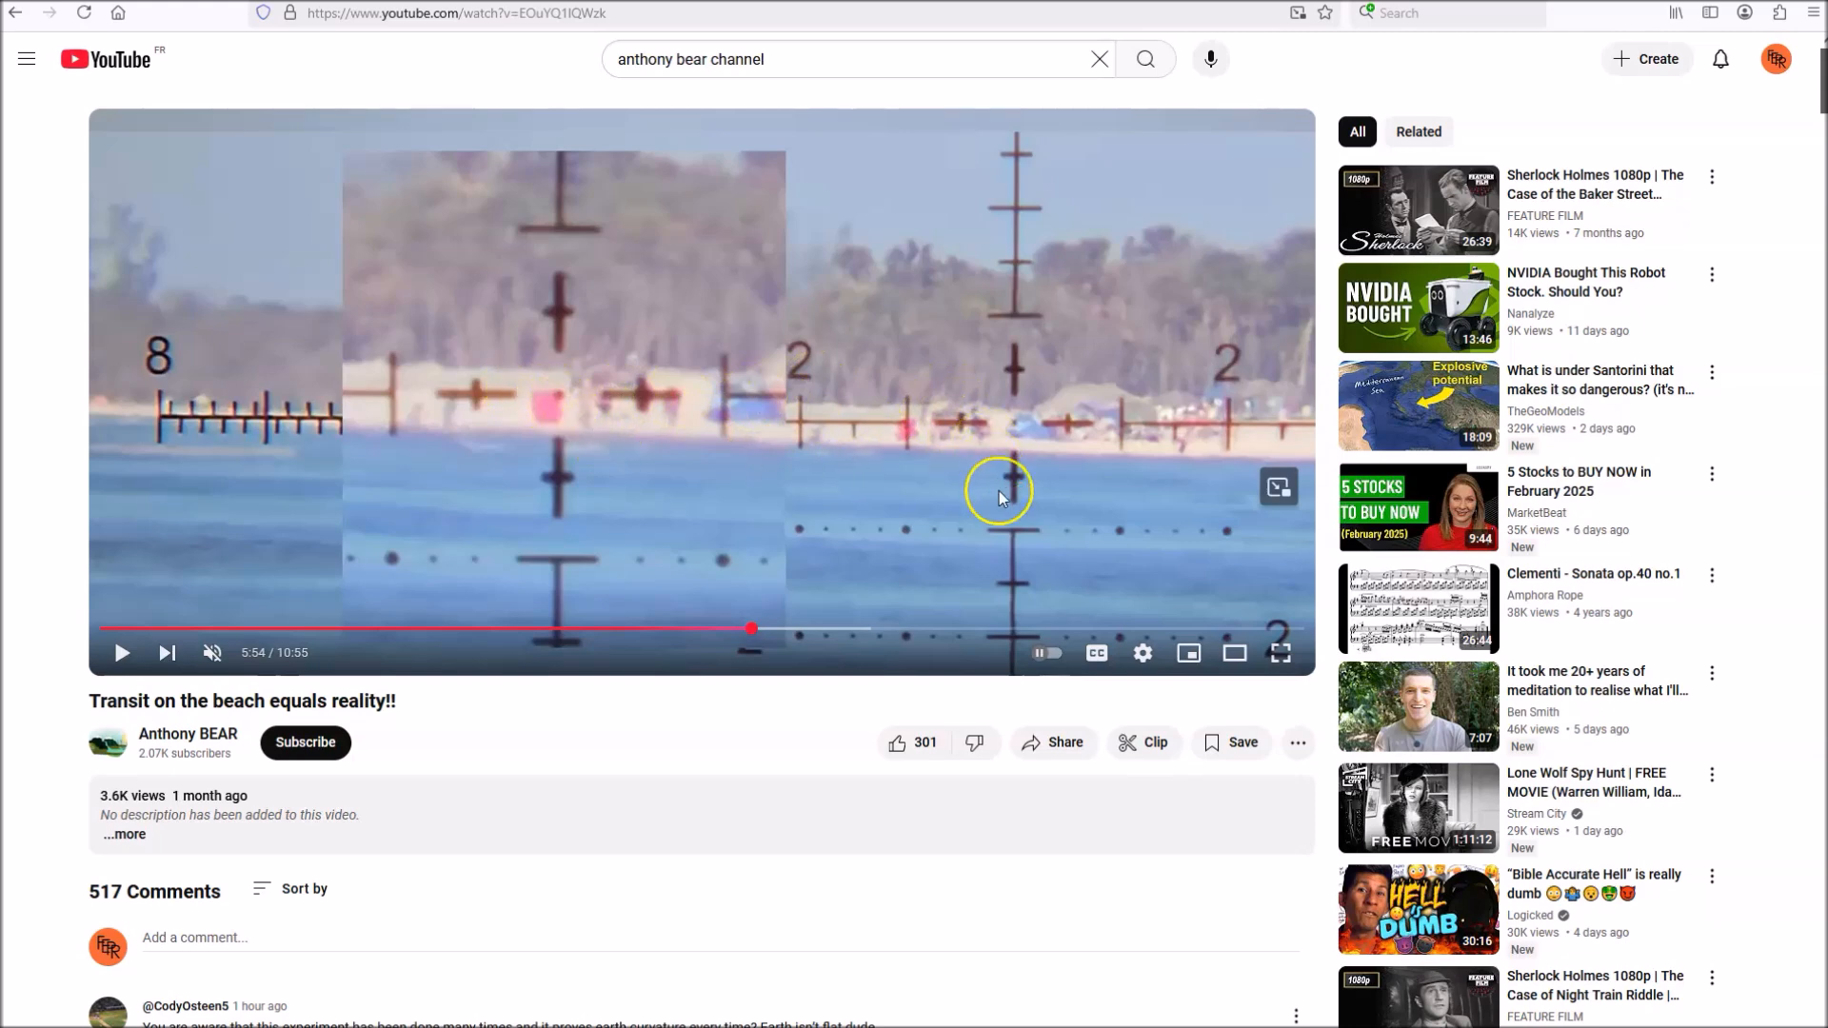
mouse_move(1000, 497)
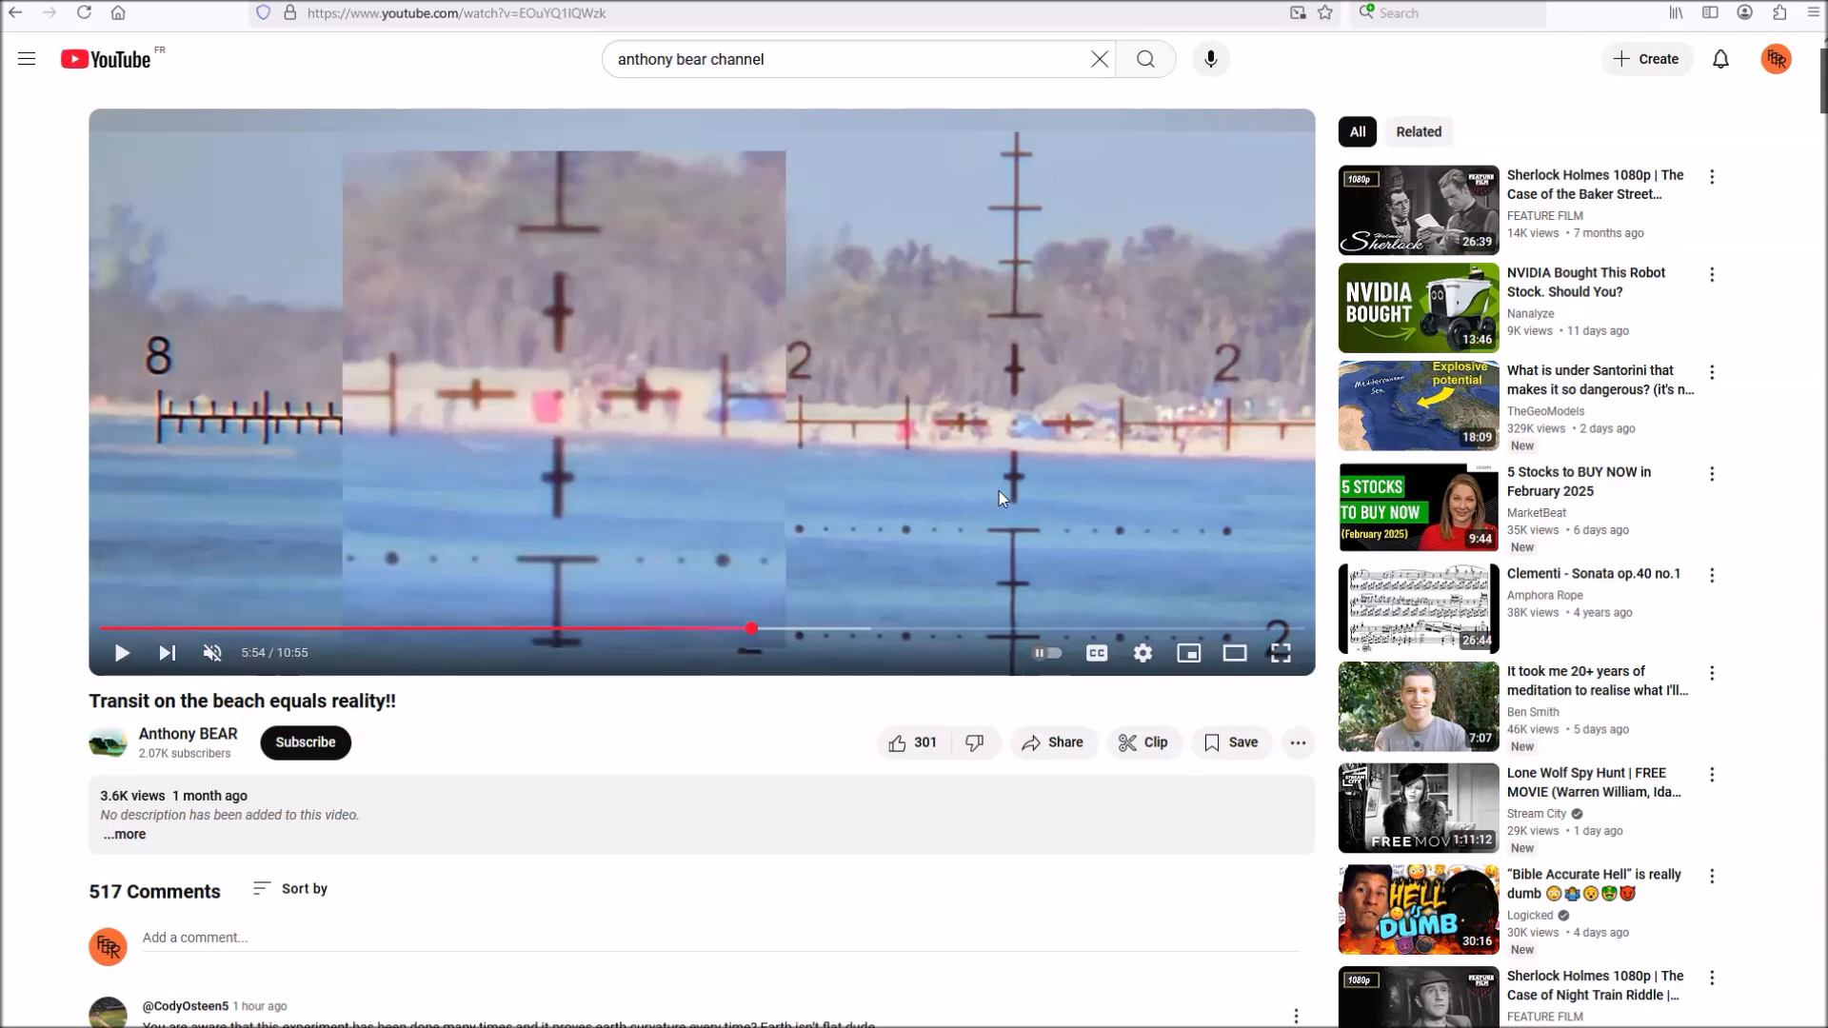
mouse_move(329, 356)
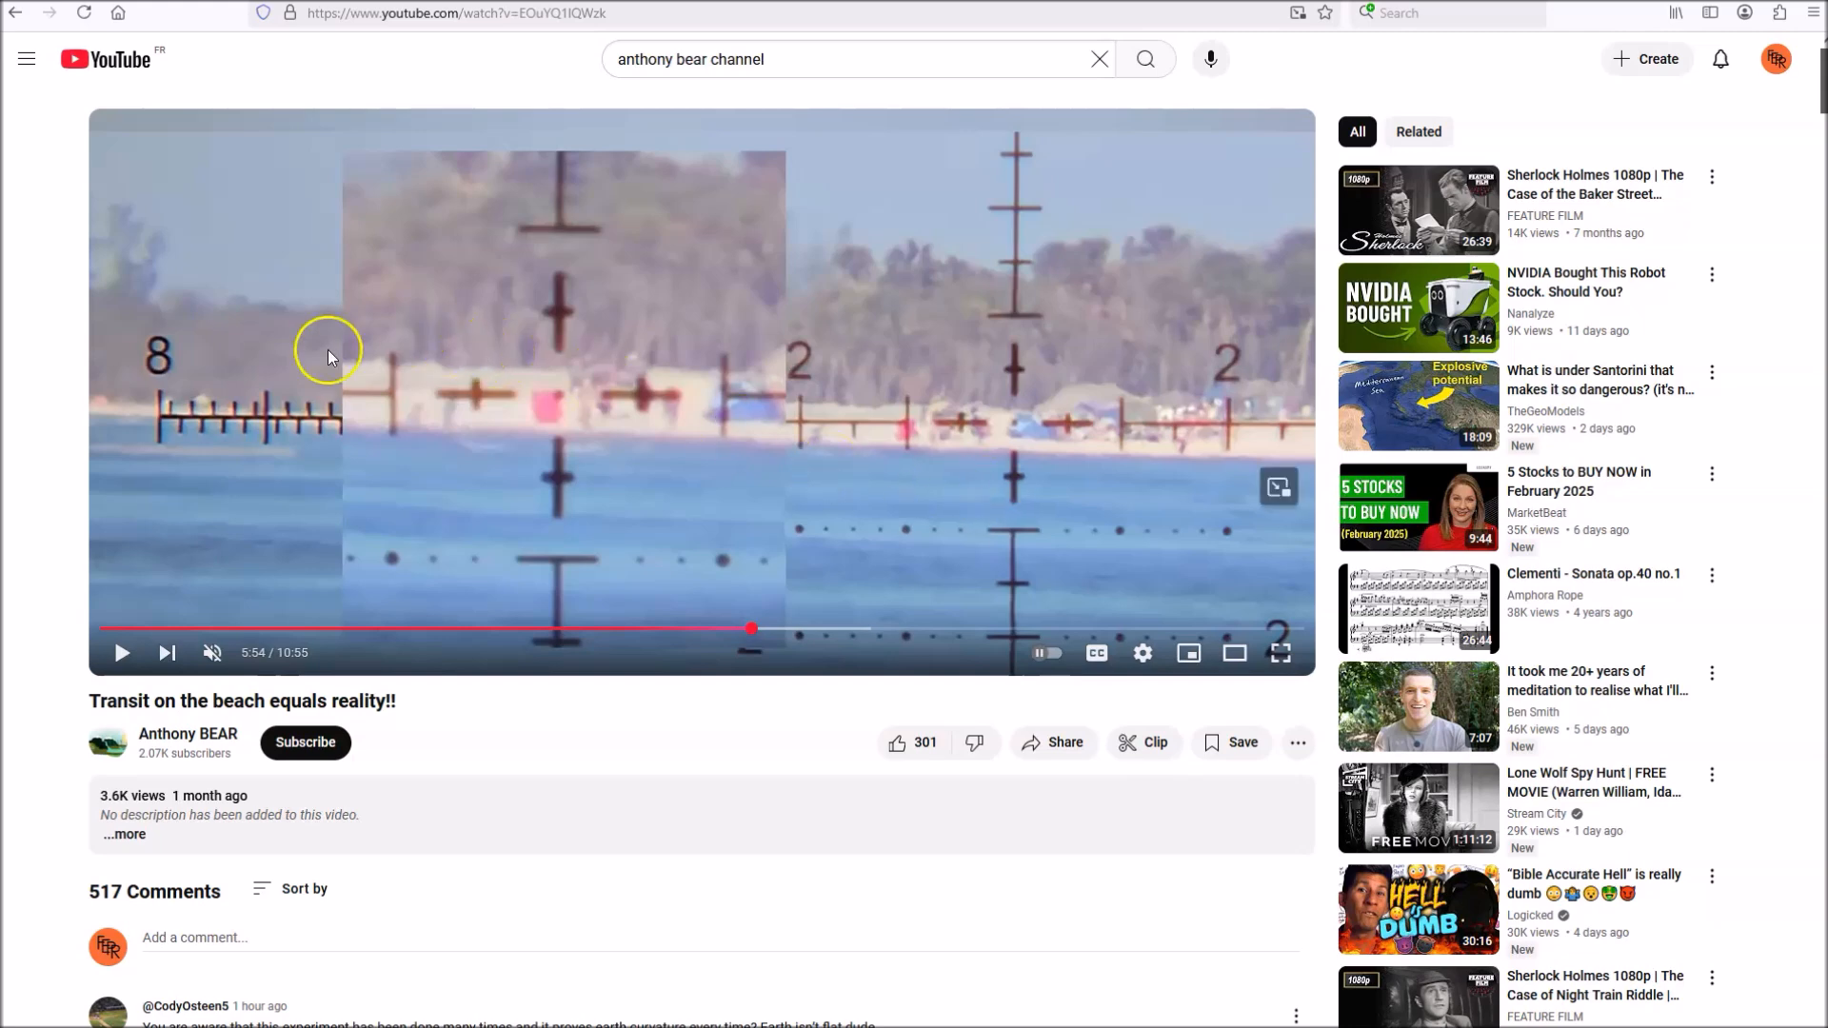
mouse_move(242, 354)
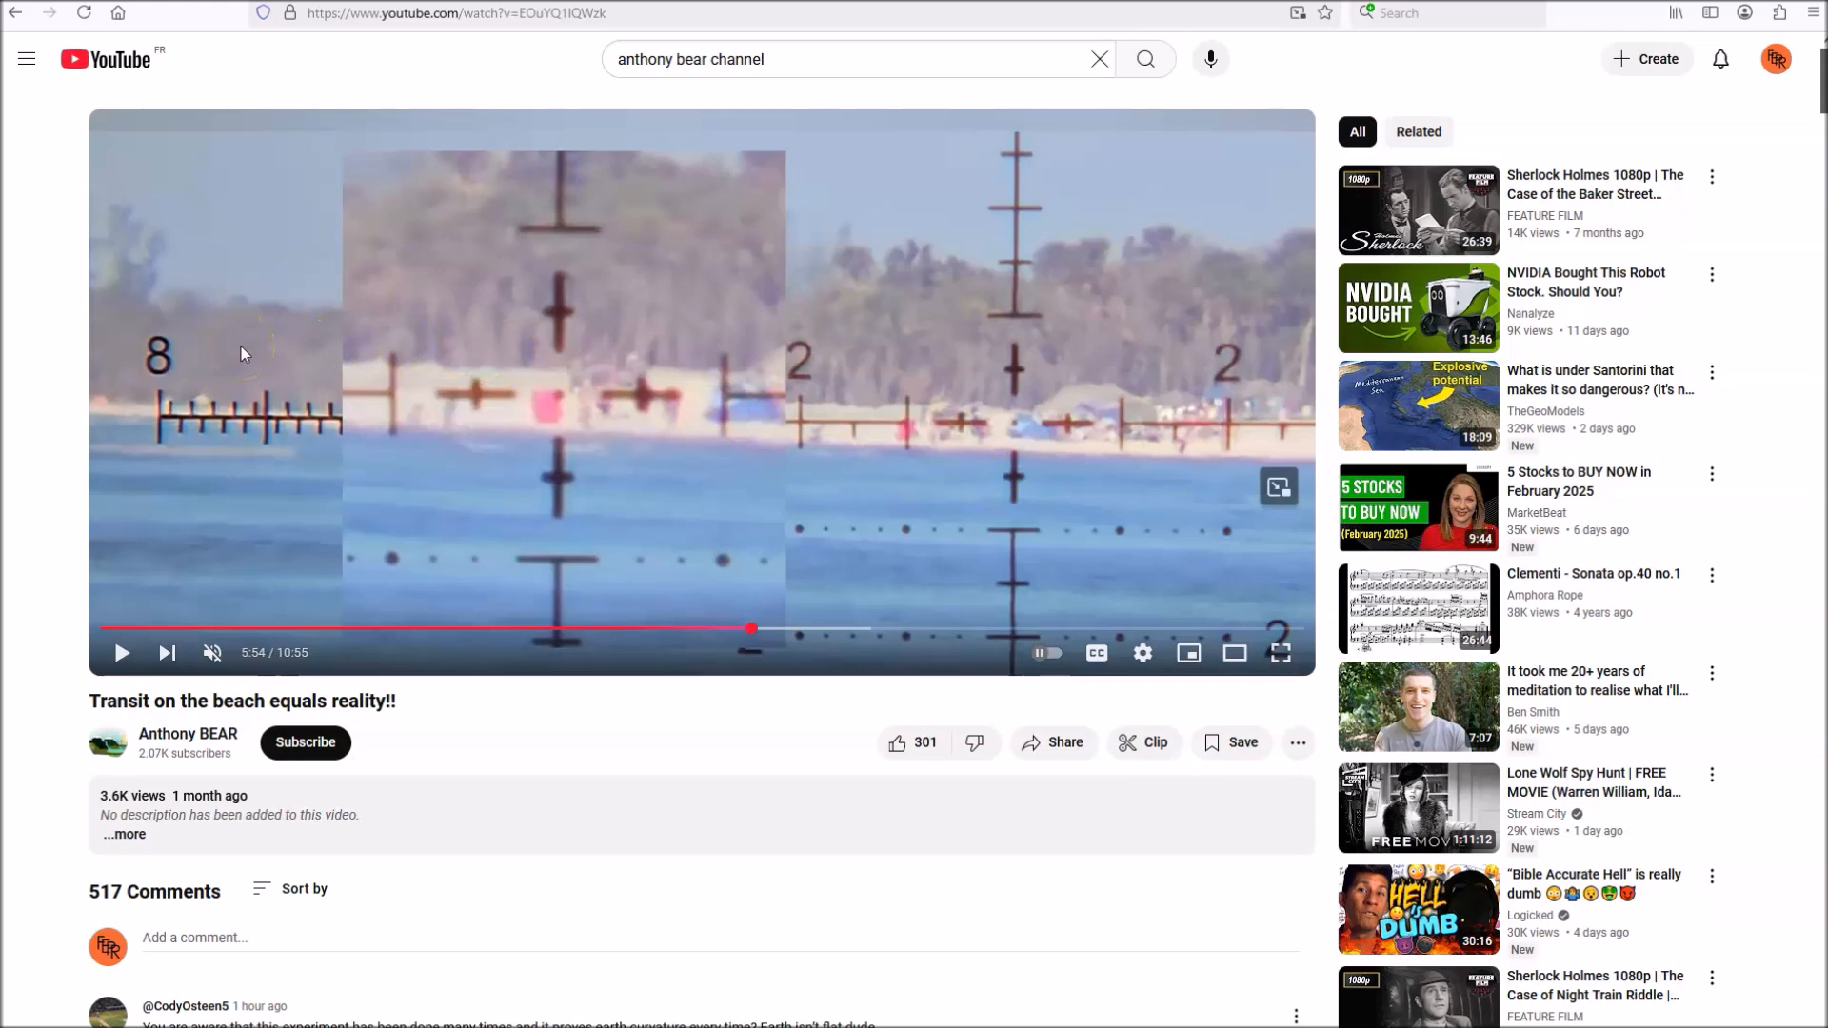
mouse_move(1256, 503)
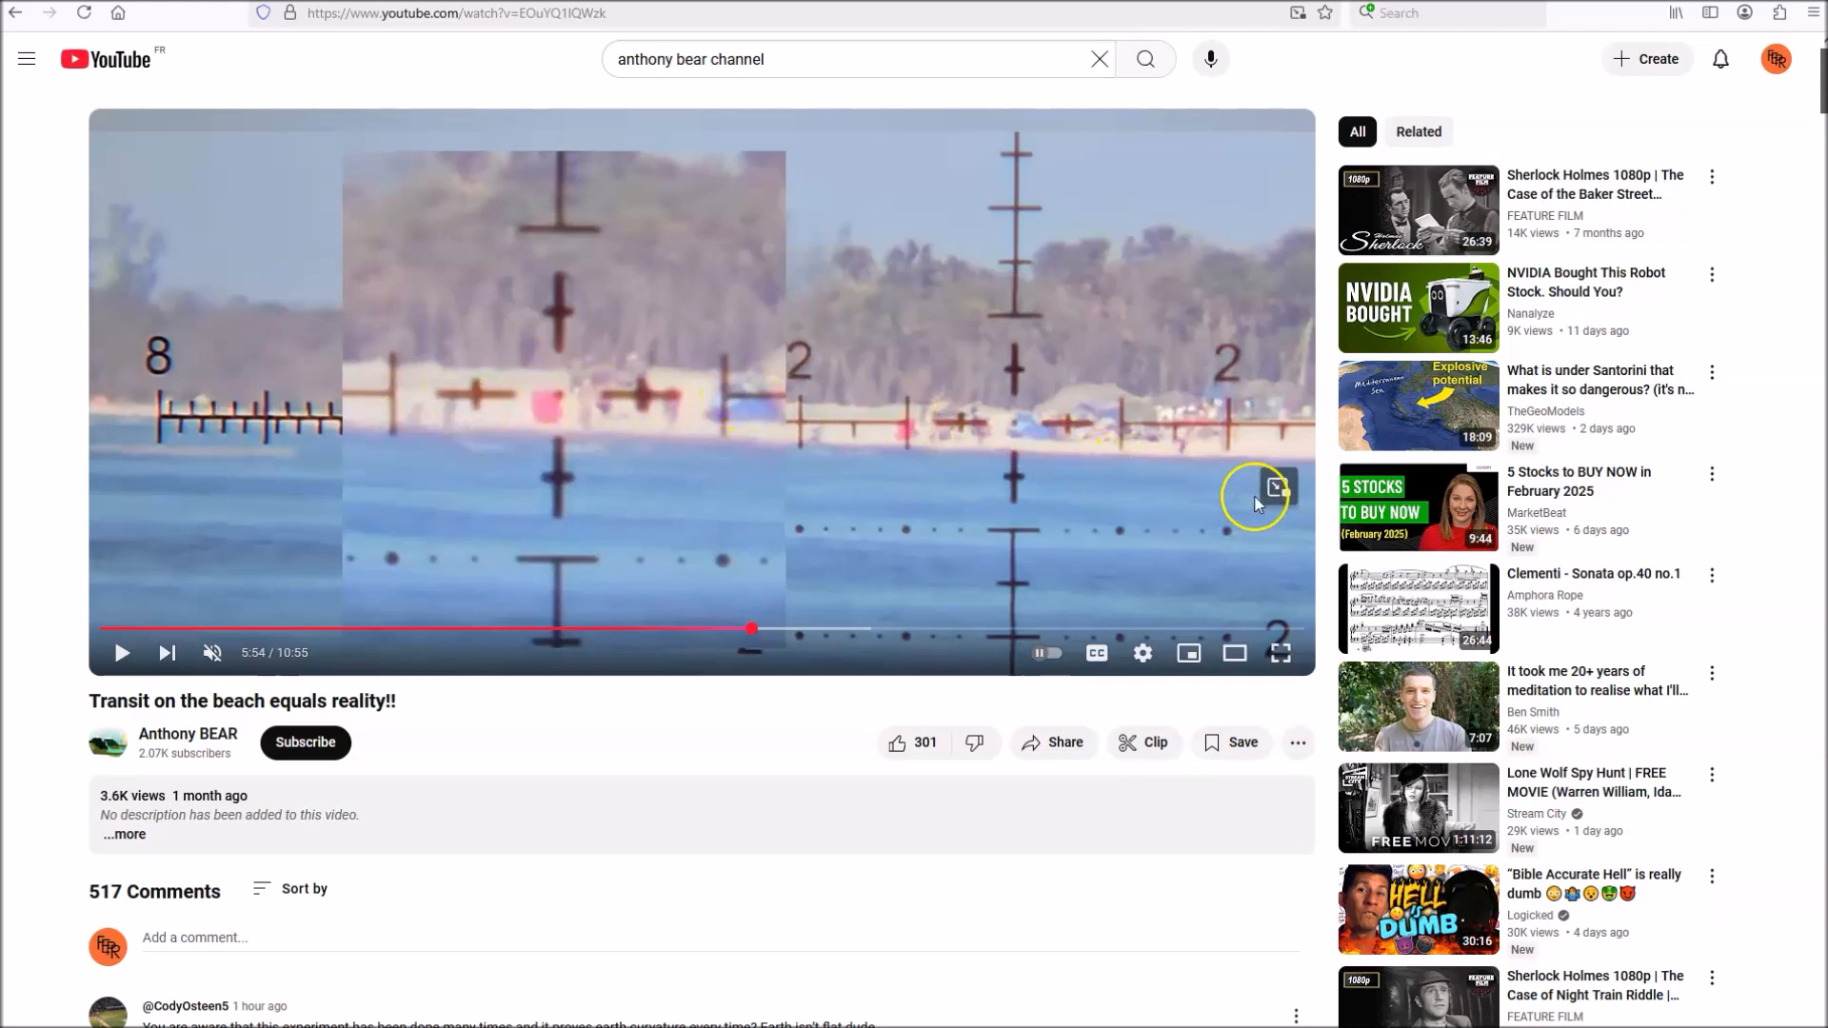
mouse_move(1066, 546)
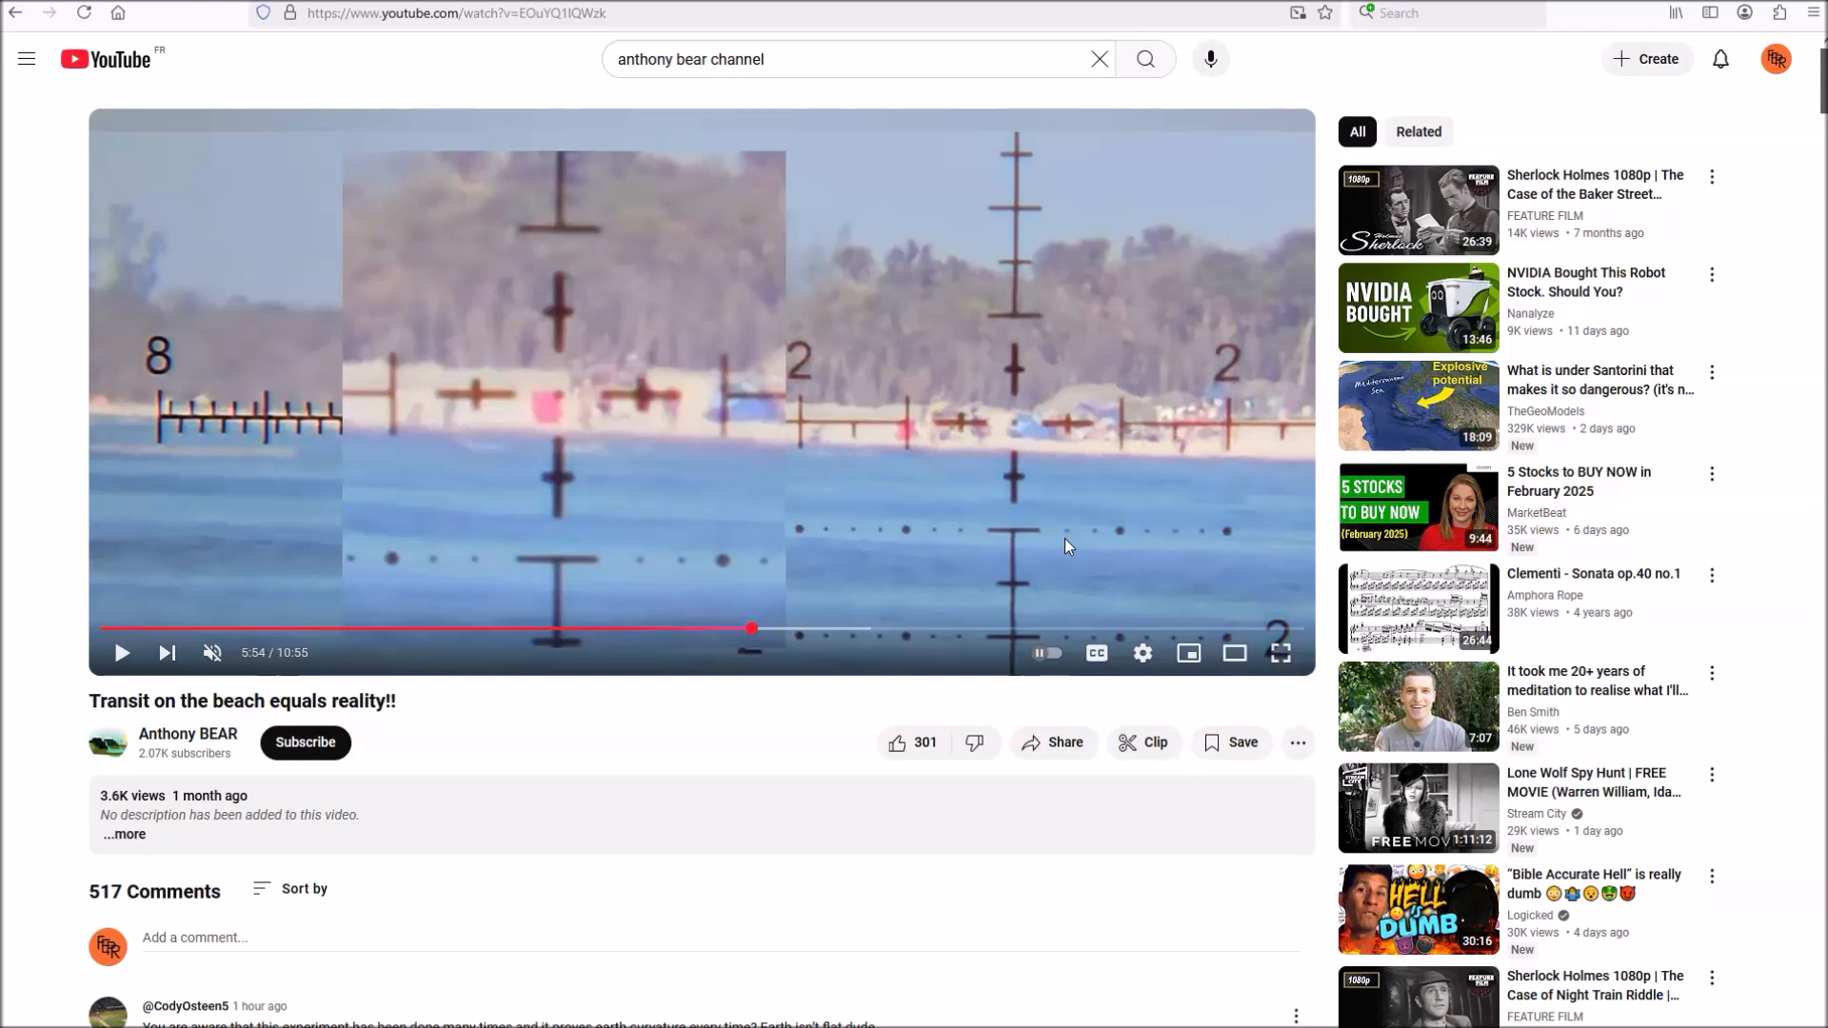
mouse_move(1082, 534)
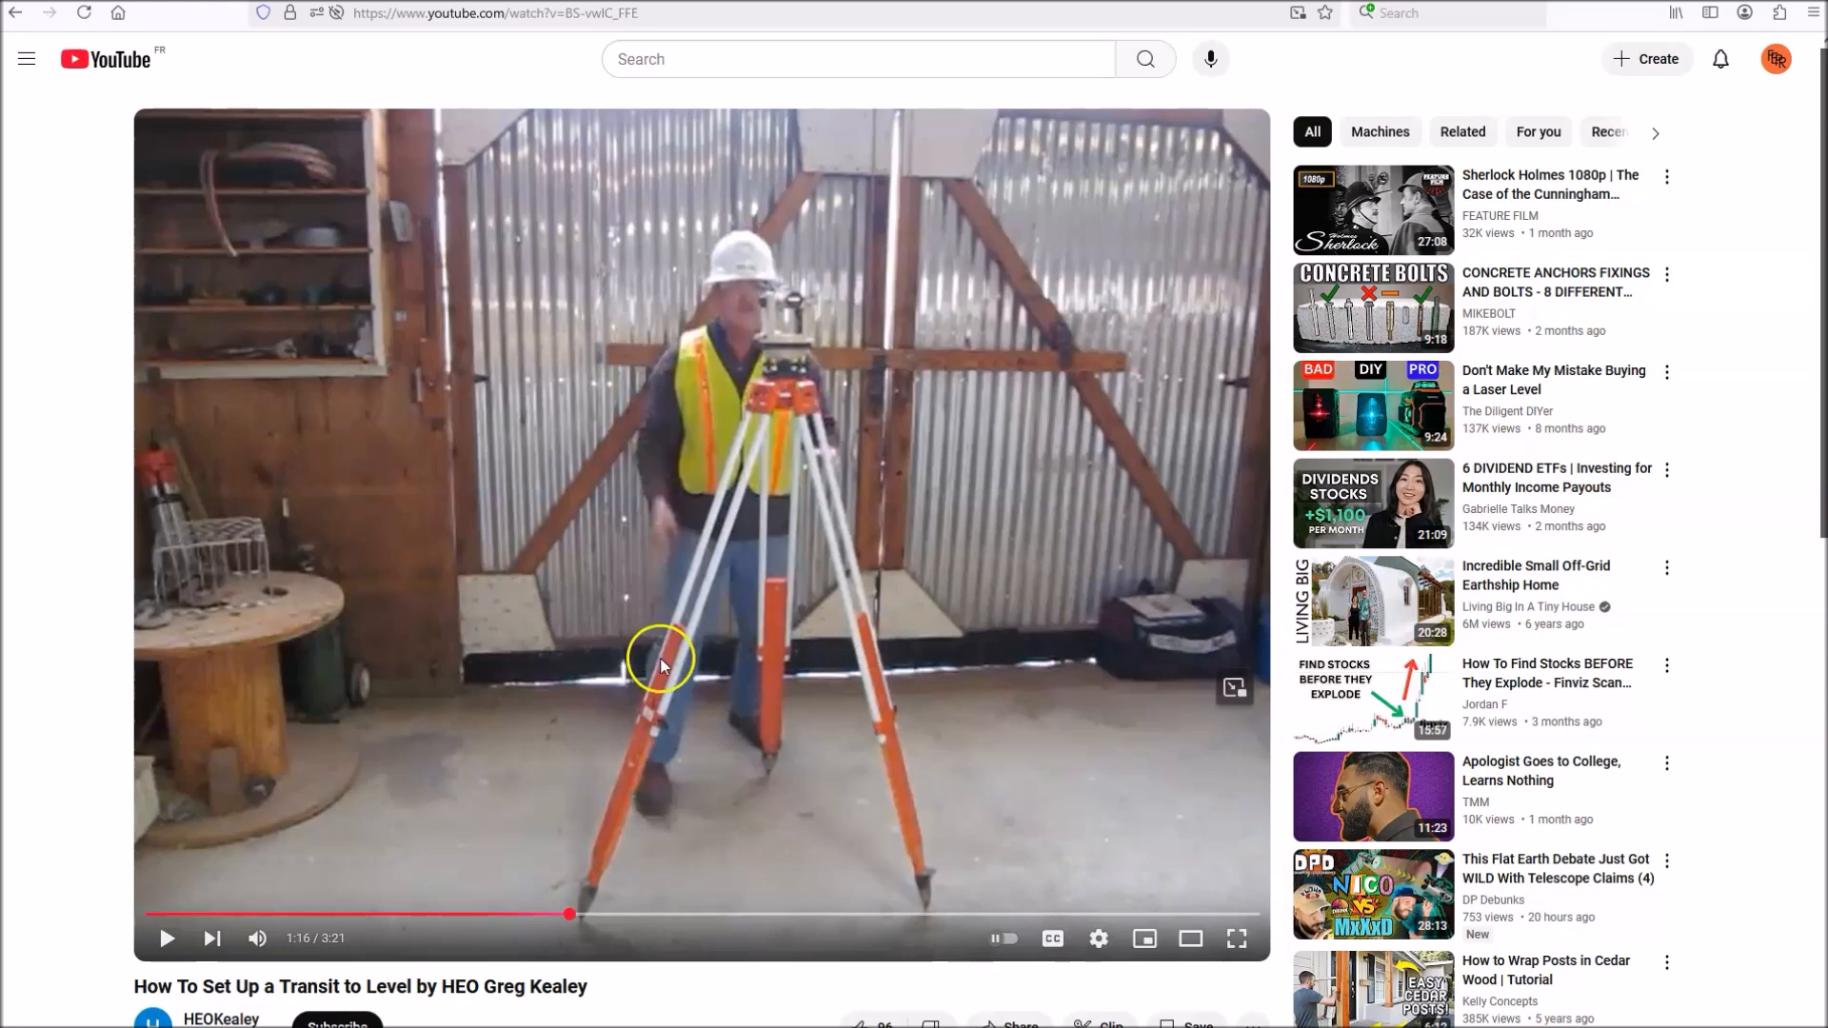
mouse_move(731, 177)
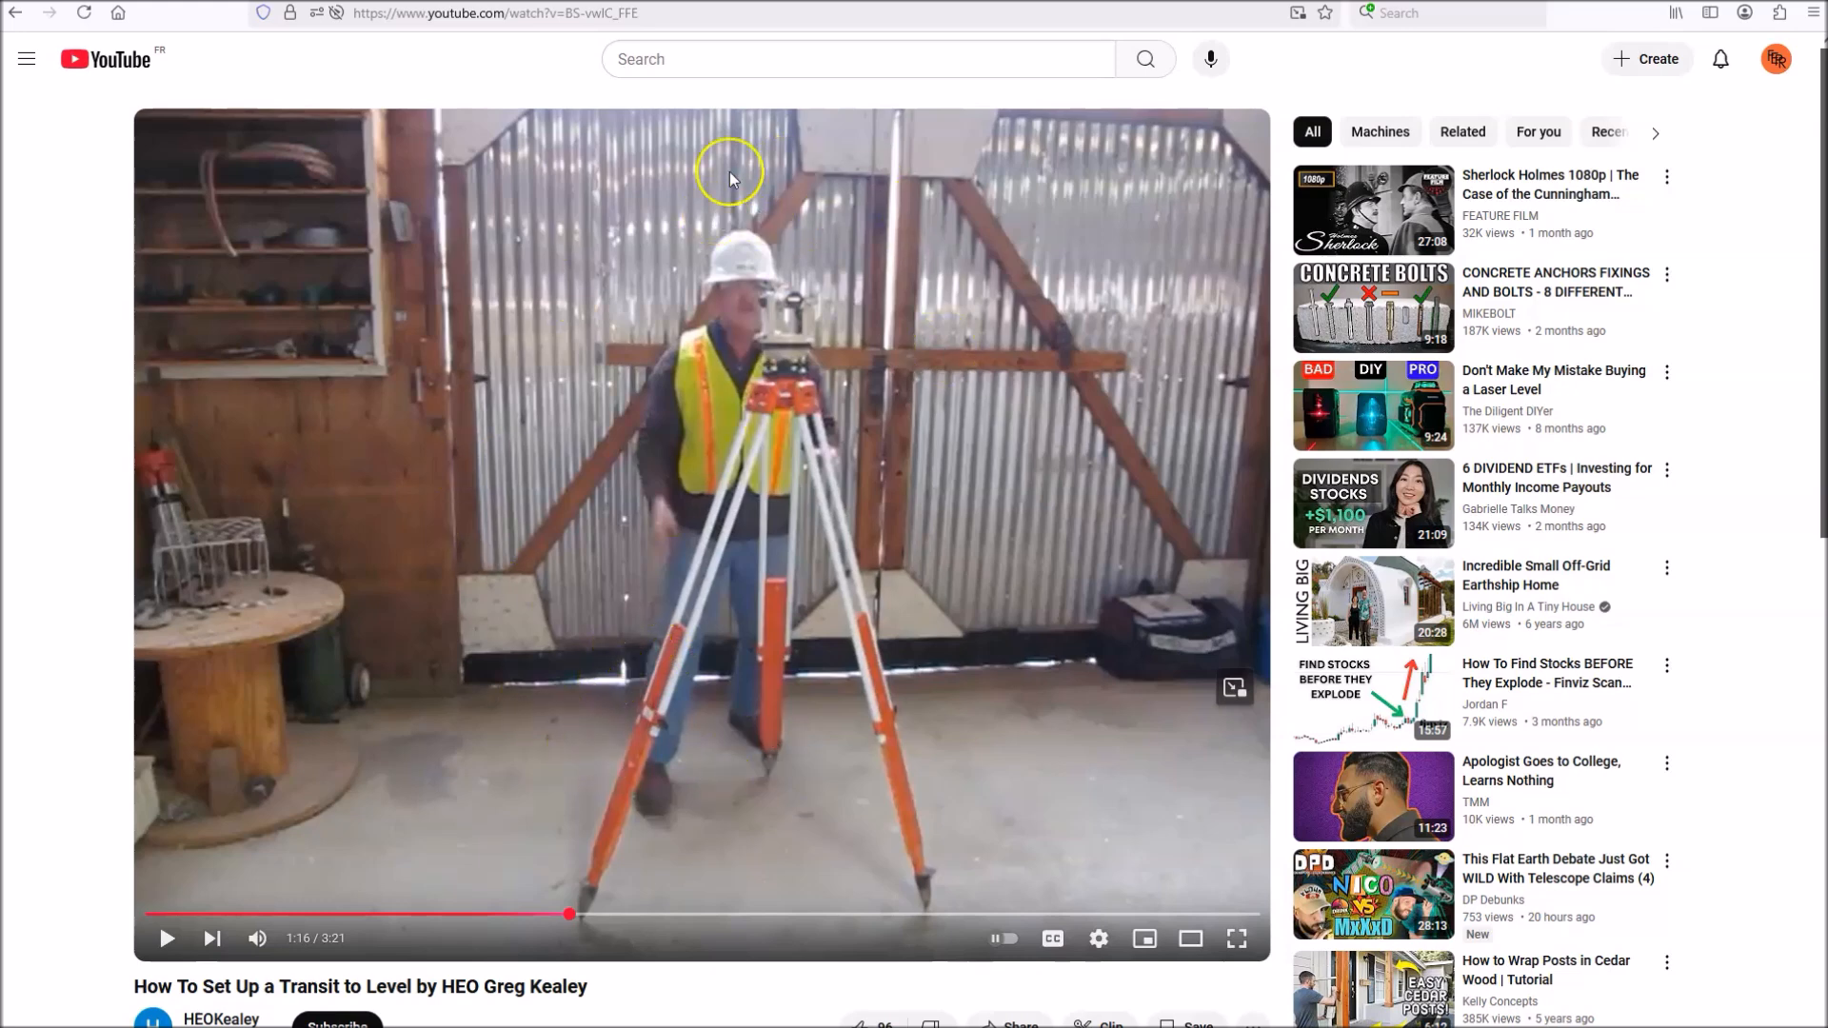
mouse_move(615, 805)
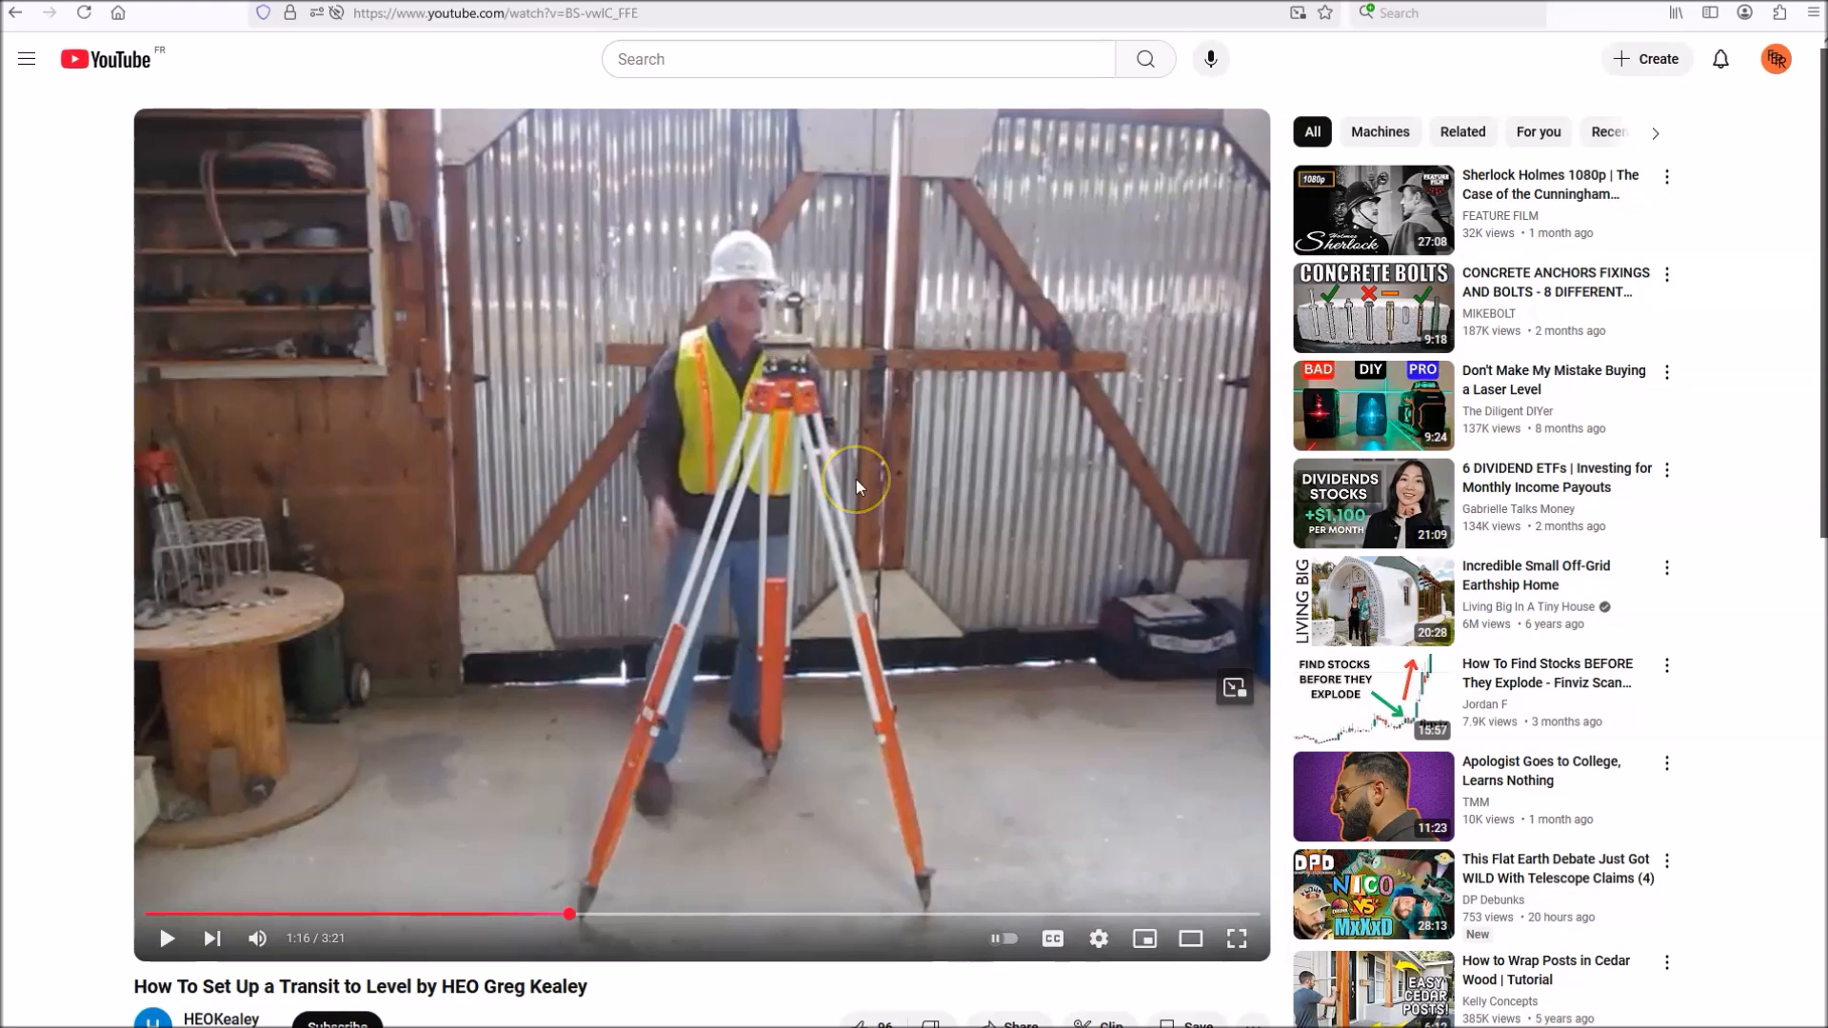
mouse_move(857, 488)
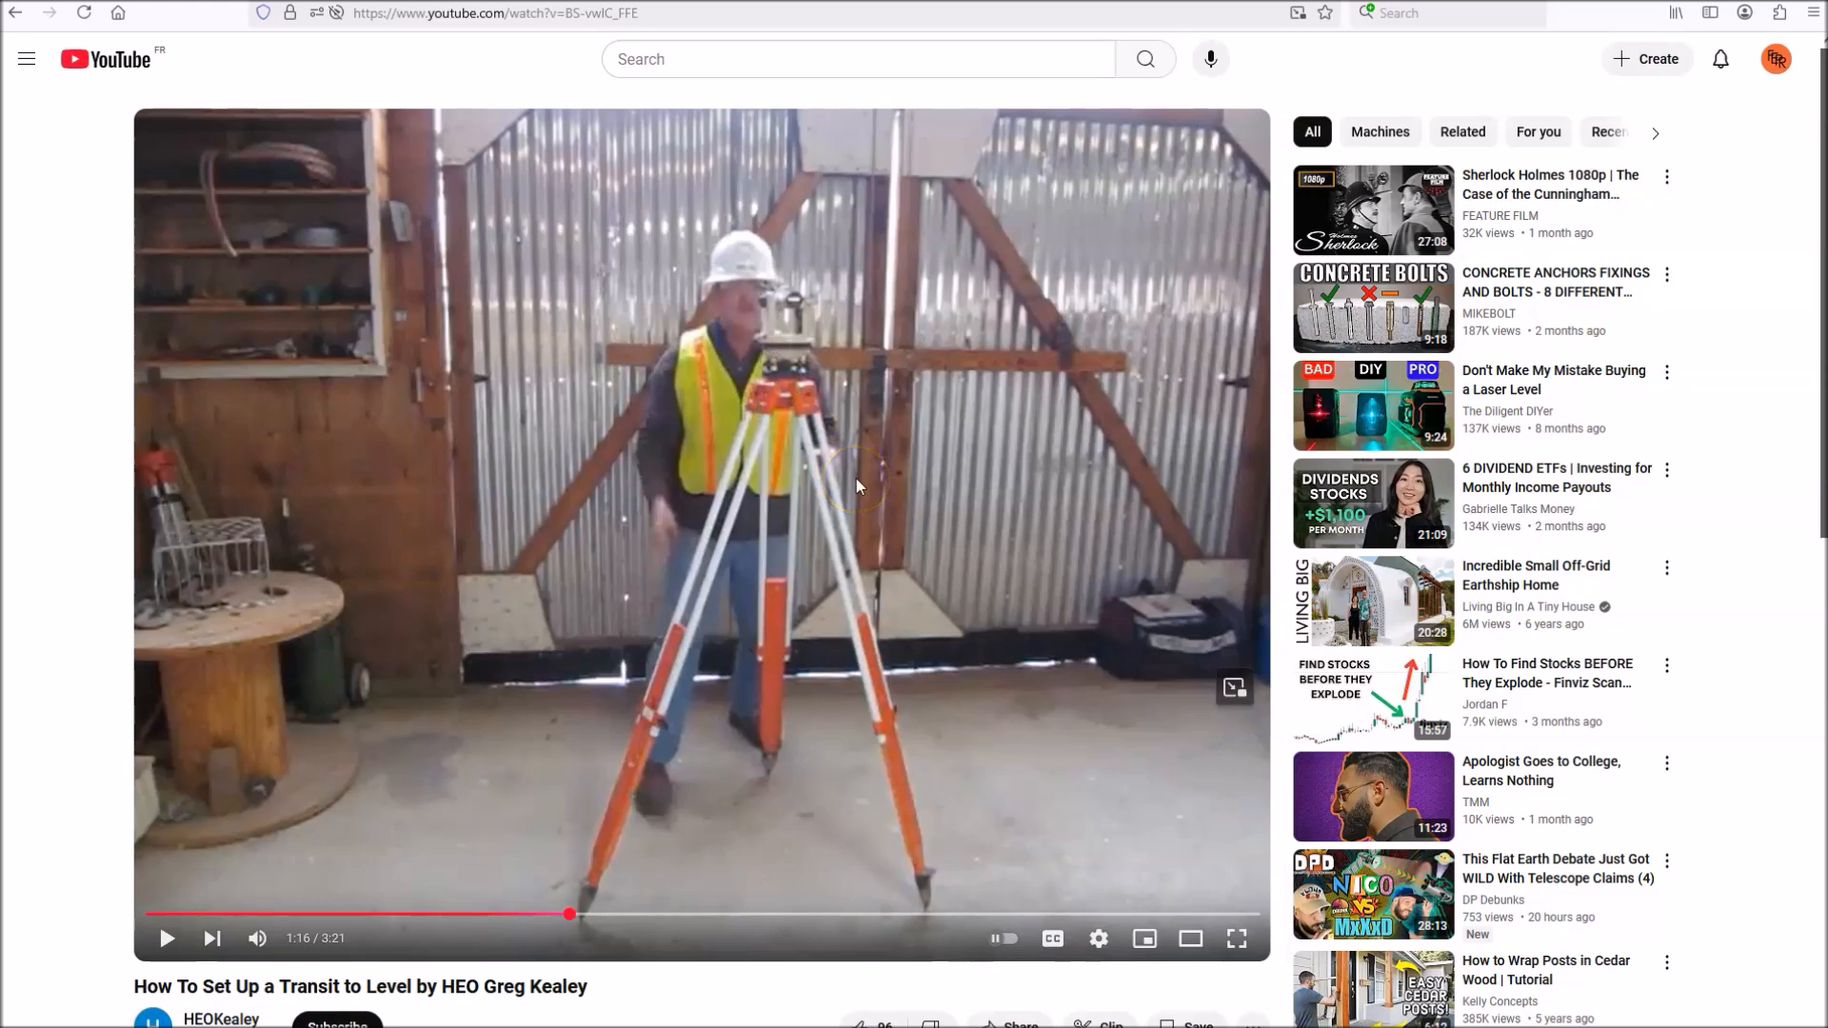
mouse_move(857, 490)
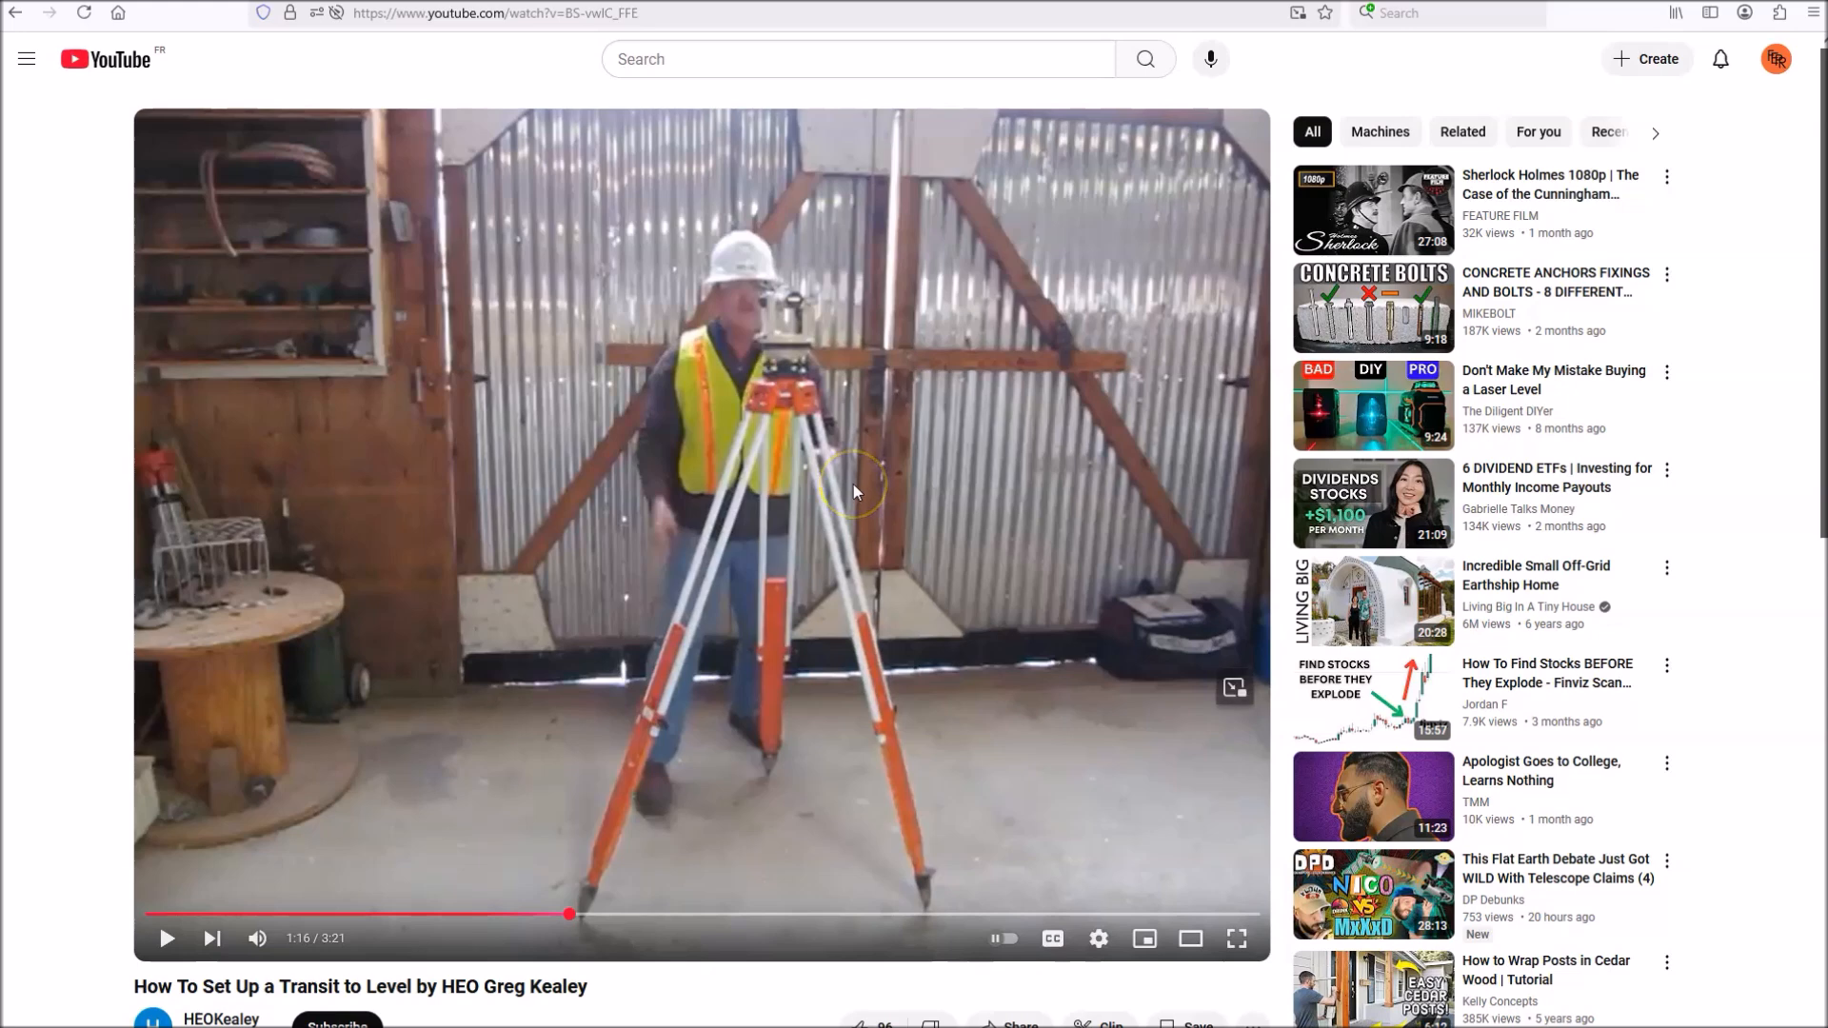
mouse_move(560, 227)
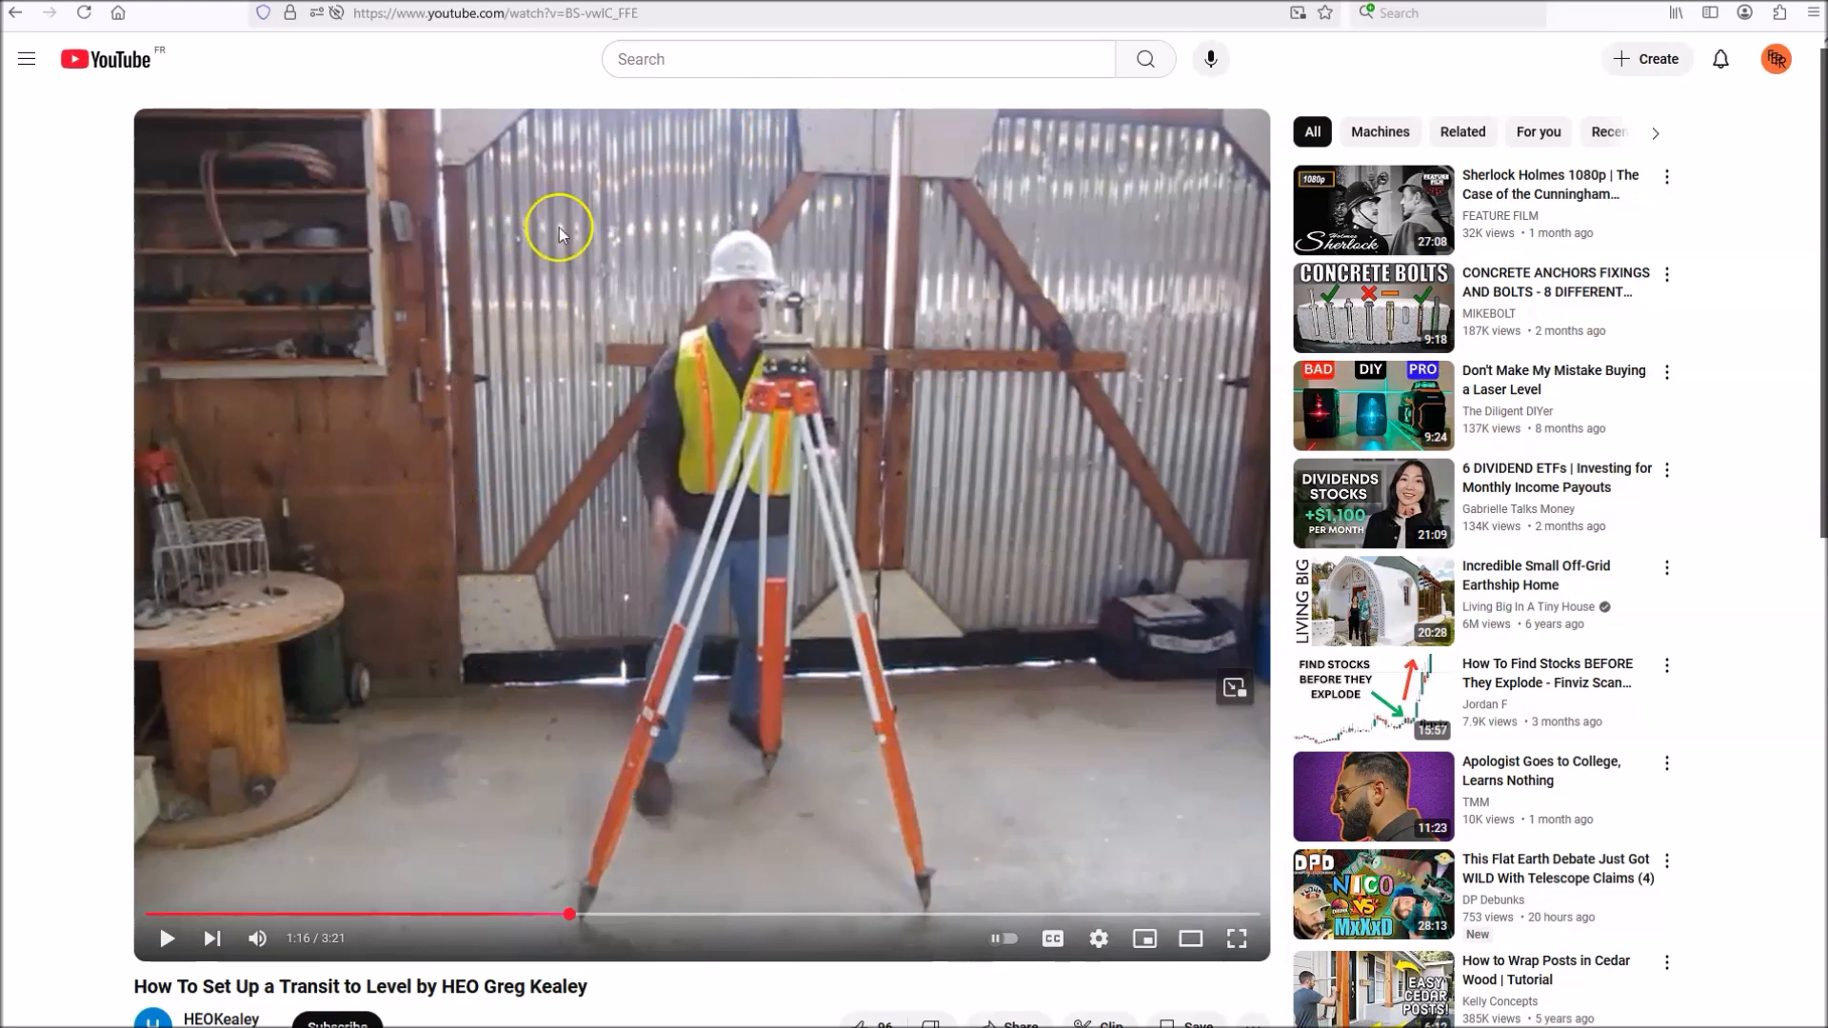
mouse_move(983, 421)
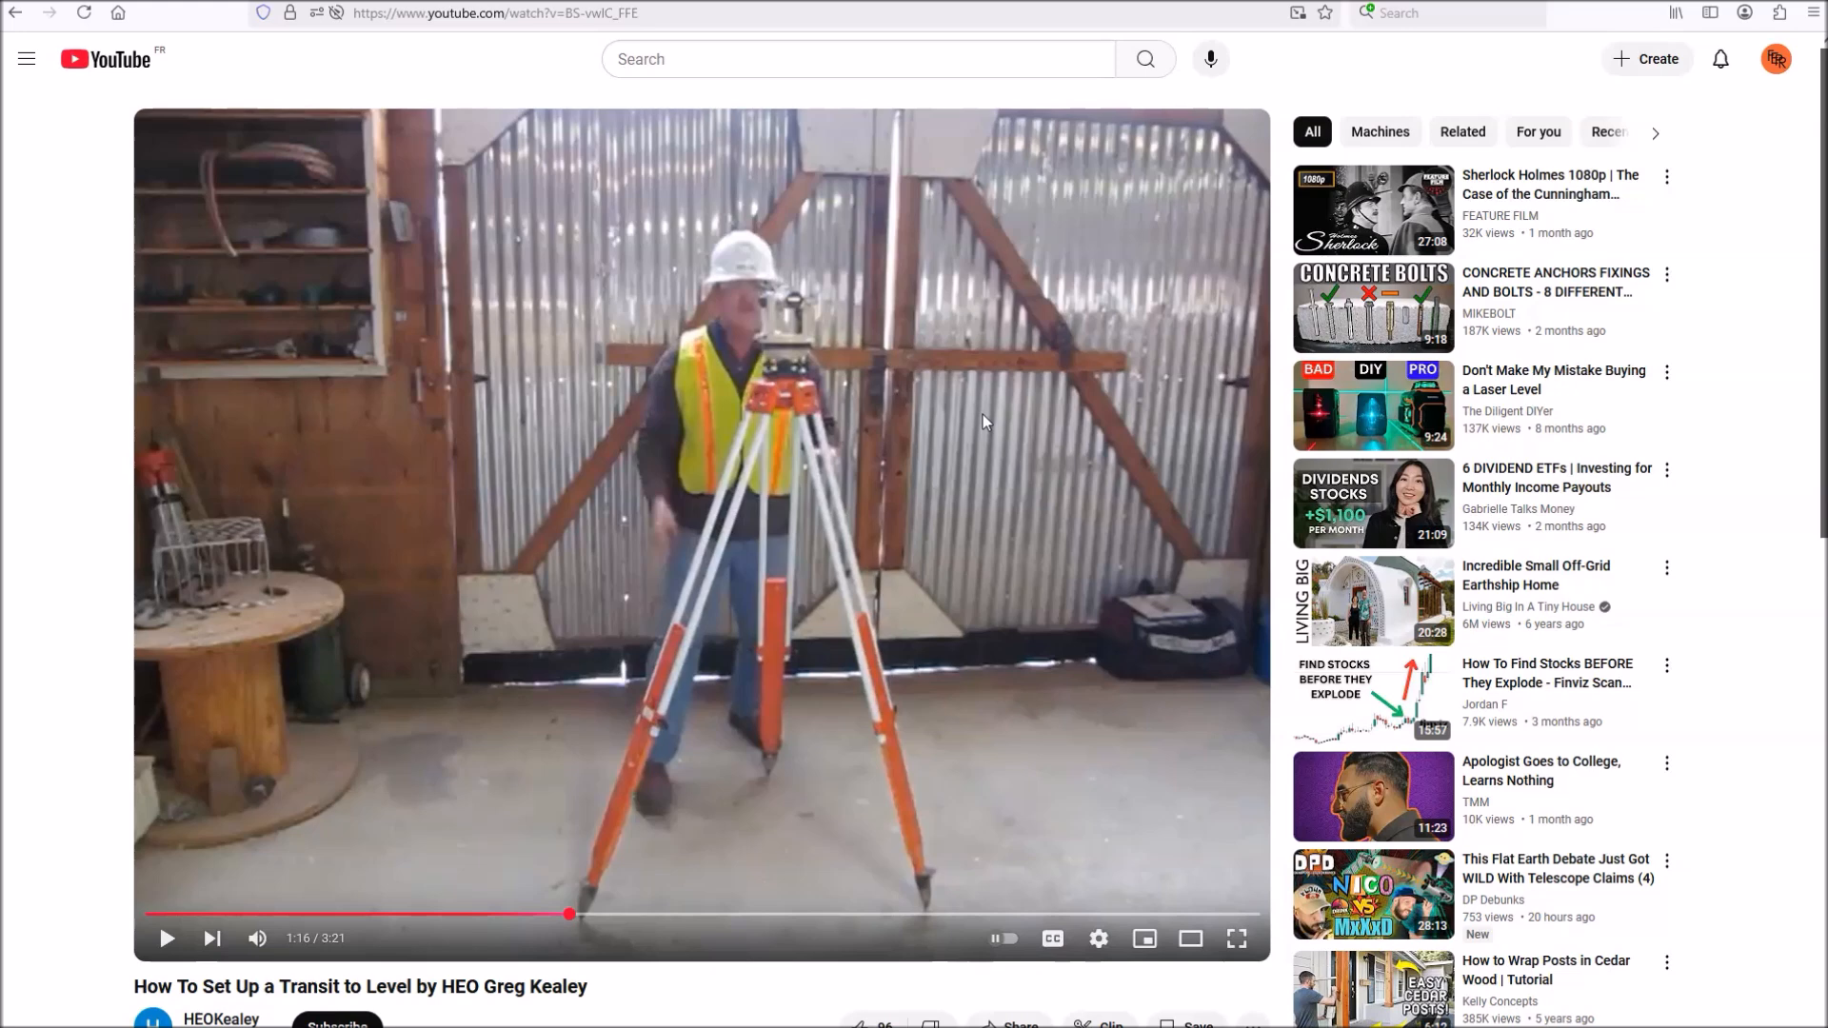
mouse_move(823, 339)
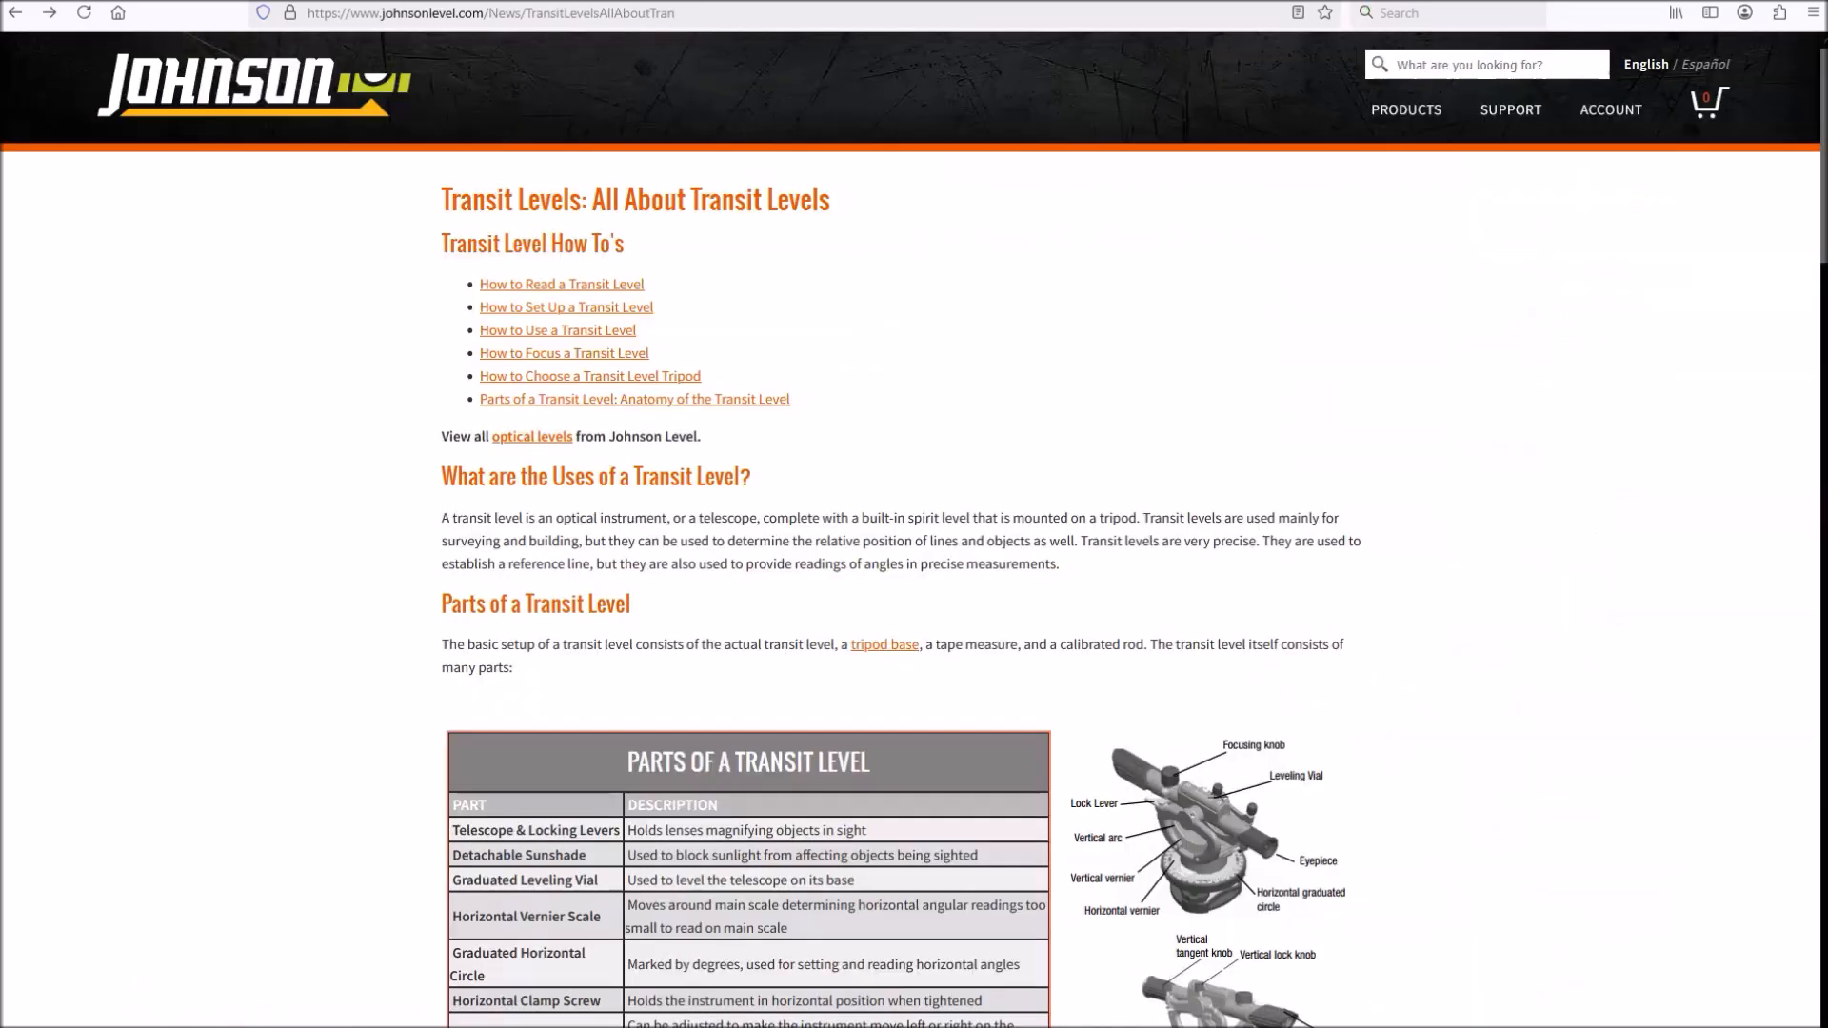
mouse_move(1818, 70)
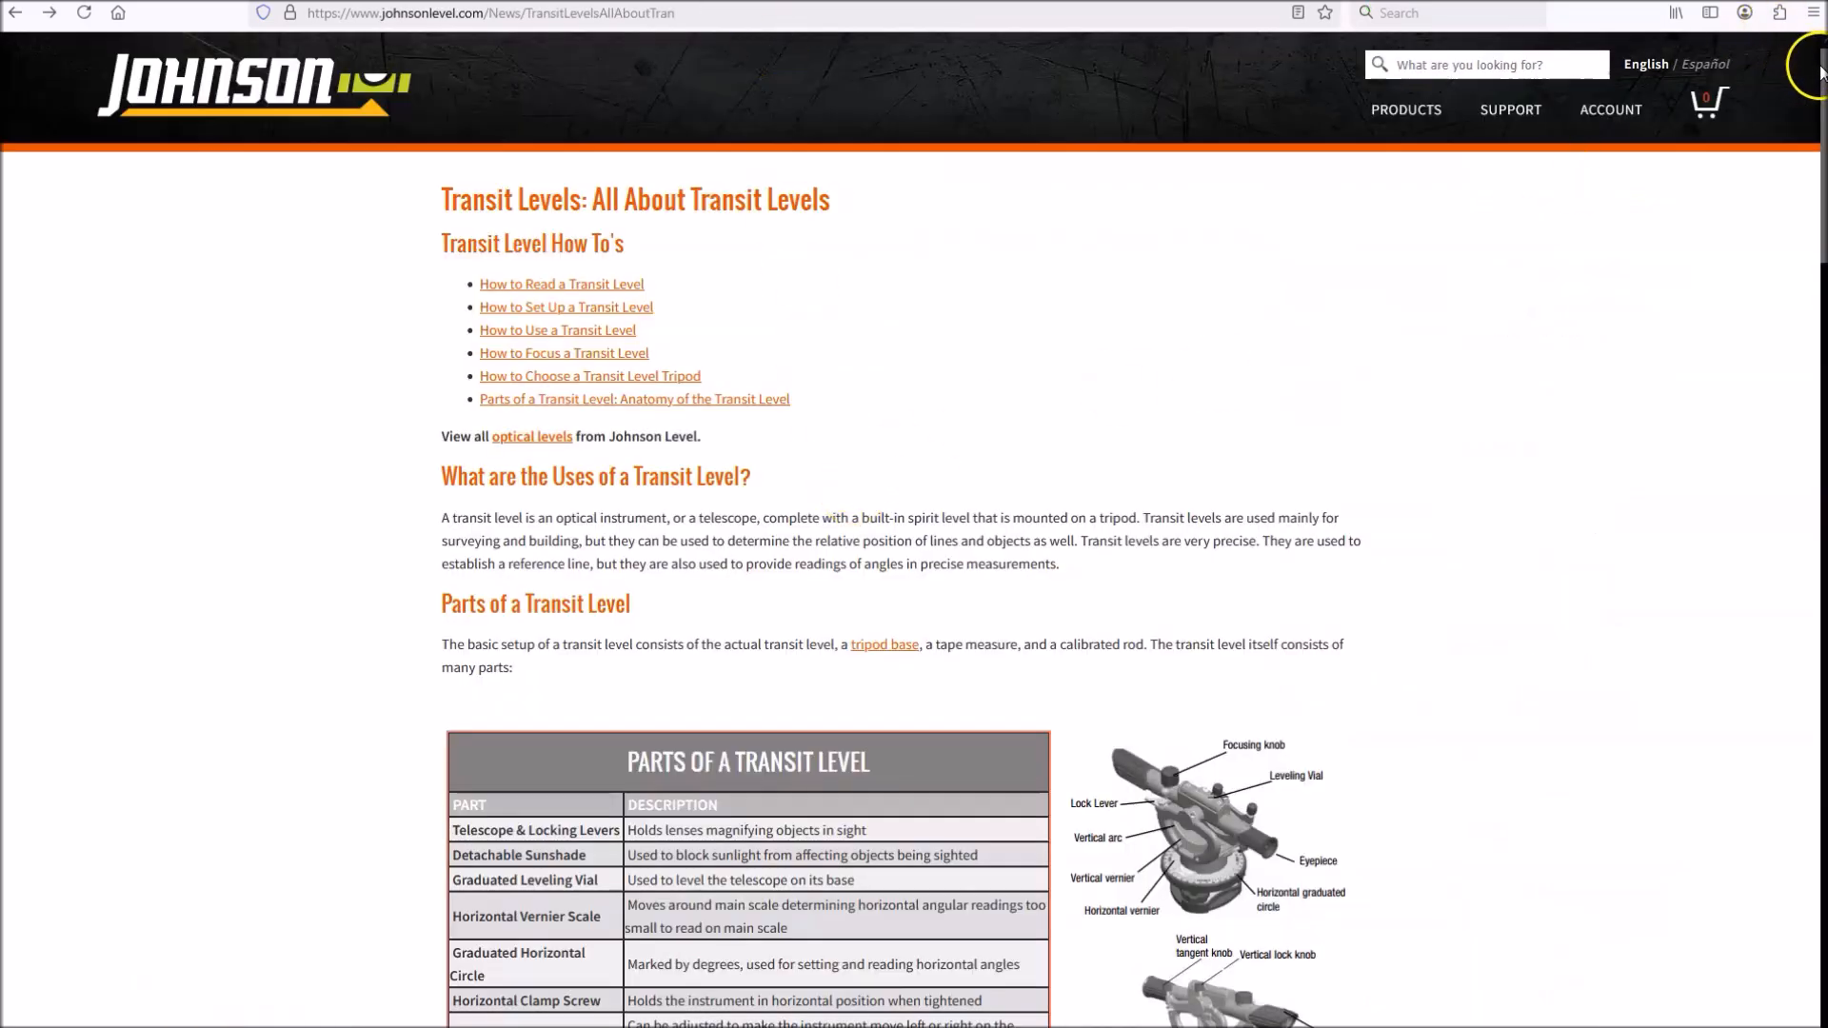
- Scroll the transit levels article down to the Builder's Level comparison and back to the top
scroll("down", 3)
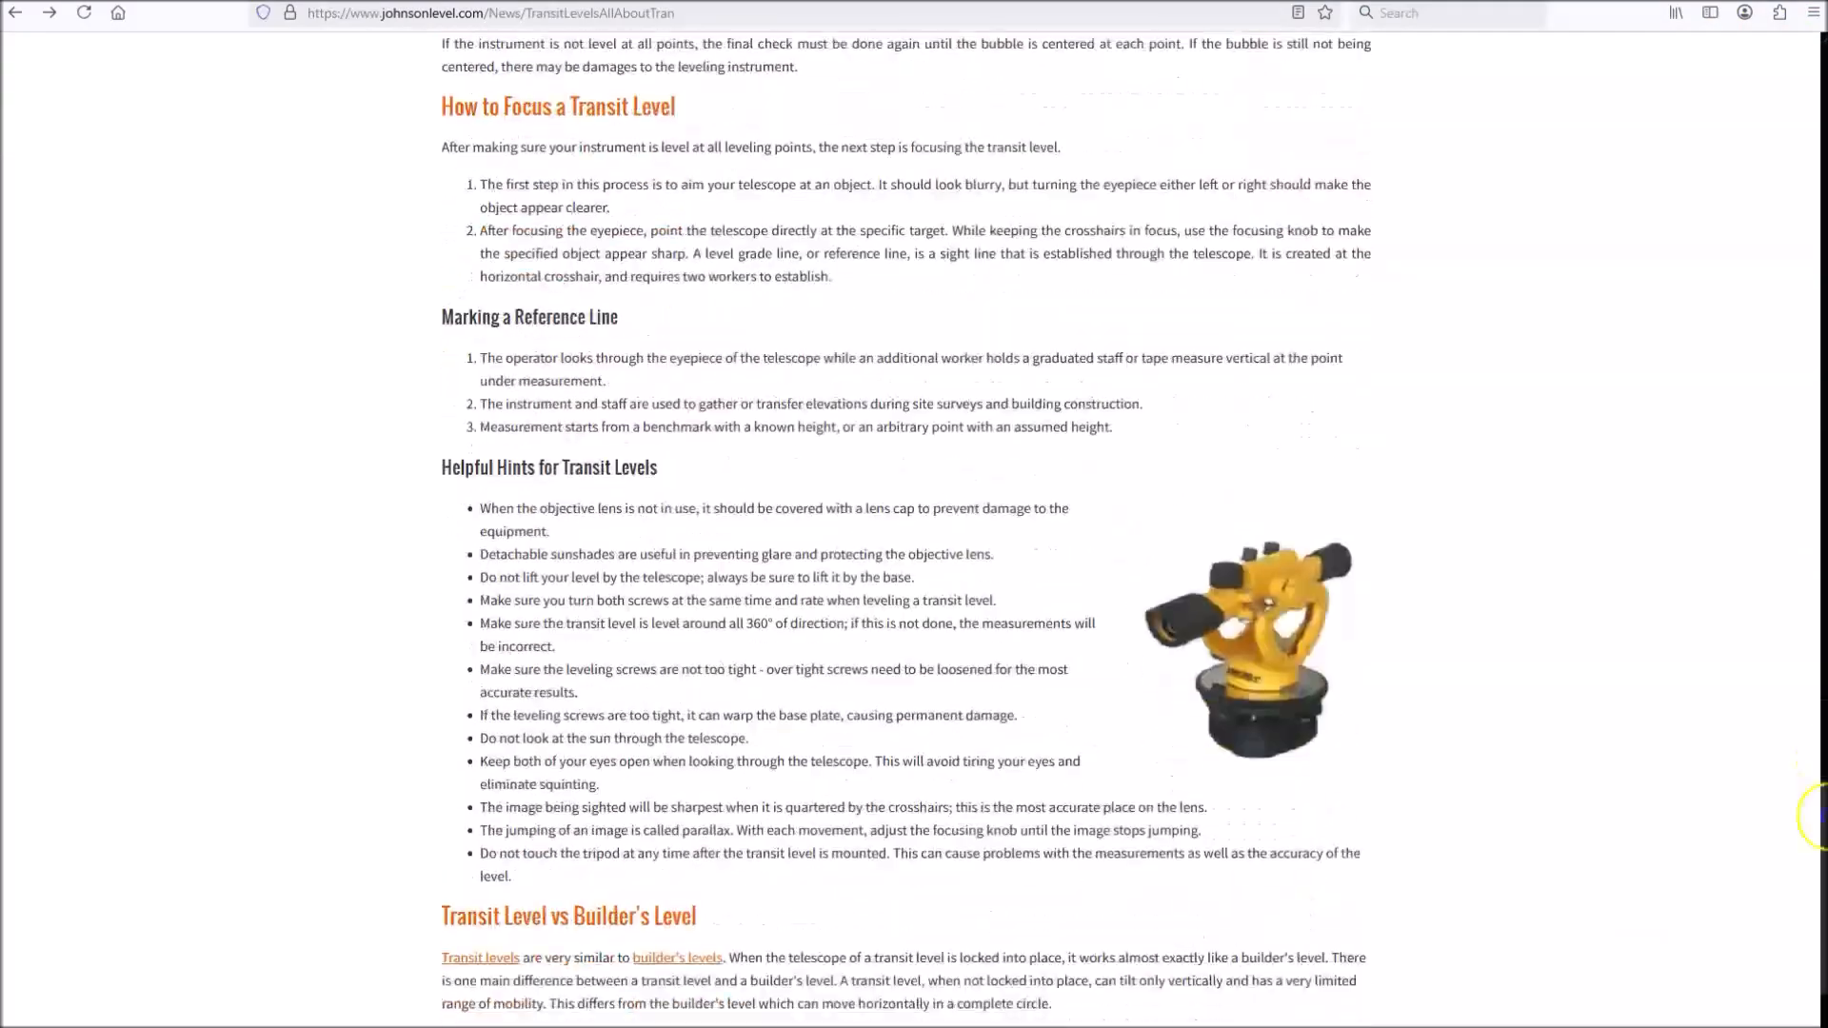
scroll("down", 3)
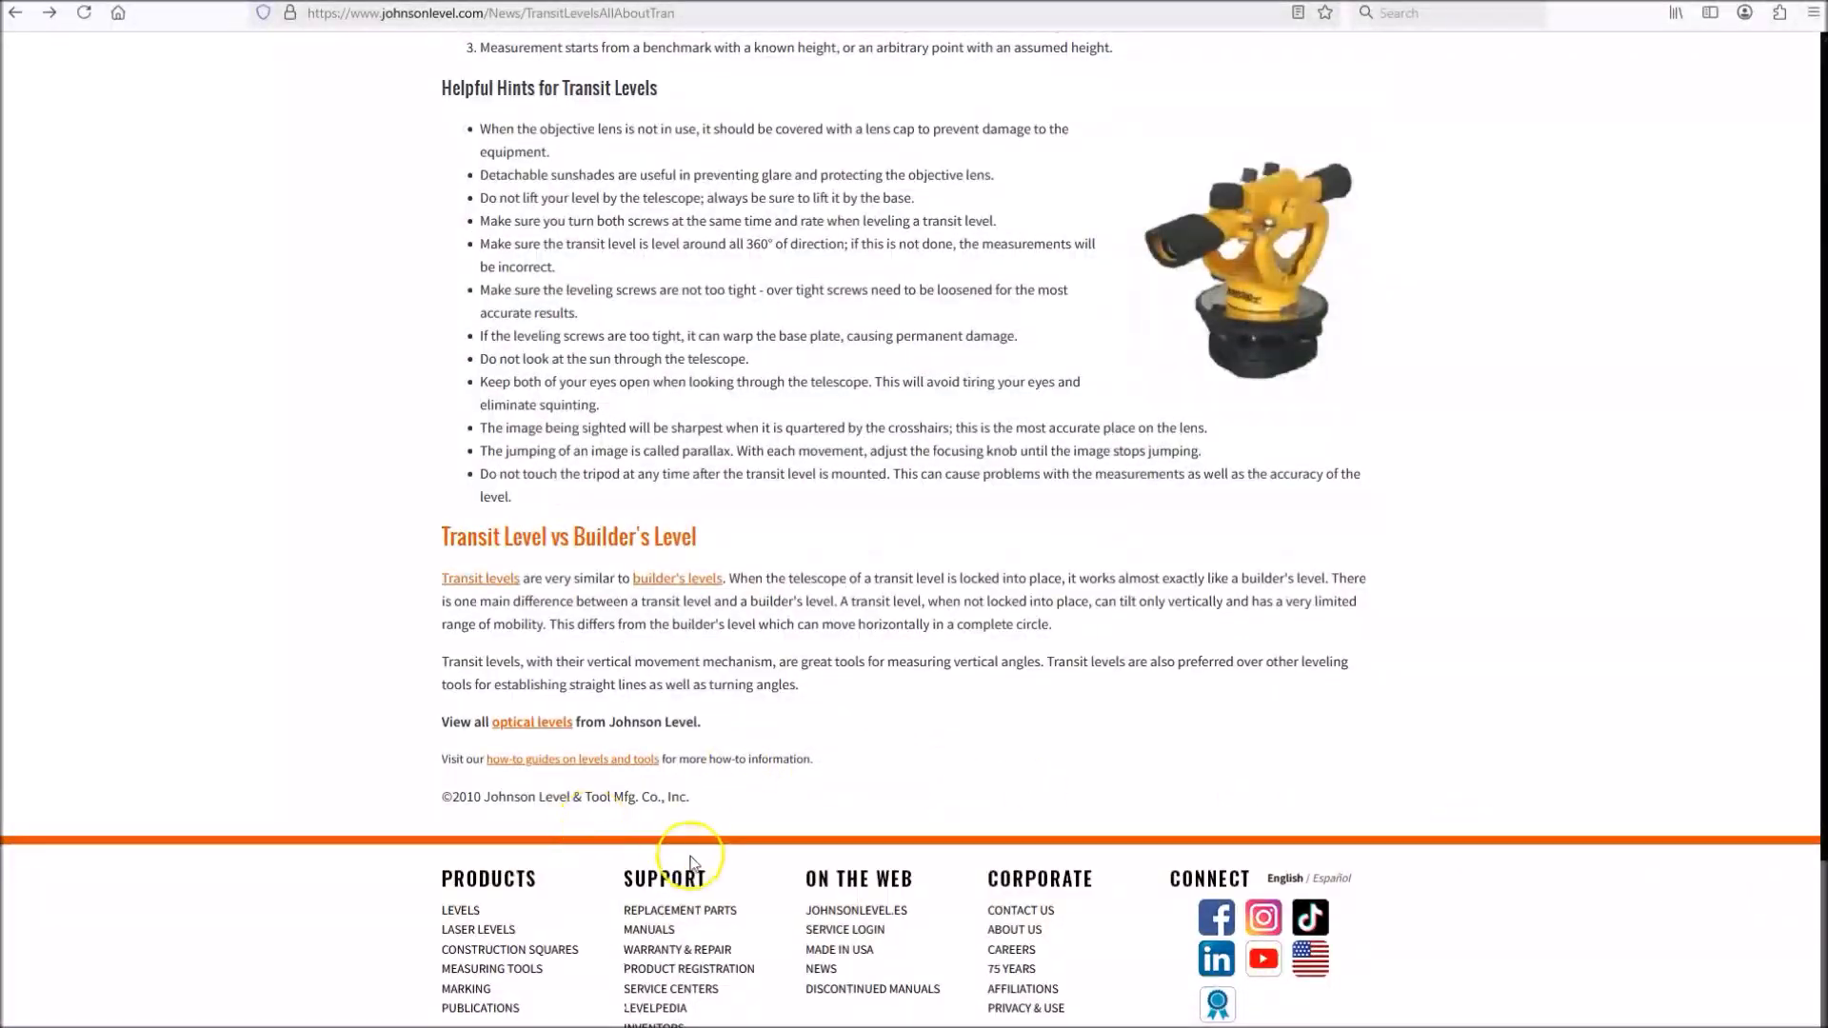
mouse_move(1805, 849)
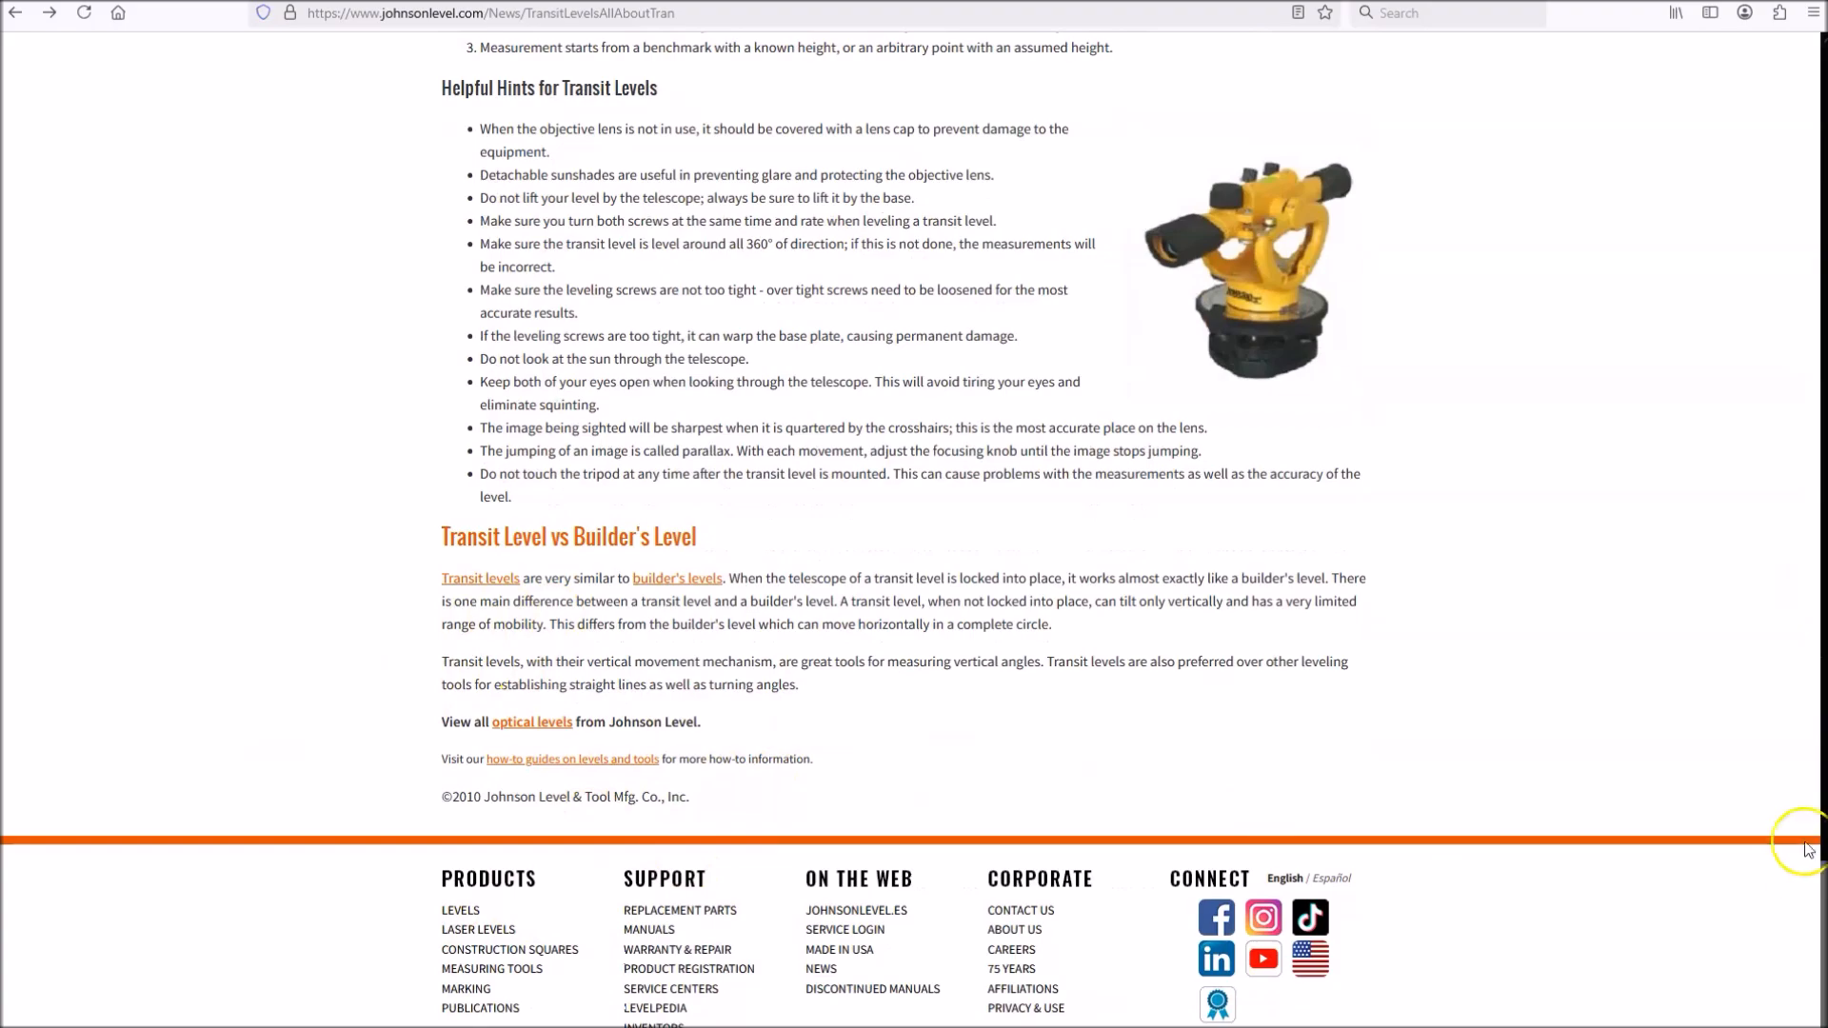
scroll("up", 3)
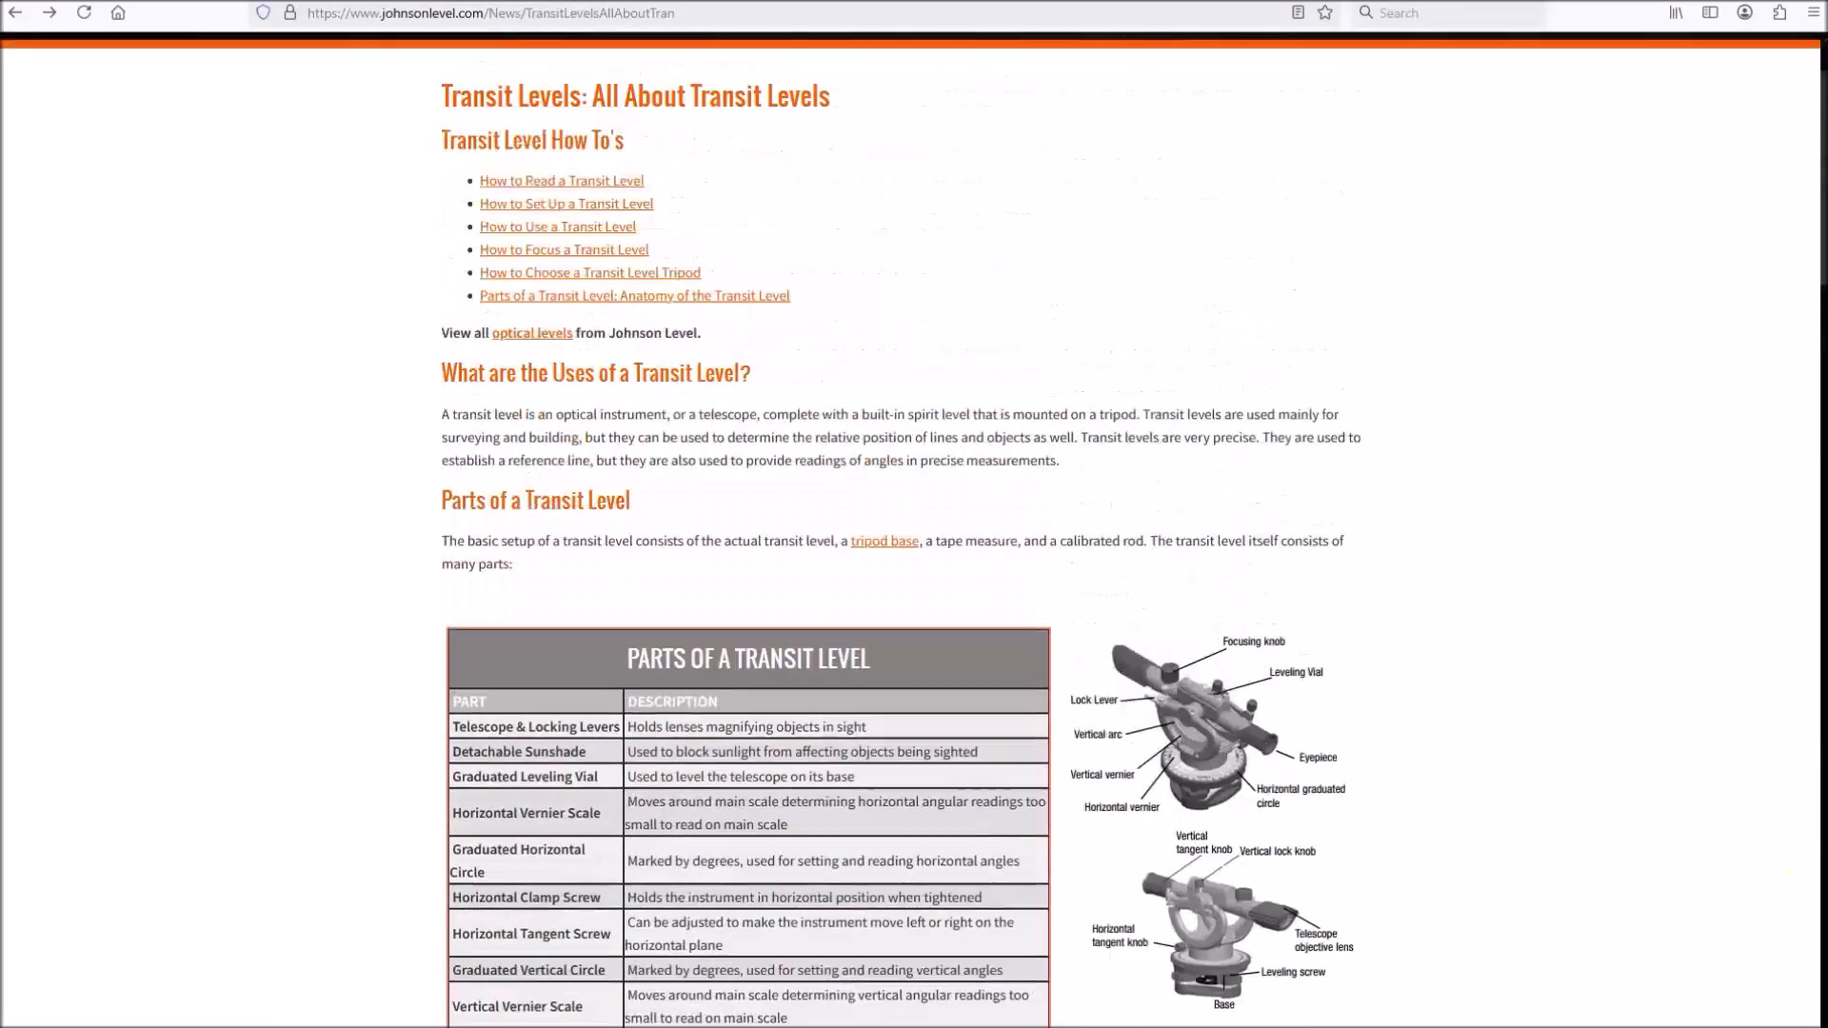
scroll("up", 3)
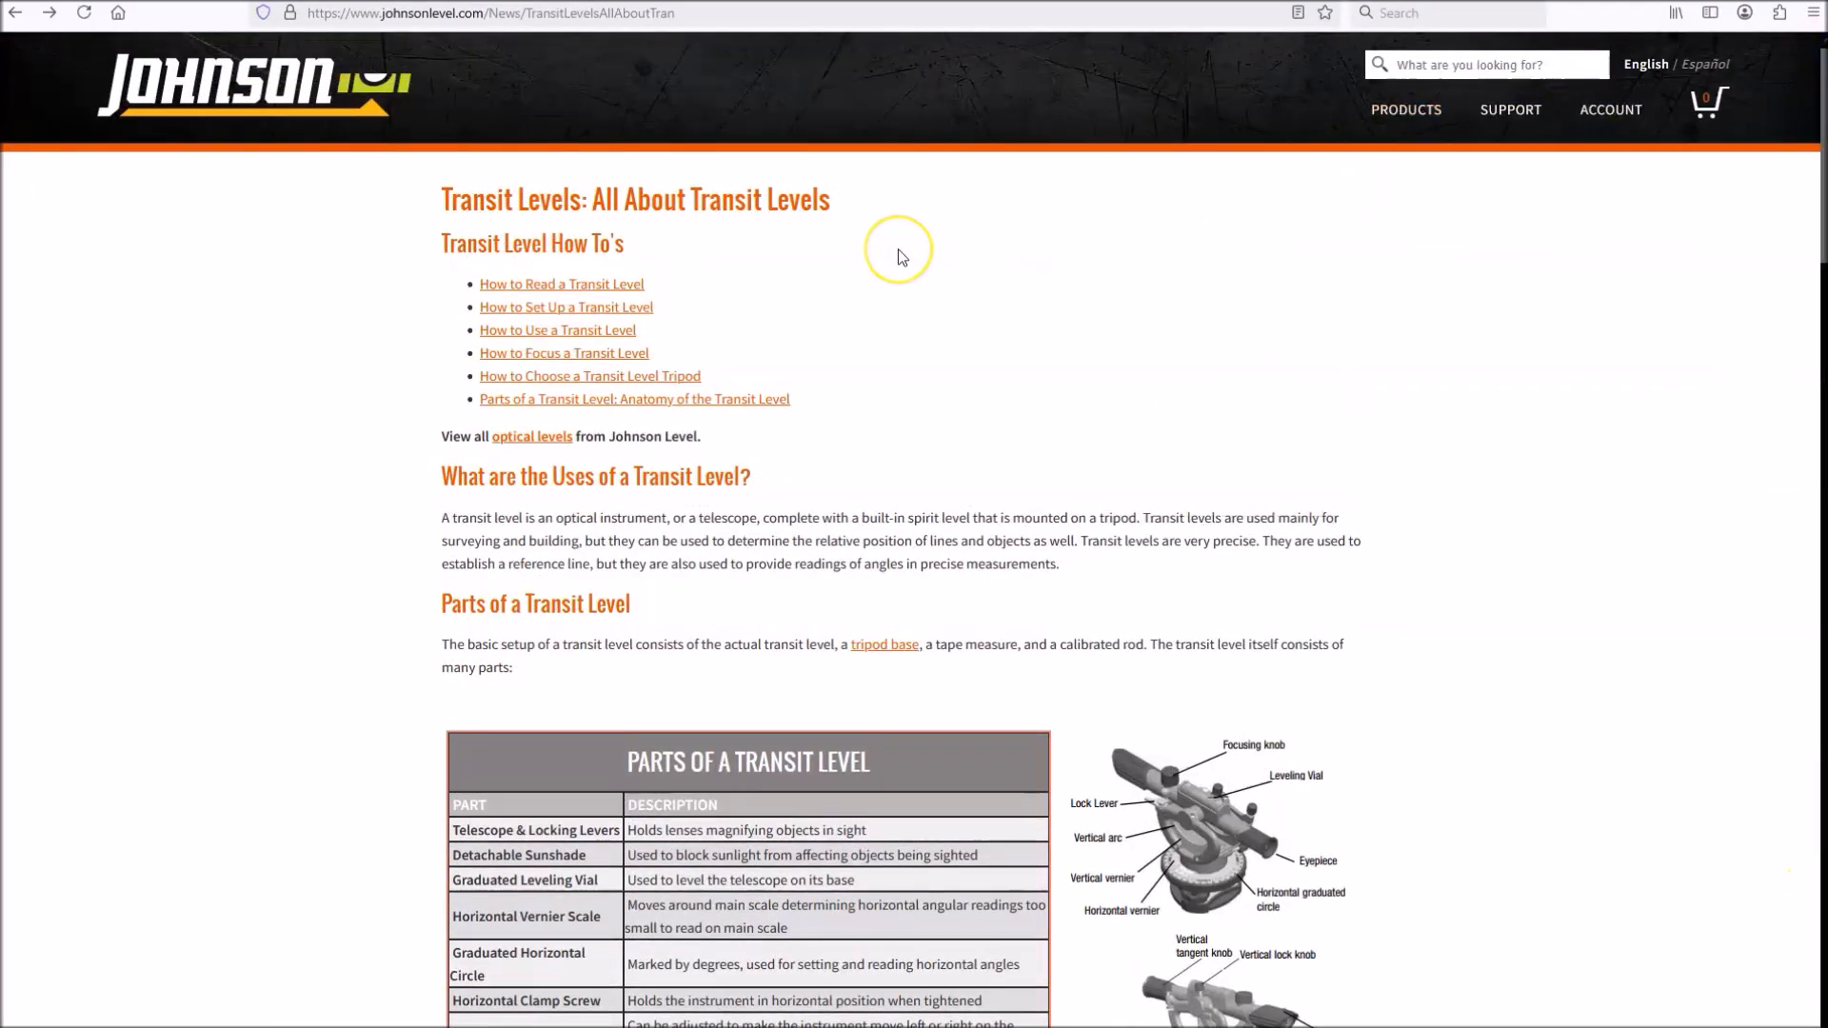
mouse_move(870, 252)
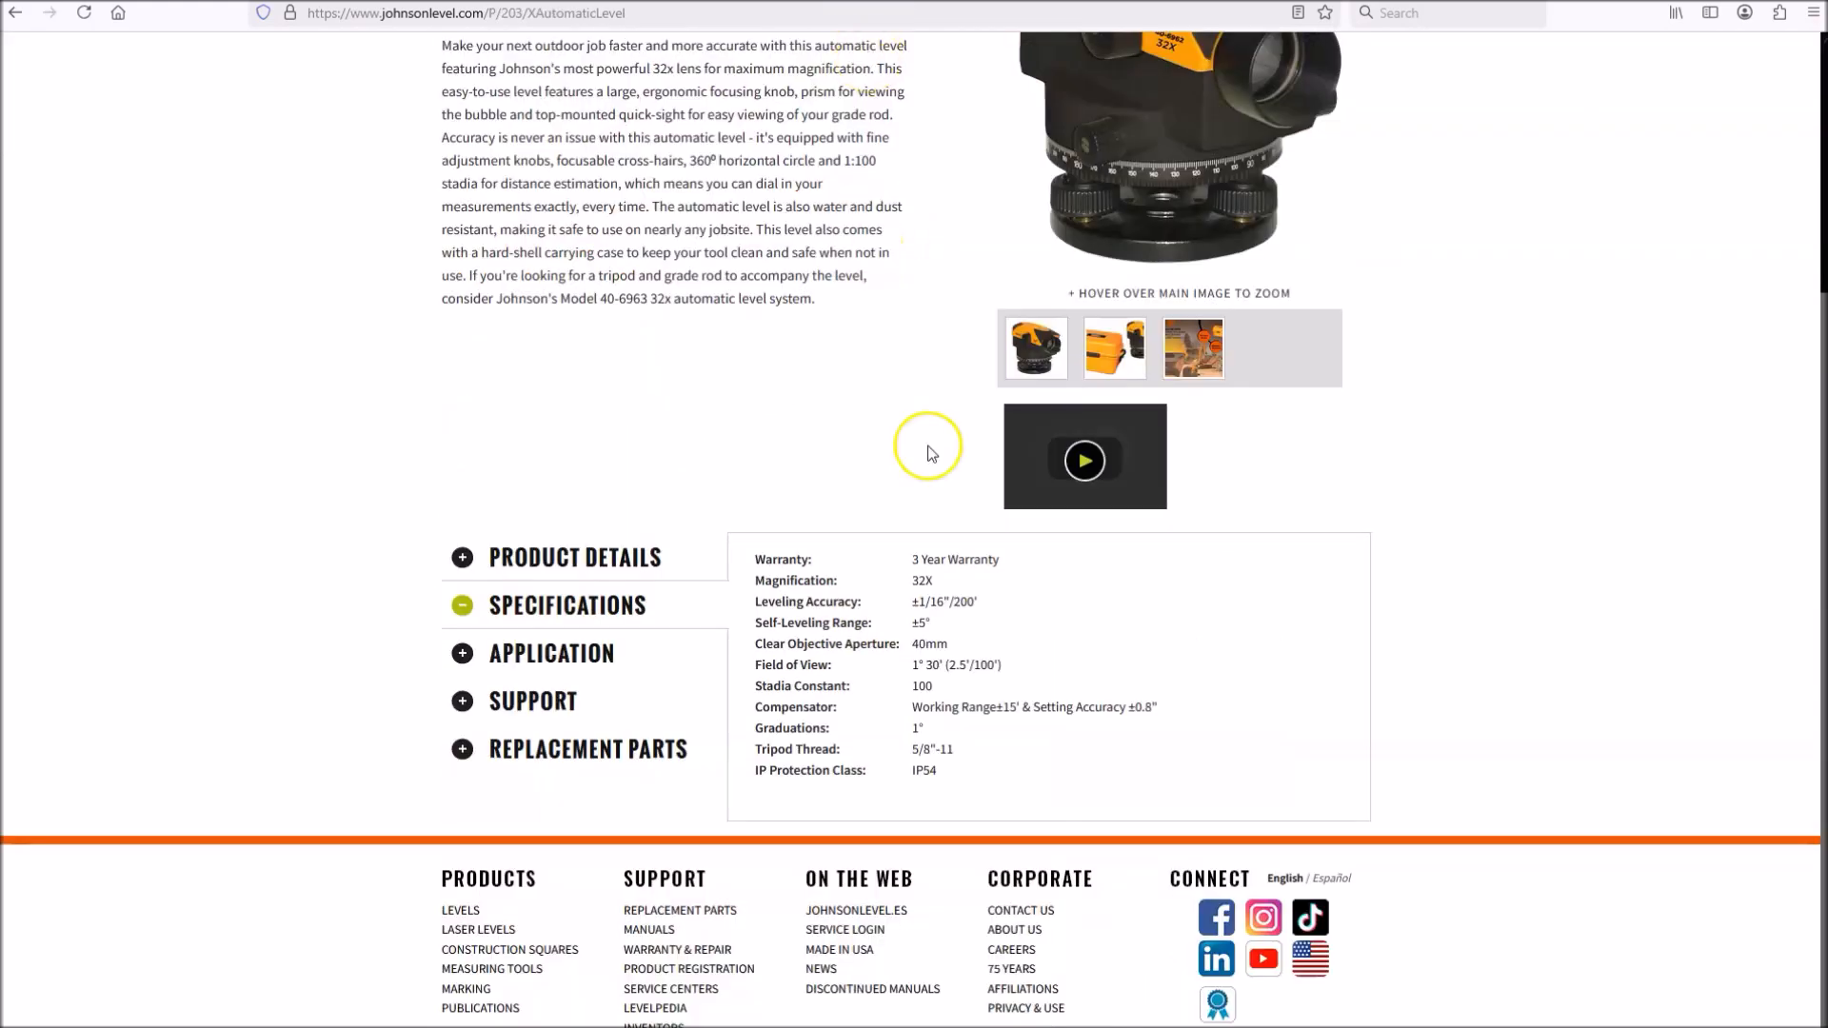
- Scroll up to the page top to reach the Levels > Optical Levels category navigation
scroll("up", 3)
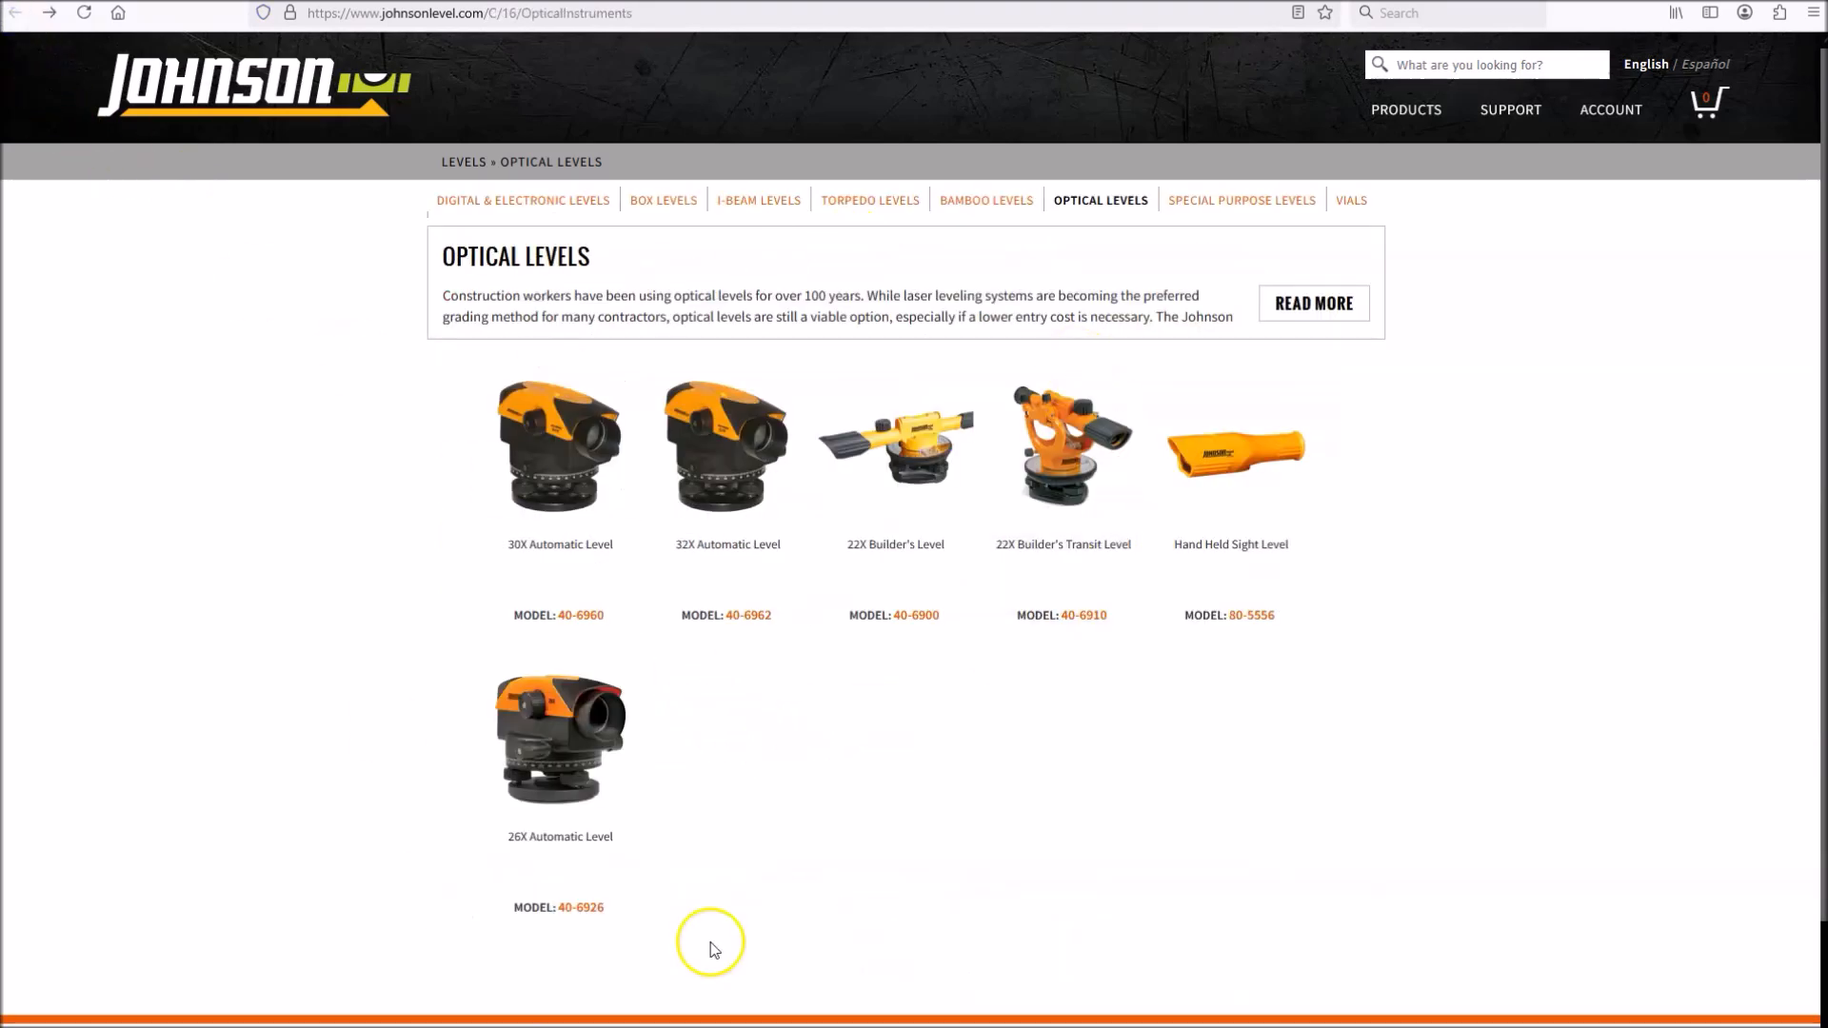
mouse_move(982, 428)
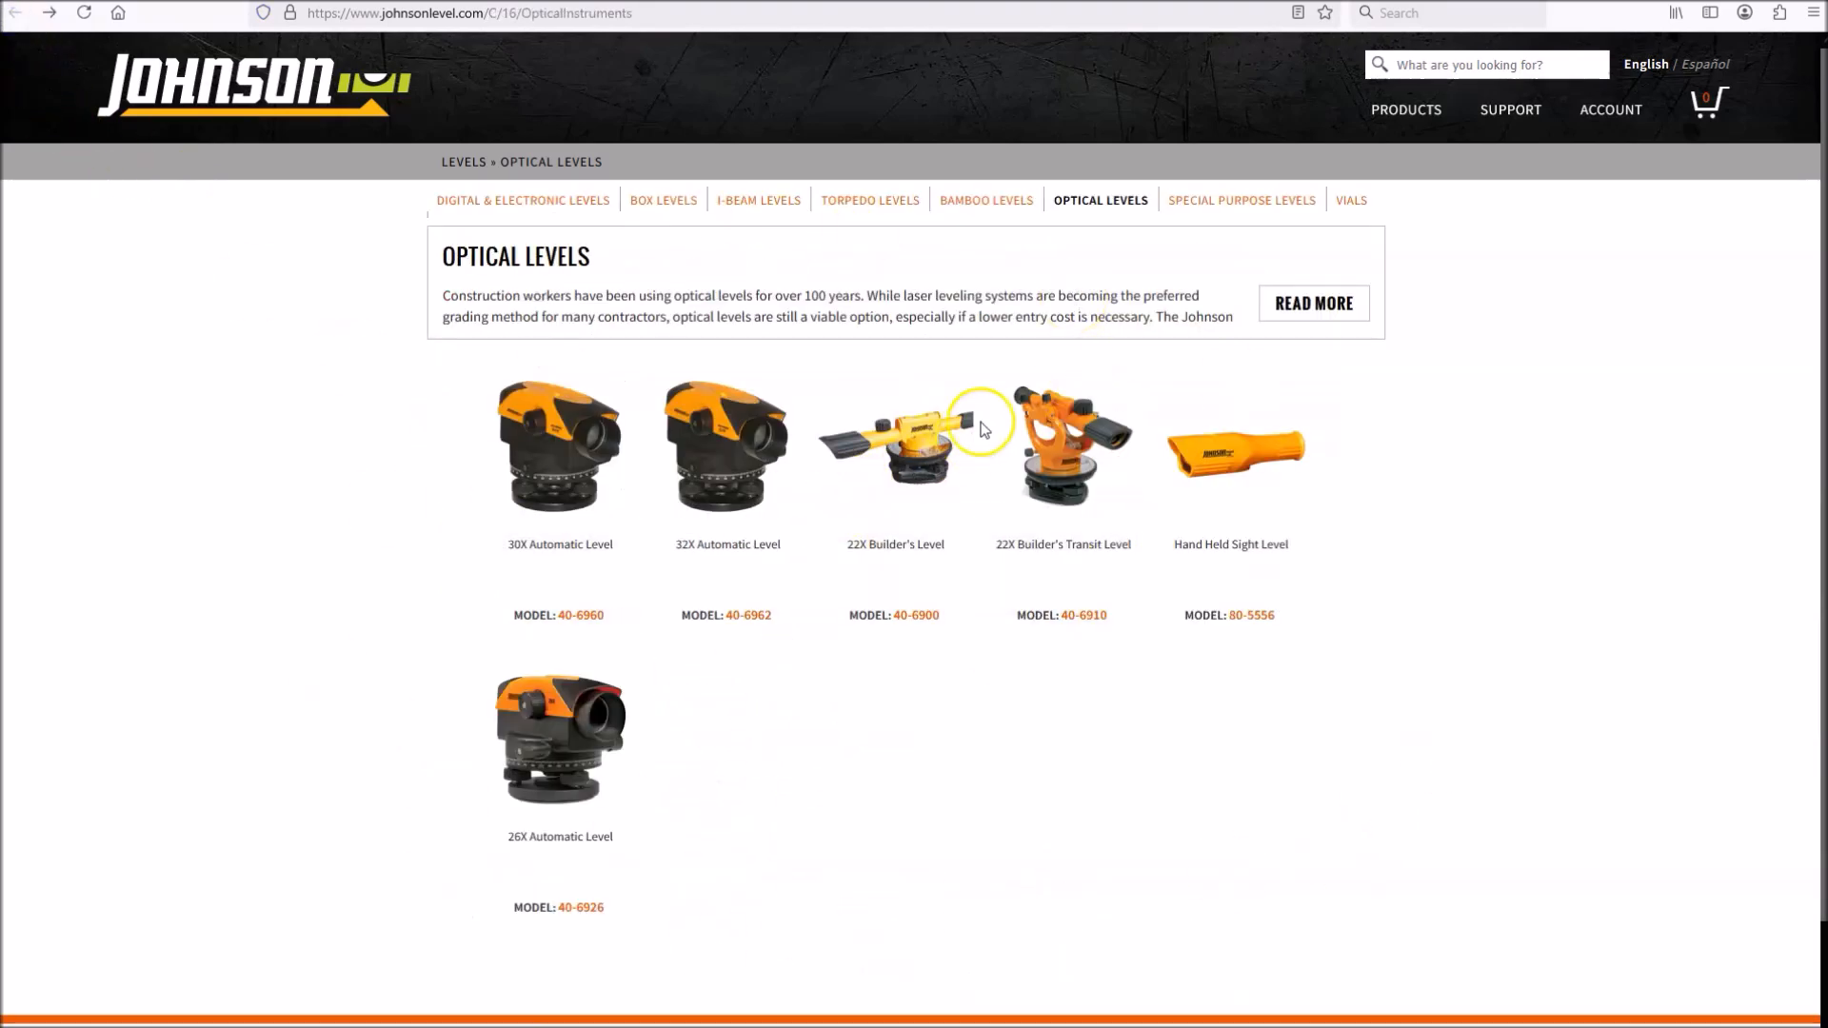
mouse_move(895, 512)
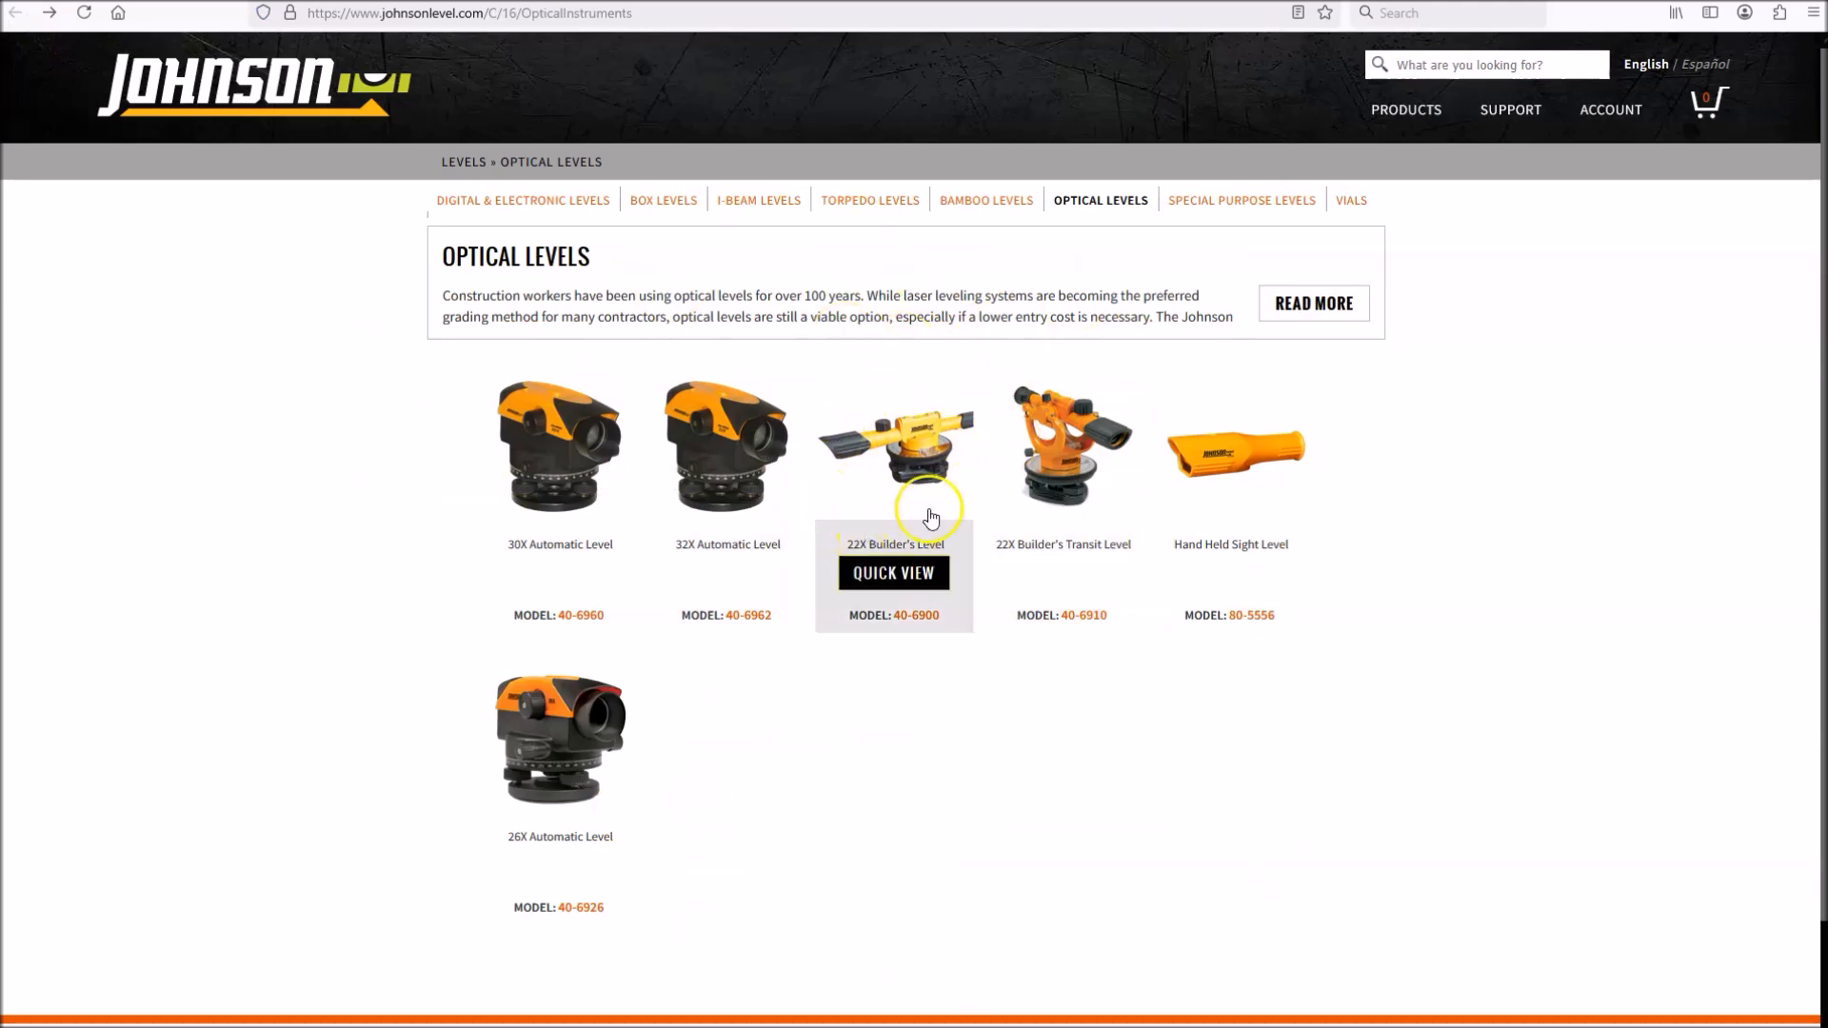
mouse_move(965, 462)
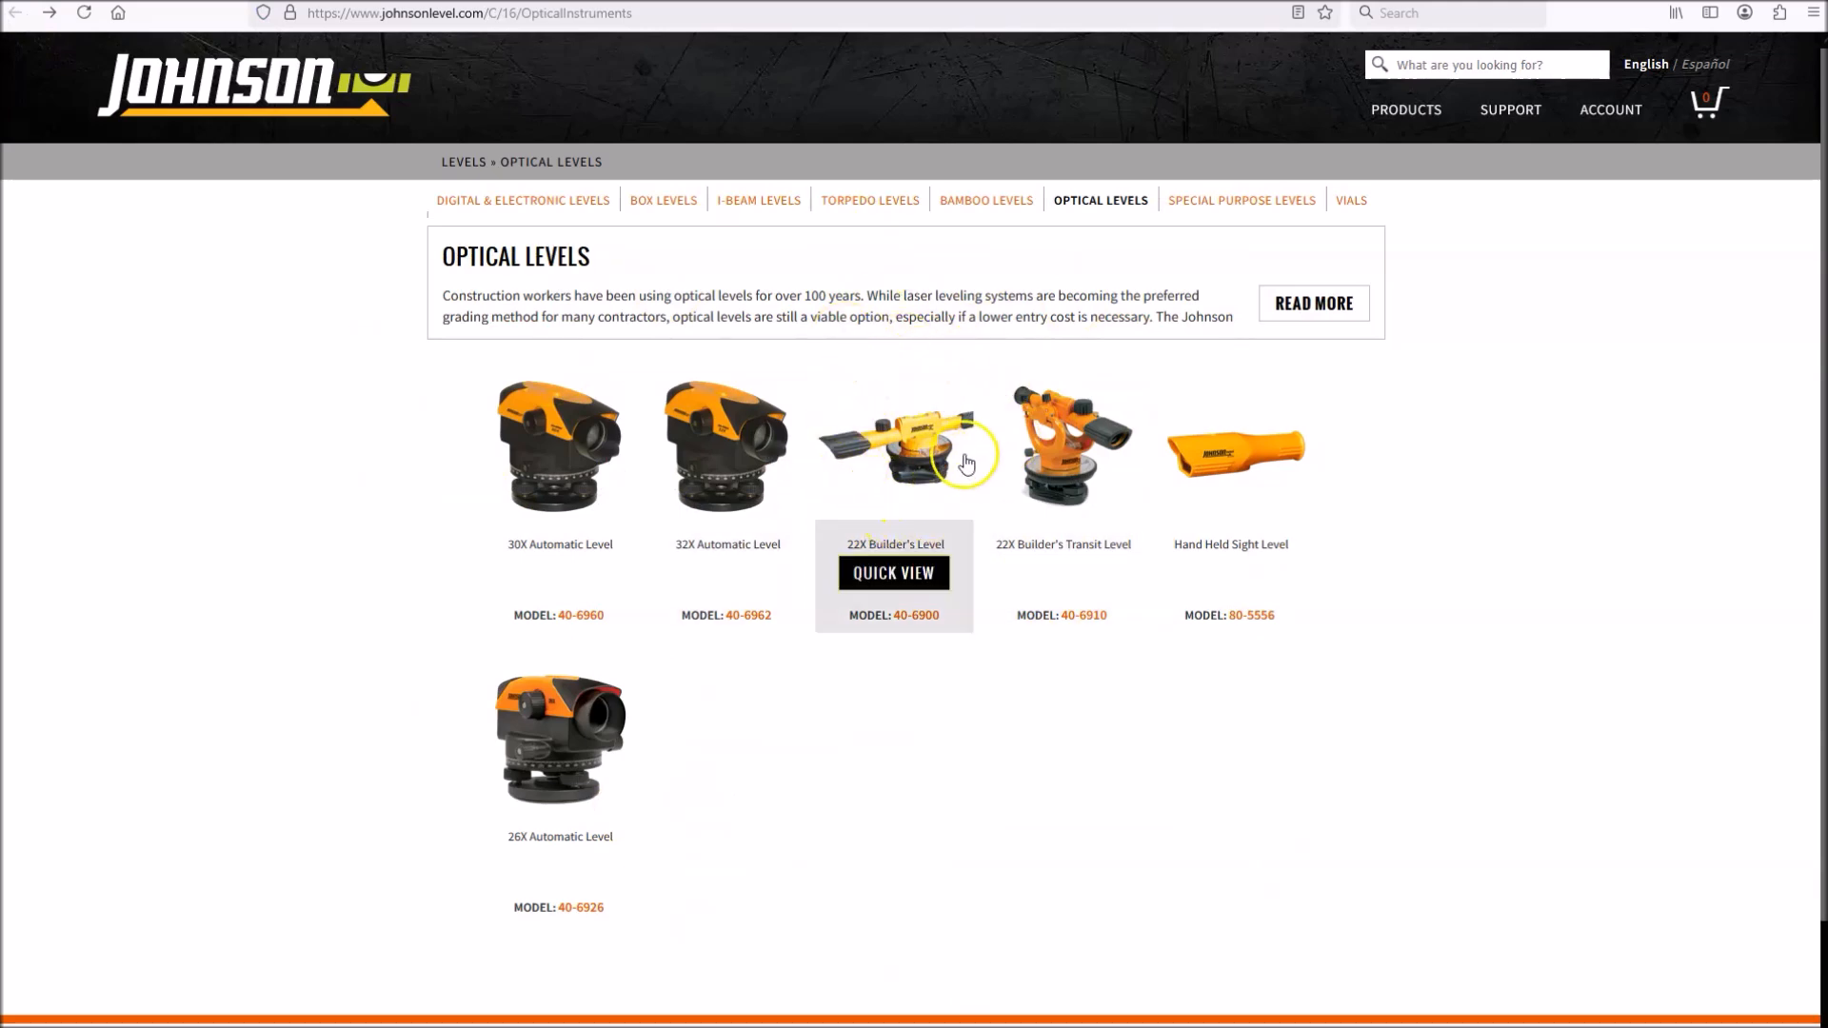
mouse_move(984, 465)
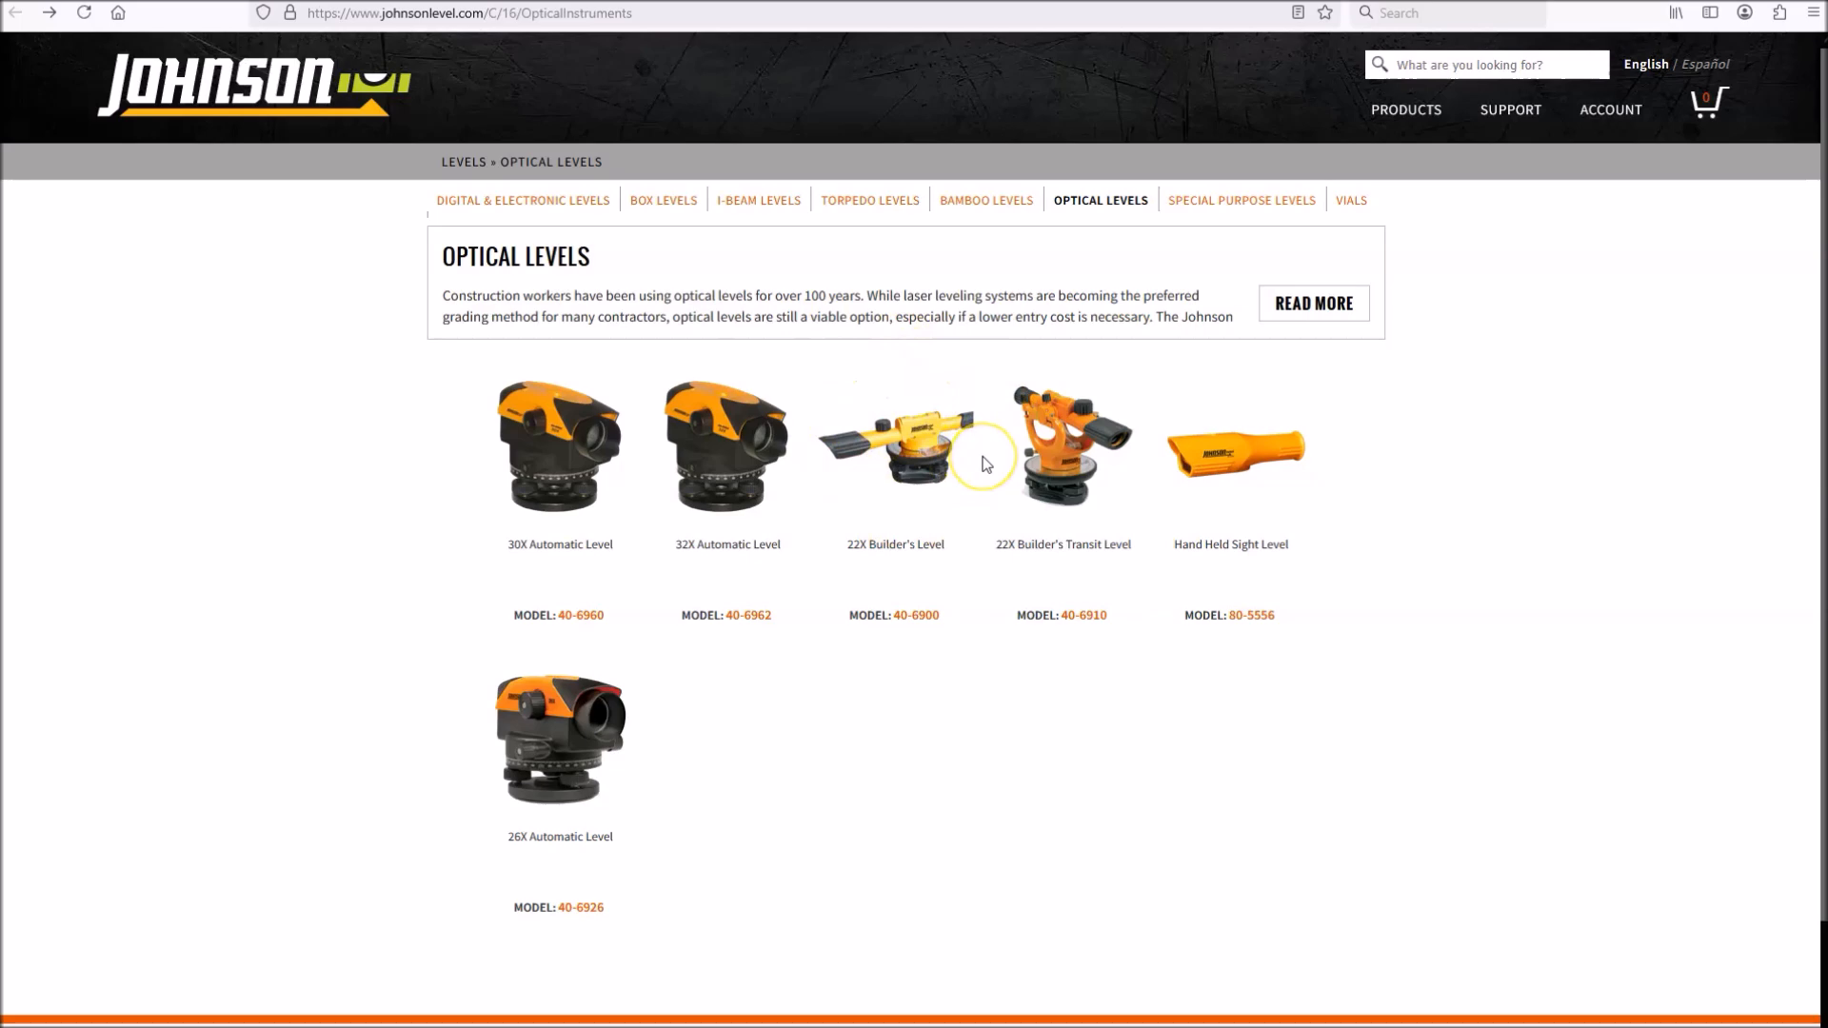
mouse_move(983, 464)
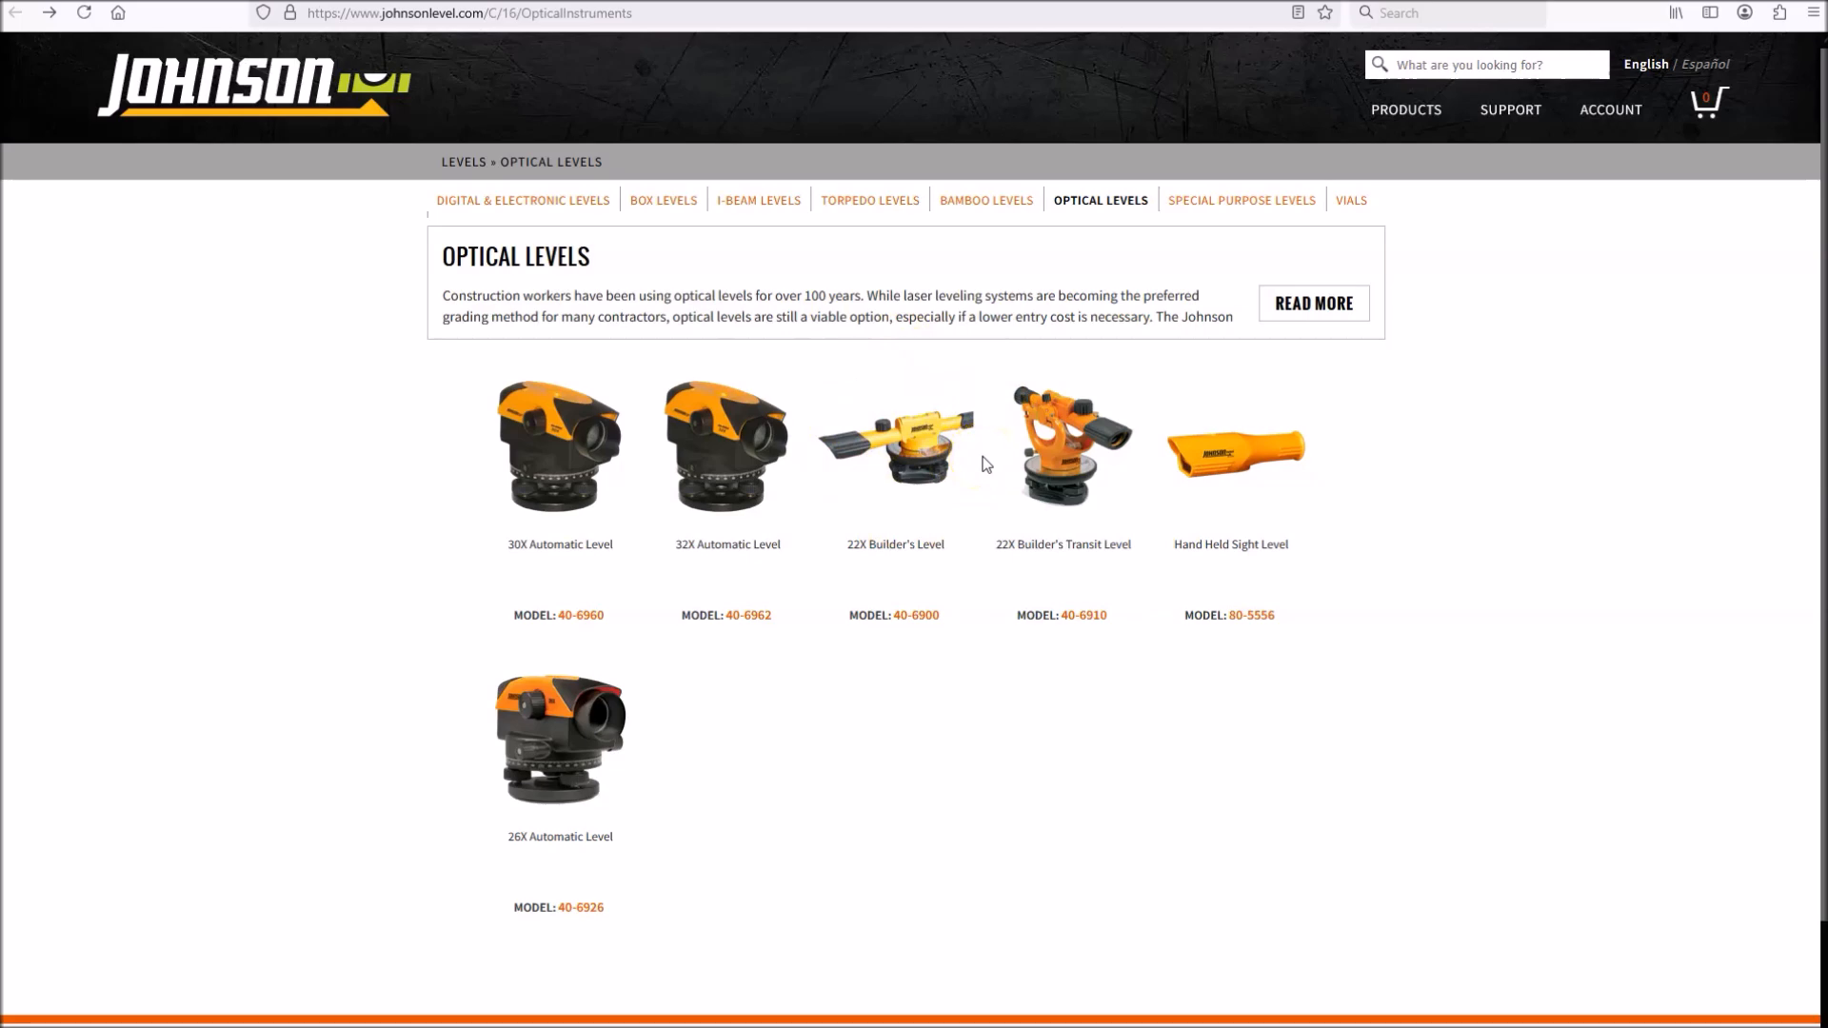
mouse_move(931, 489)
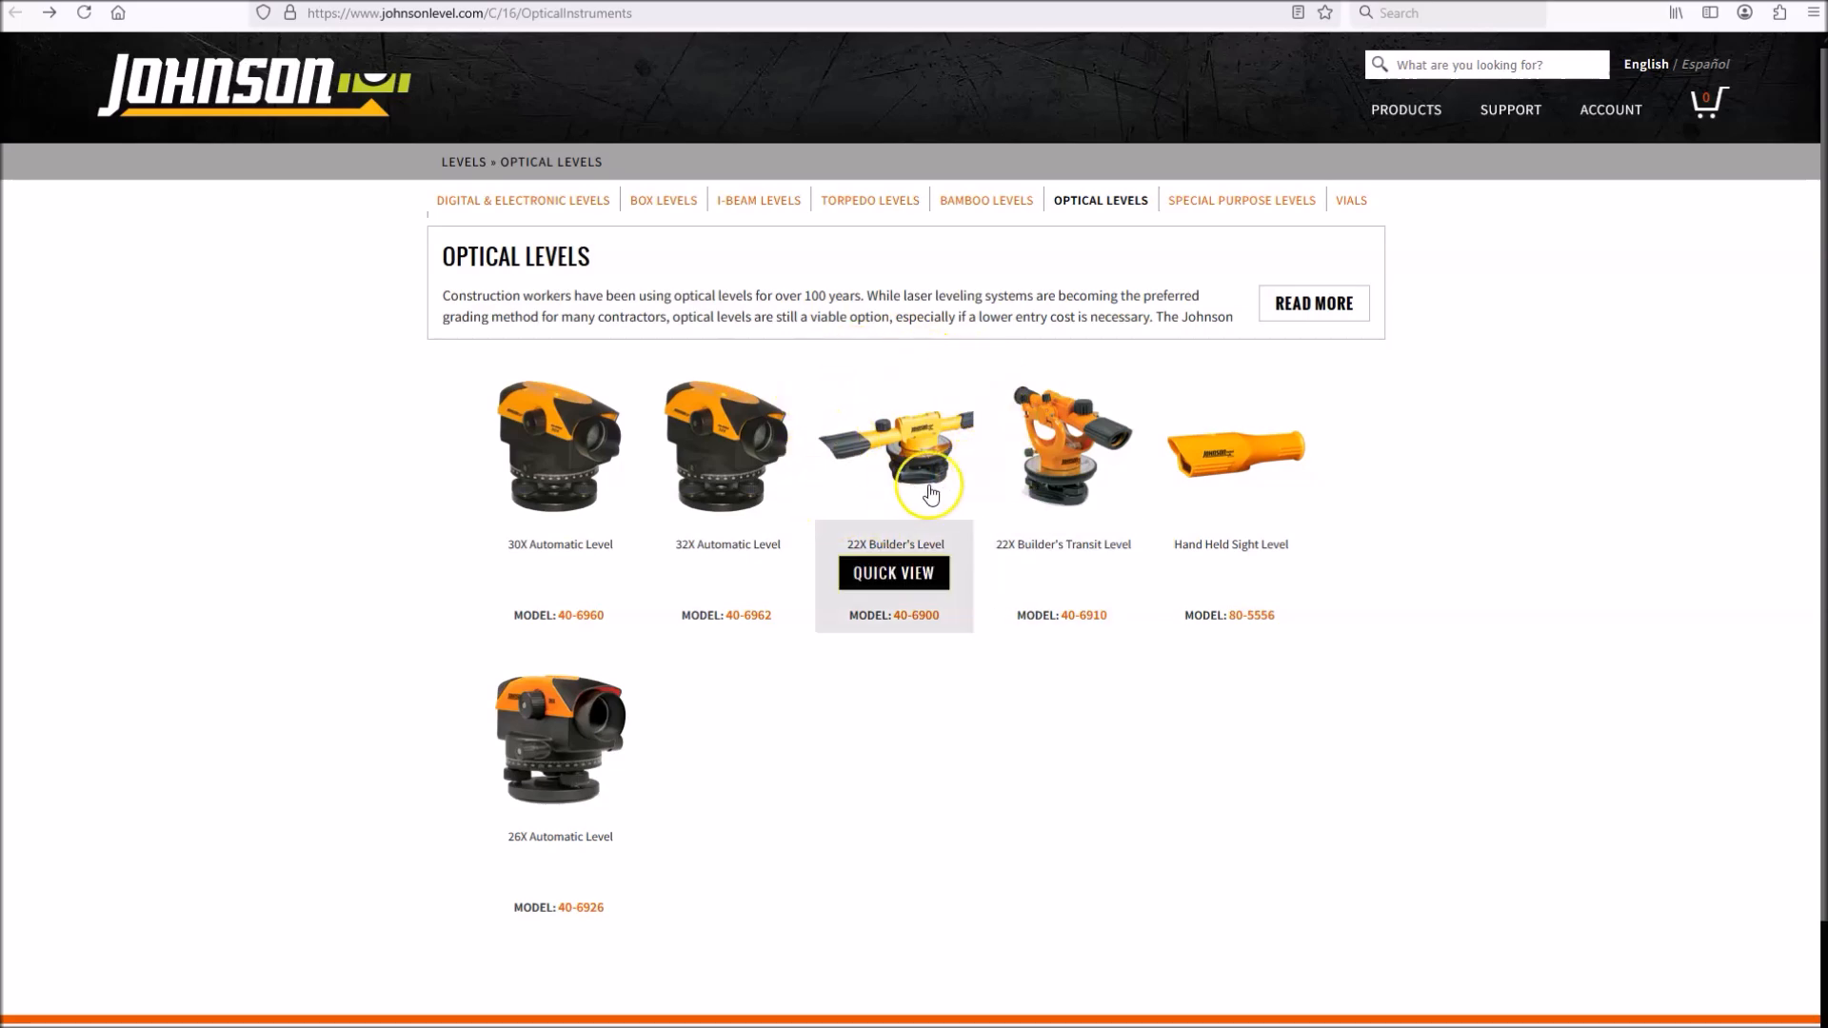
mouse_move(984, 432)
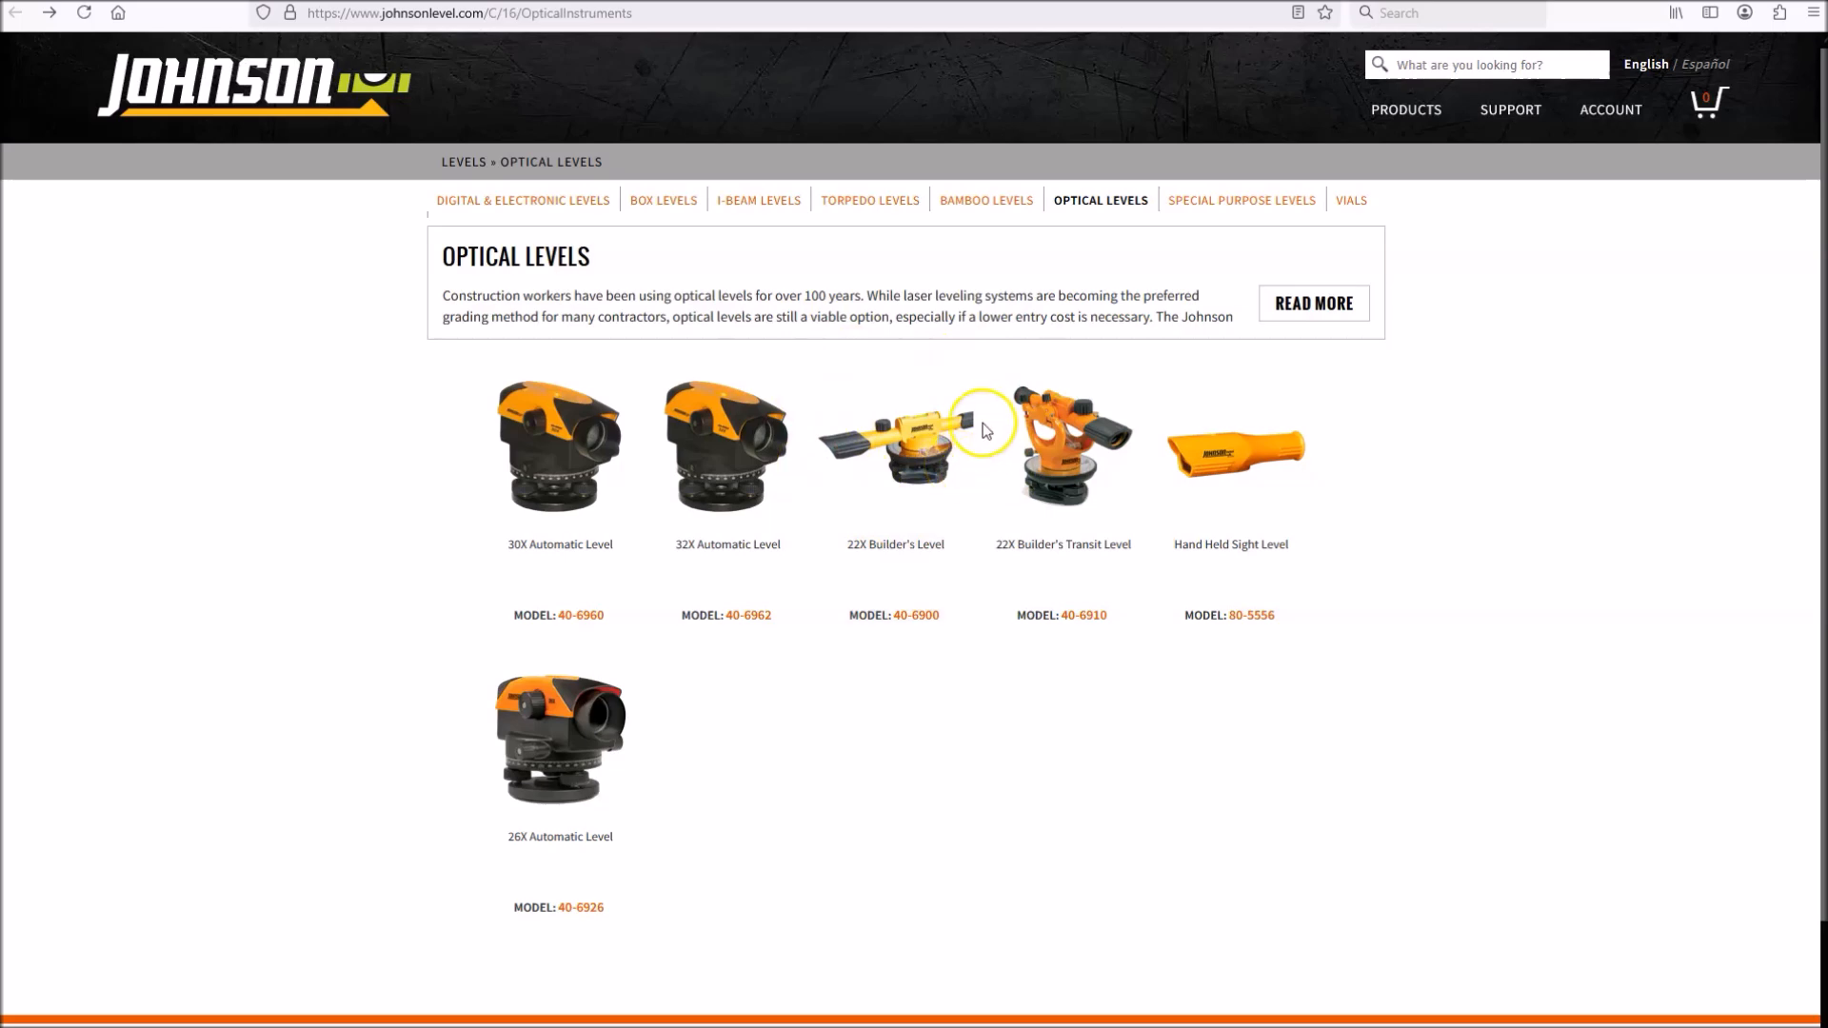
mouse_move(705, 510)
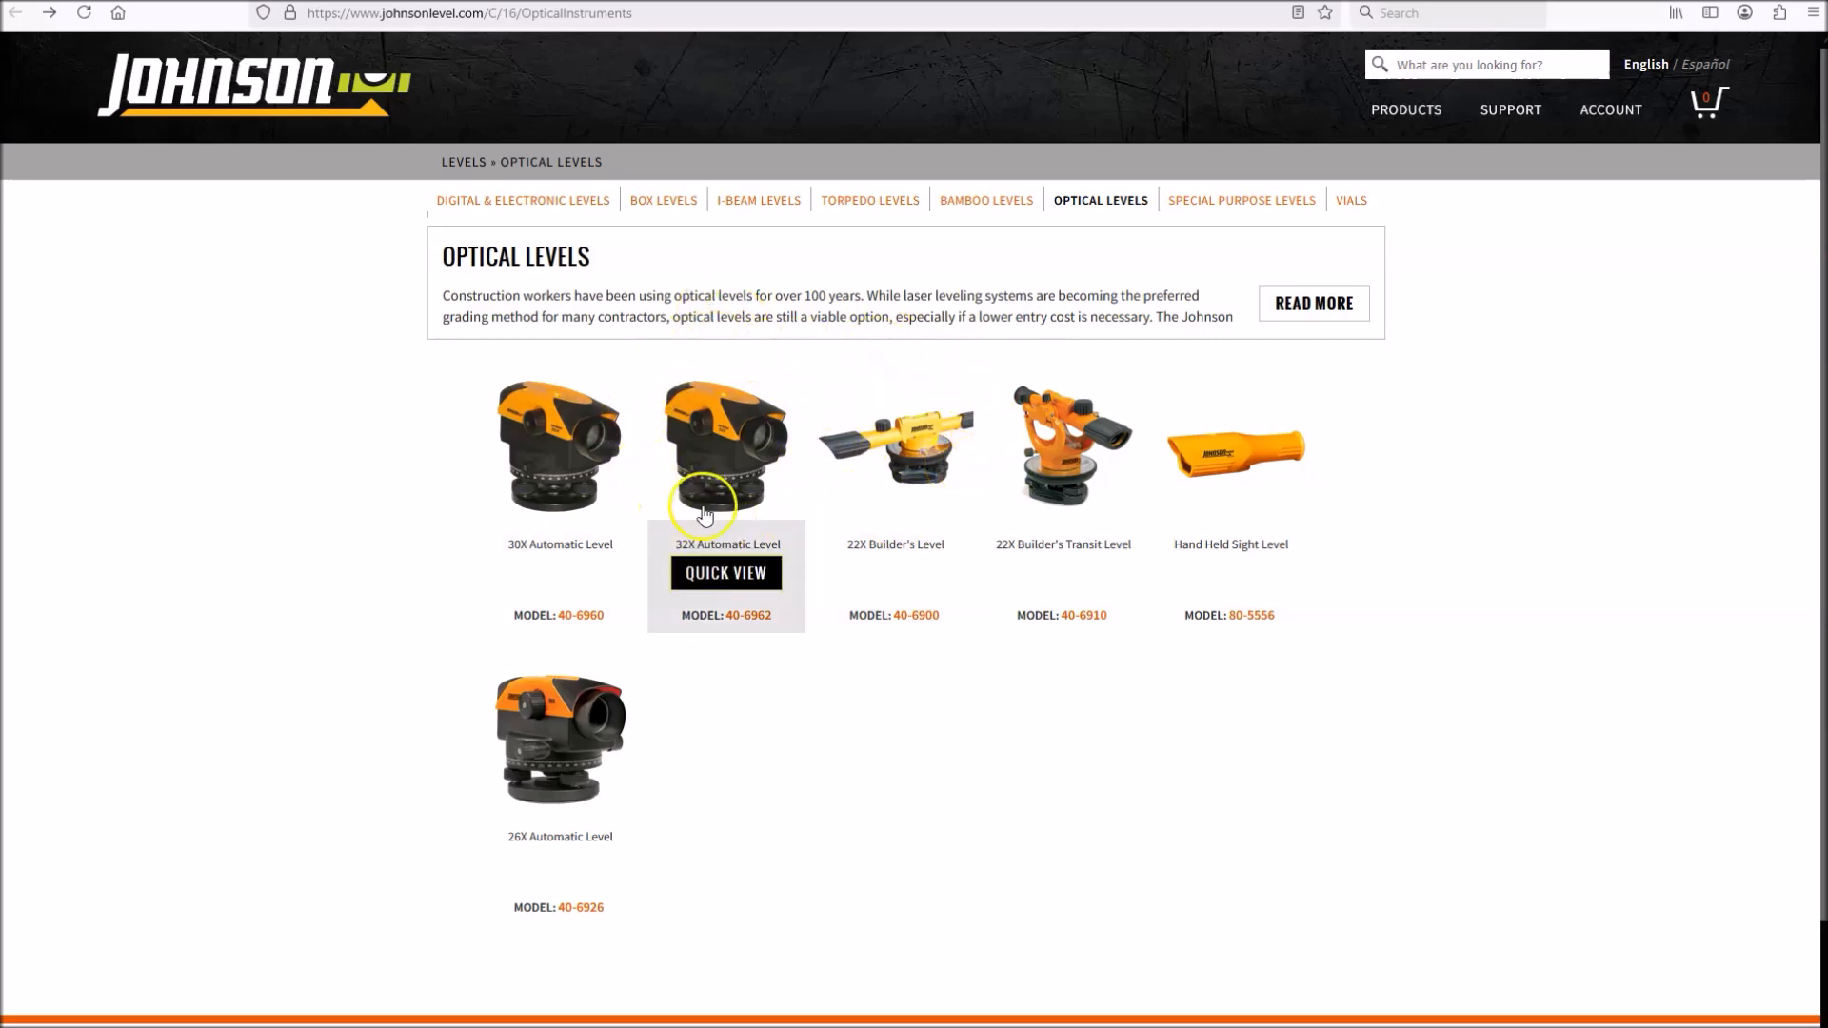
mouse_move(767, 480)
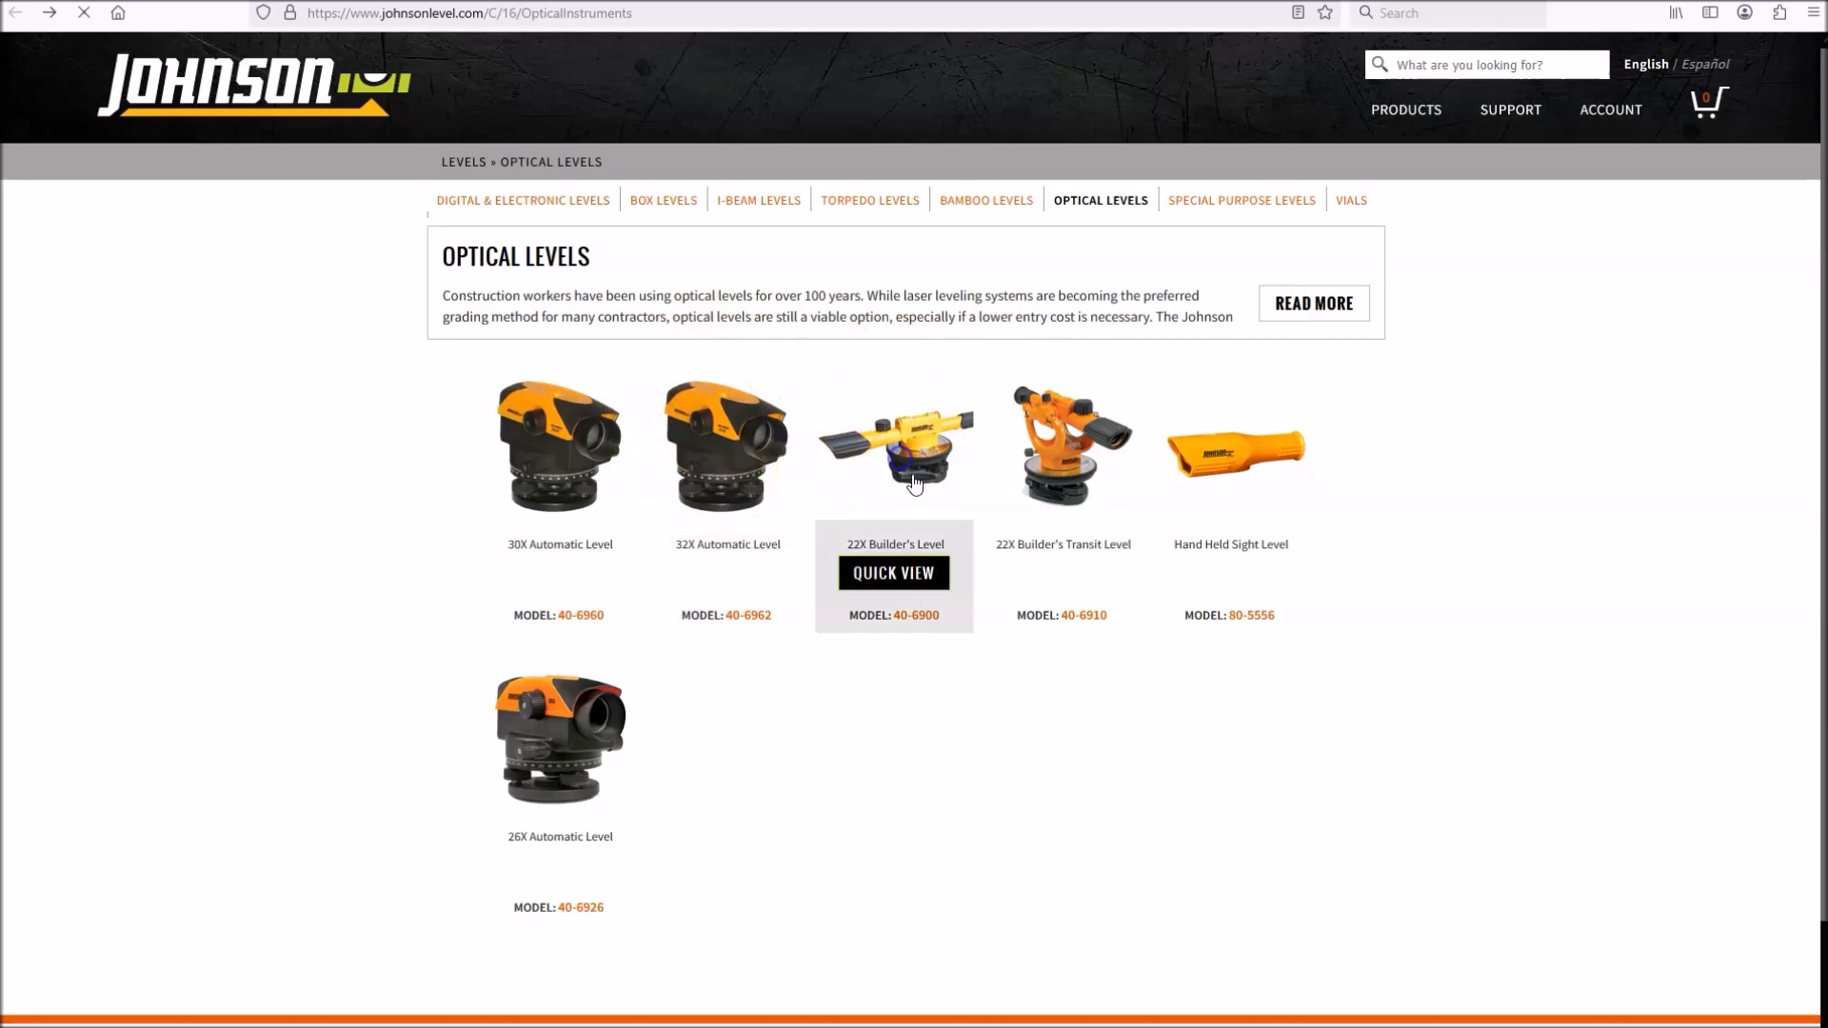
- Show the 22X Builder's Level (40-6900) Specifications tab with Leveling Accuracy in view
left_click(893, 573)
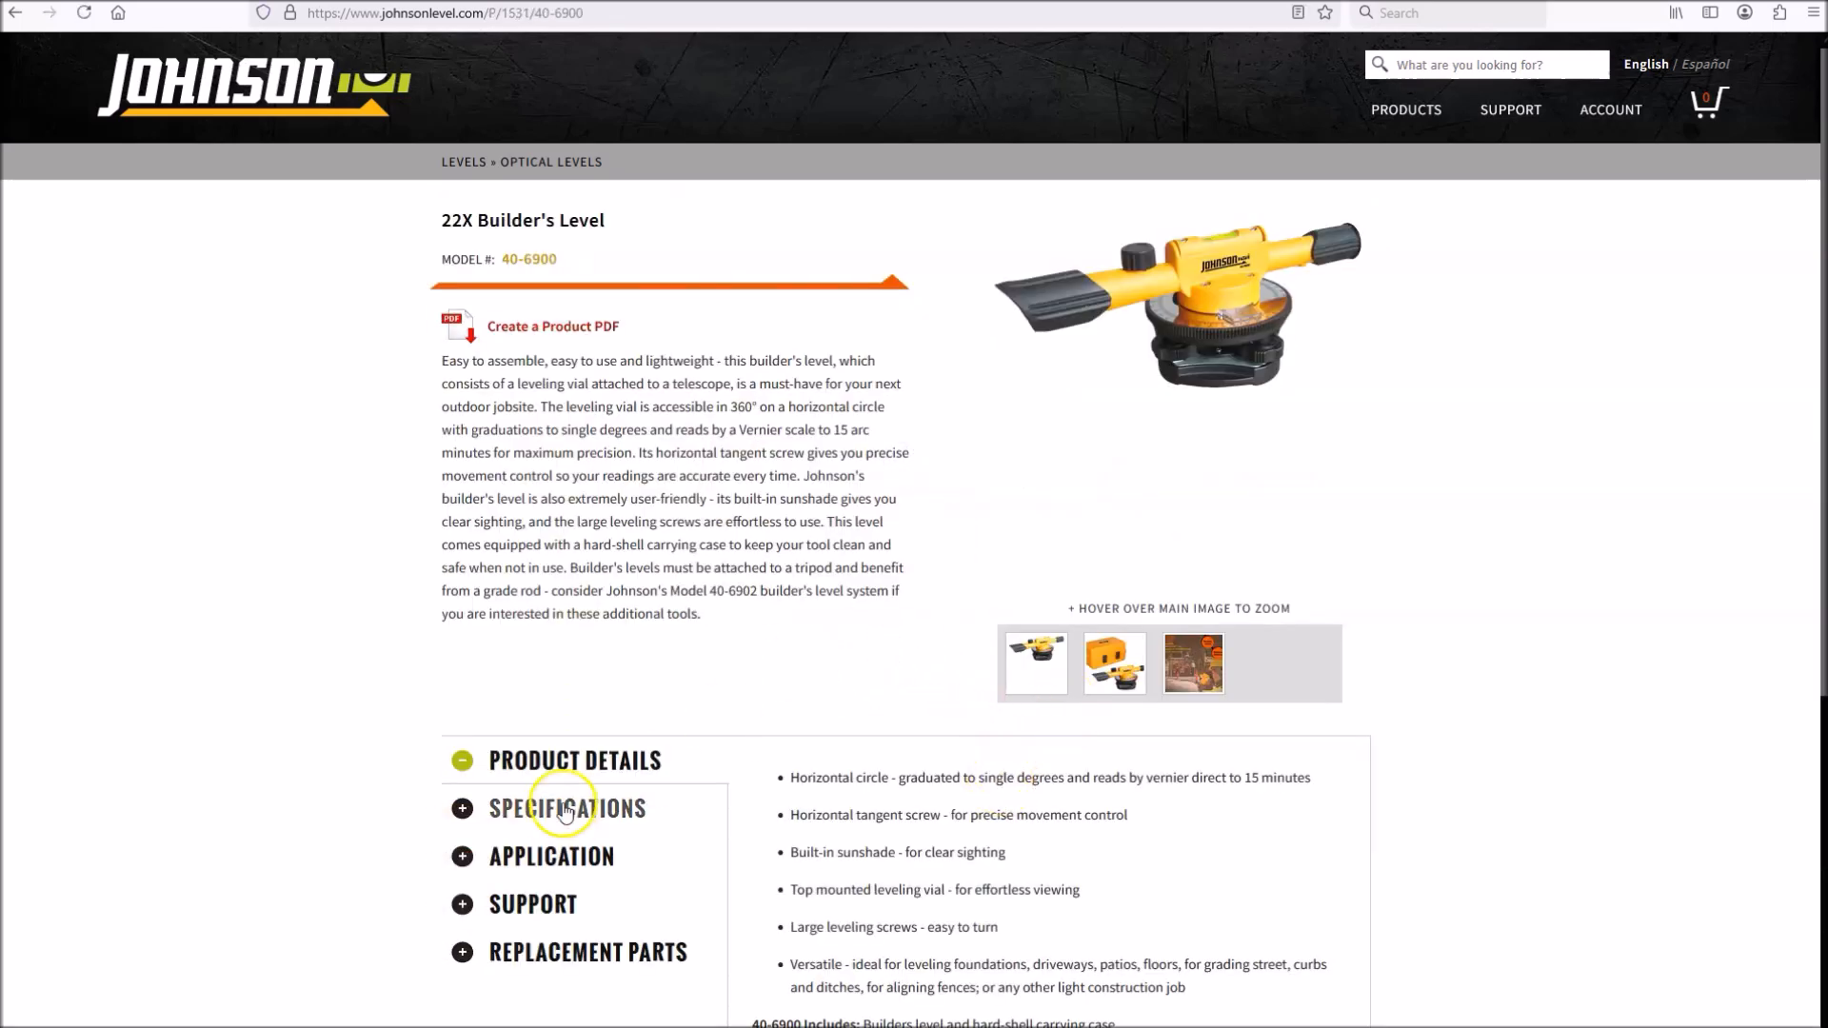
left_click(568, 808)
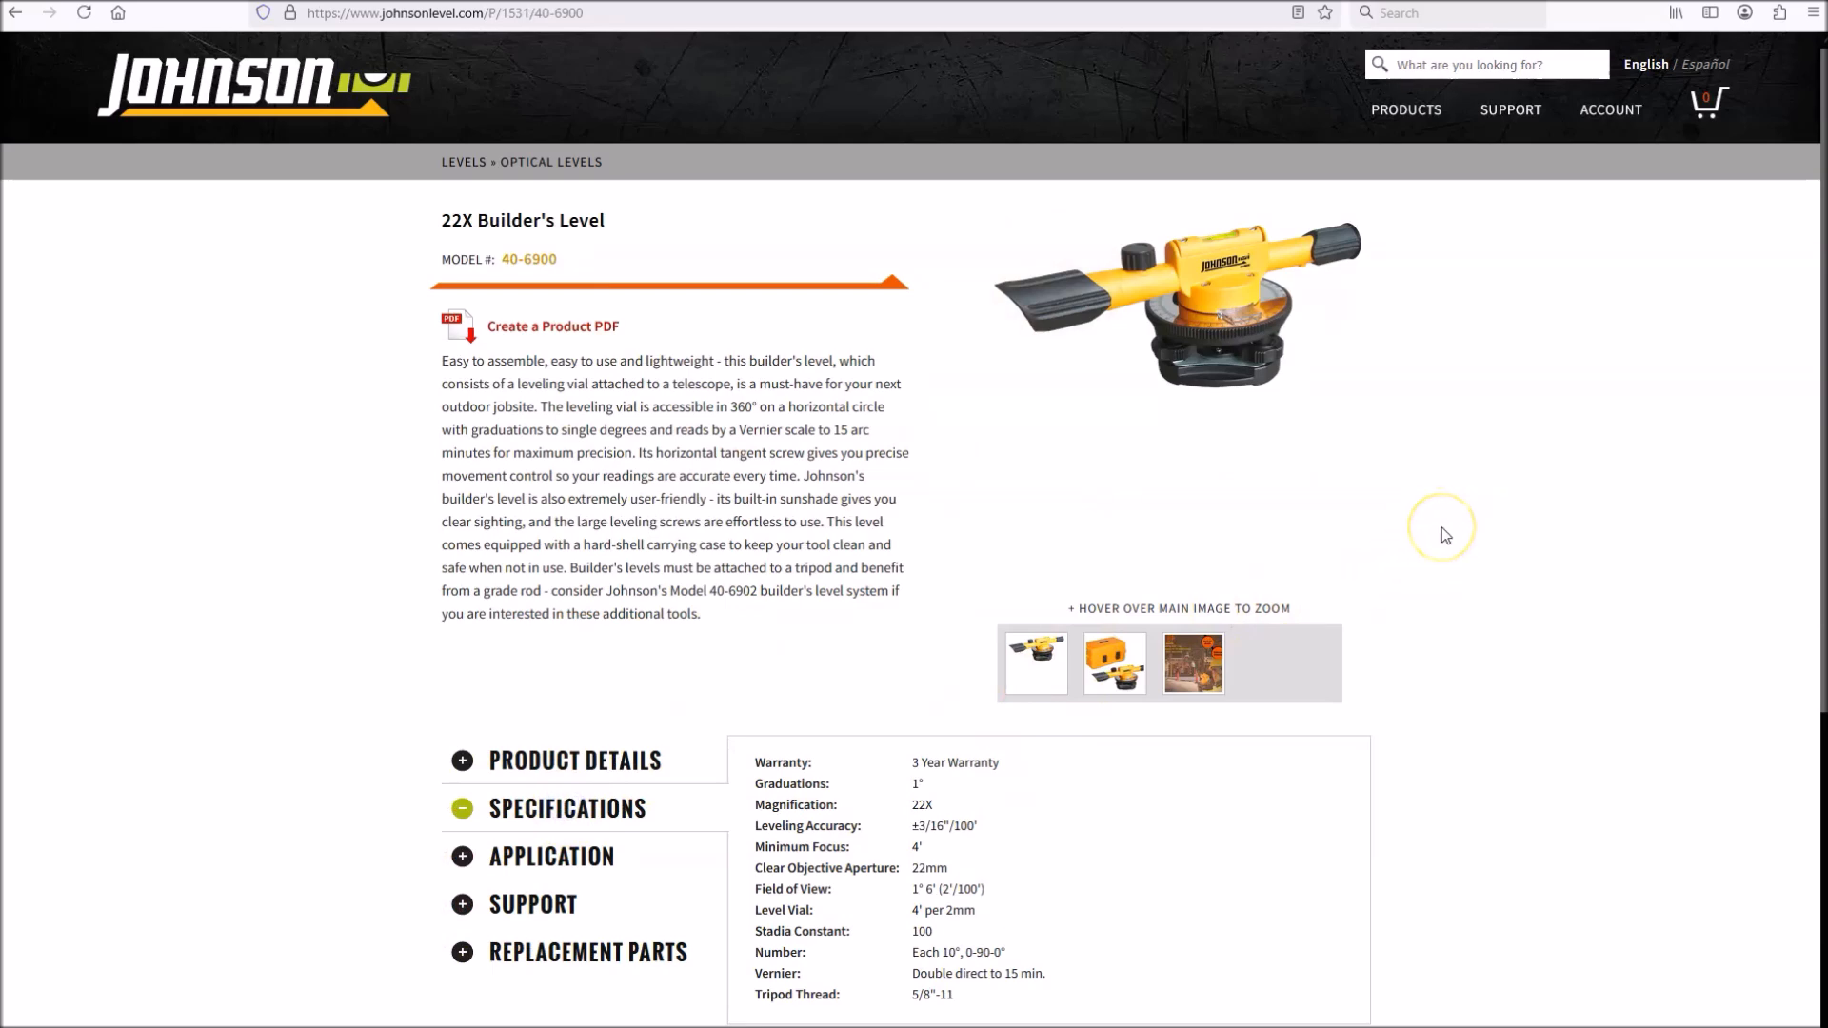
mouse_move(1445, 527)
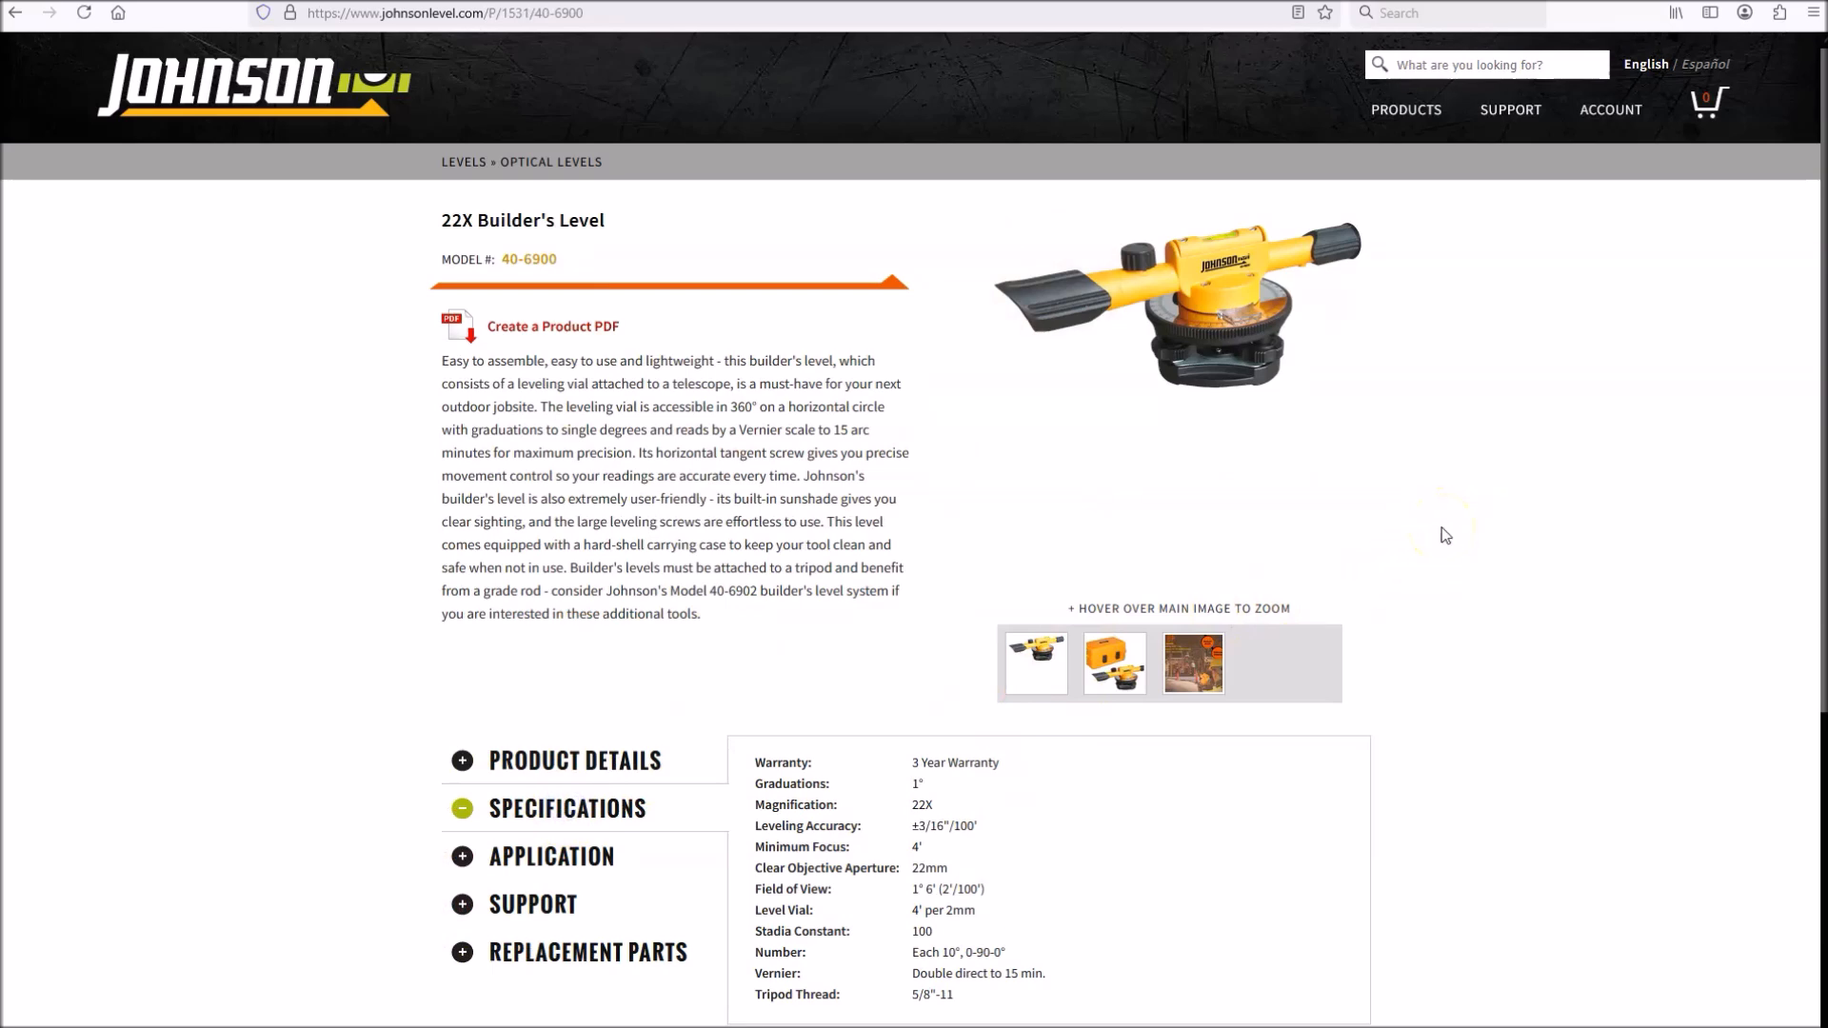
scroll("down", 3)
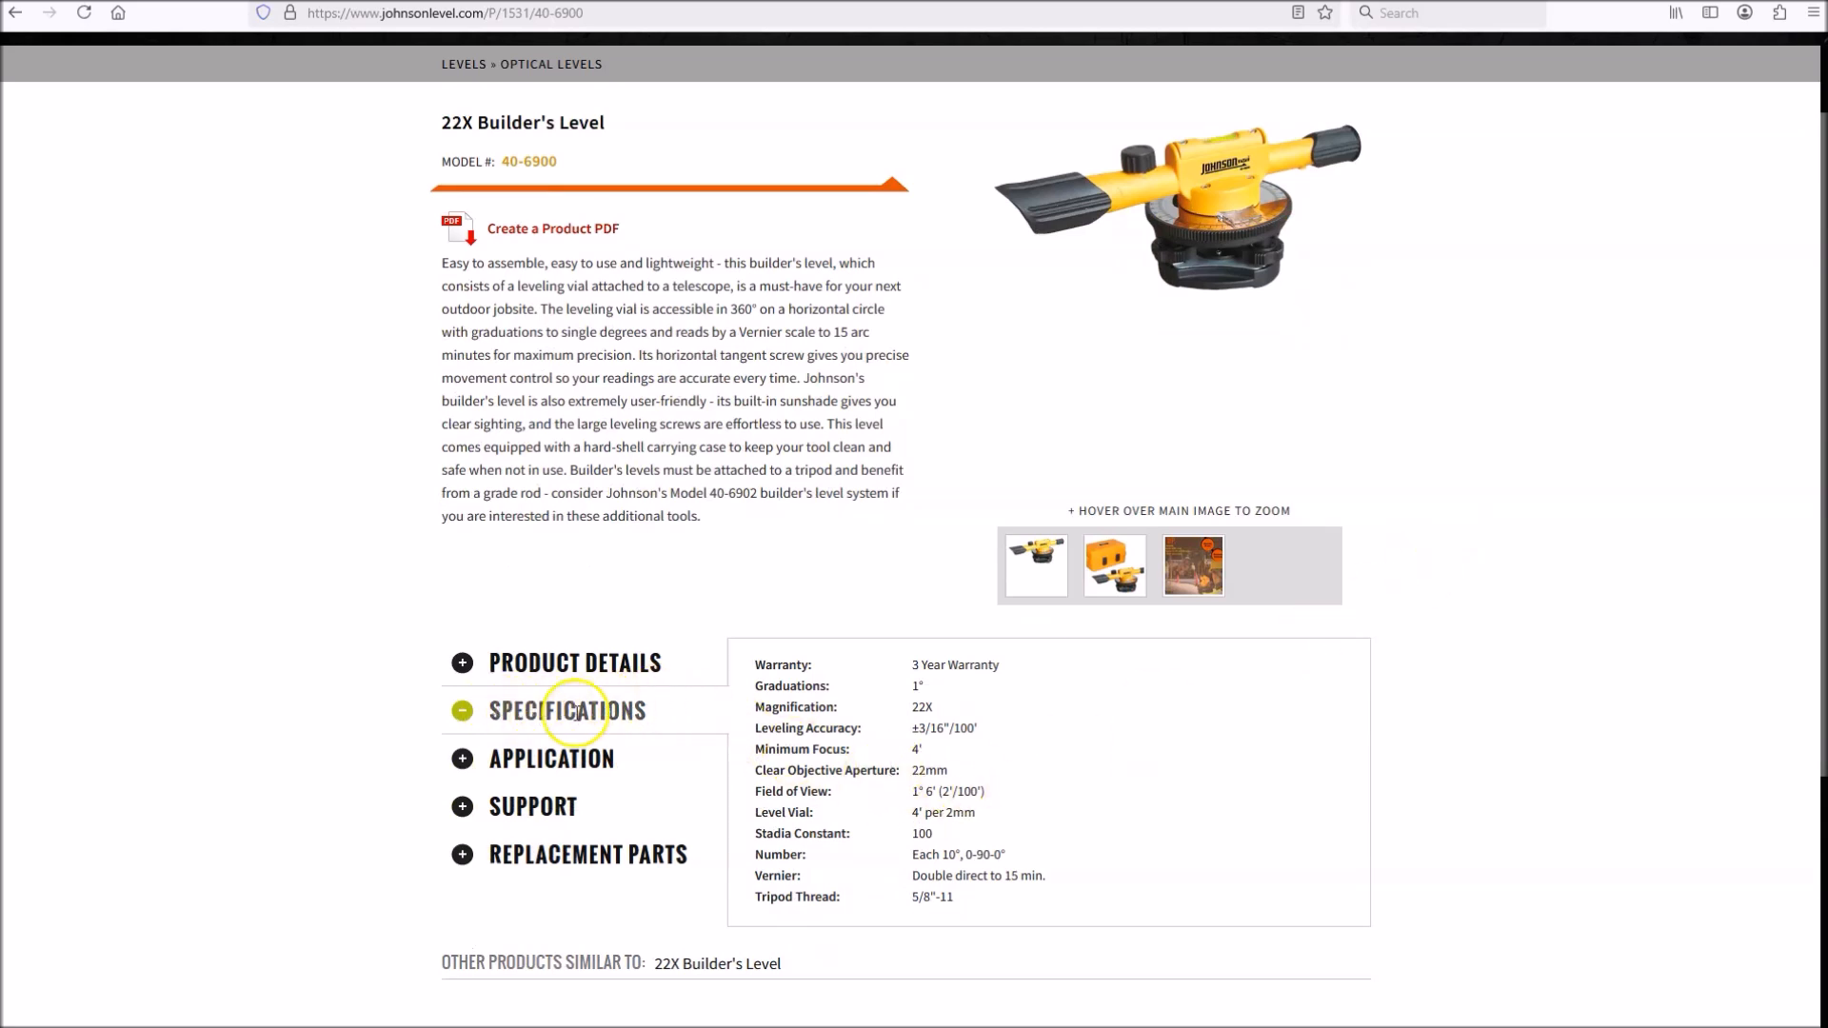
mouse_move(756, 747)
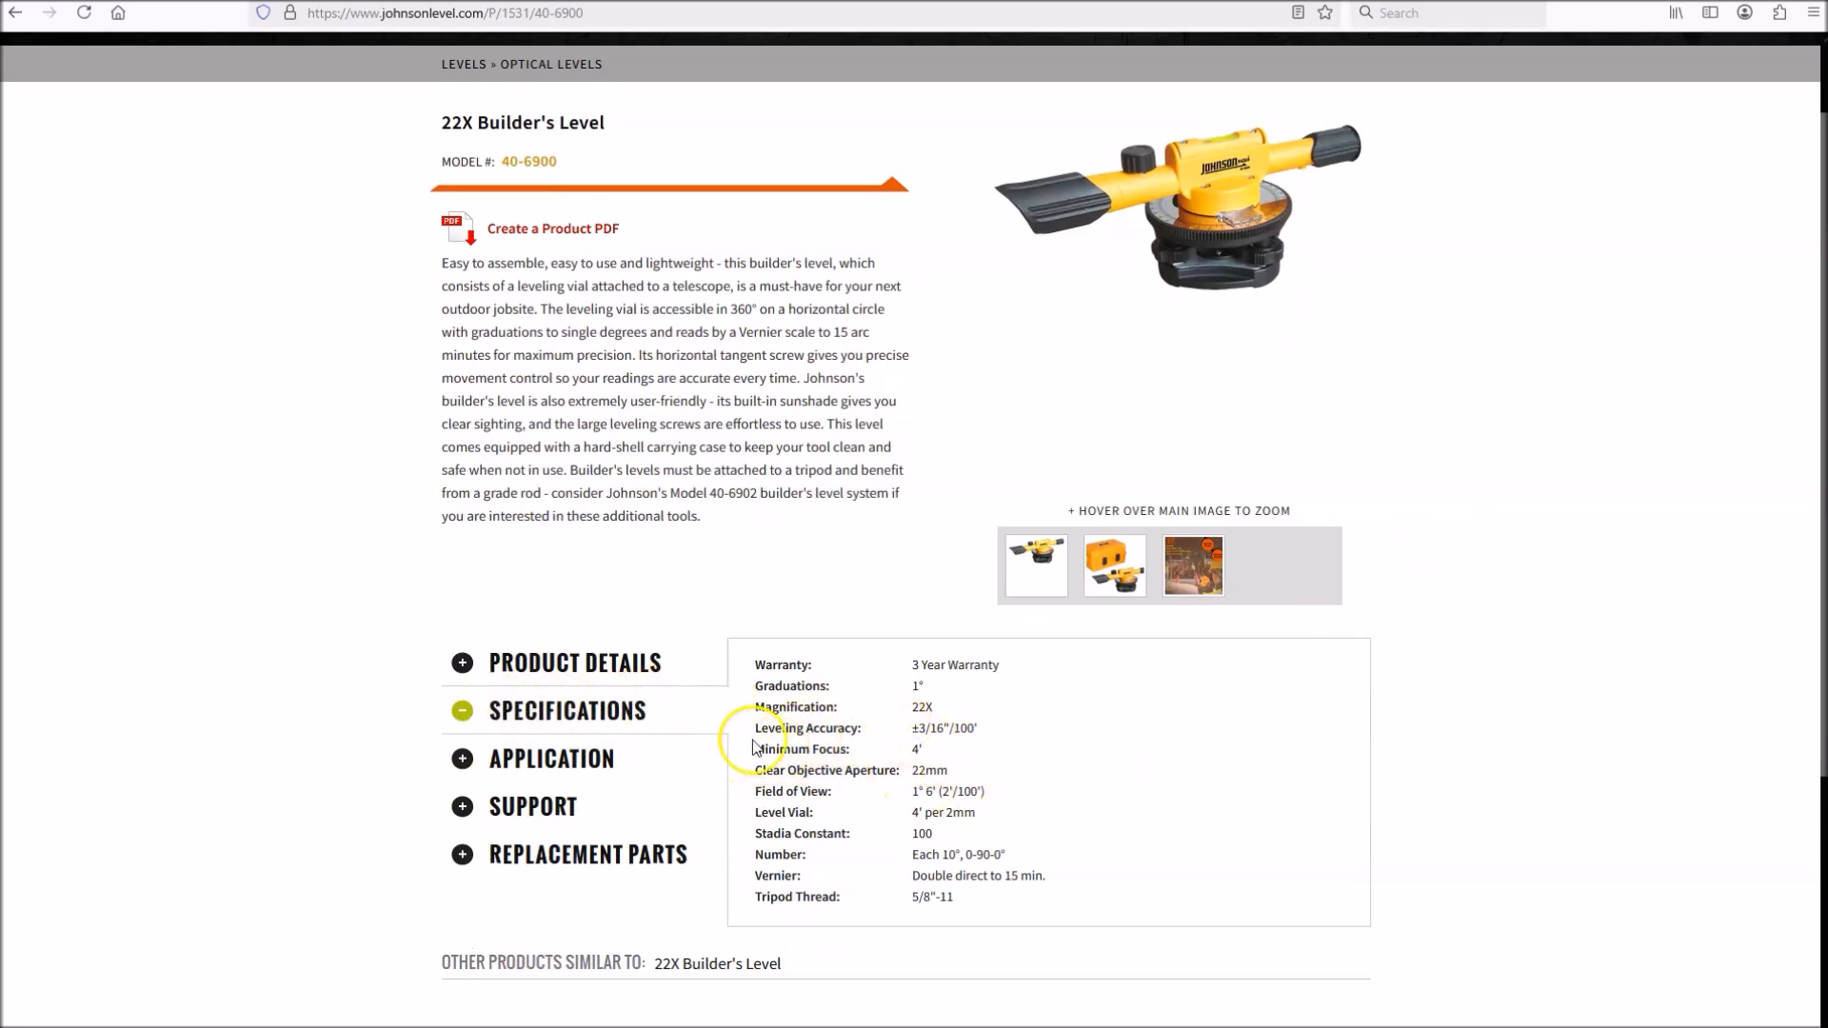
- Select the 'Leveling Accuracy' label (±3/16" per 100') in the 22X Builder's Level specifications
double_click(804, 727)
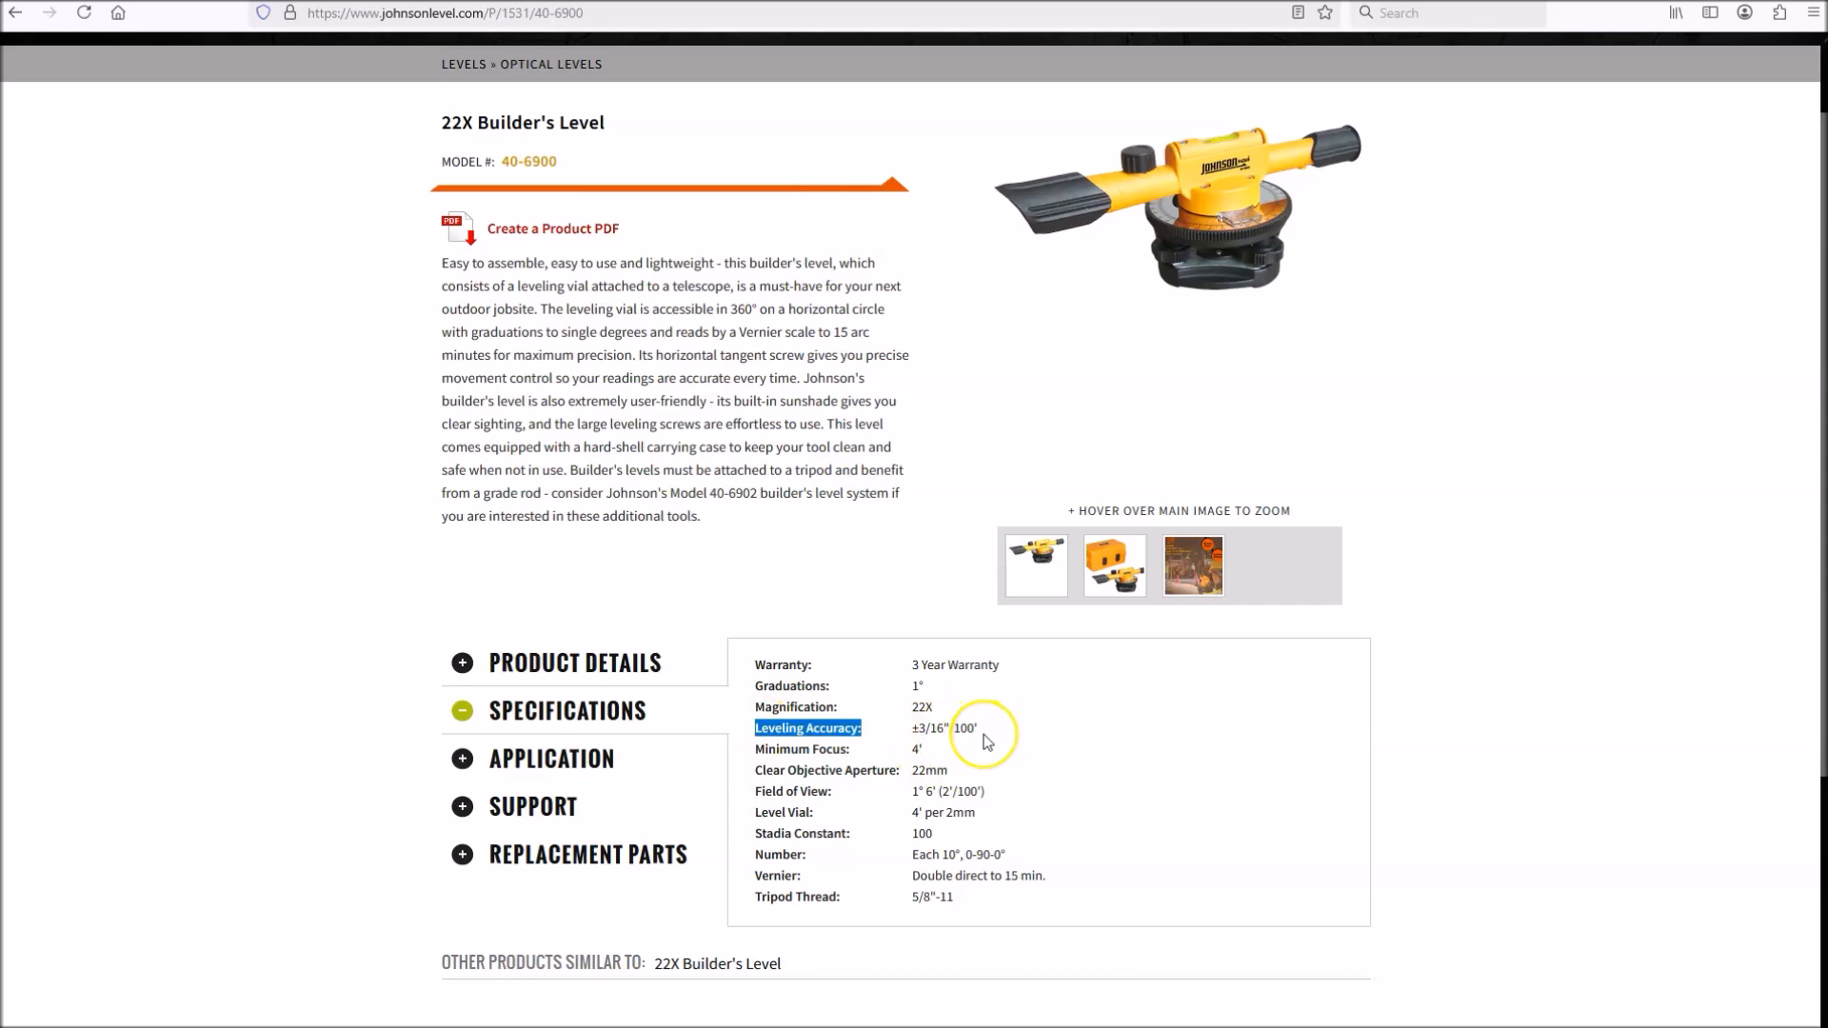
mouse_move(984, 742)
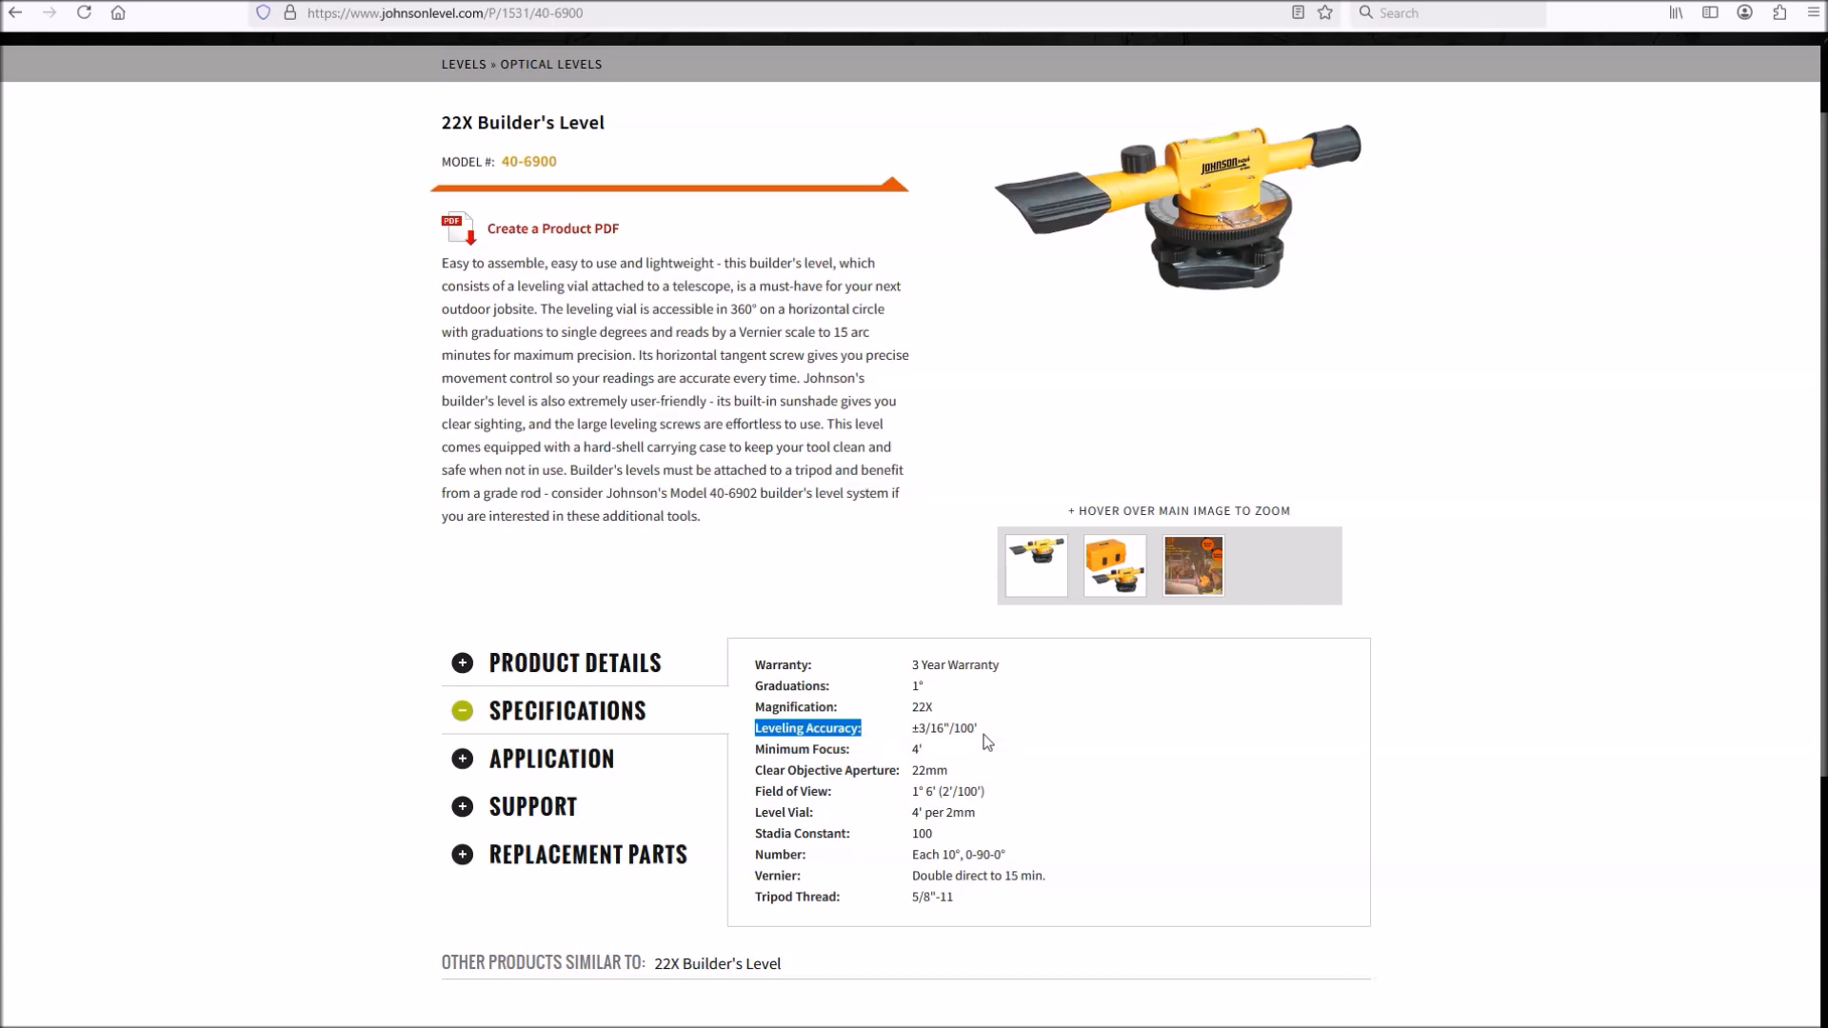
mouse_move(1026, 783)
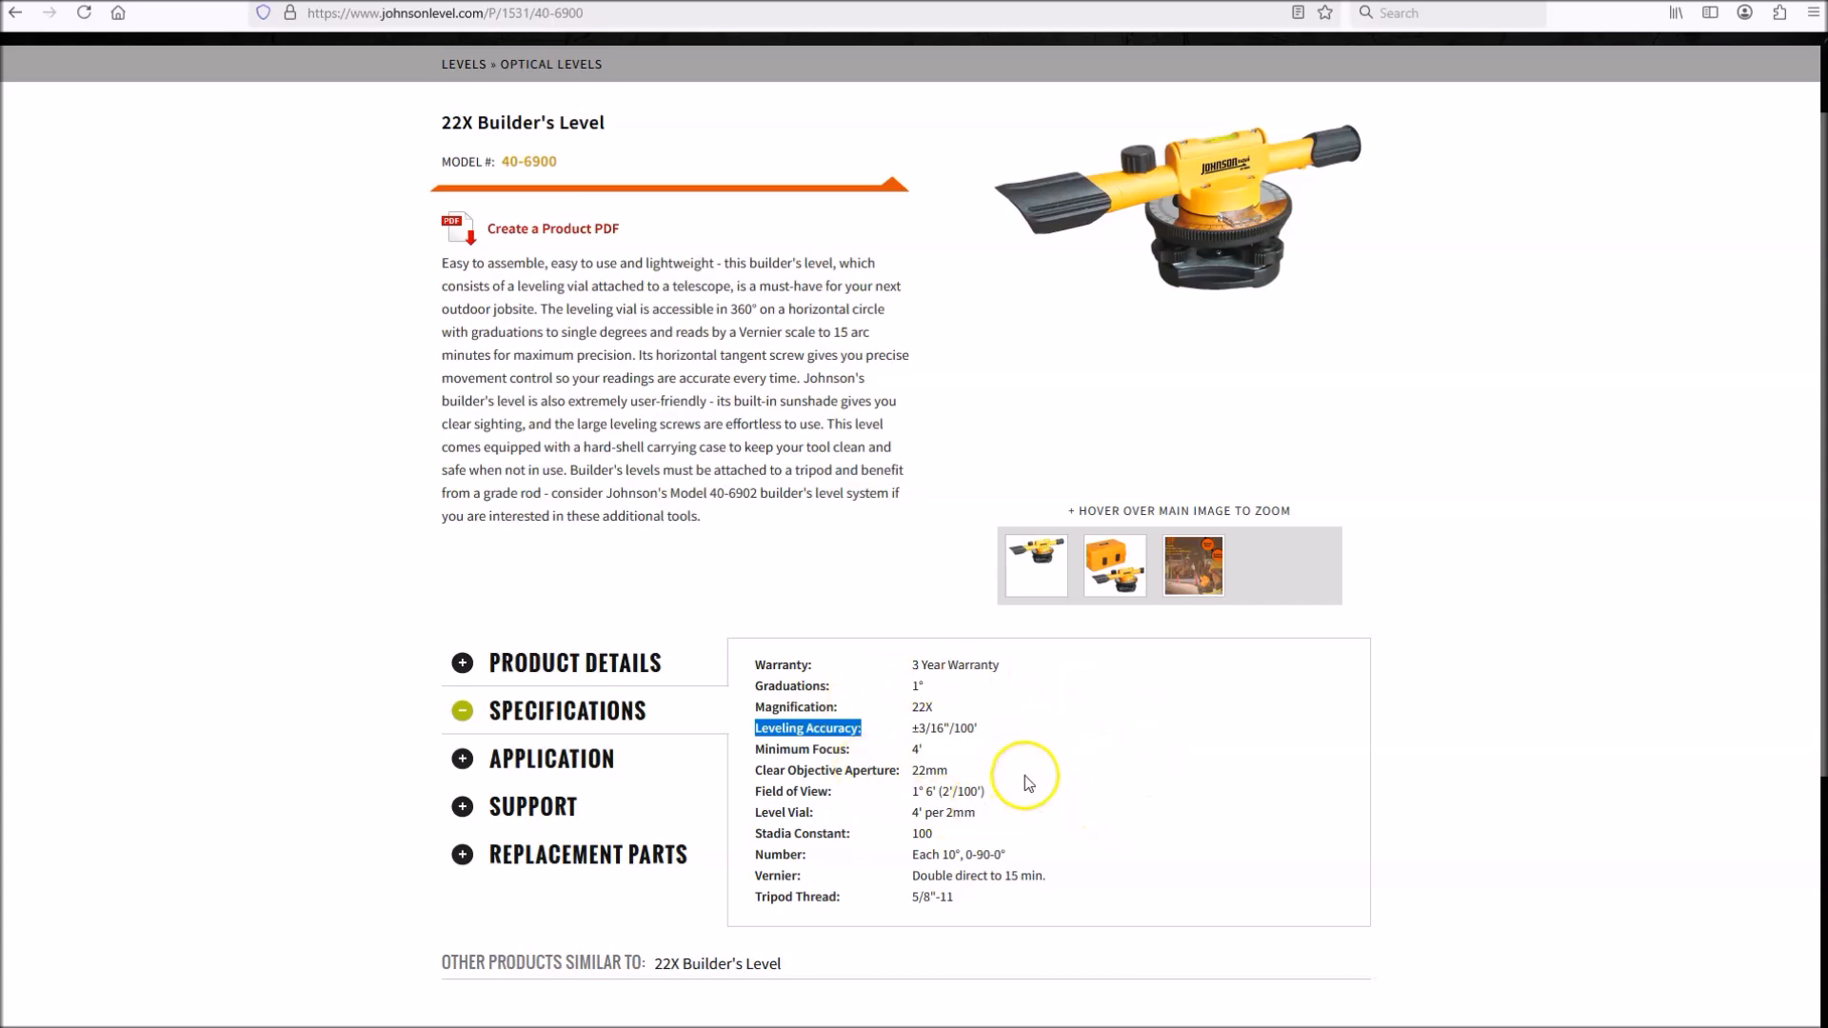
mouse_move(979, 746)
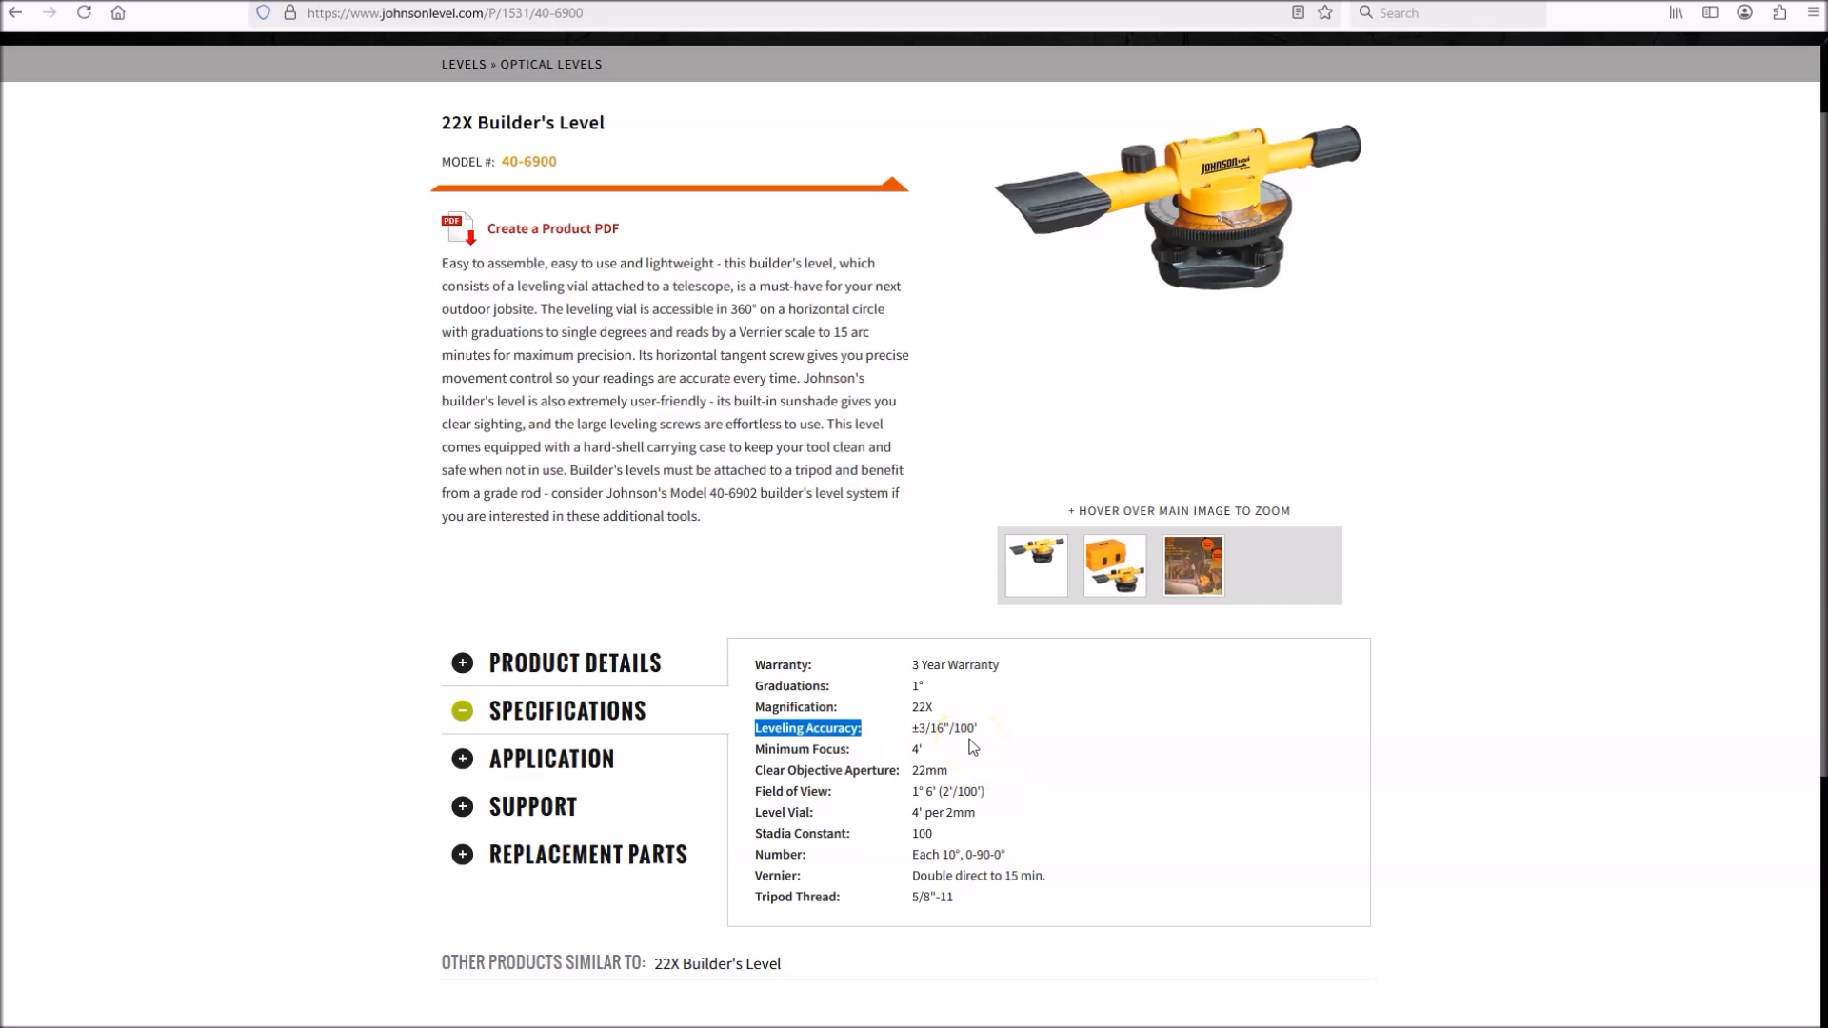
mouse_move(995, 630)
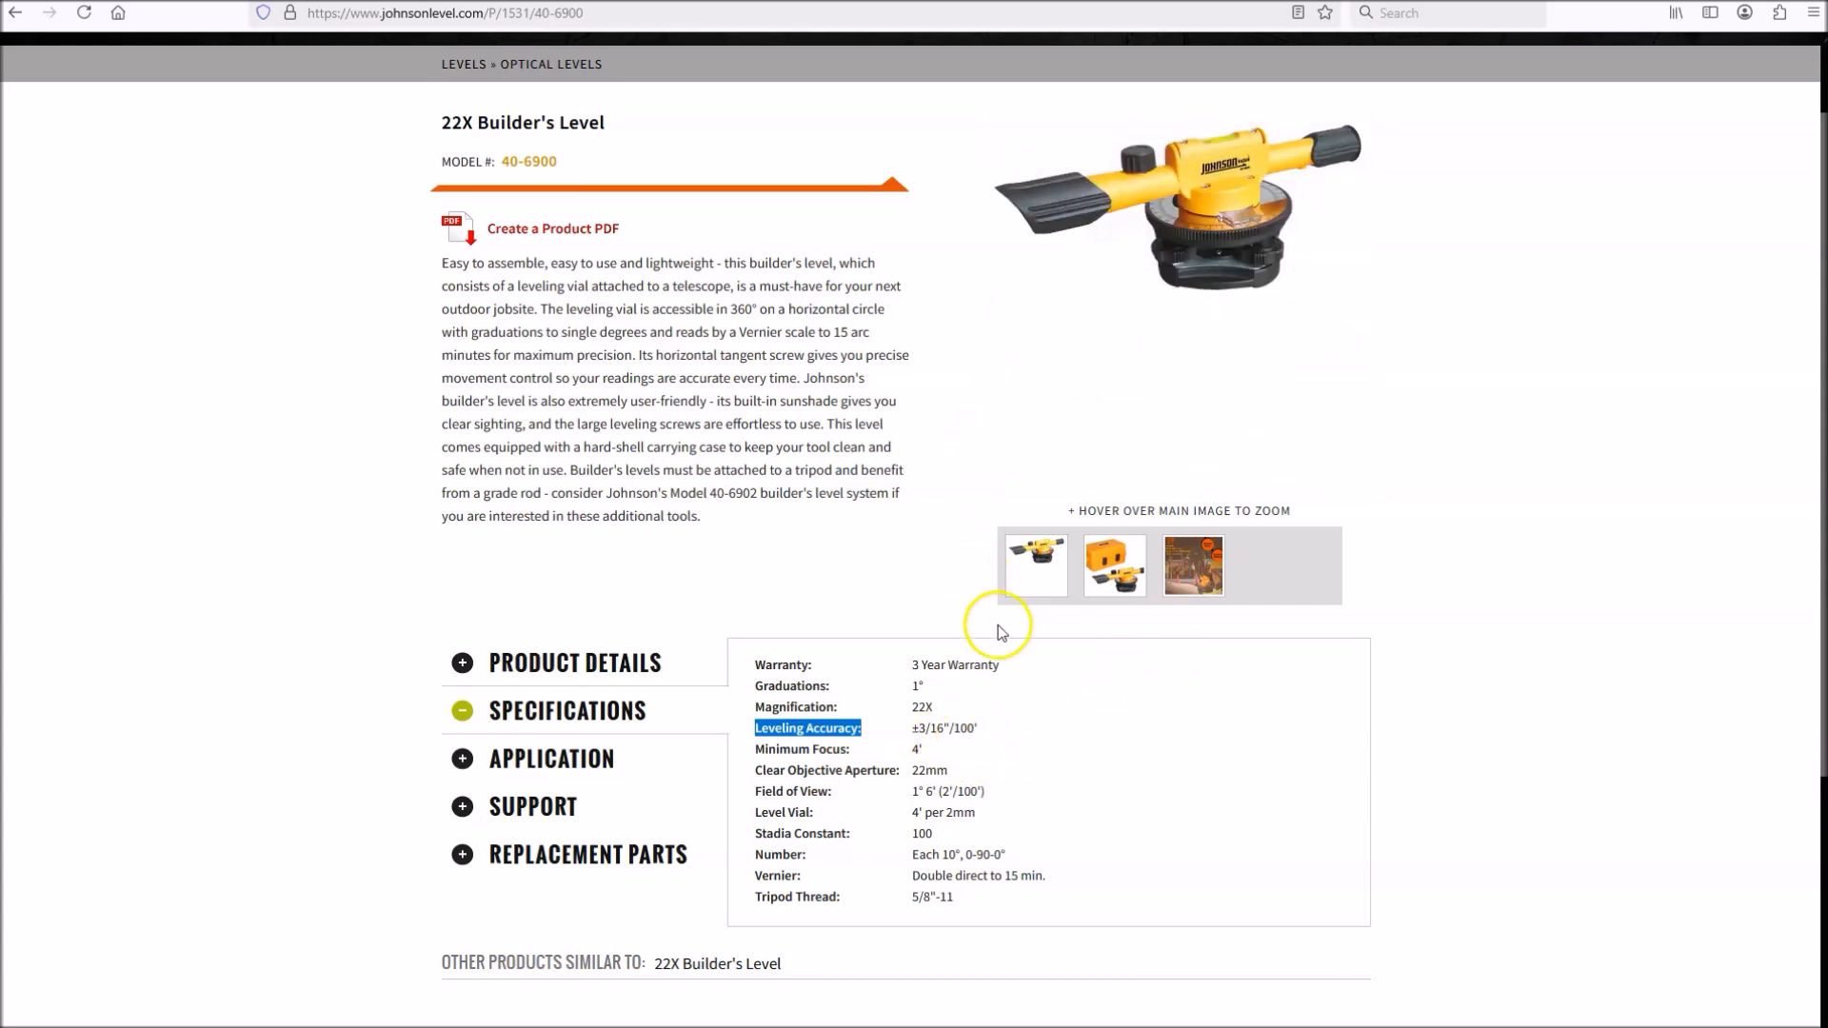
mouse_move(897, 649)
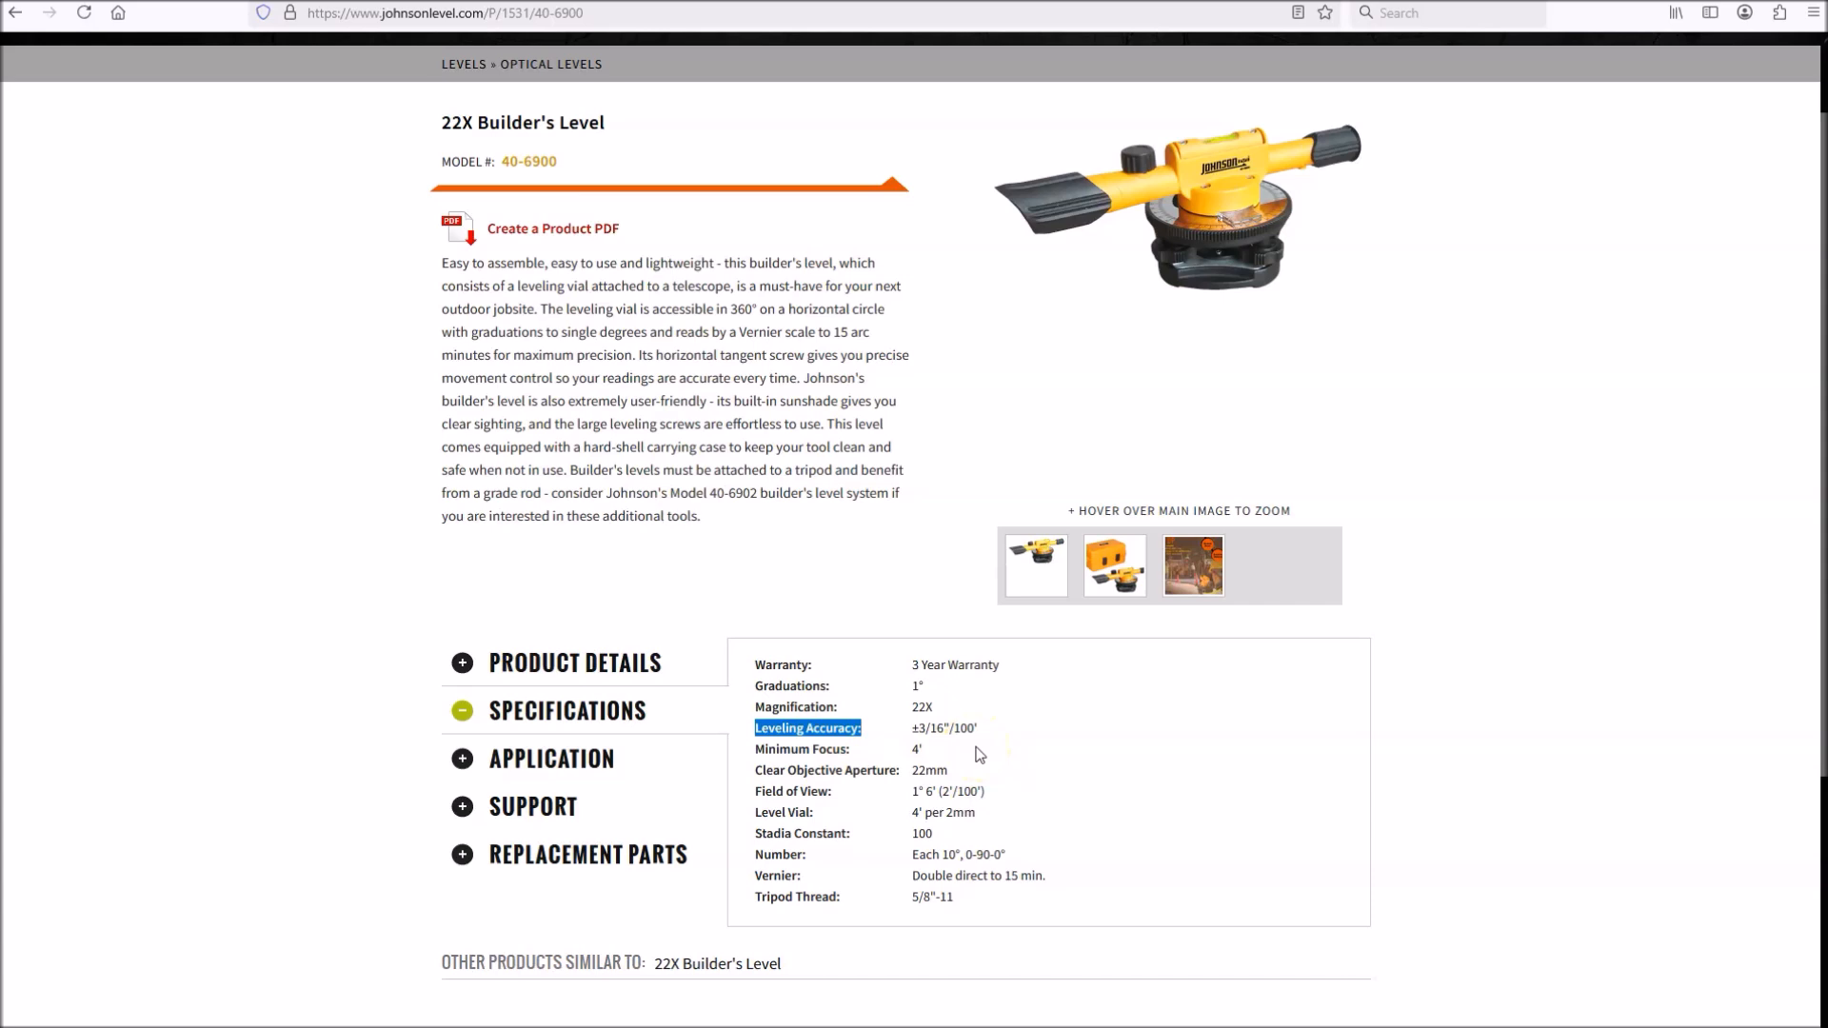
mouse_move(957, 754)
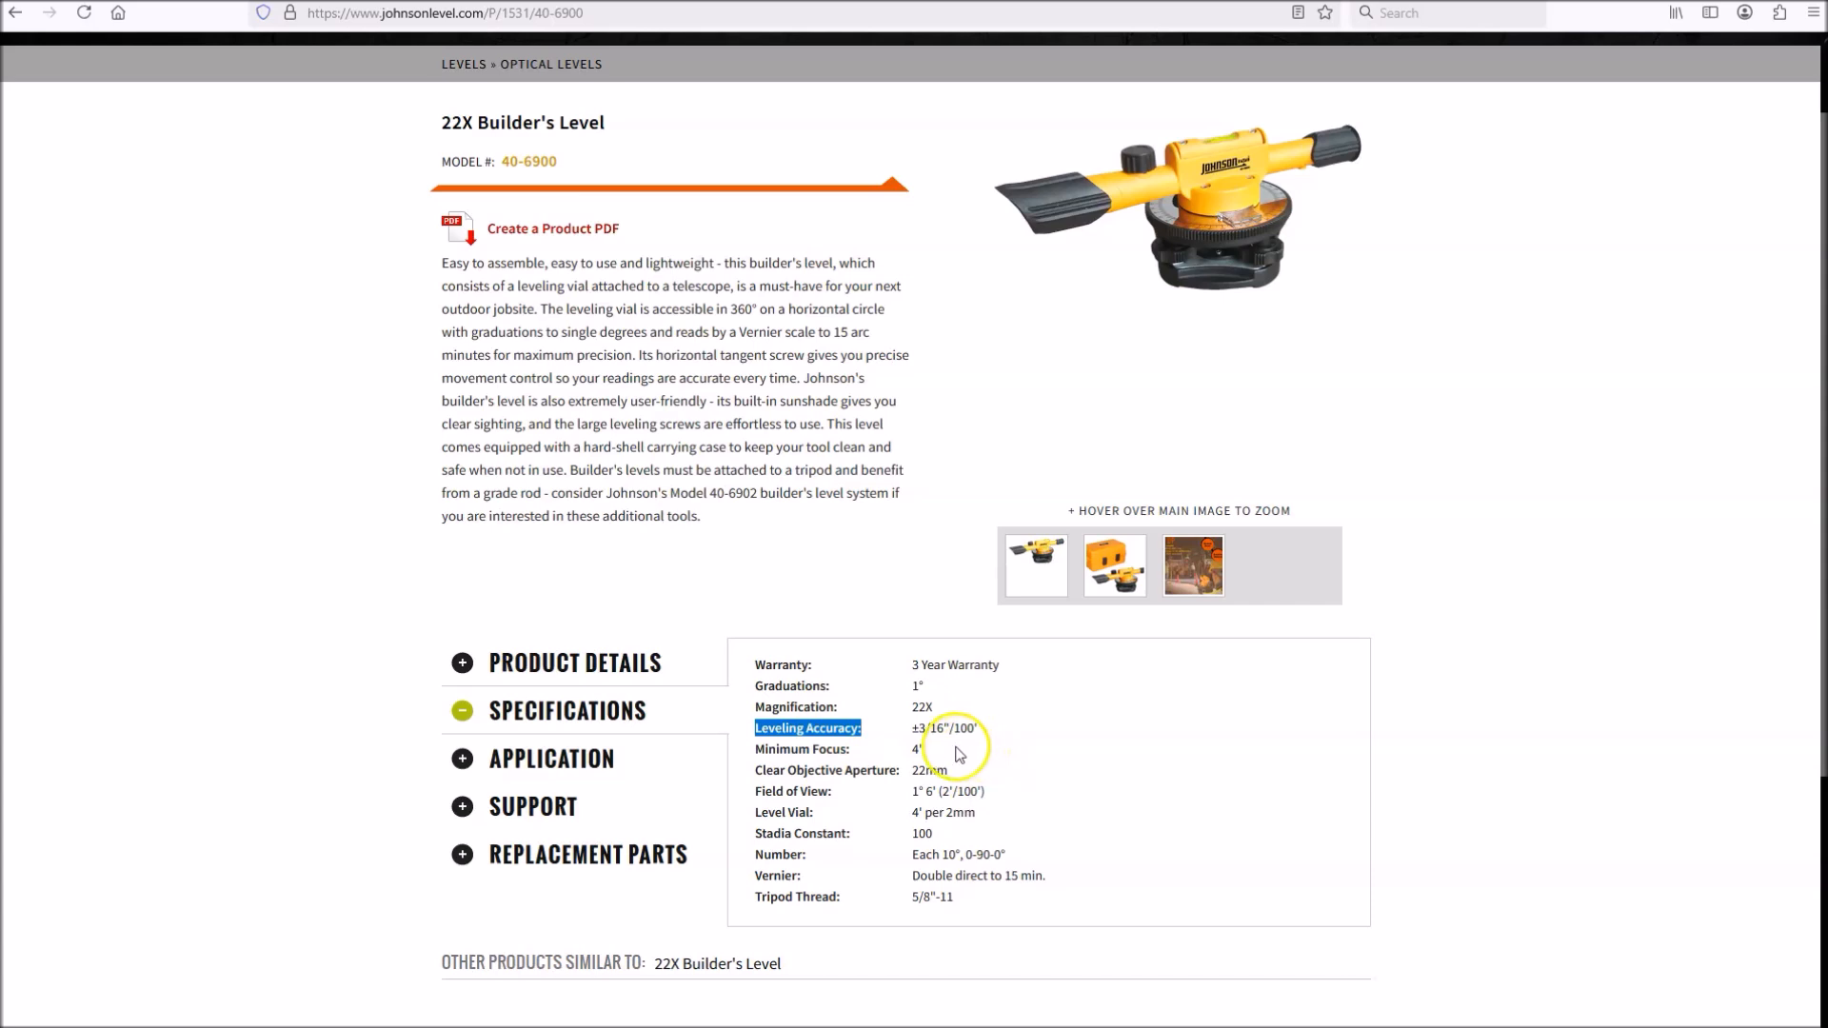
mouse_move(931, 750)
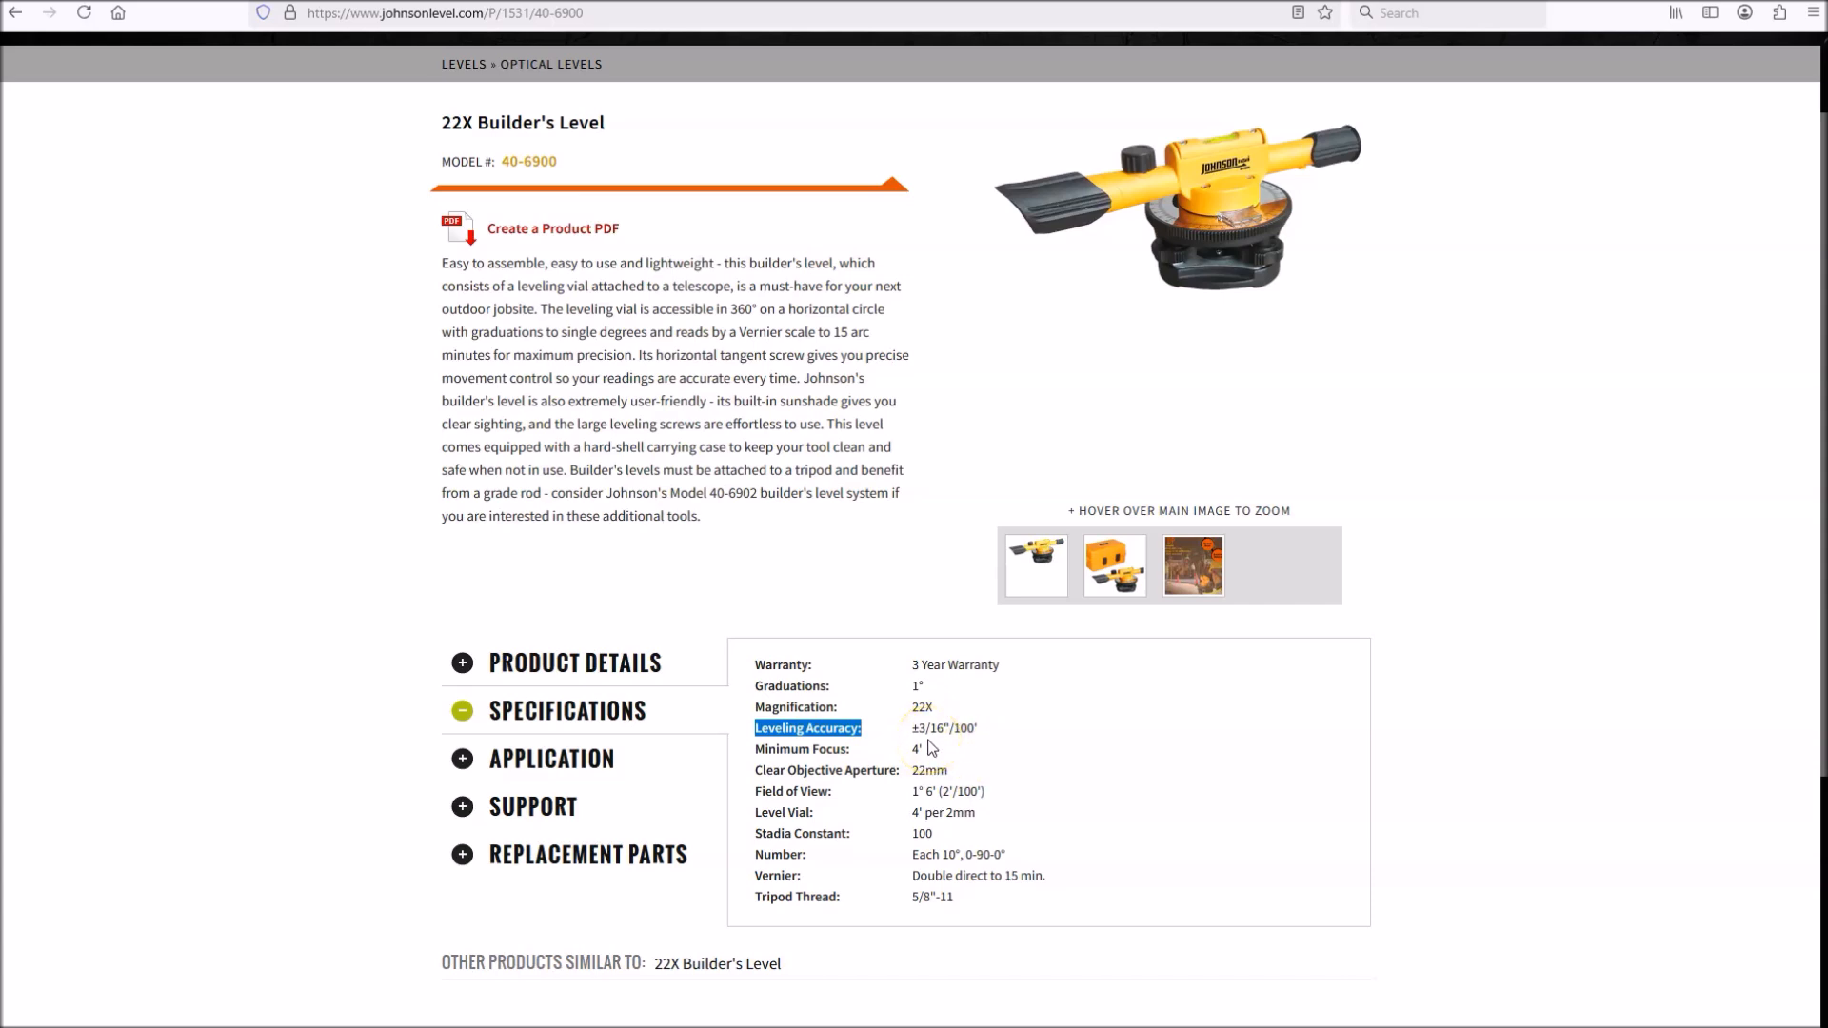
mouse_move(1487, 314)
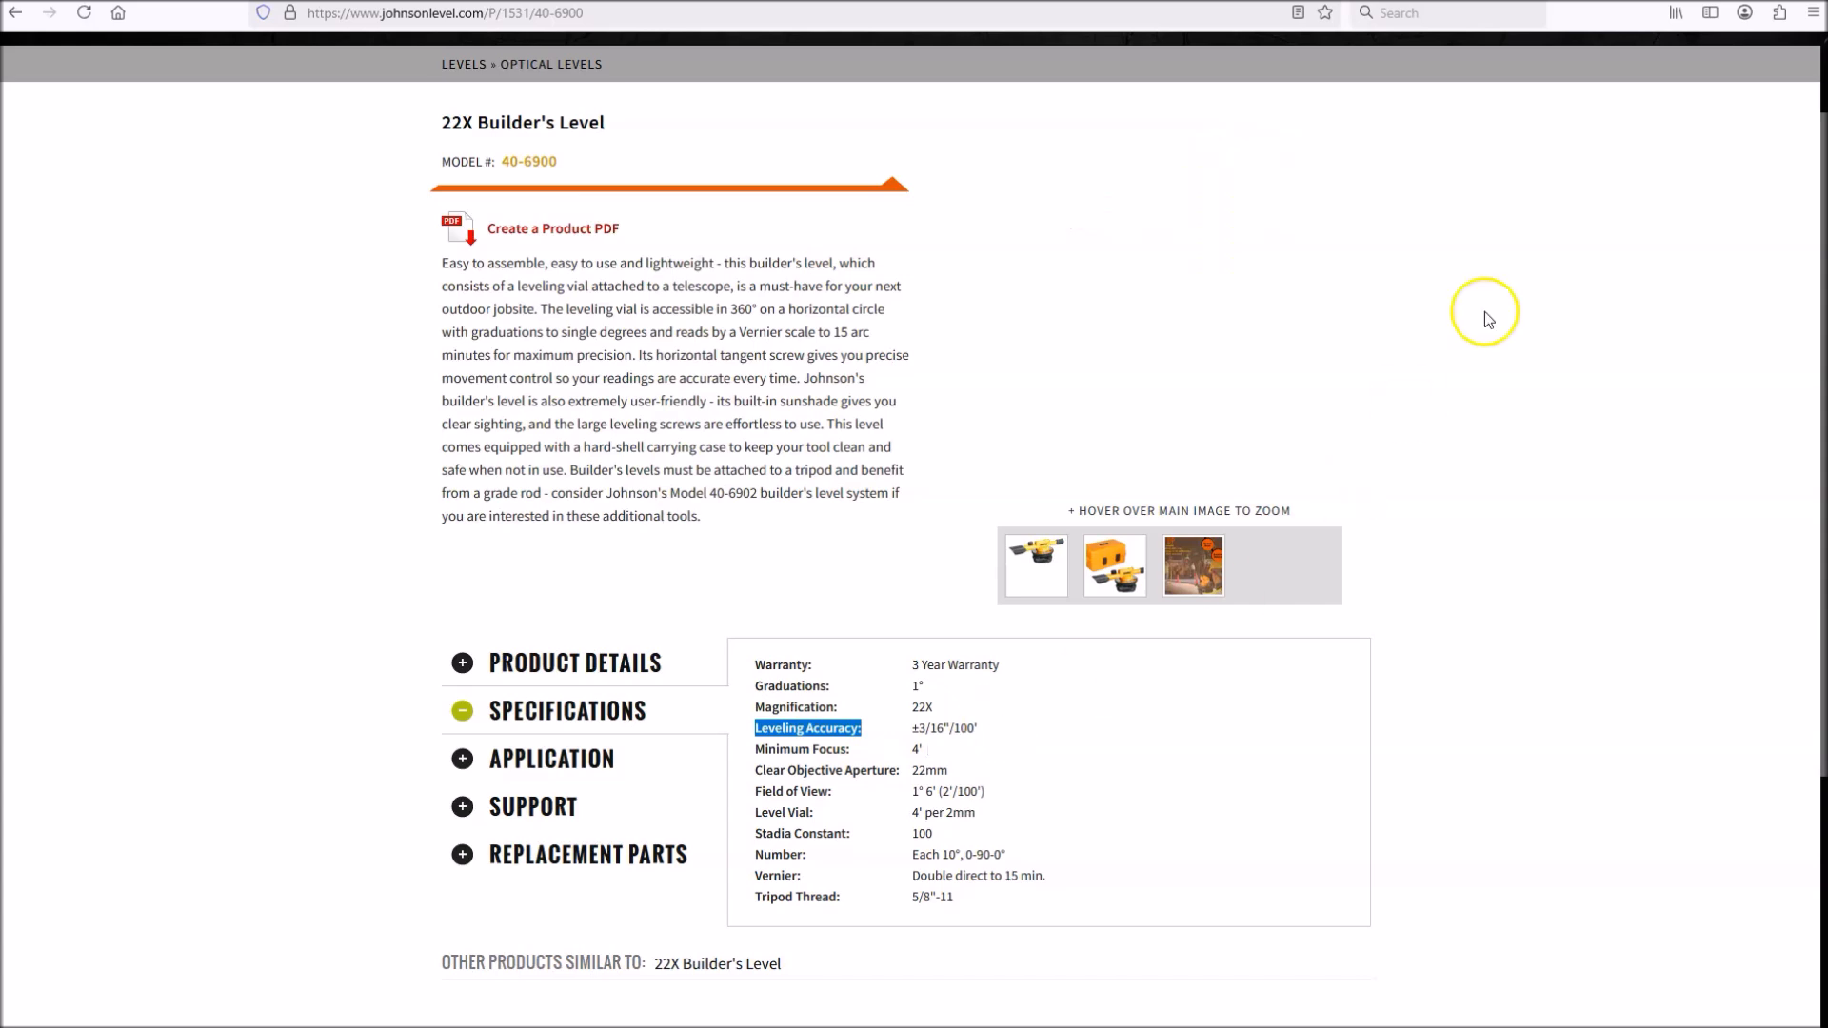